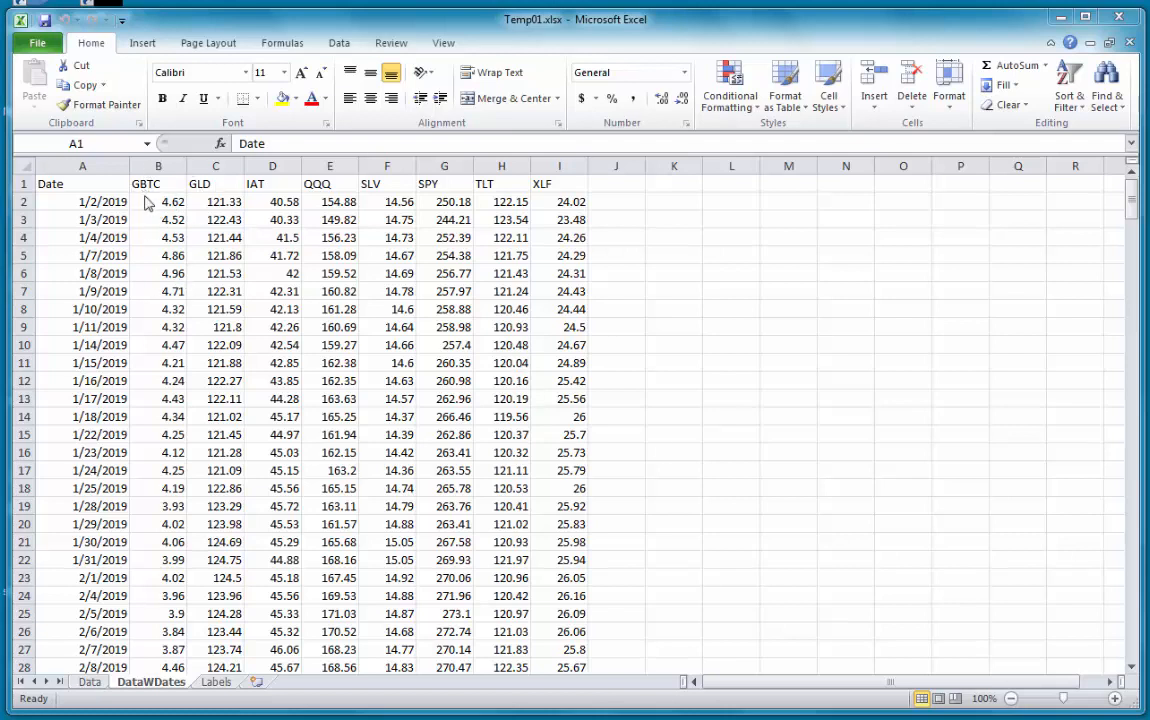
mouse_move(152, 190)
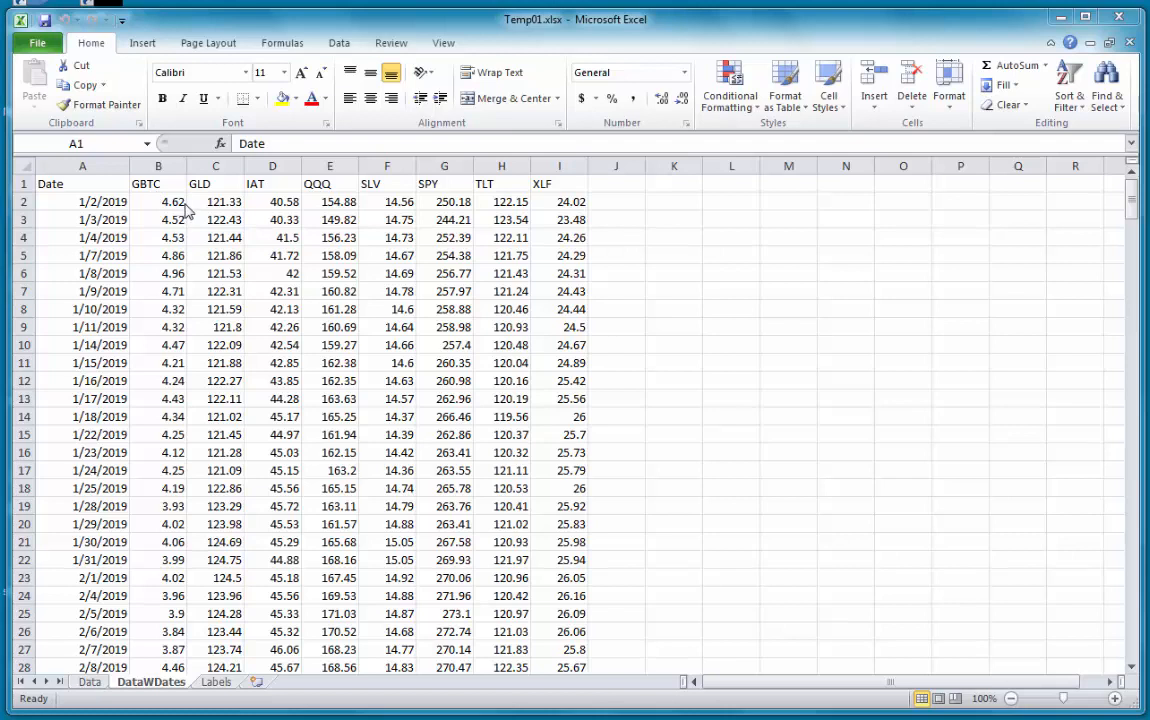
mouse_move(200, 190)
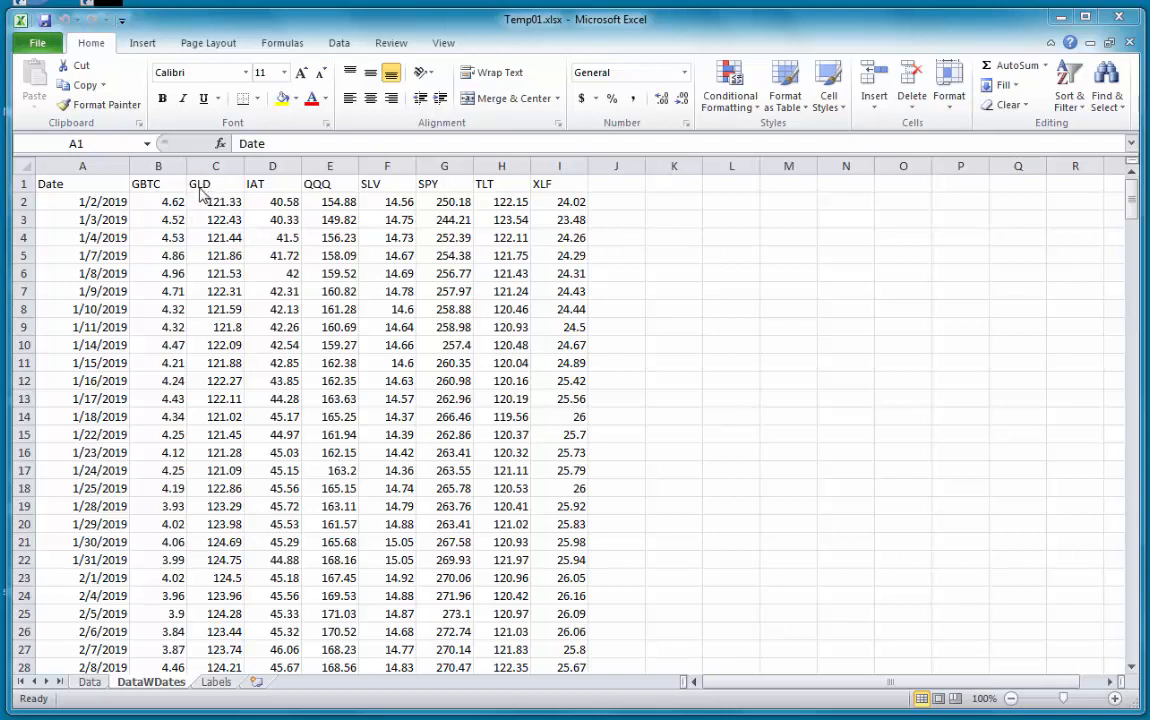
mouse_move(372, 194)
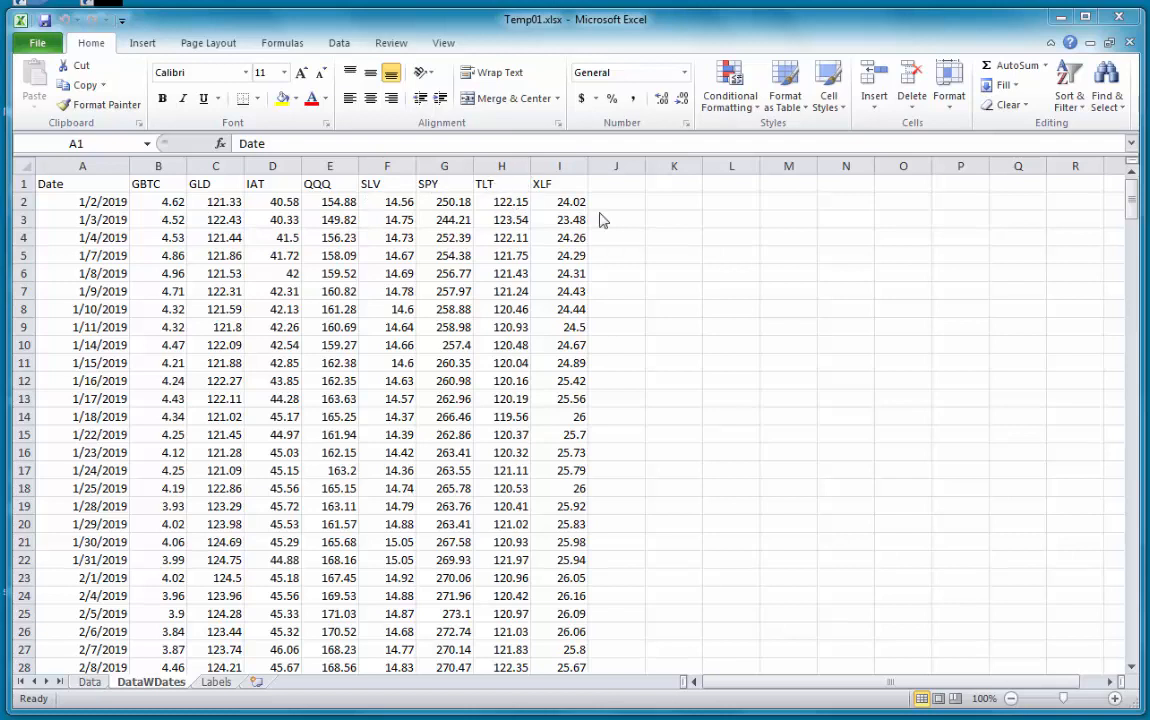
mouse_move(710, 246)
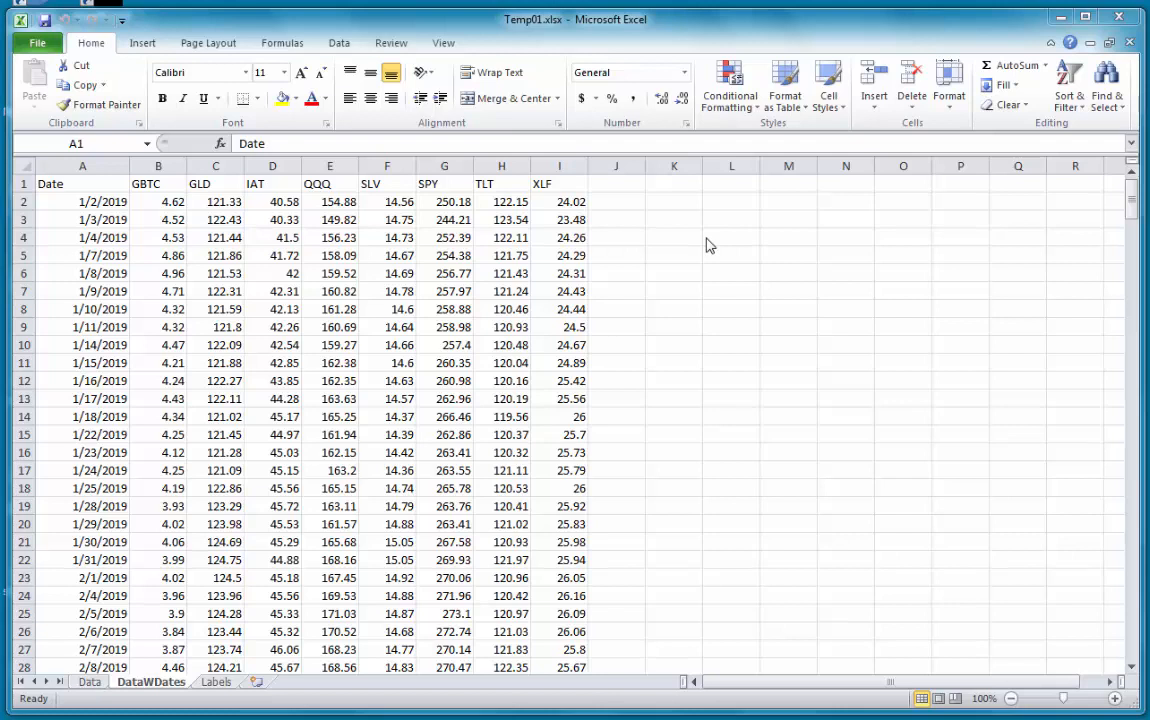
mouse_move(210, 460)
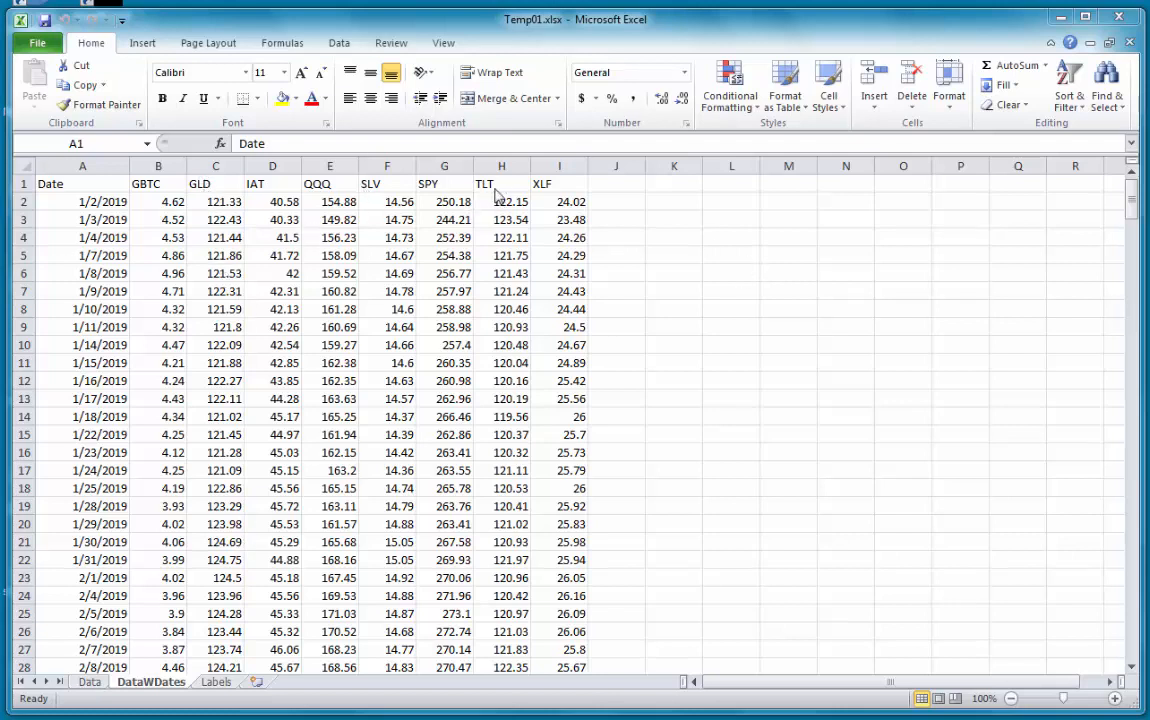
mouse_move(504, 198)
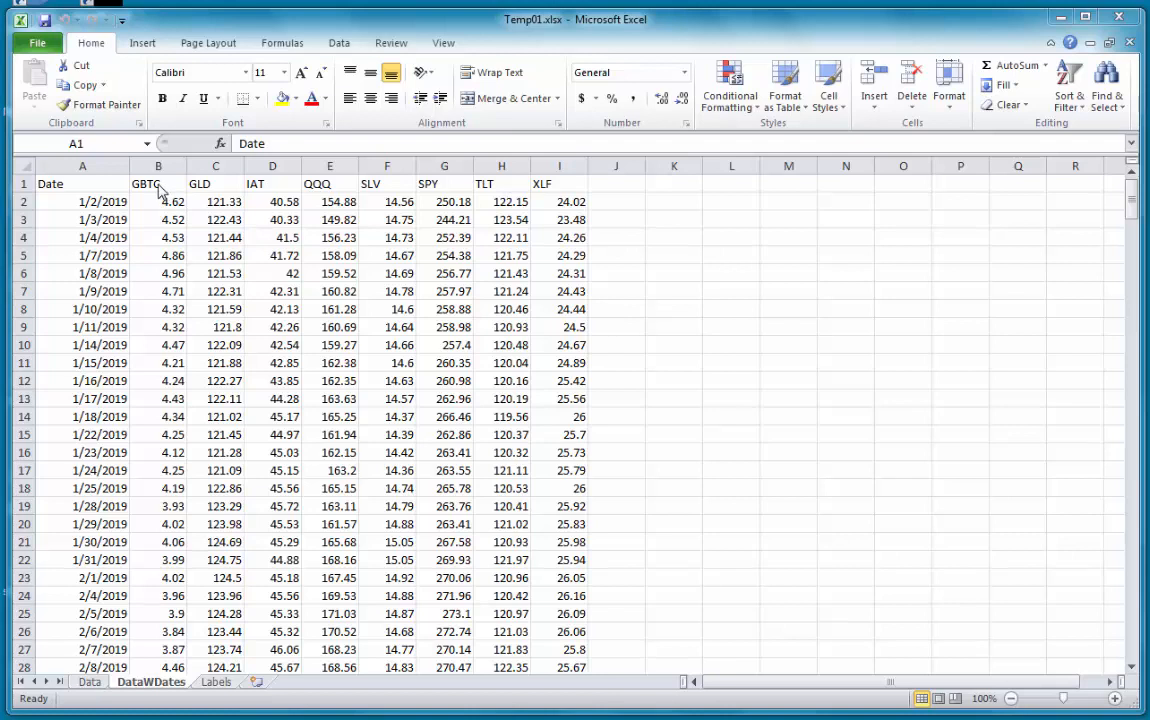
mouse_move(186, 186)
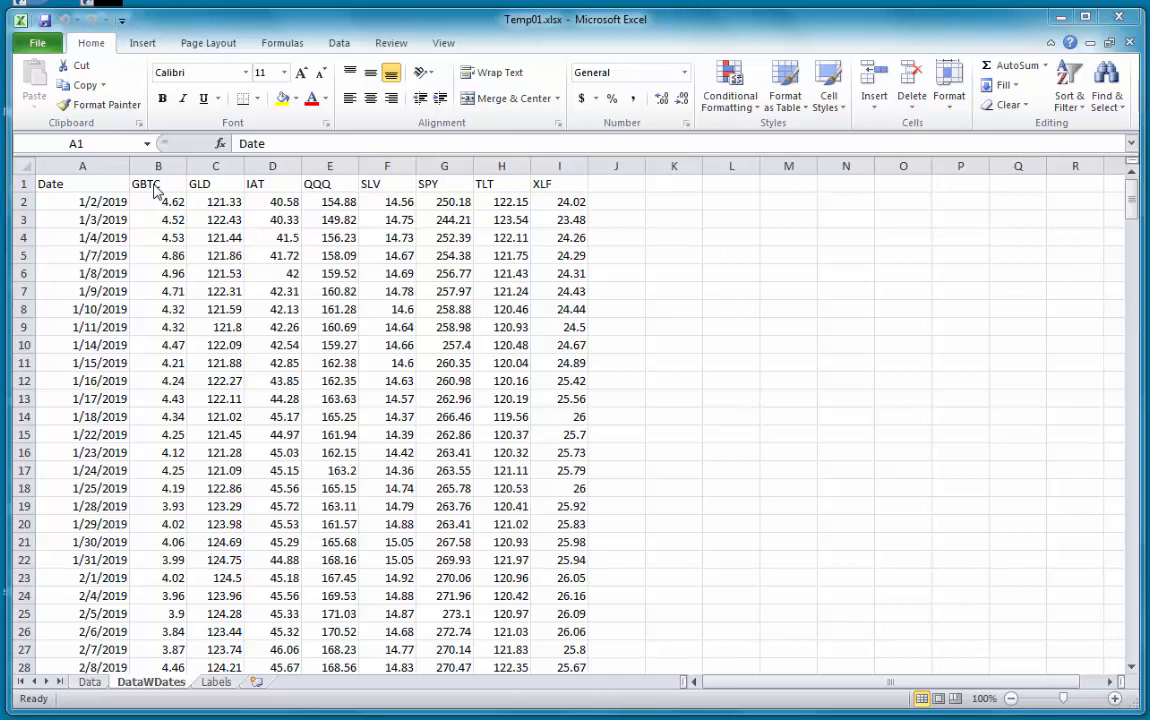
mouse_move(210, 200)
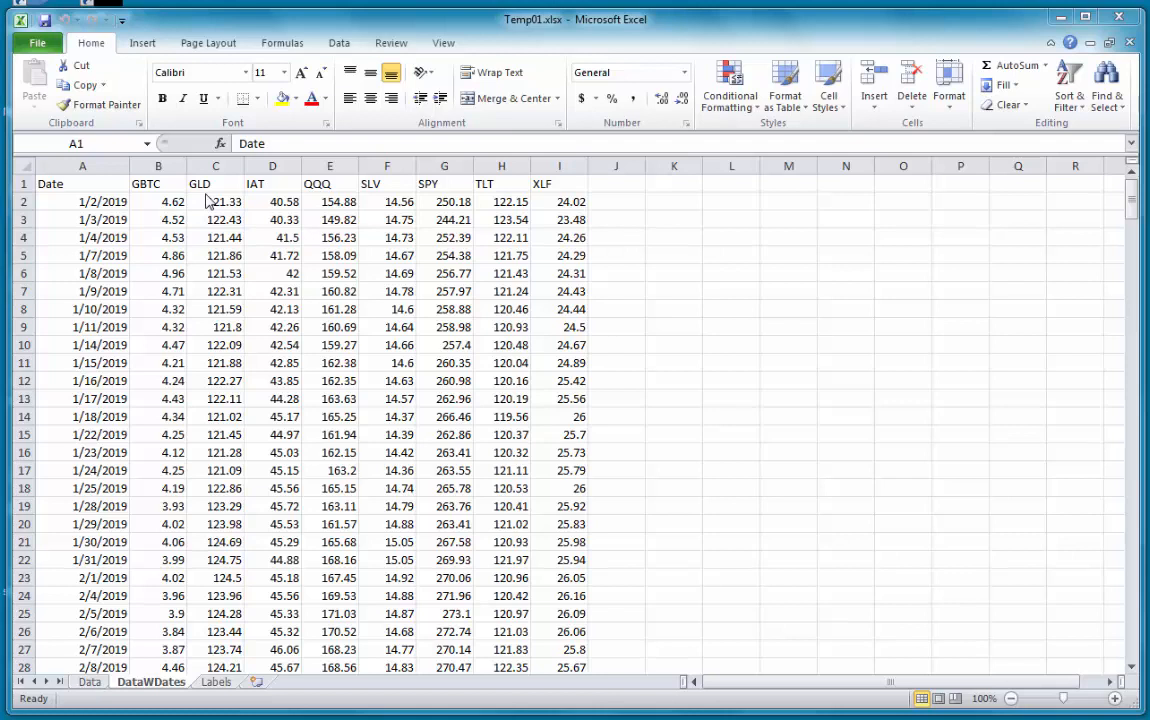
mouse_move(184, 180)
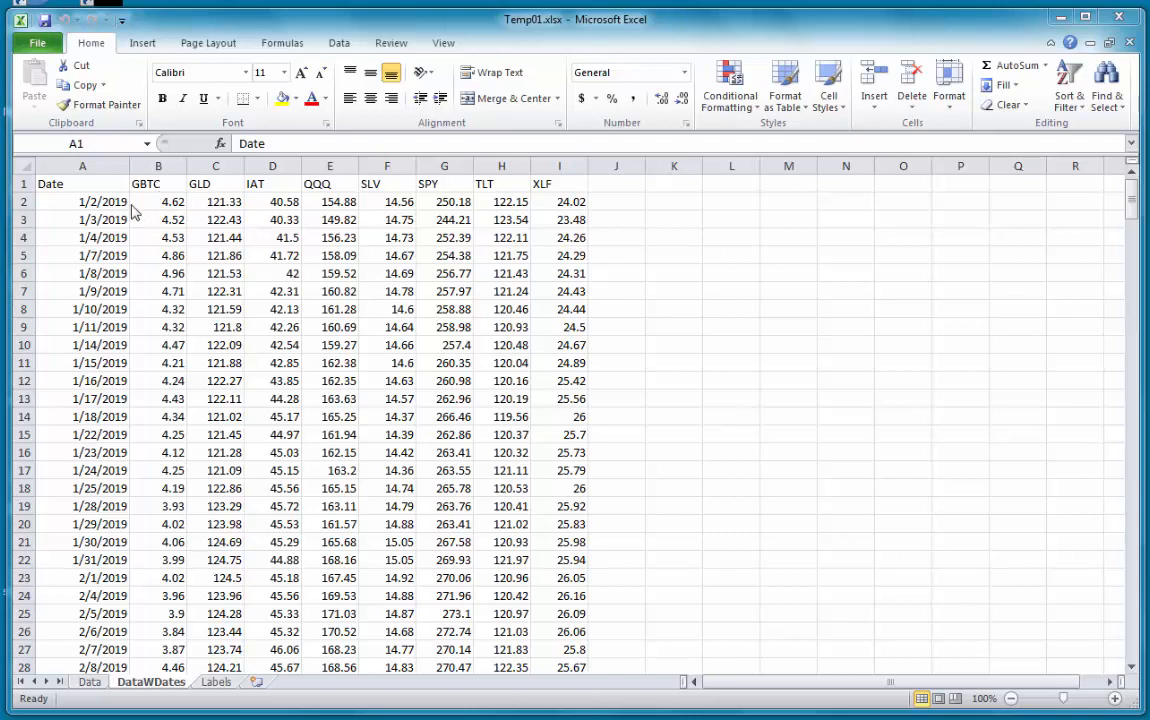
mouse_move(104, 176)
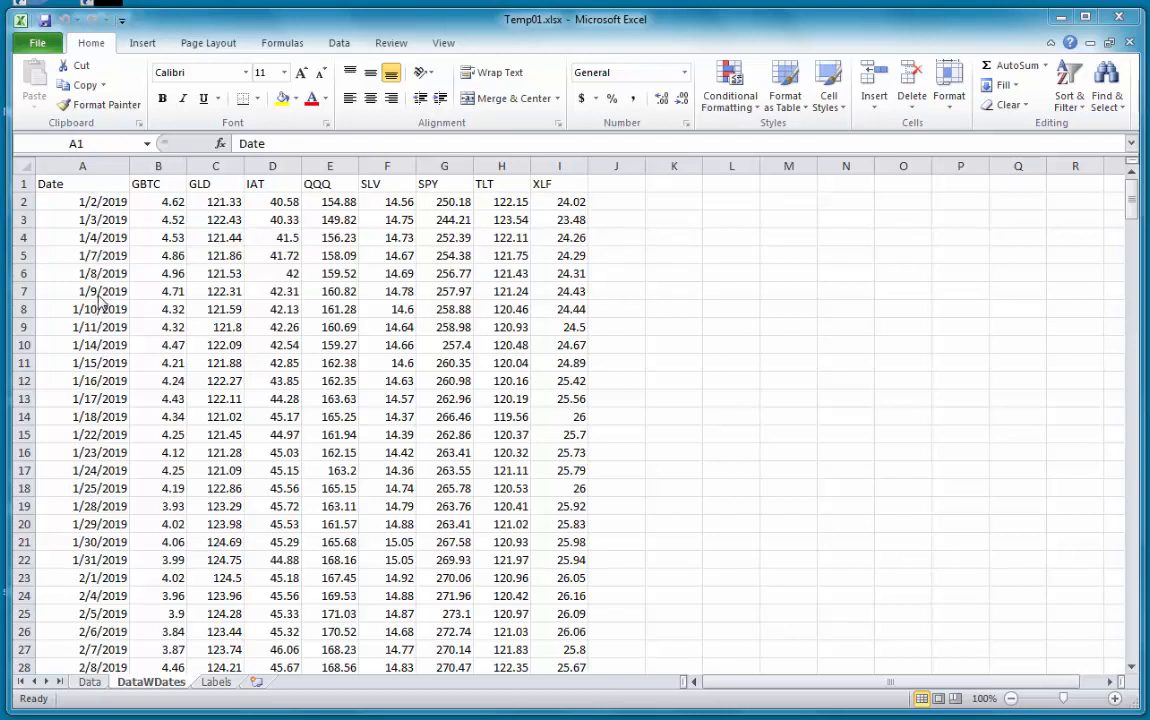
mouse_move(190, 630)
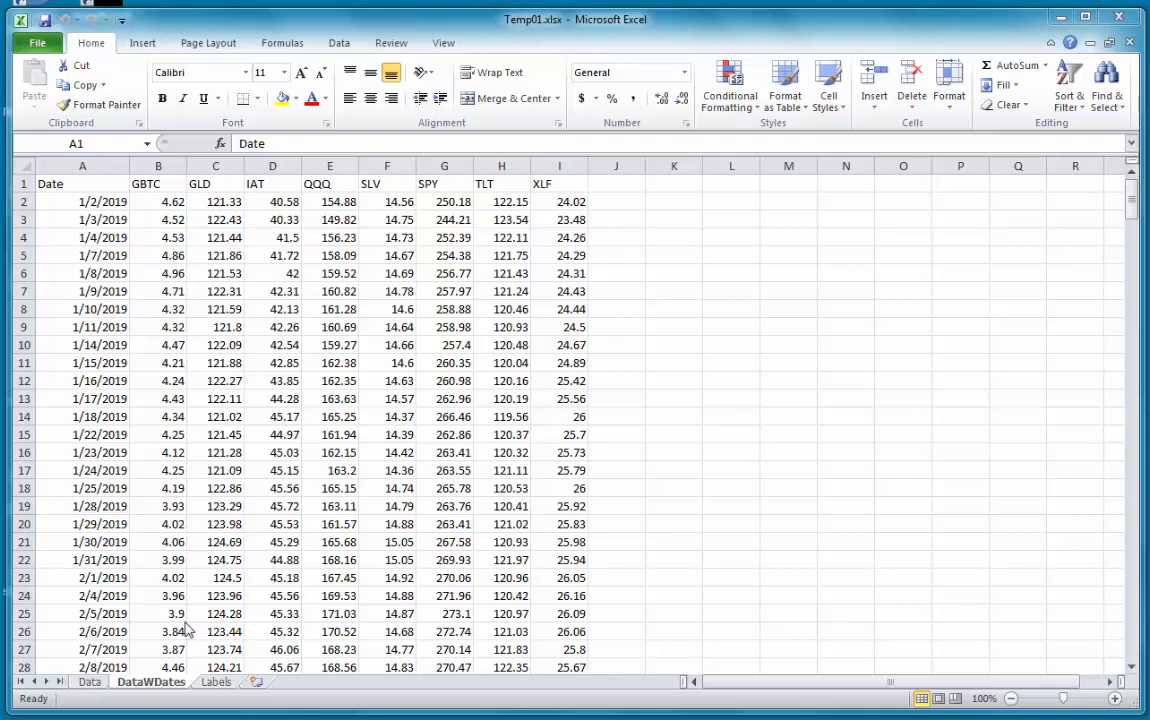
Duplicate the DataWDates sheet via Move or Copy with Create a copy ticked.
click(50, 184)
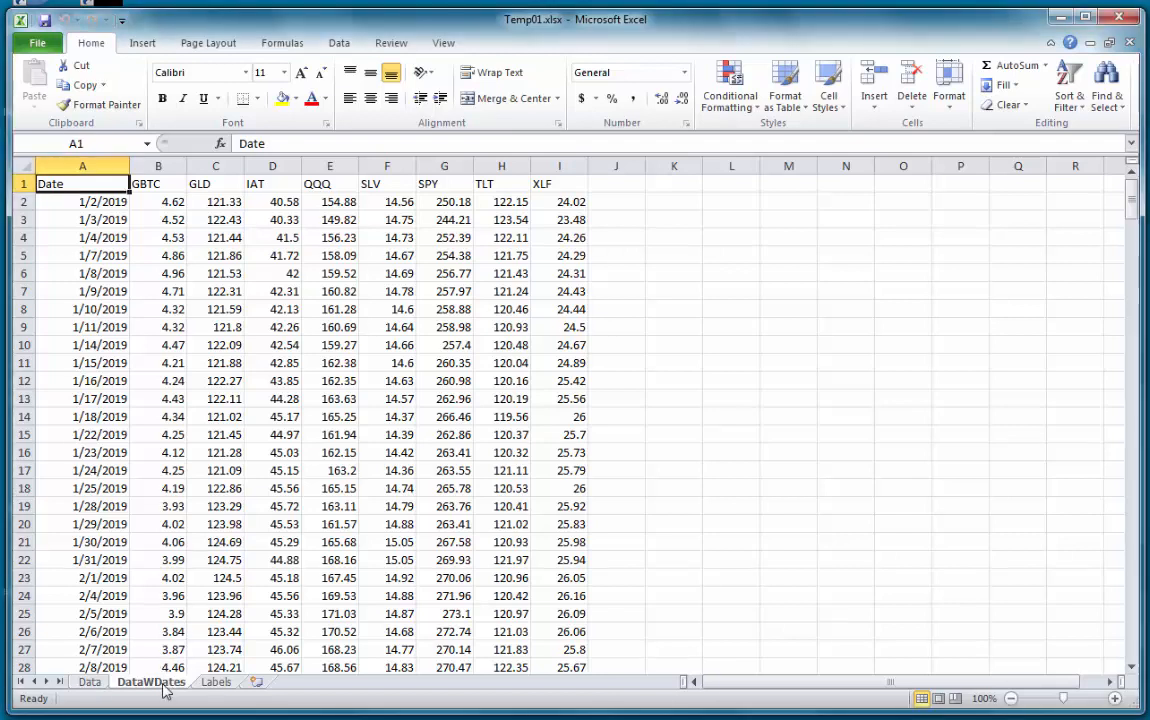
right_click(150, 680)
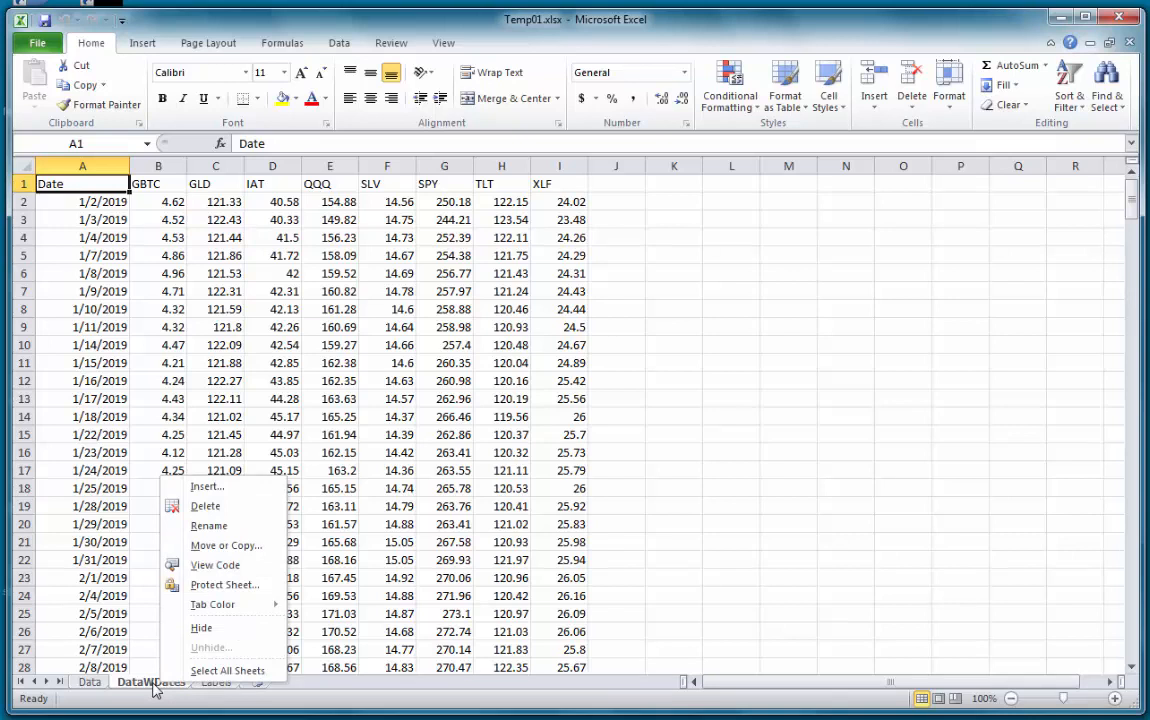
mouse_move(224, 544)
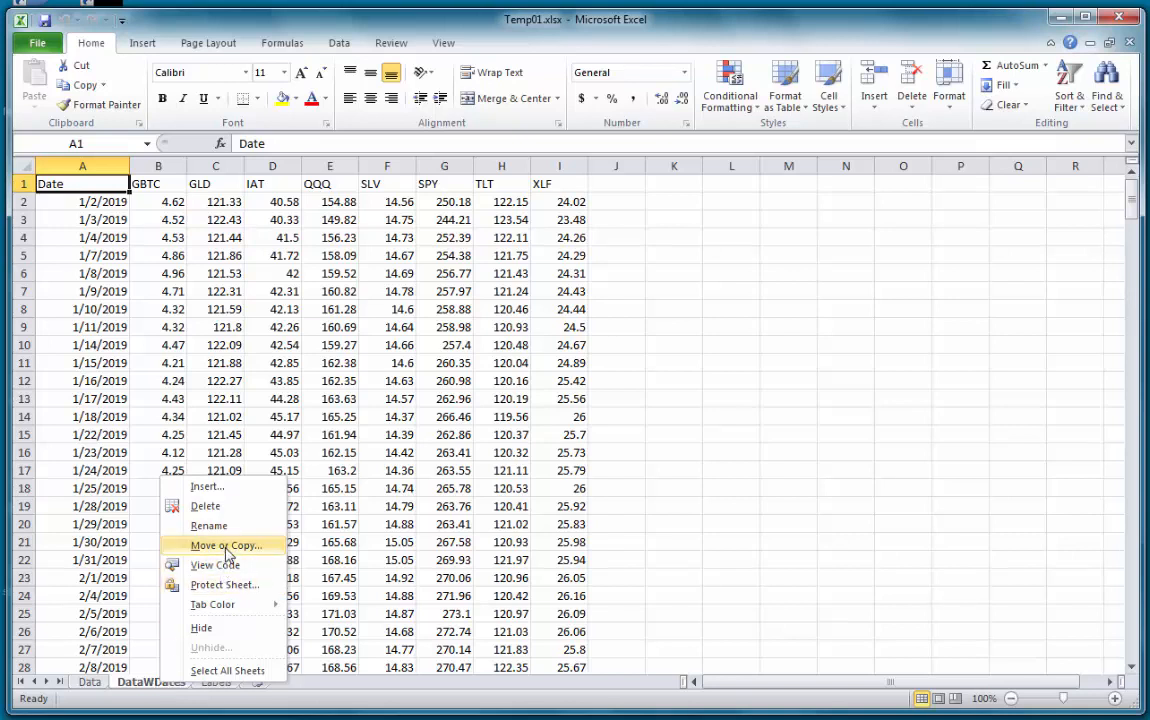
click(224, 544)
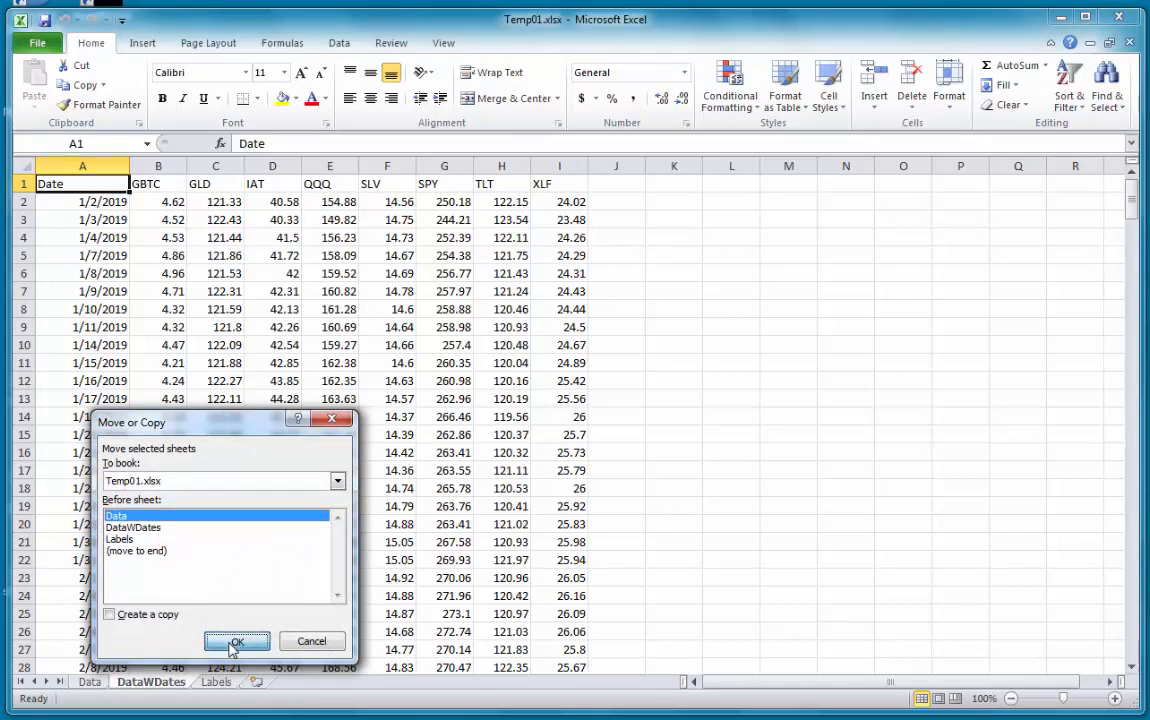
click(236, 640)
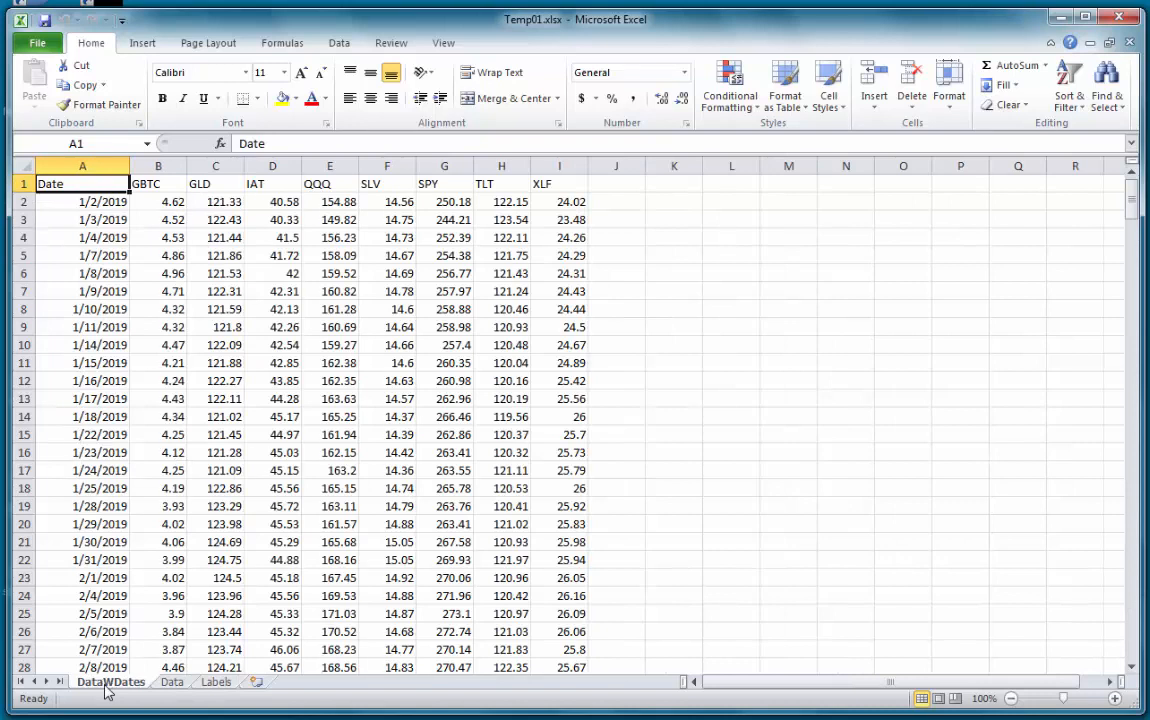
mouse_move(120, 684)
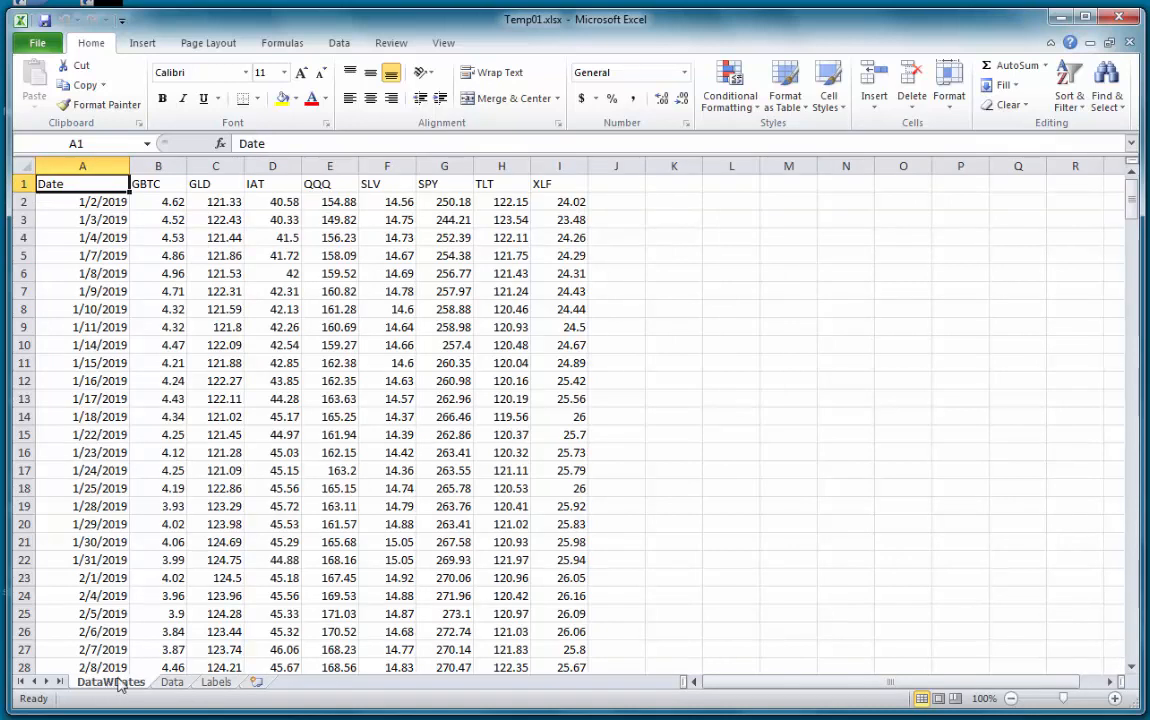
mouse_move(156, 614)
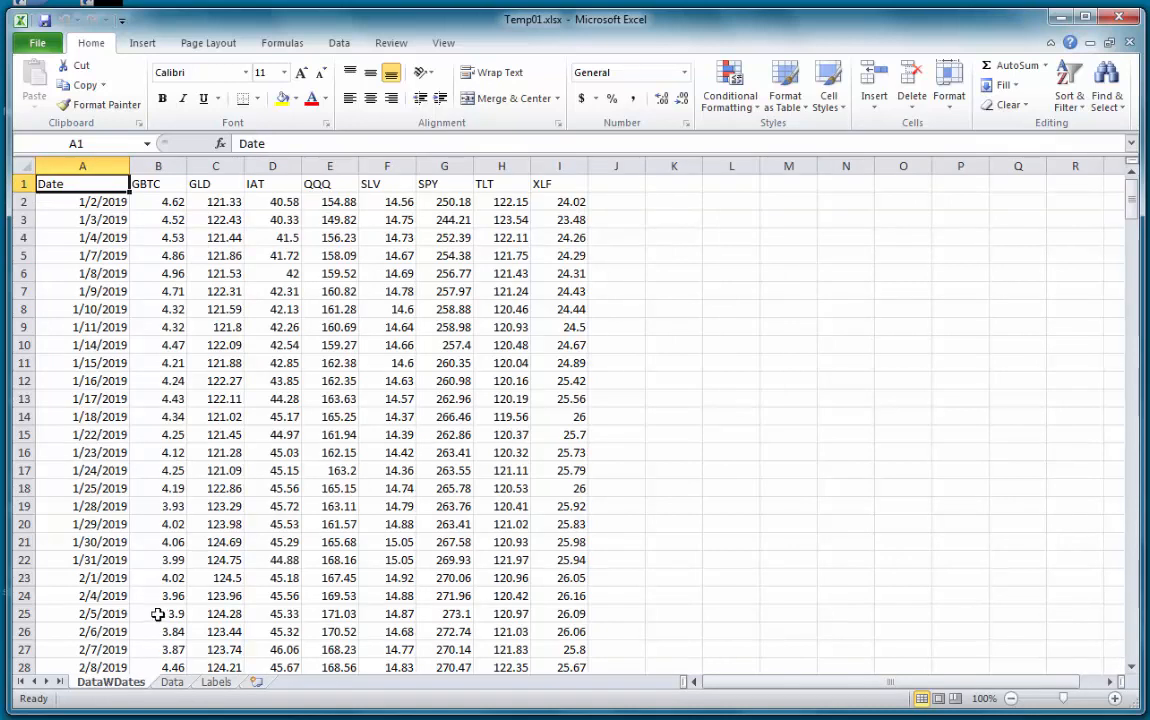
mouse_move(88, 218)
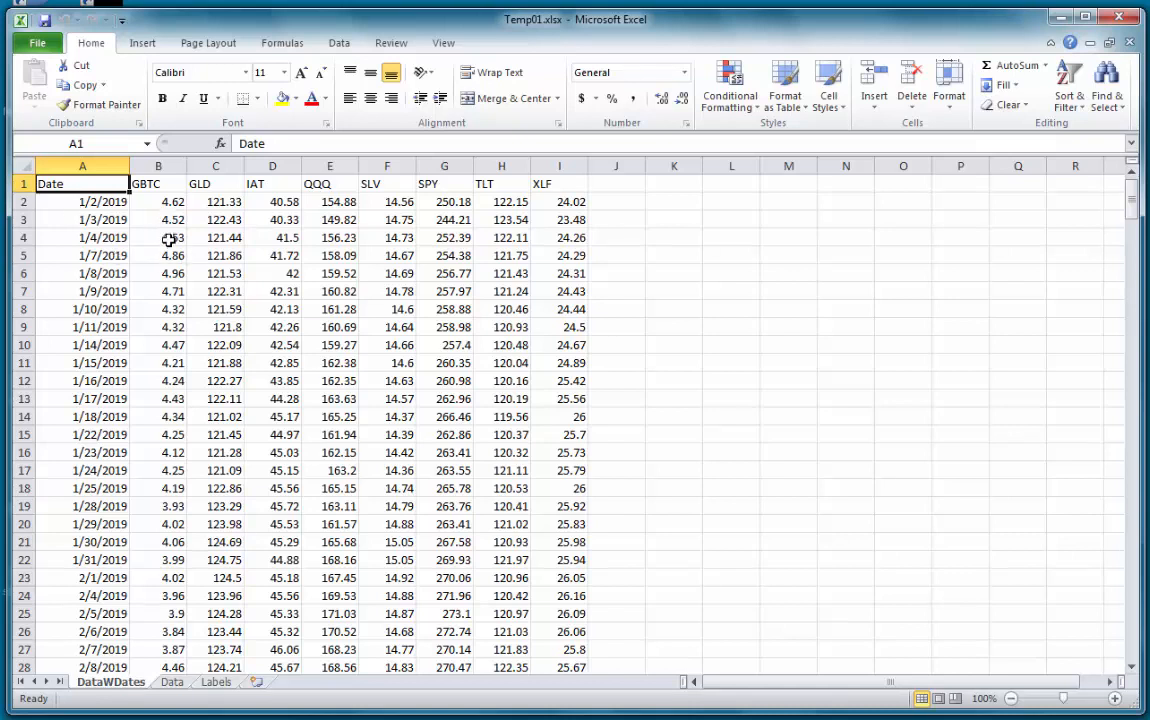
Shift the GBTC values up to B2, overwriting, and retitle the column GBTC3dlag.
click(158, 238)
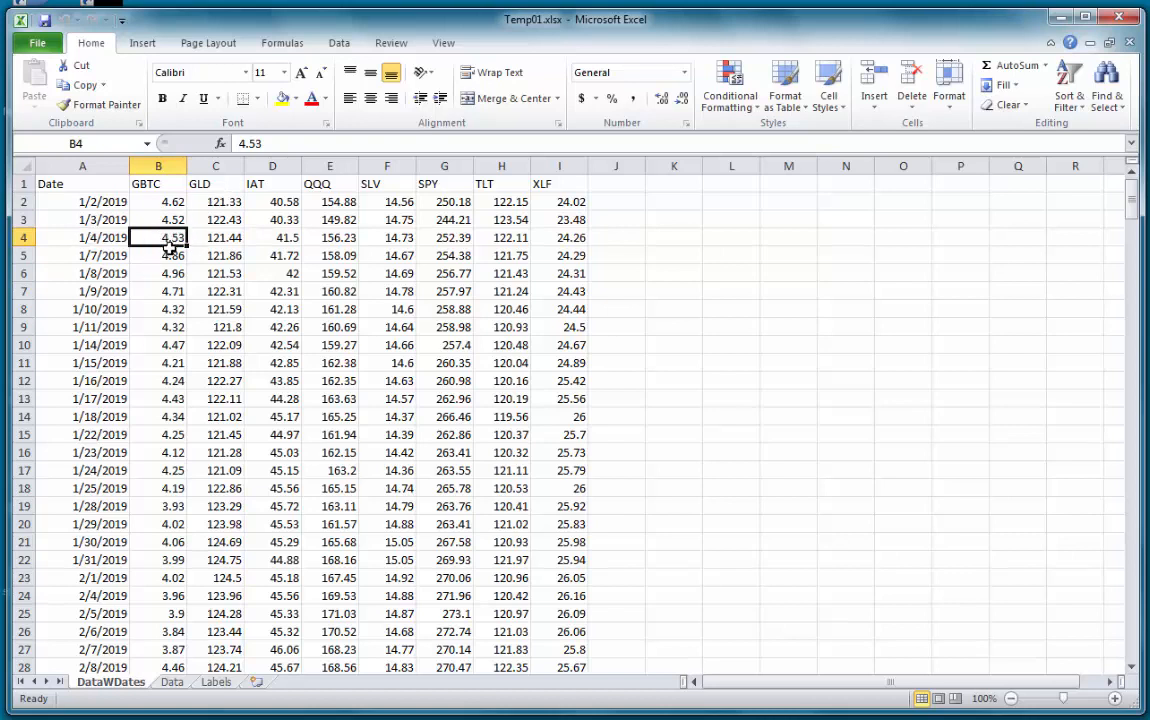
mouse_move(180, 272)
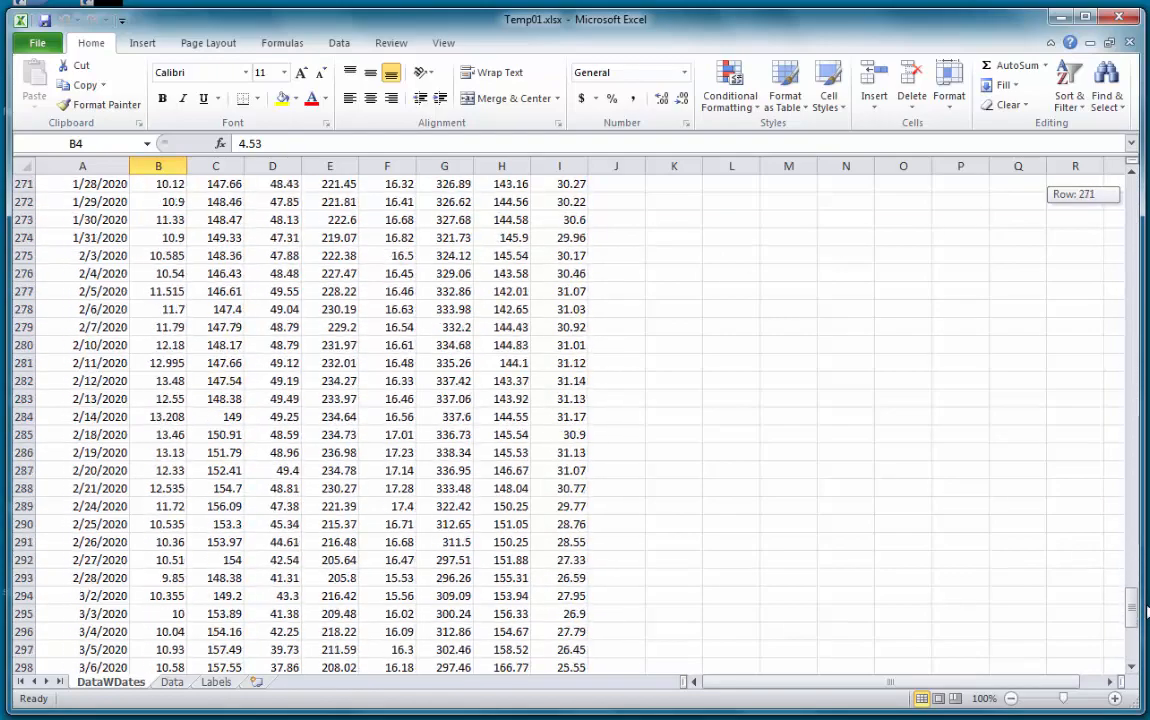
scroll(down, 3)
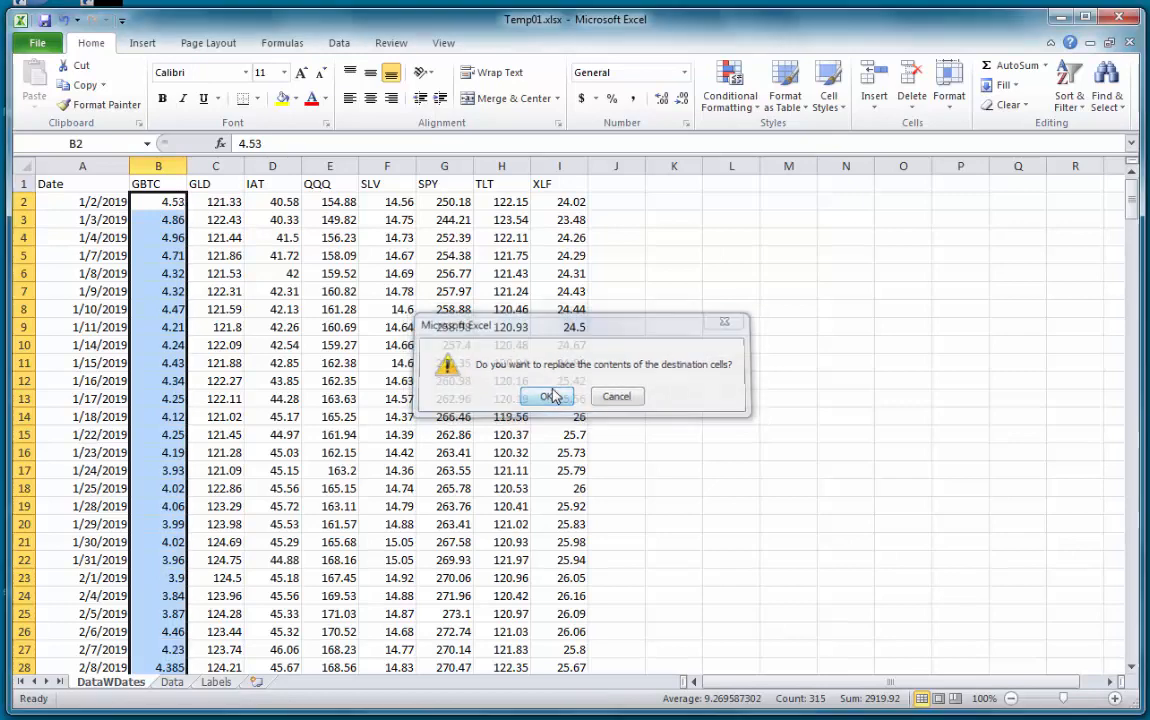
click(548, 396)
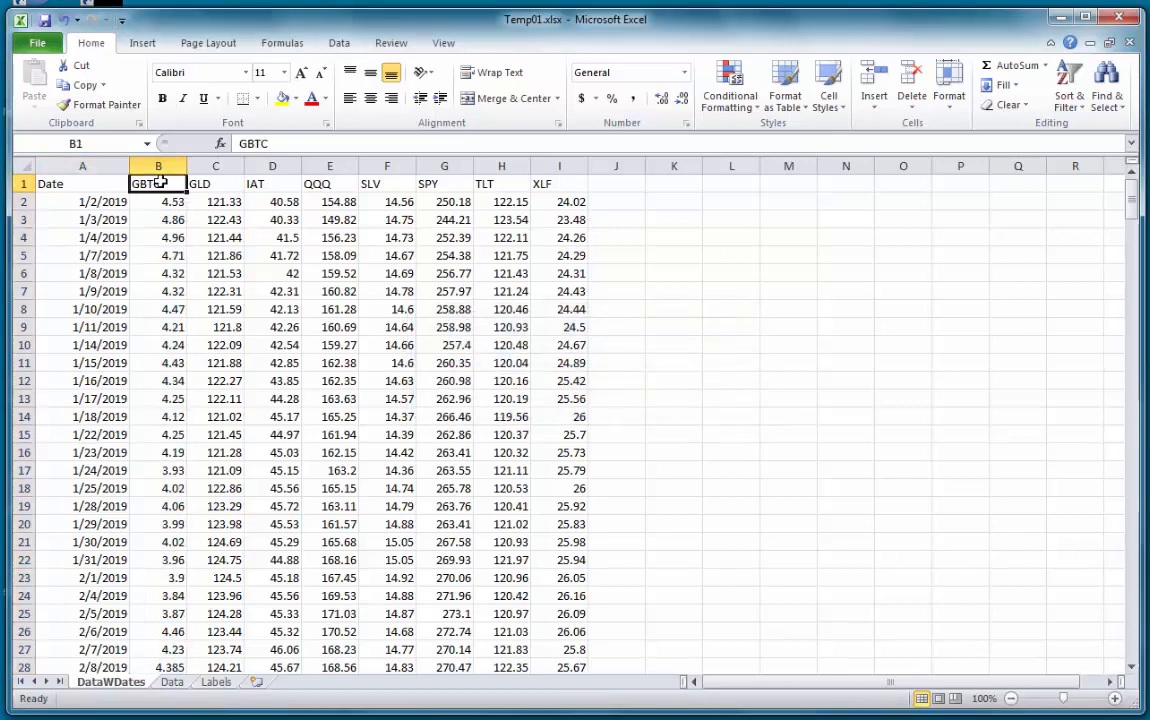
double_click(156, 184)
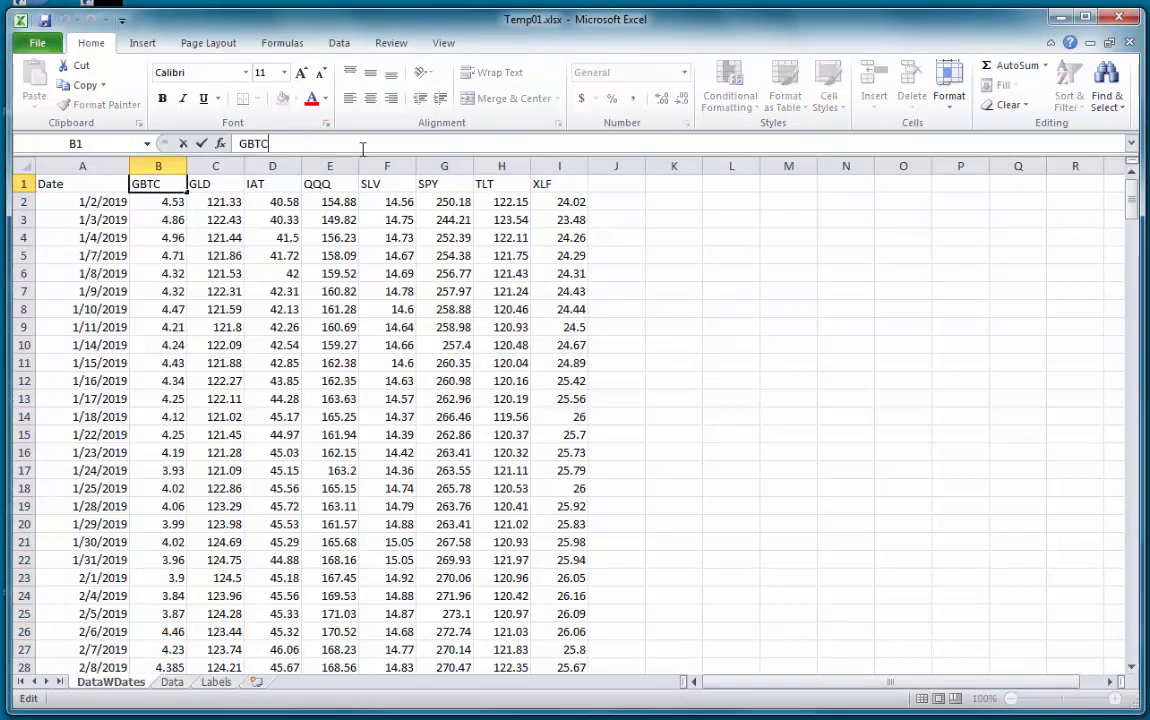
text(3dl)
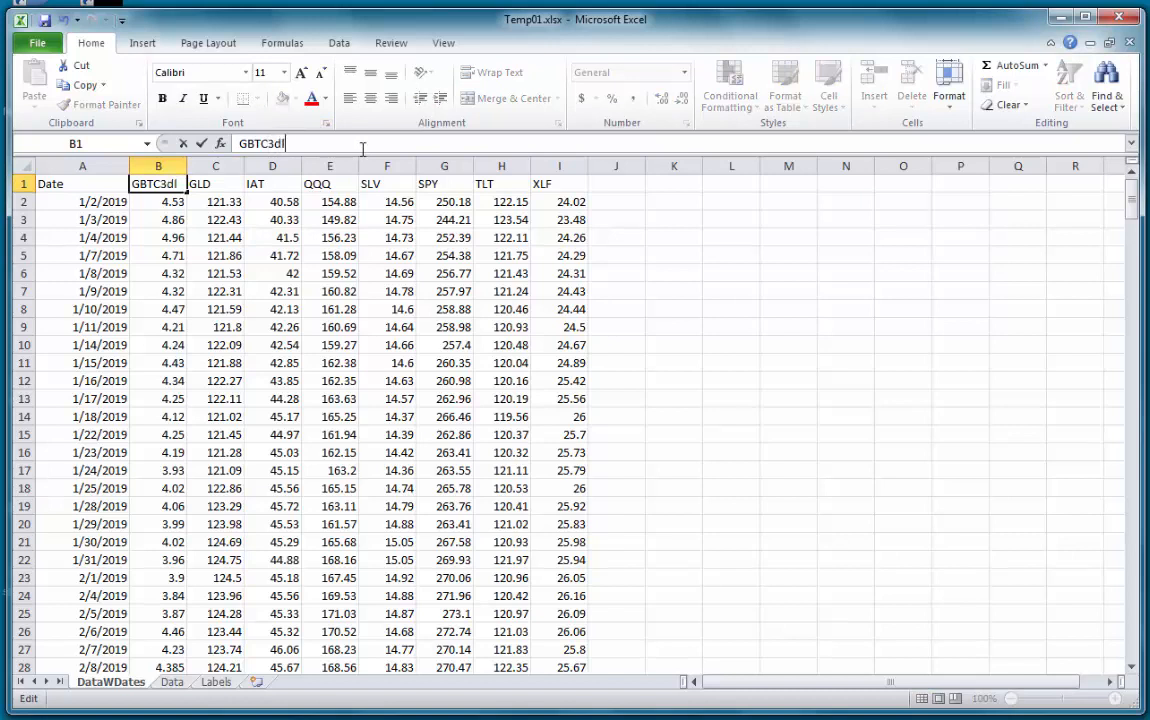
key(Return)
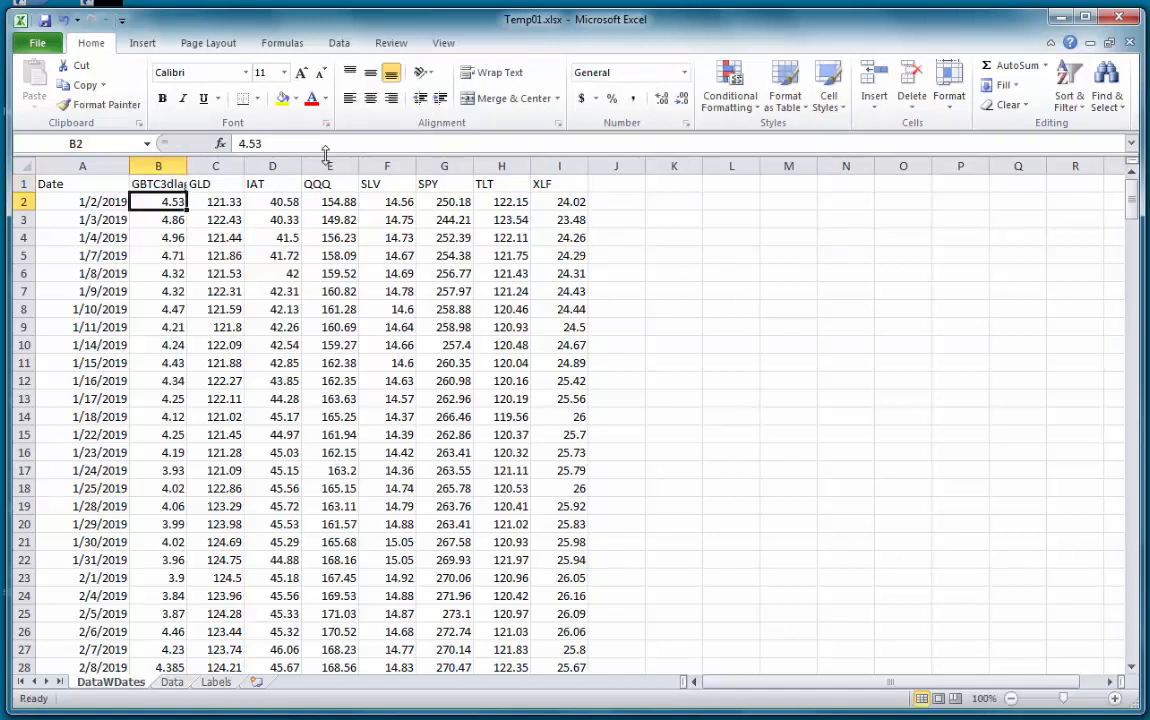
click(82, 166)
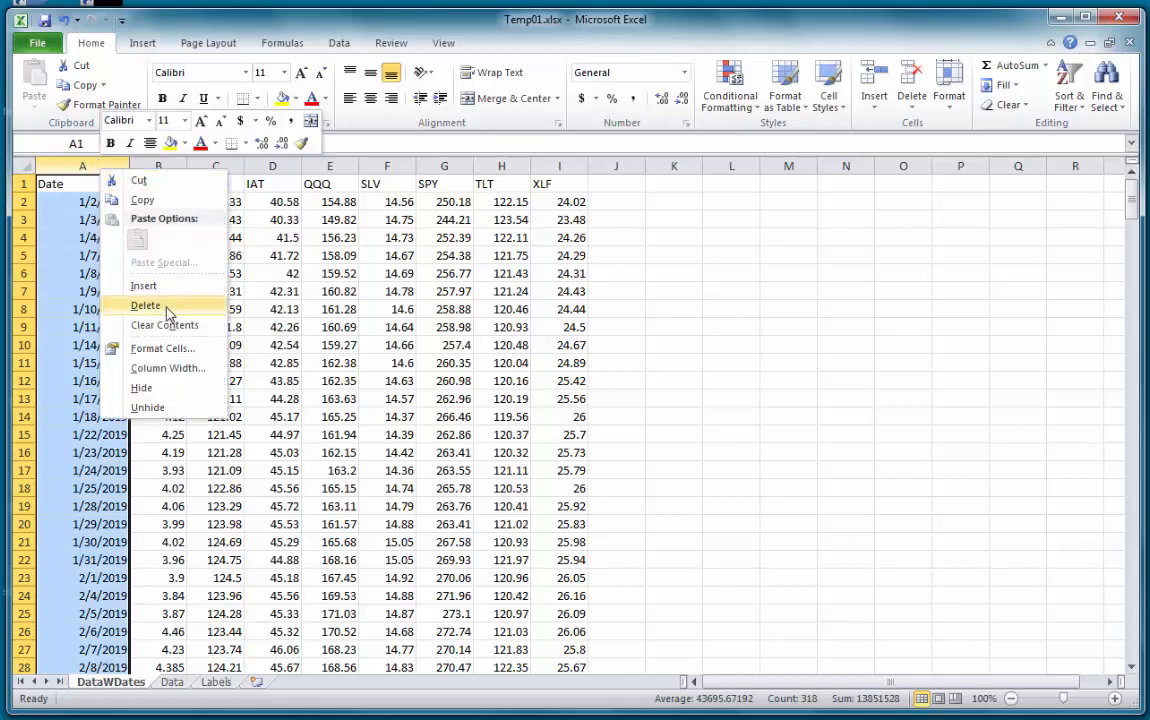
click(146, 304)
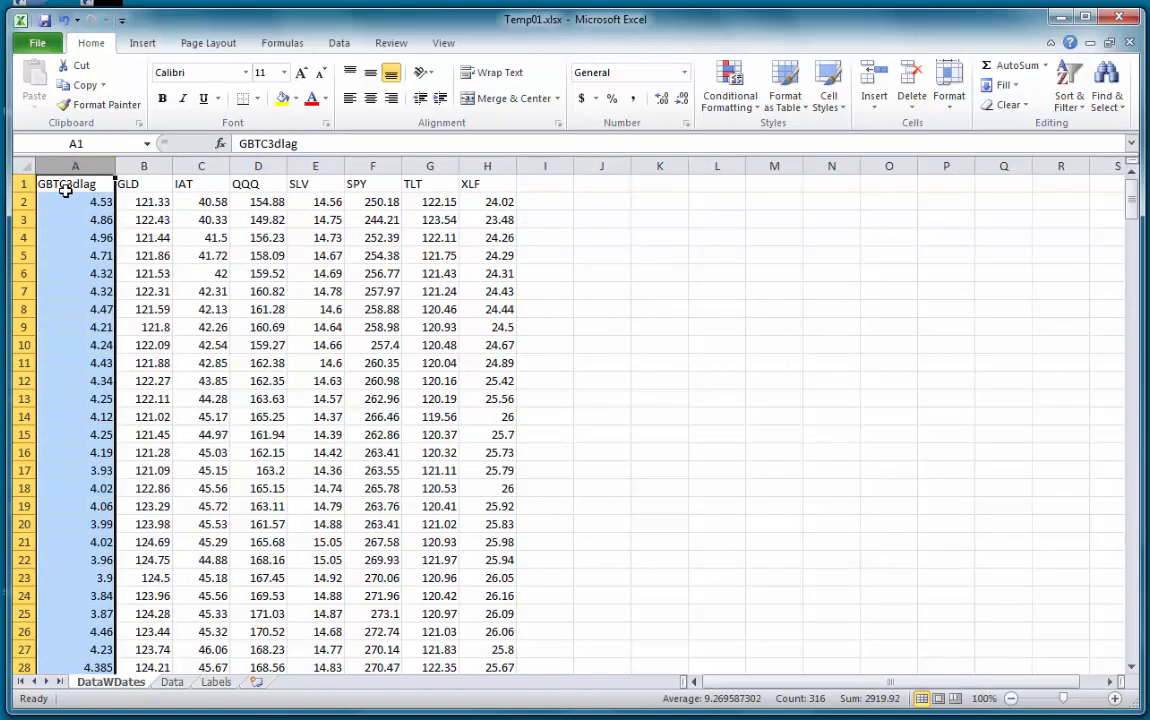
click(76, 184)
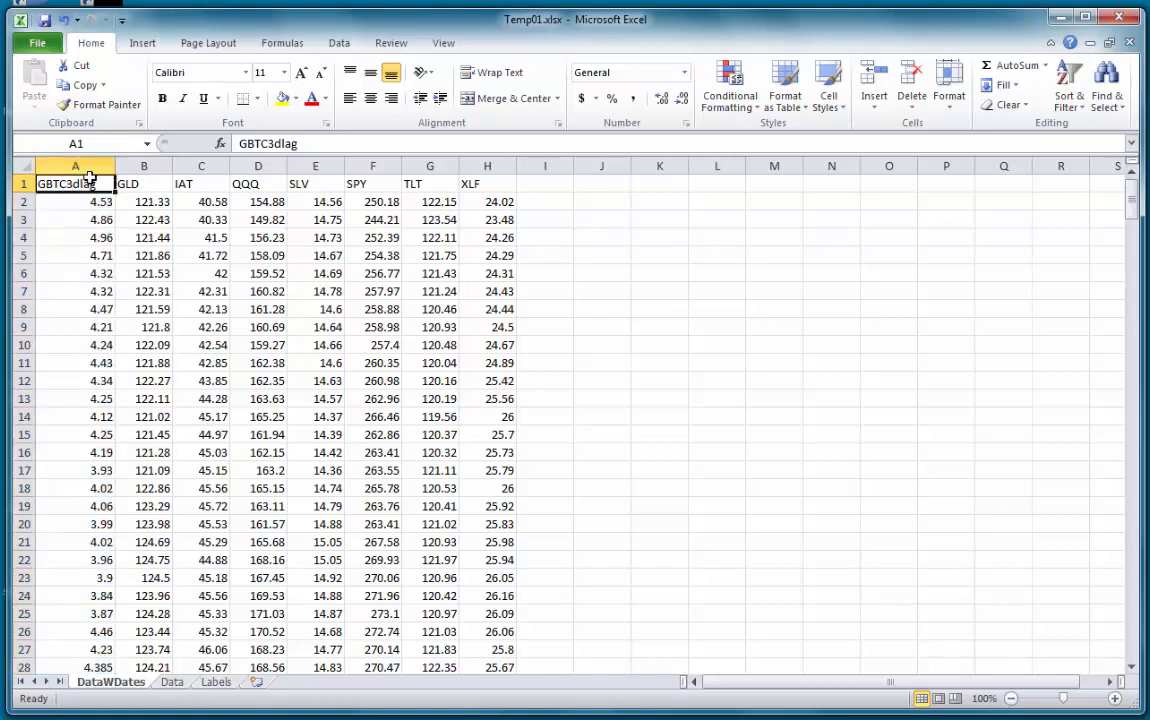
mouse_move(1102, 238)
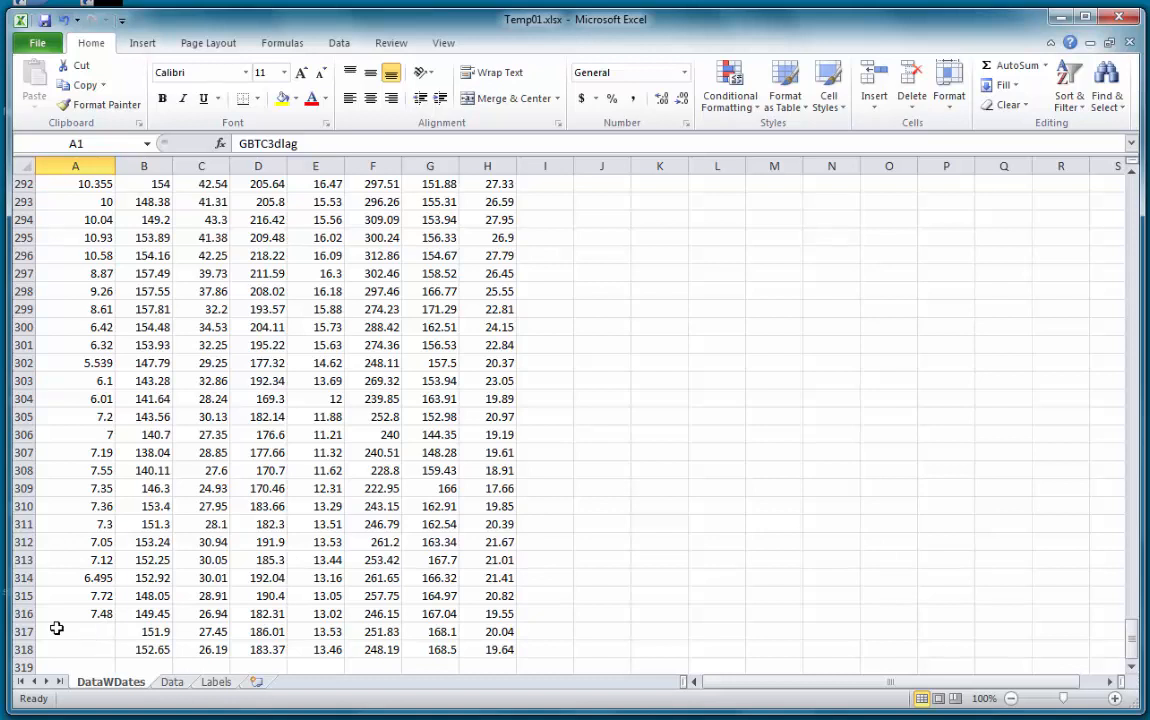
click(22, 632)
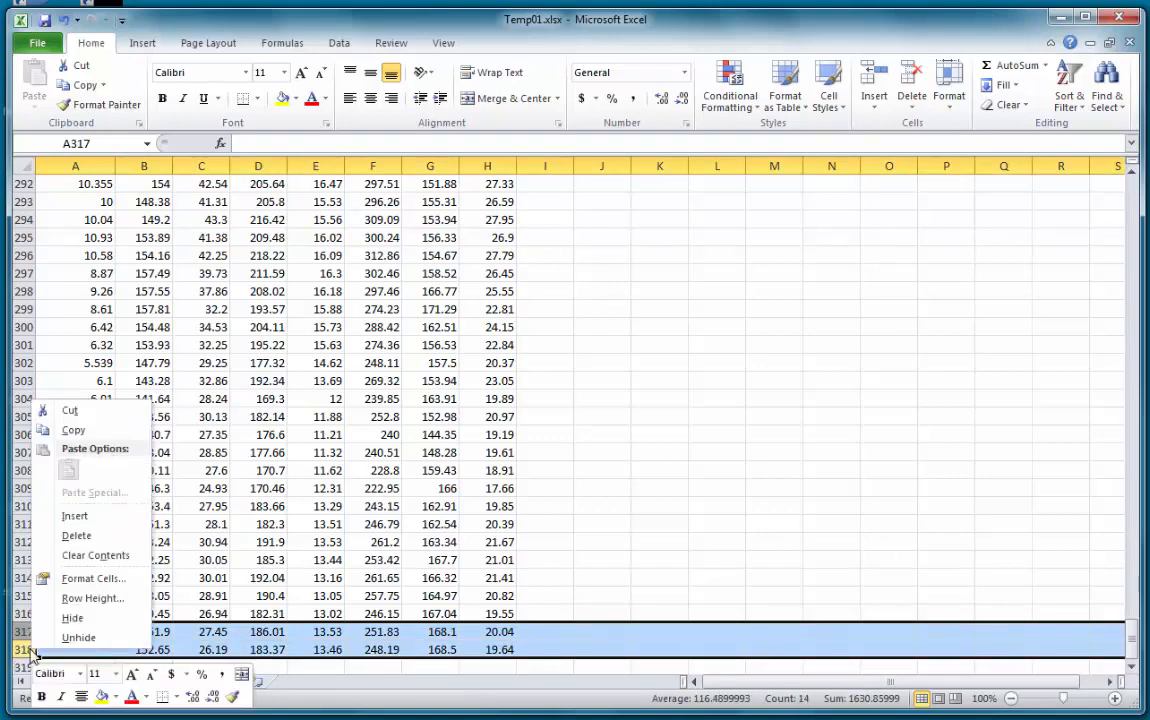
click(76, 536)
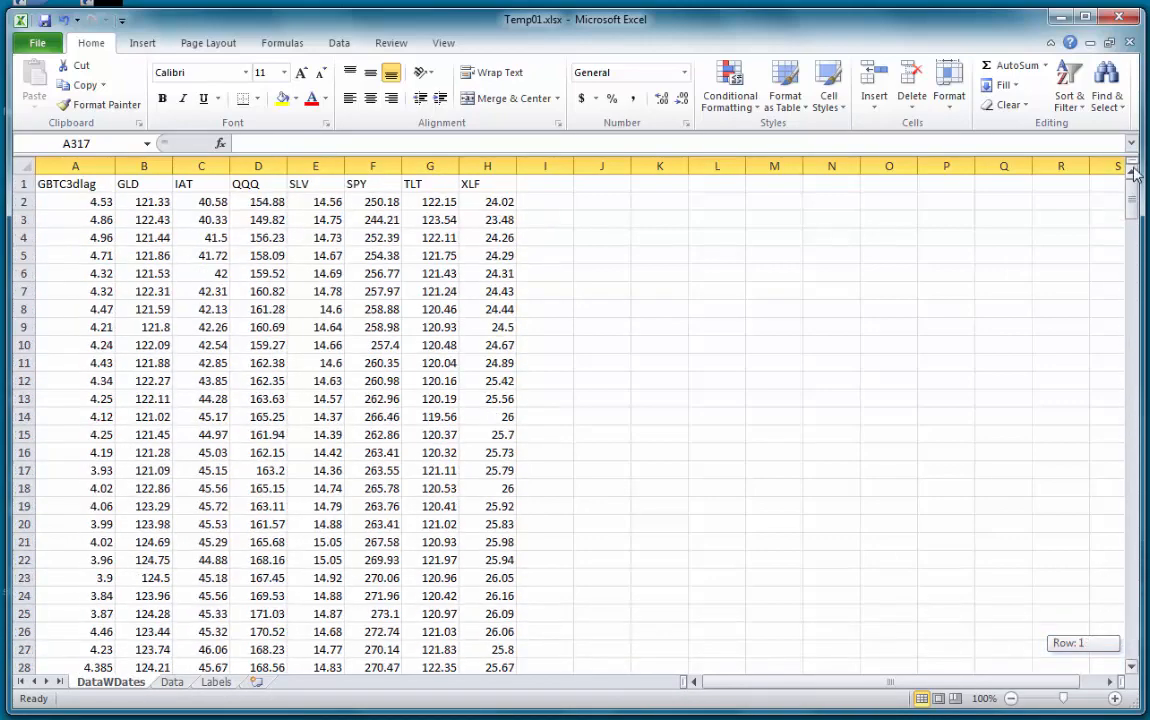
click(74, 184)
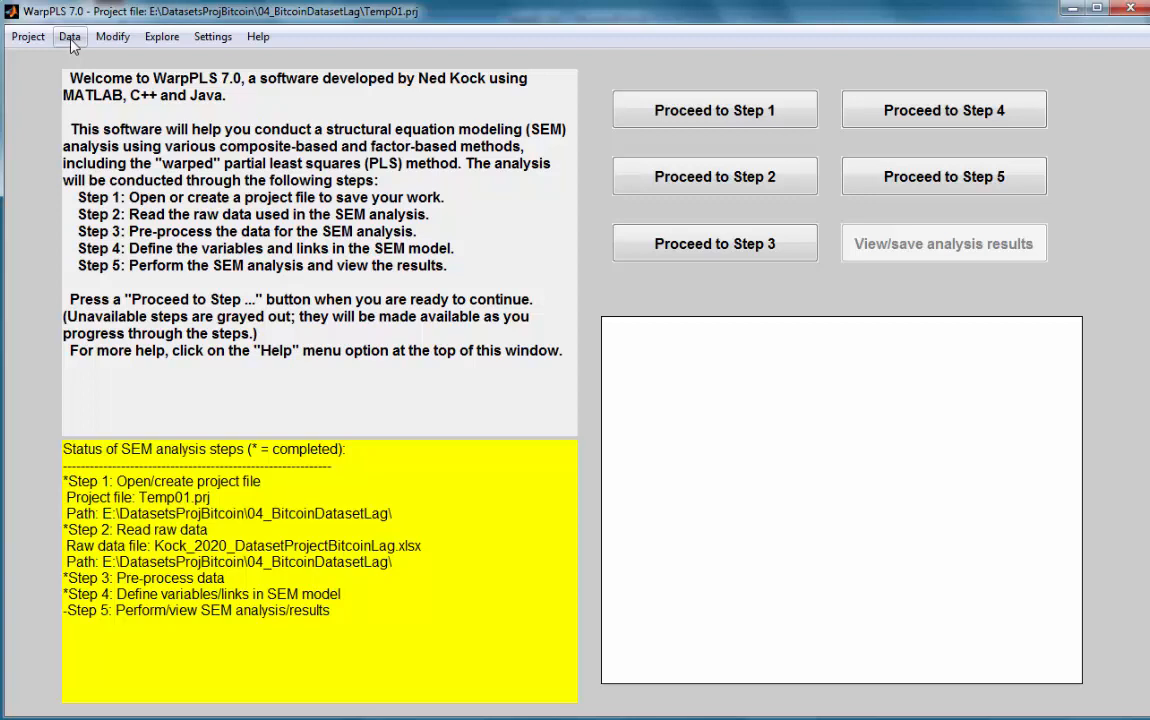
click(68, 36)
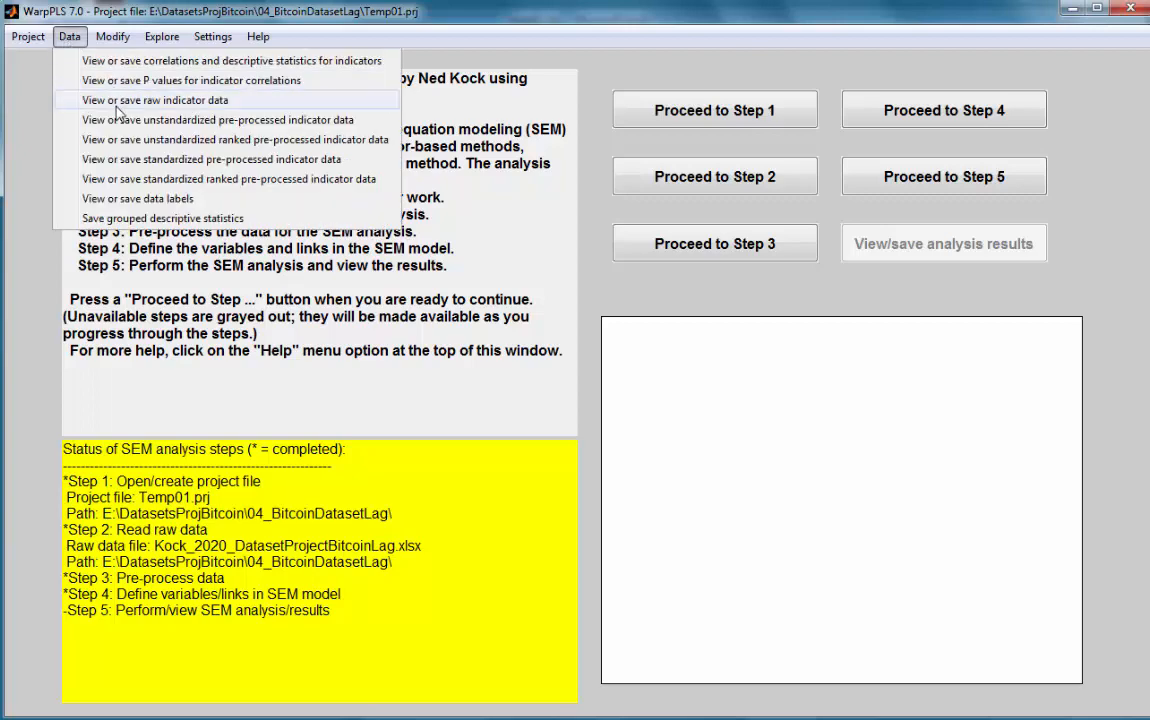
mouse_move(122, 108)
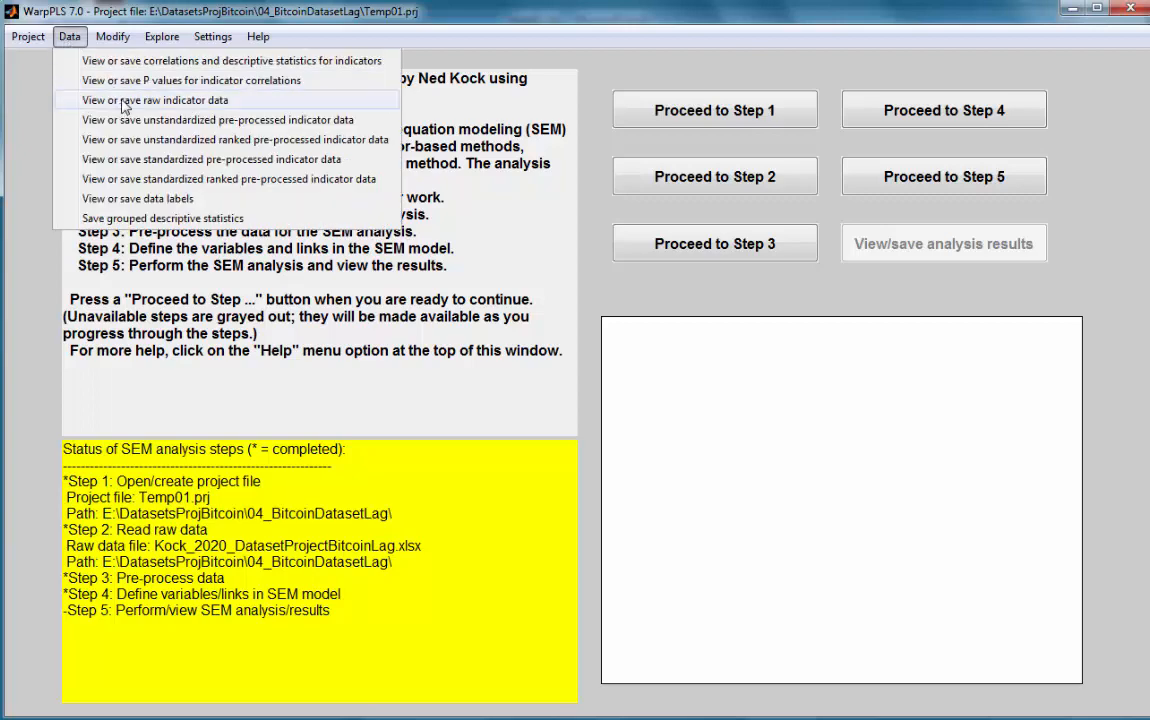
click(156, 100)
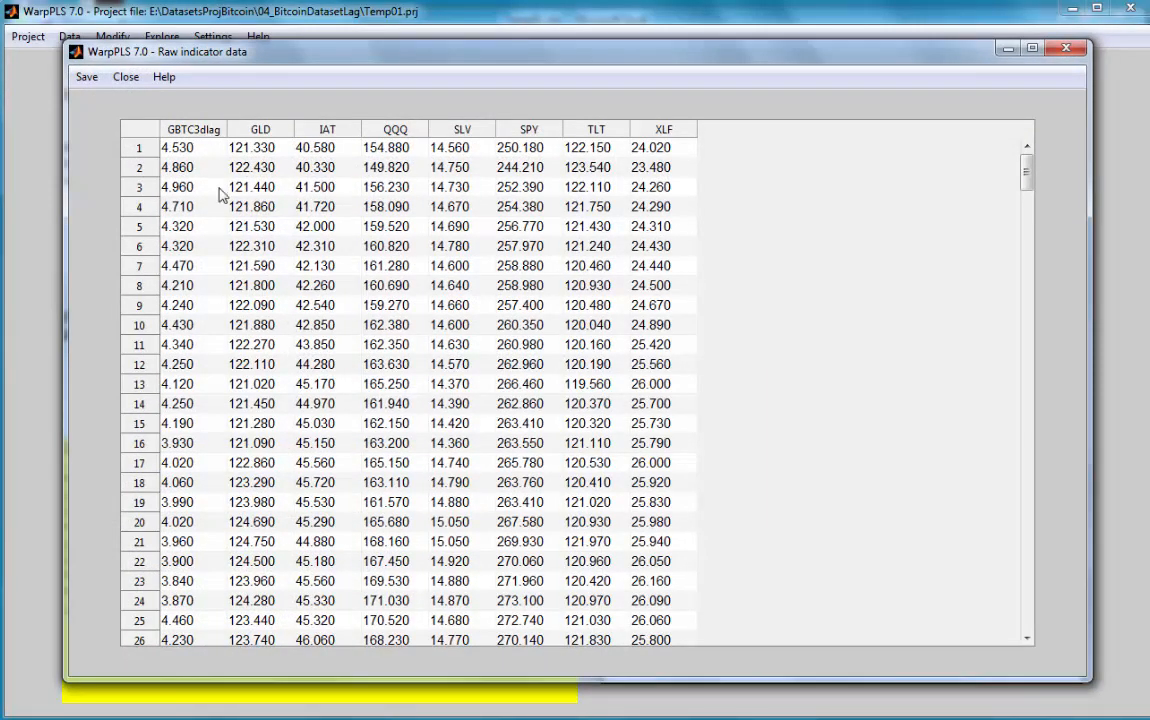
click(124, 76)
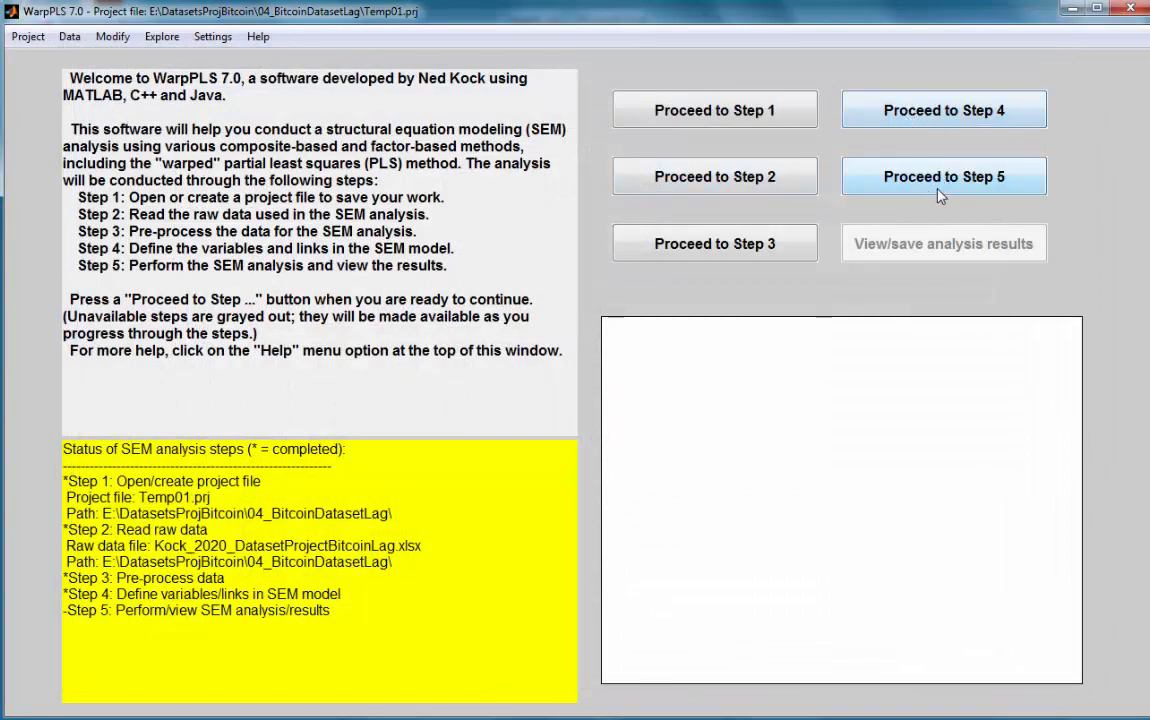
In the SEM model editor, create latent variable GBTClg with indicator GBTC3dlag.
click(942, 110)
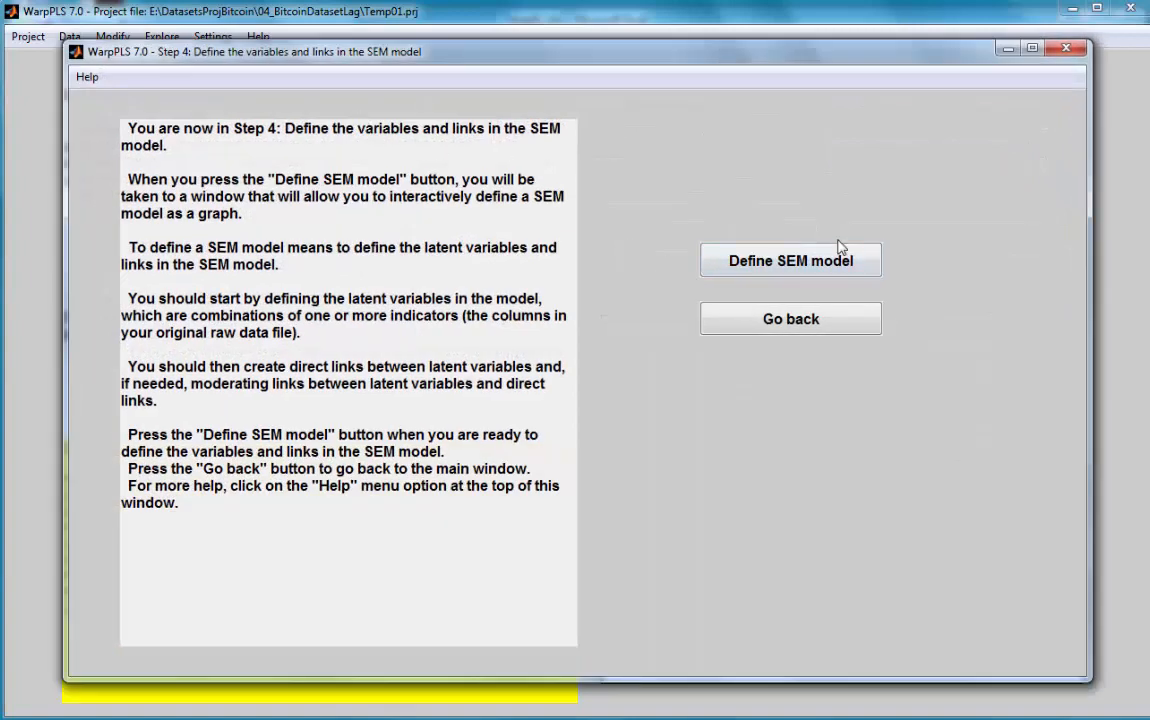
click(276, 116)
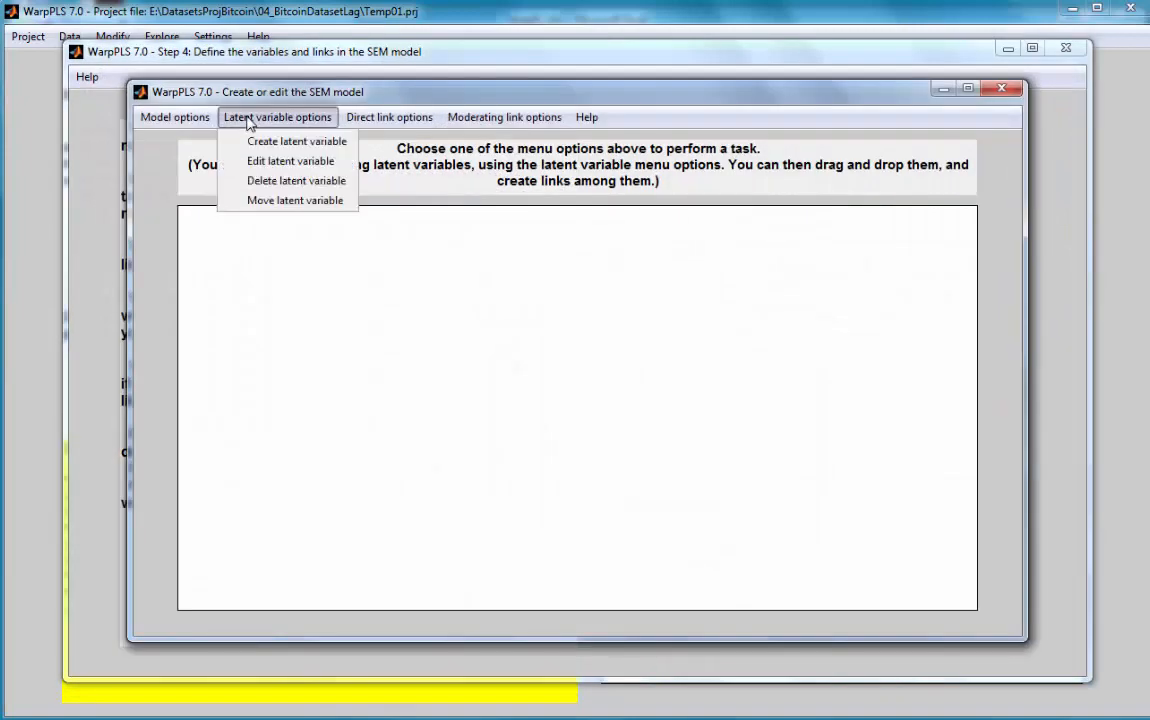
click(296, 140)
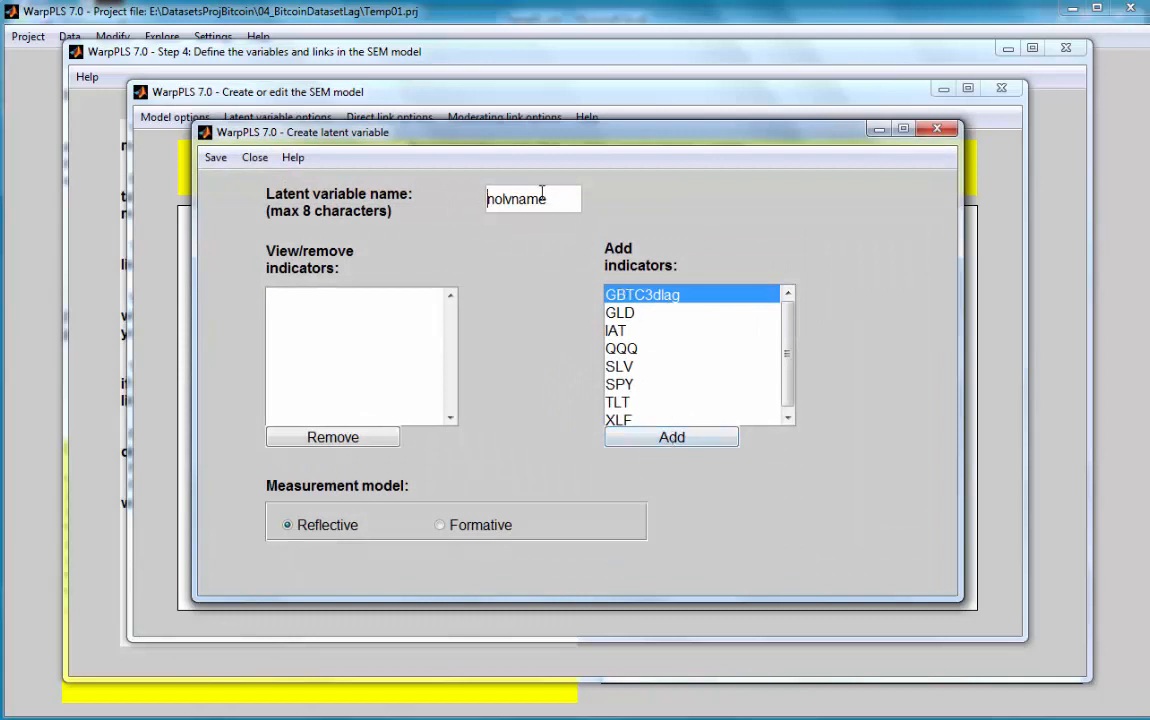
triple_click(532, 198)
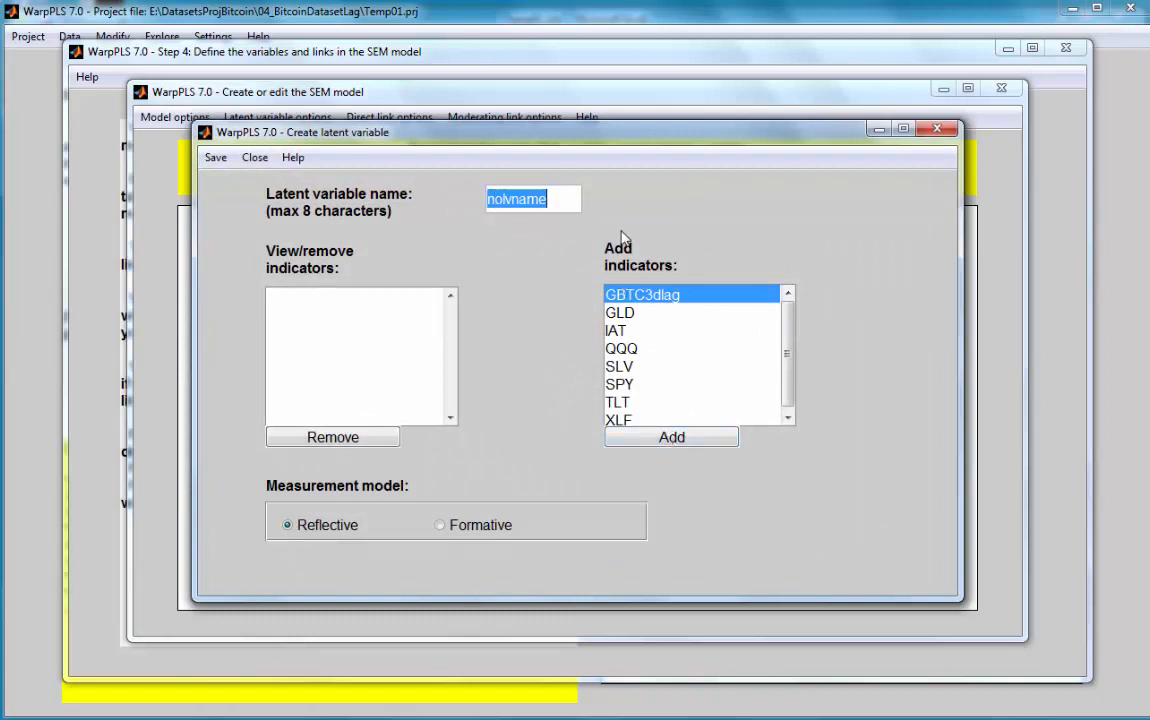
text(GBTC)
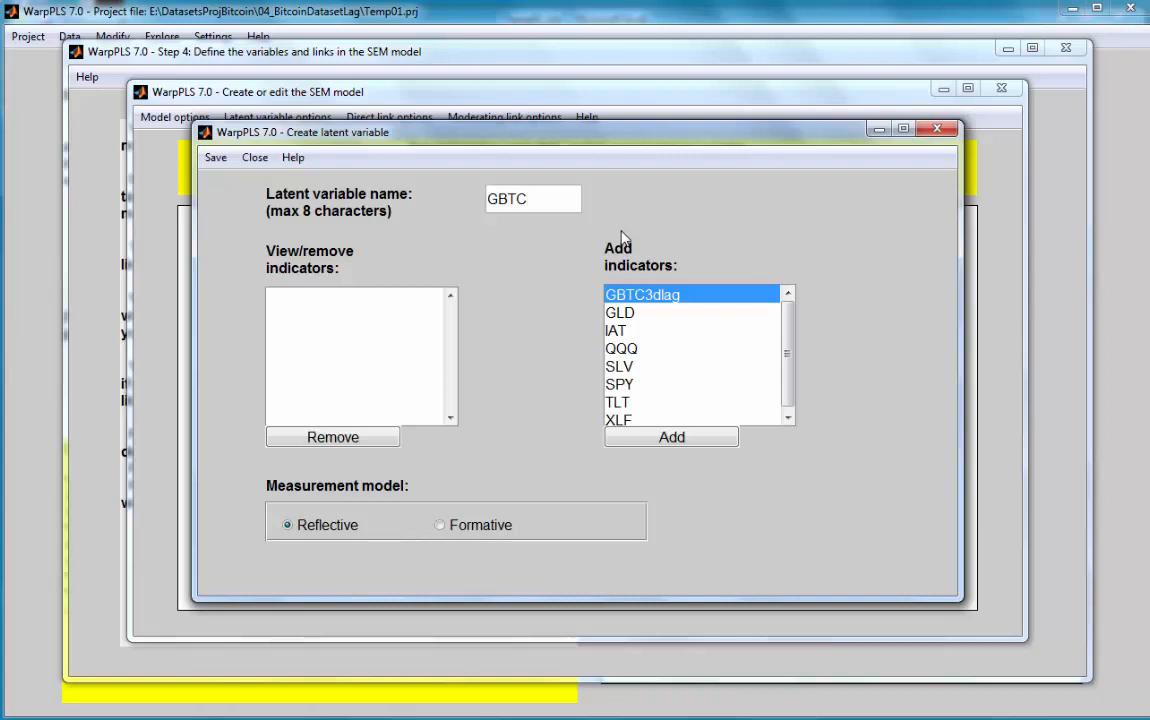
text(I)
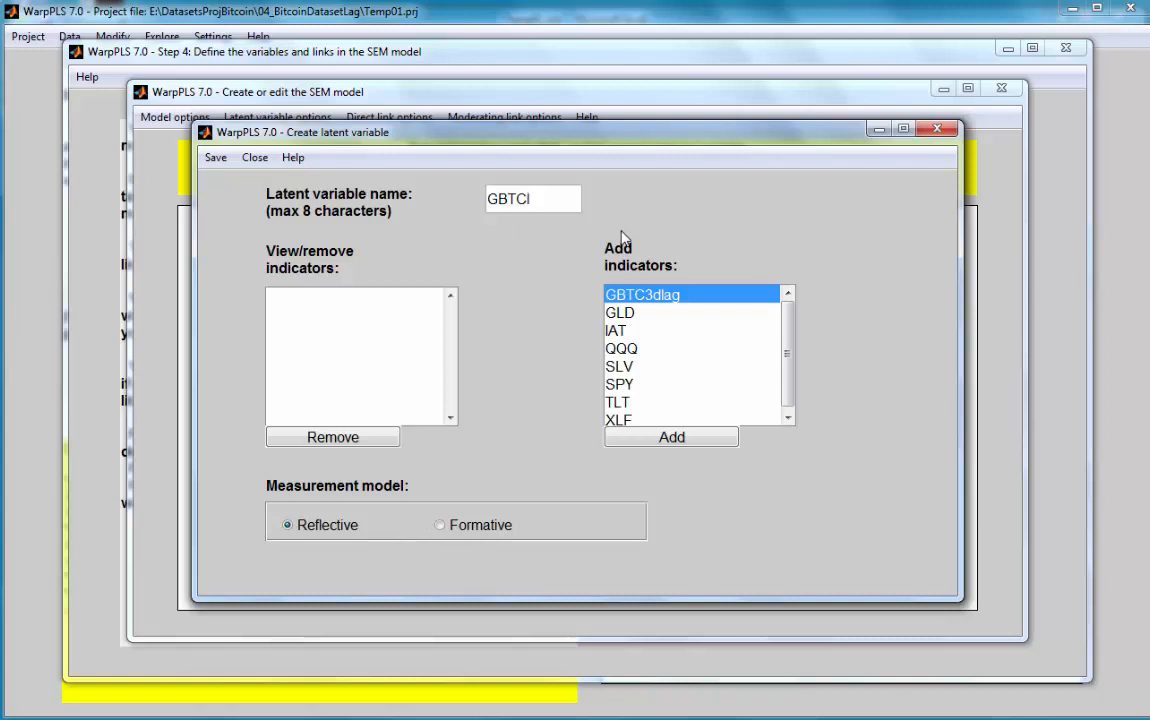
text(lg)
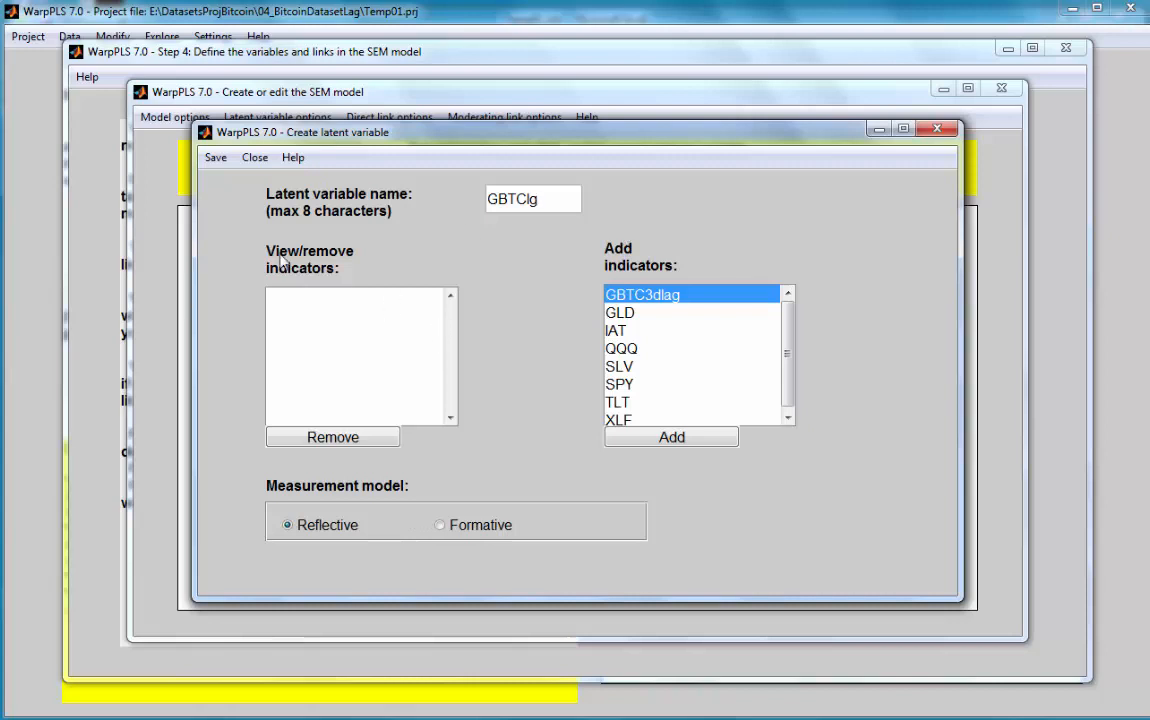
click(672, 436)
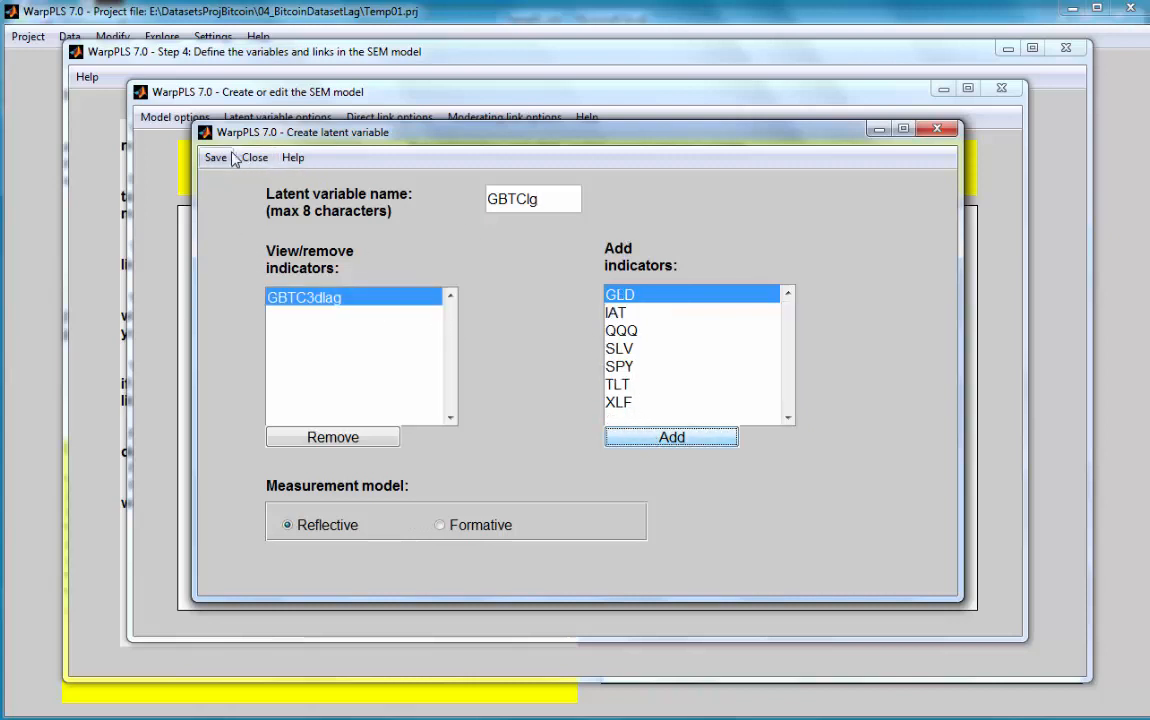
click(216, 156)
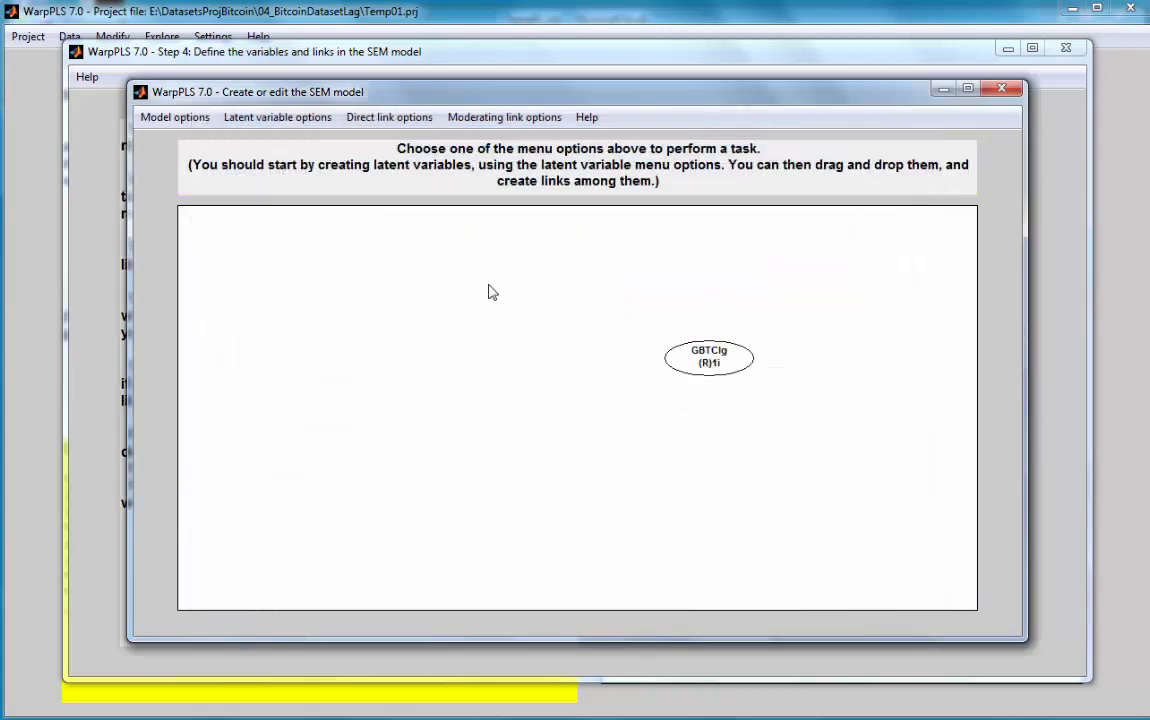
Create latent variable GLD with GLD as its single indicator.
click(276, 116)
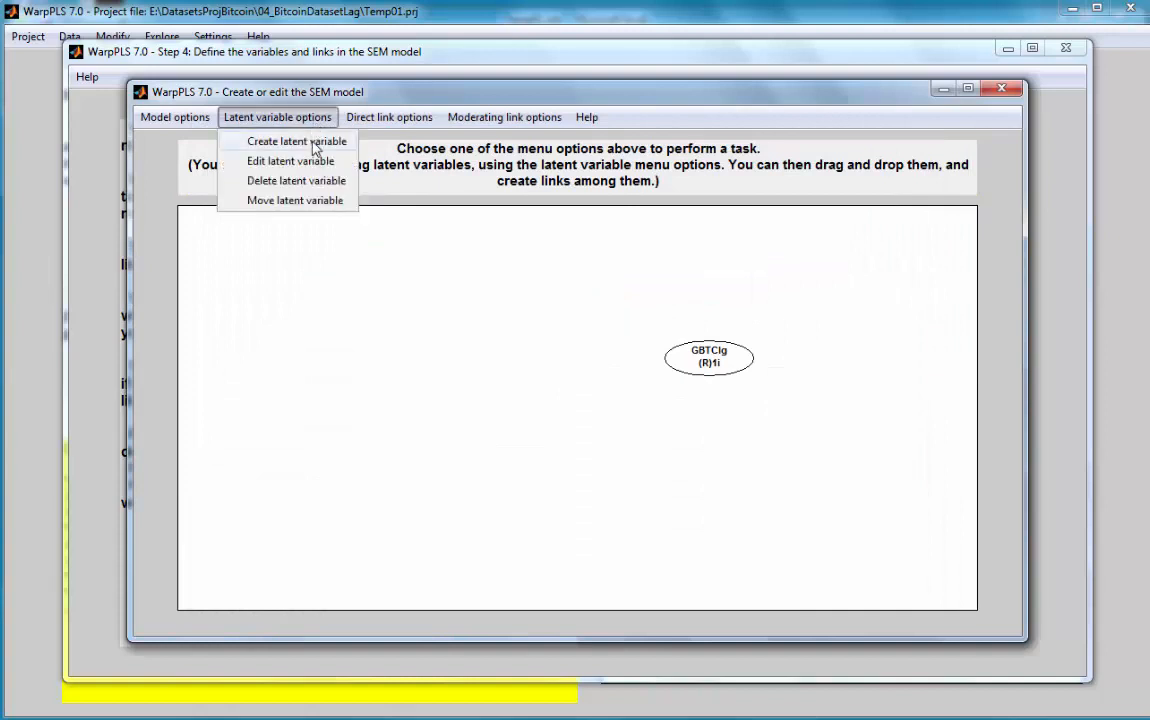
click(296, 140)
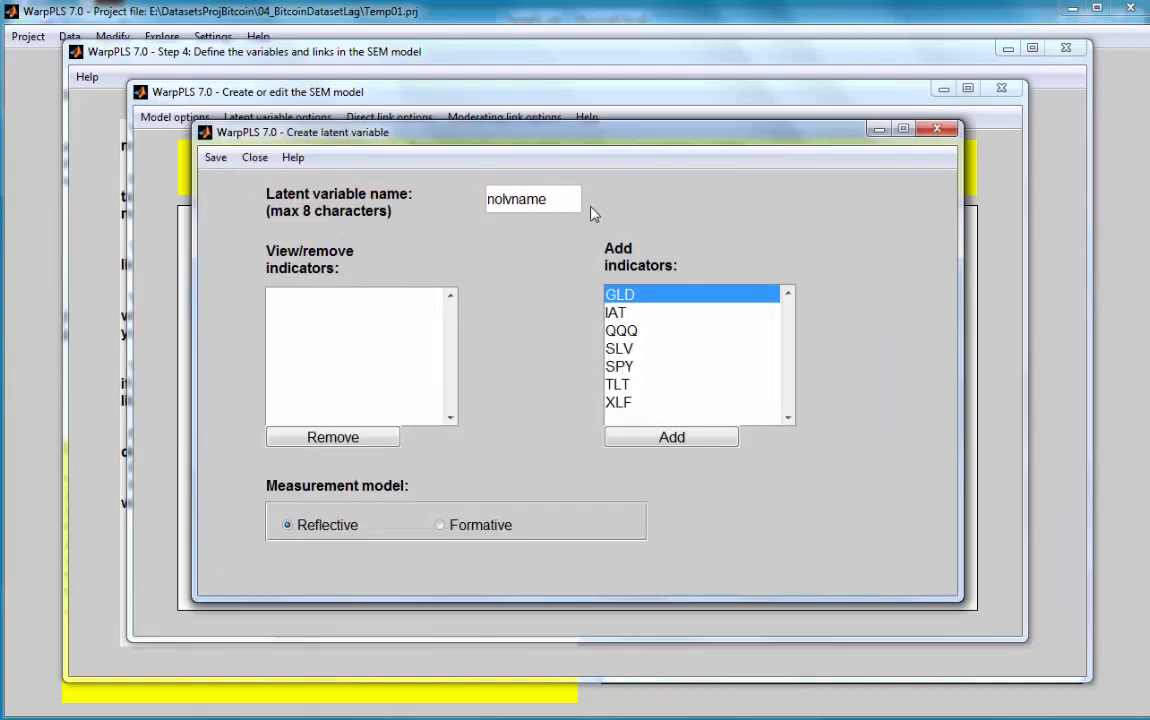
text(gld)
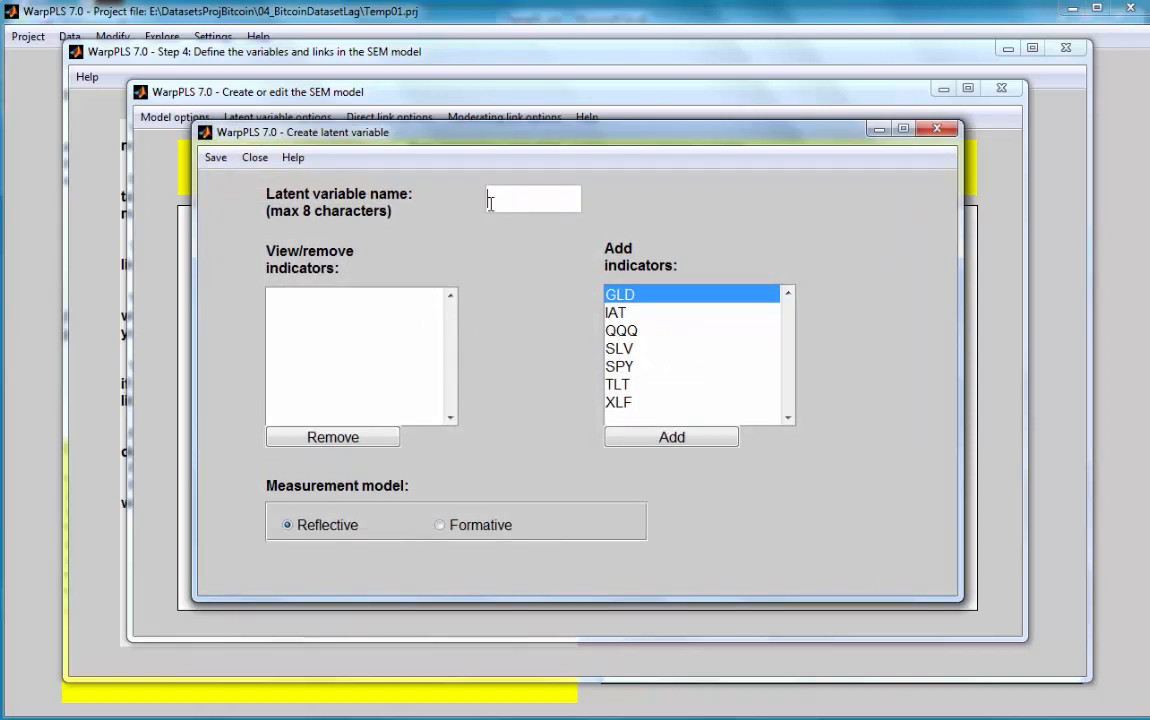
text(GLD)
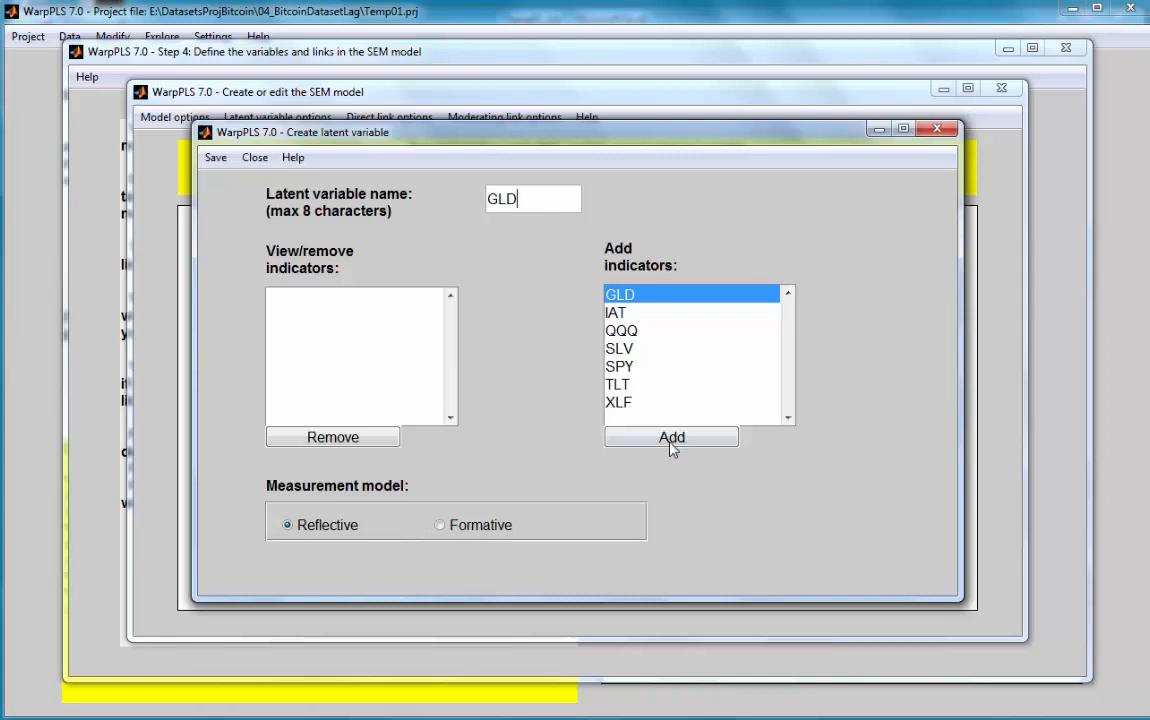
click(672, 436)
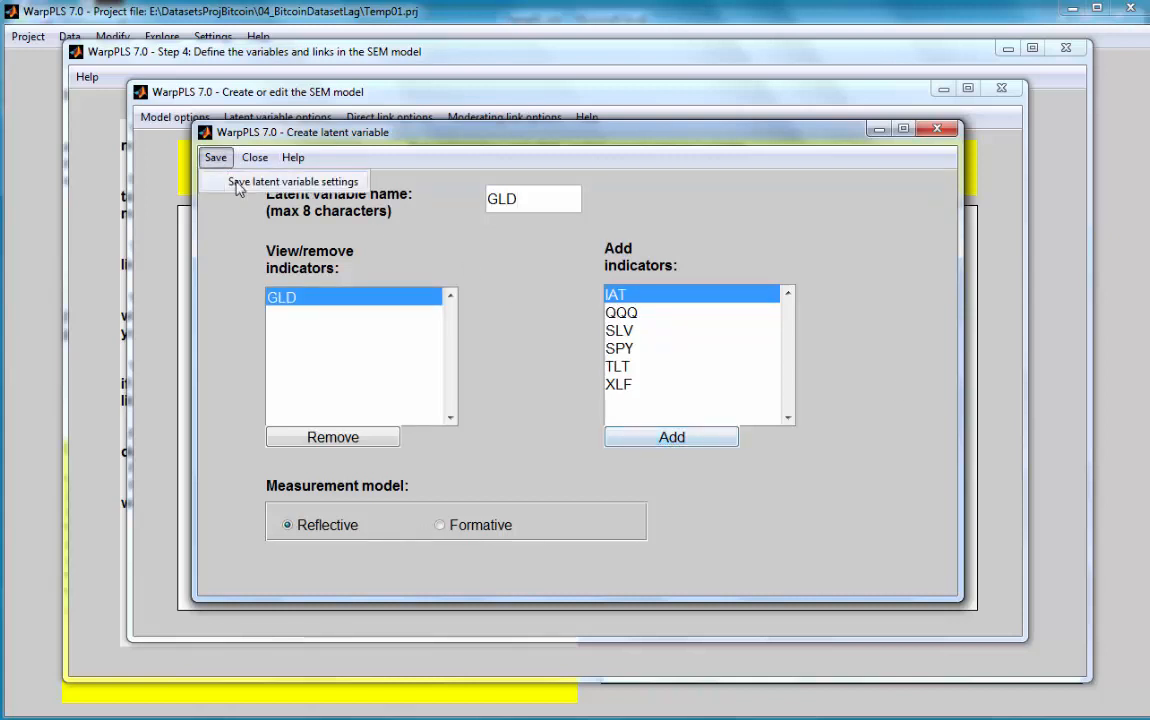
click(216, 156)
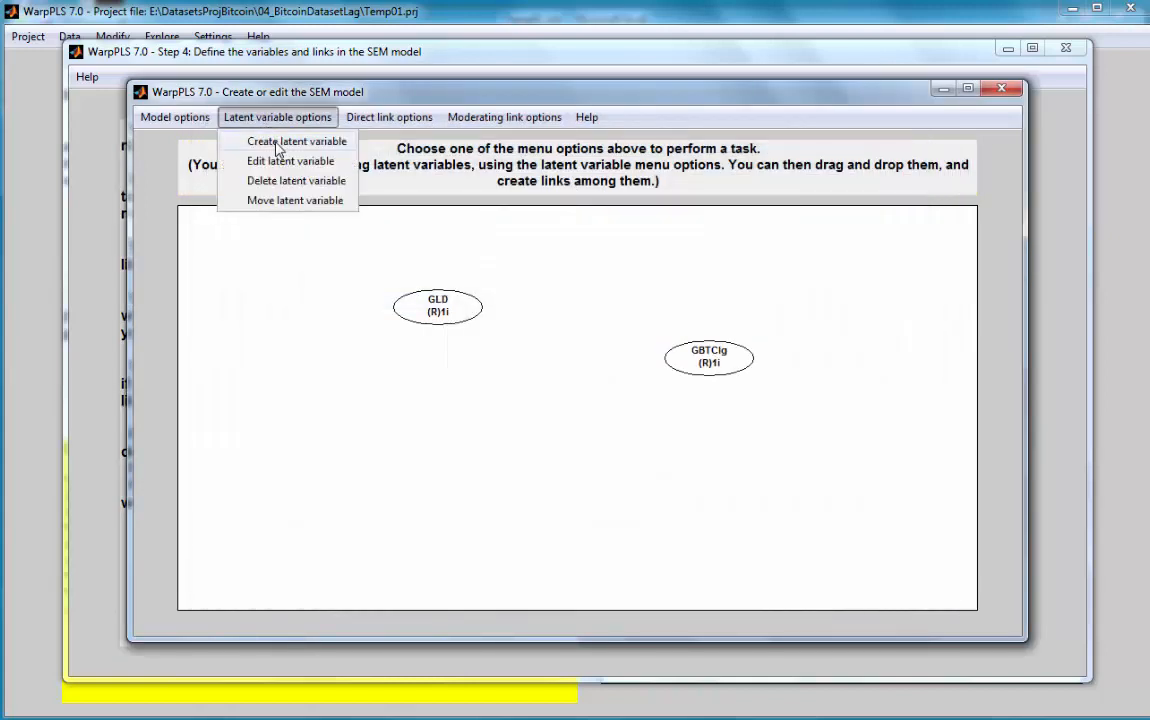
Create latent variables SLV and TLT, each with its own single indicator.
click(296, 140)
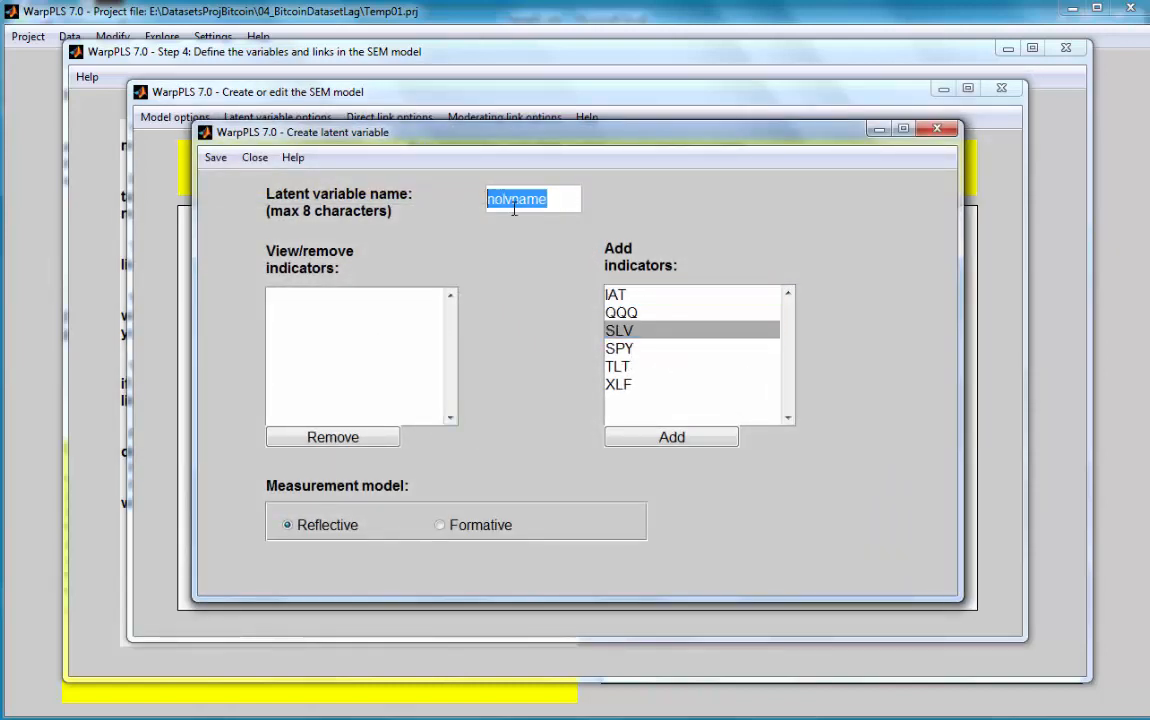
text(SLV)
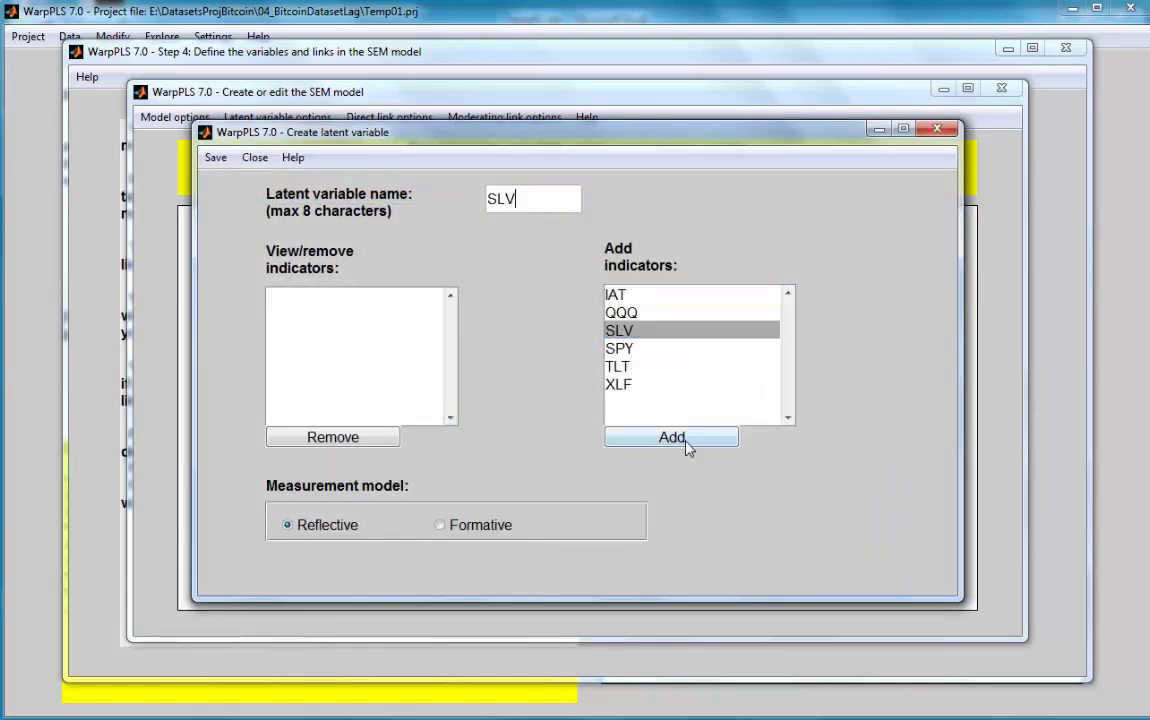
click(672, 436)
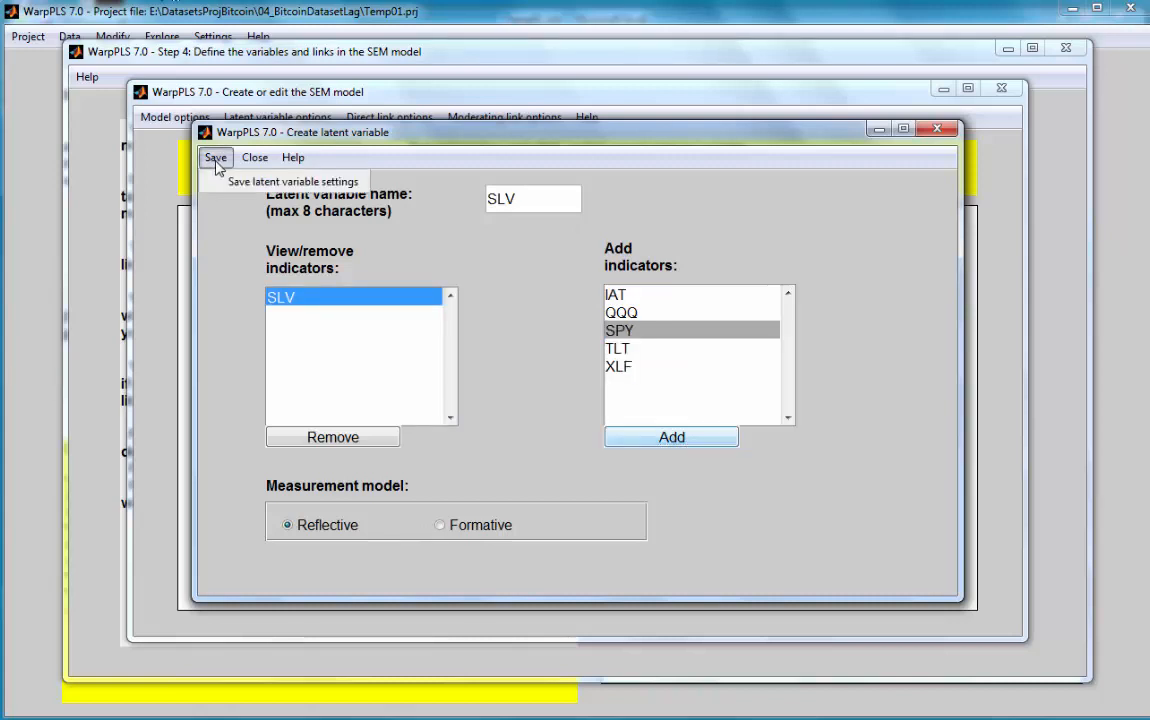
click(216, 158)
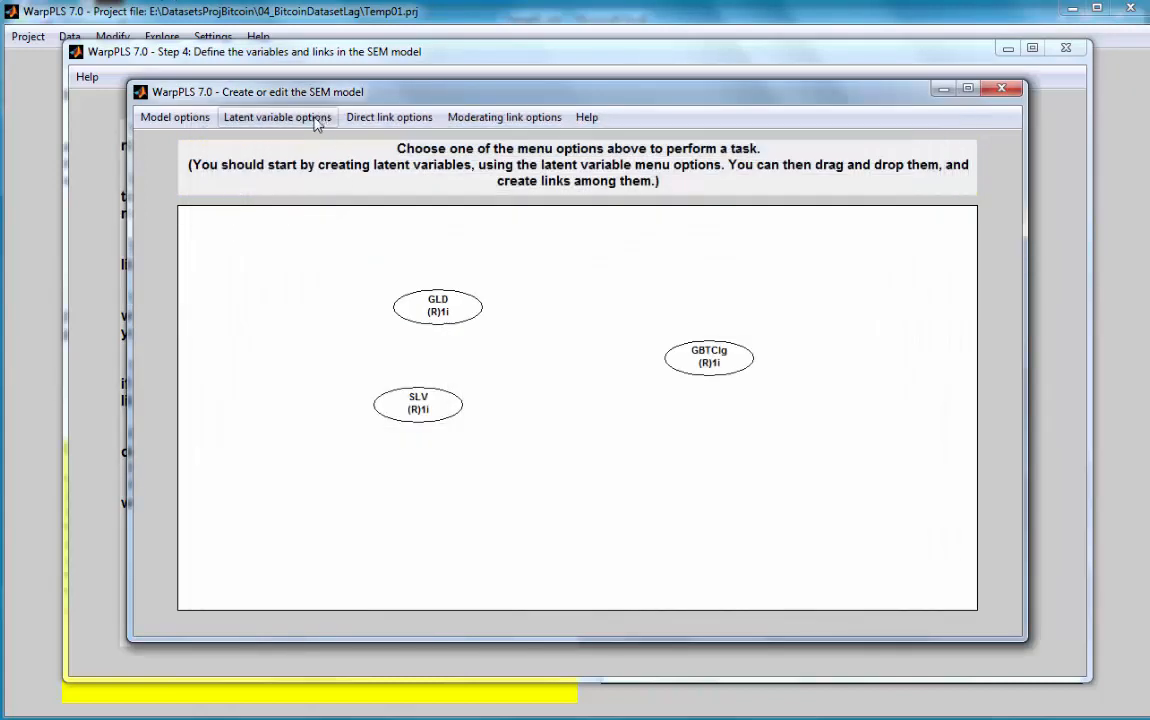
click(276, 116)
text(T)
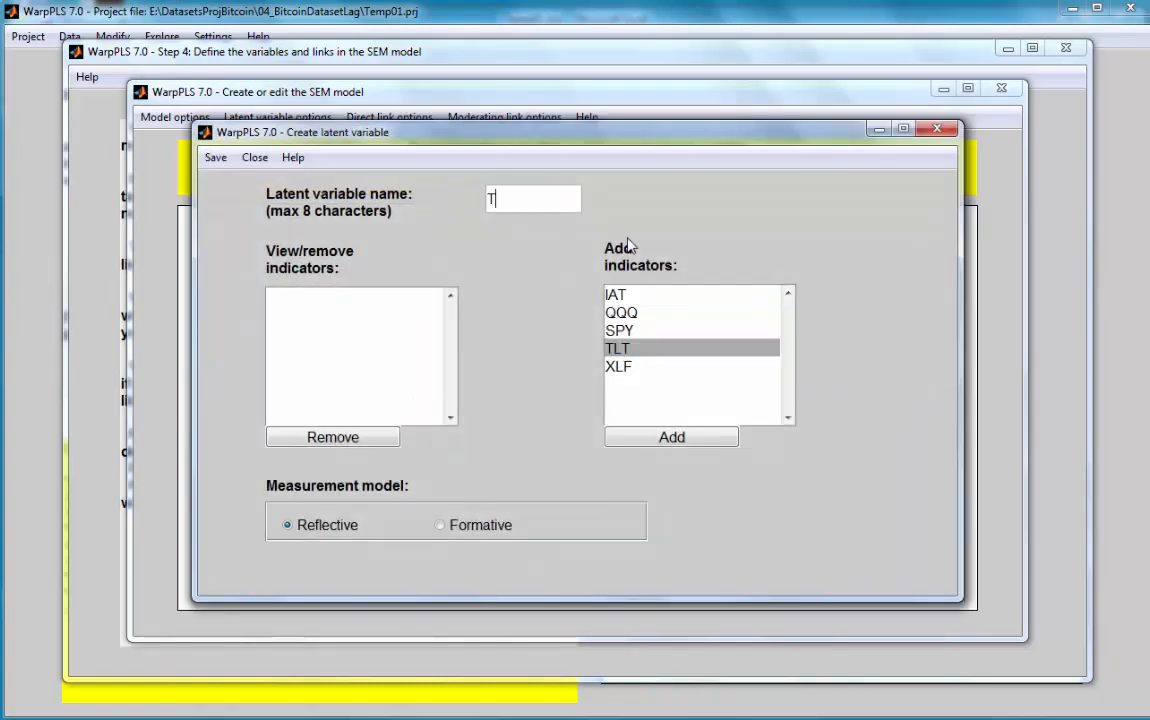
text(LT)
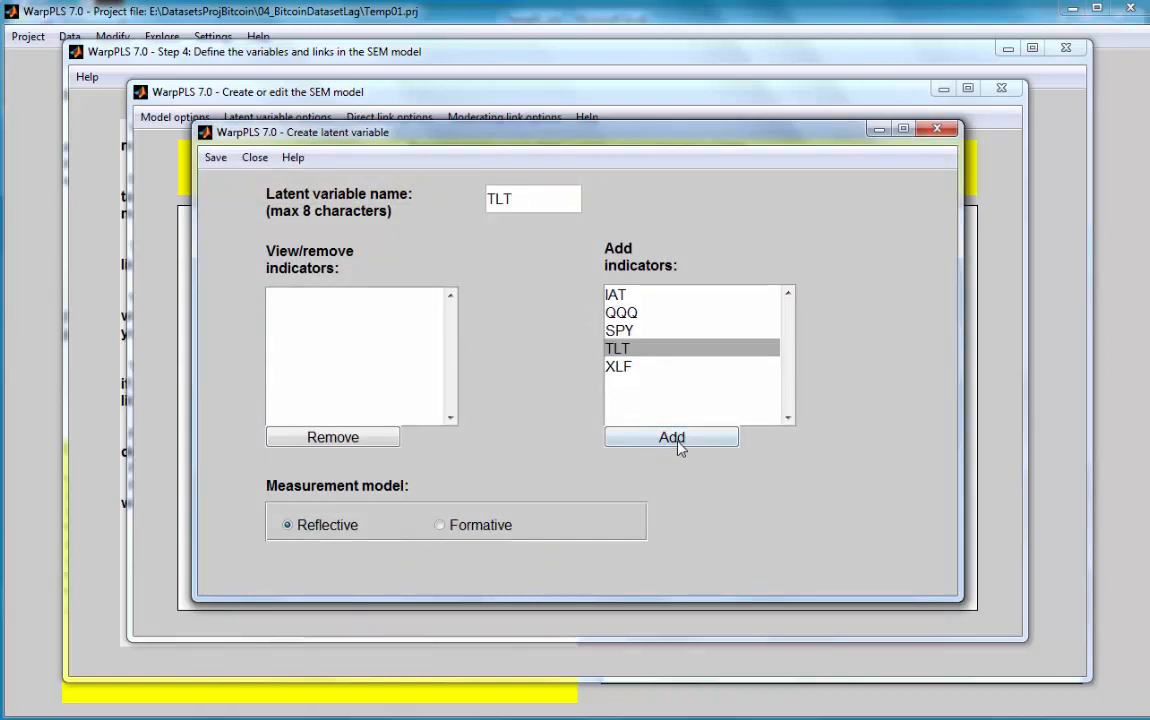
click(672, 436)
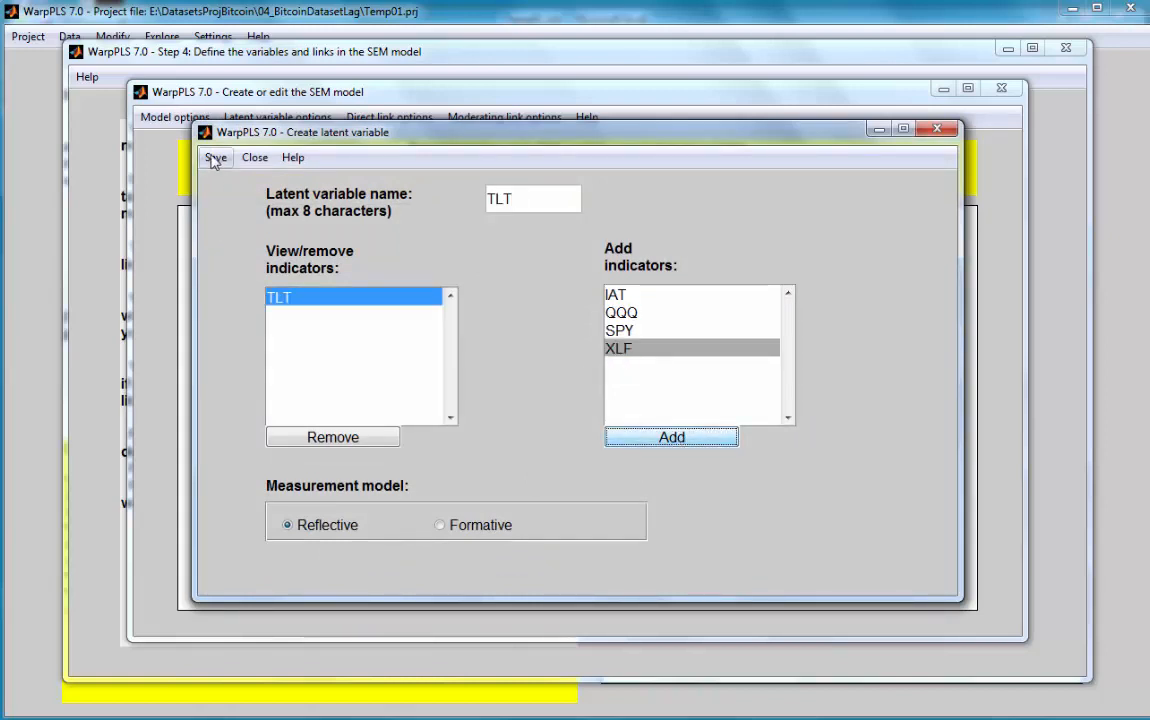
click(216, 158)
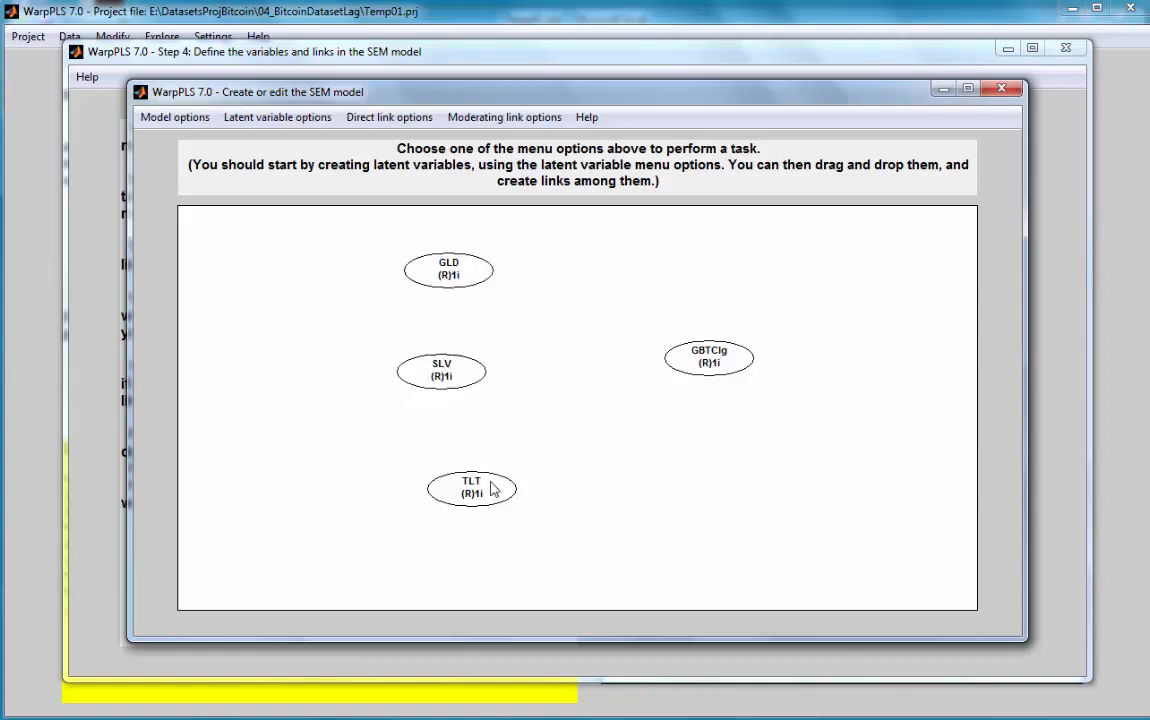
Add direct links from GLD, SLV and TLT to GBTClg and acknowledge the model saved notices.
click(388, 116)
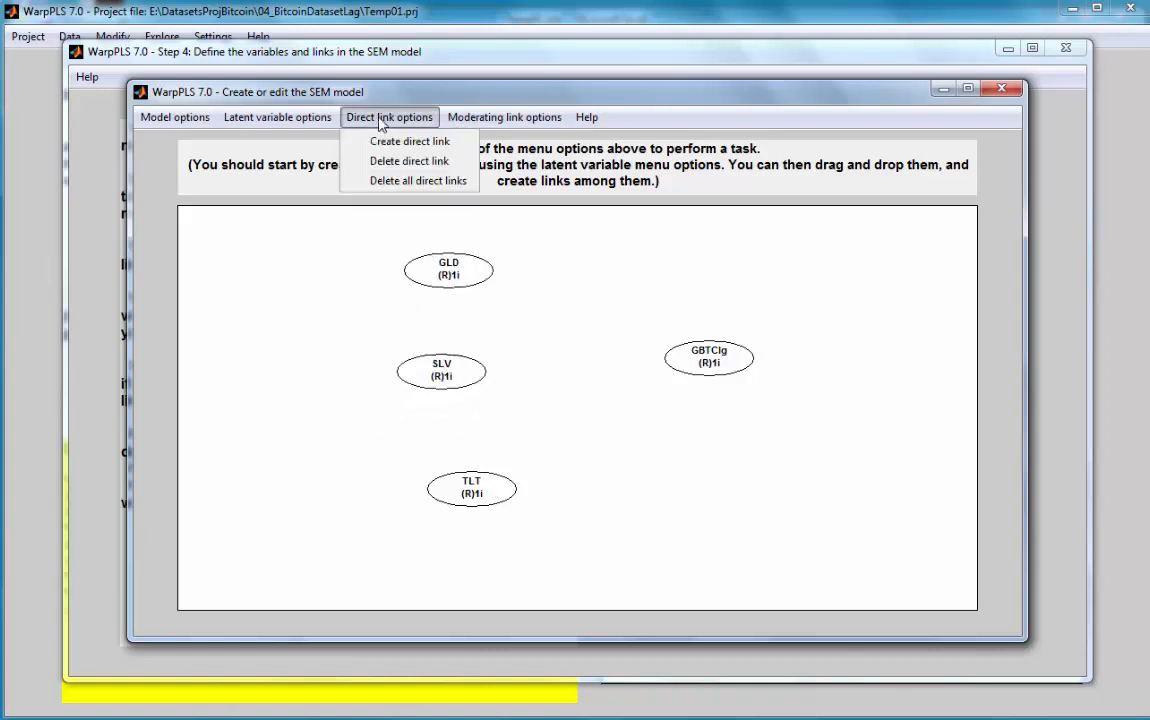
click(408, 140)
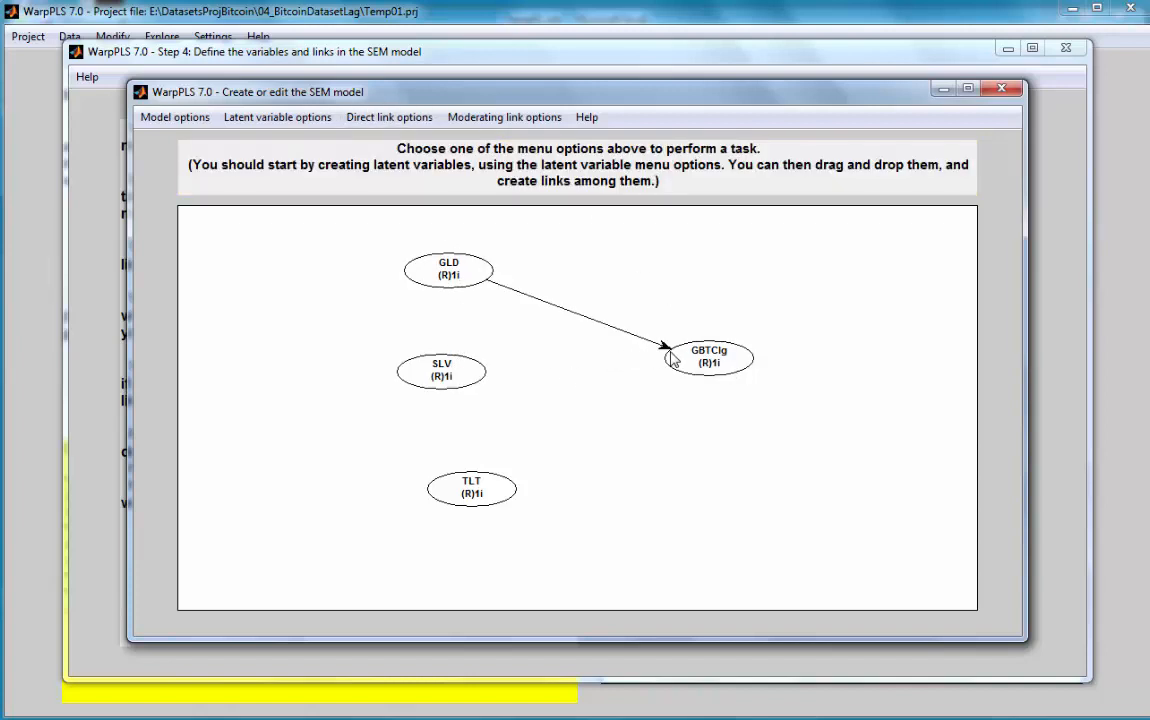
click(388, 116)
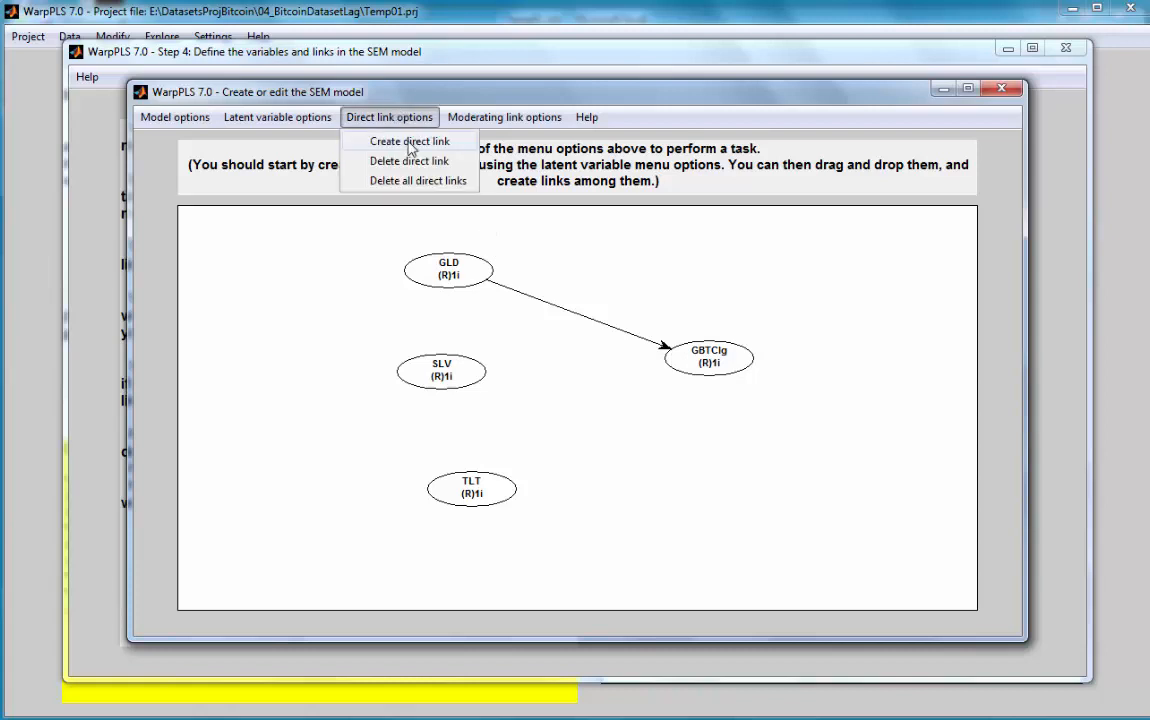
click(408, 140)
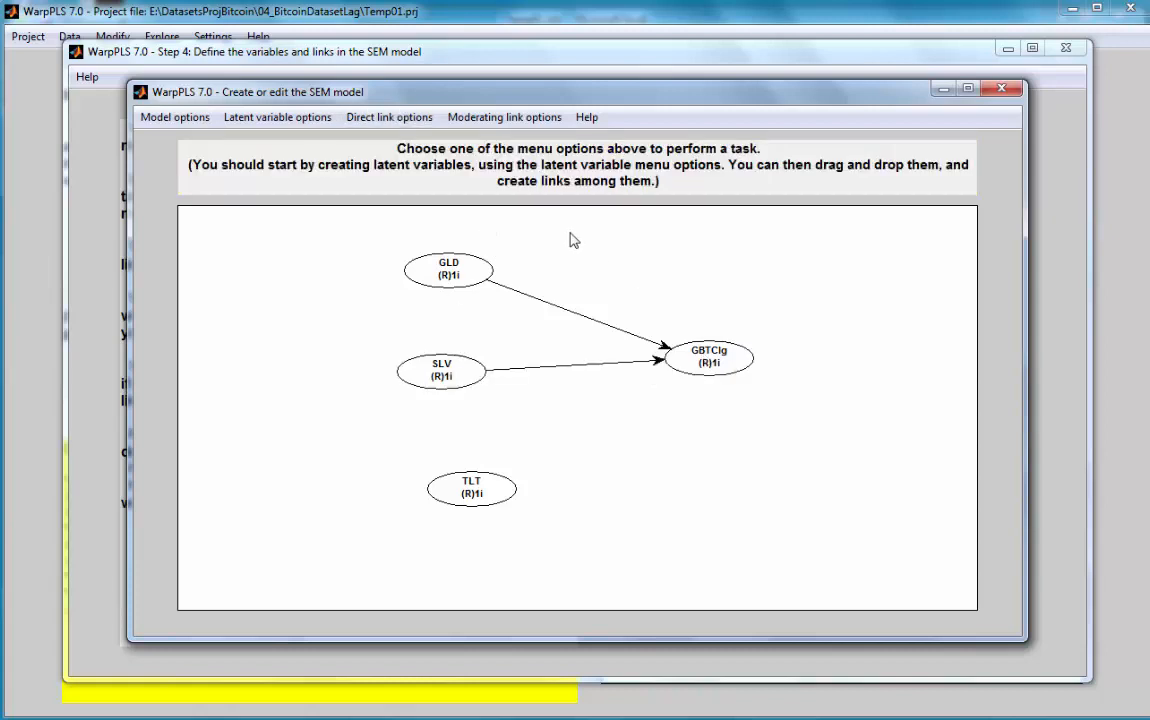
click(388, 116)
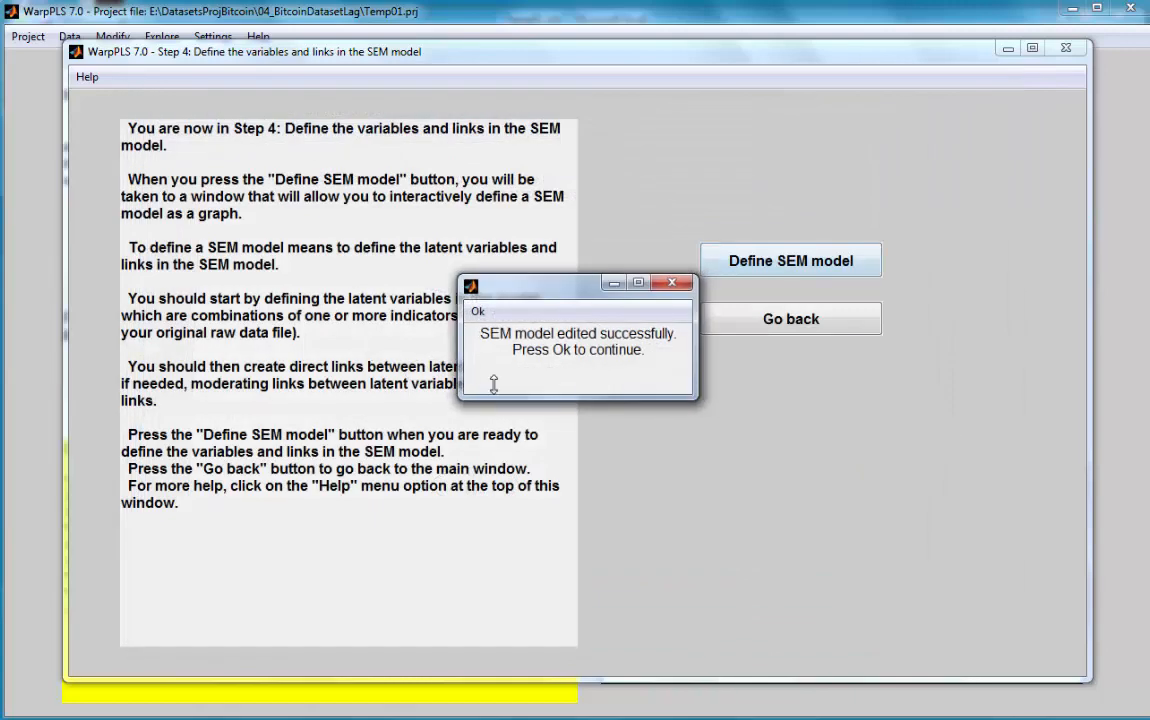
click(478, 312)
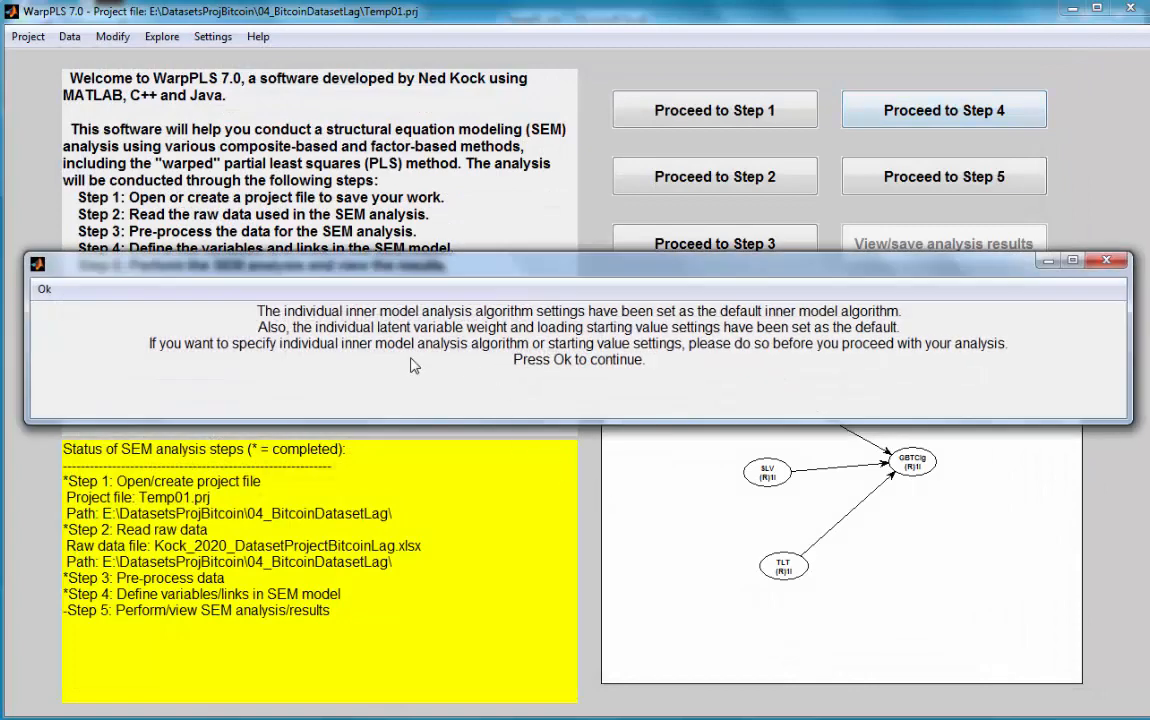
click(44, 288)
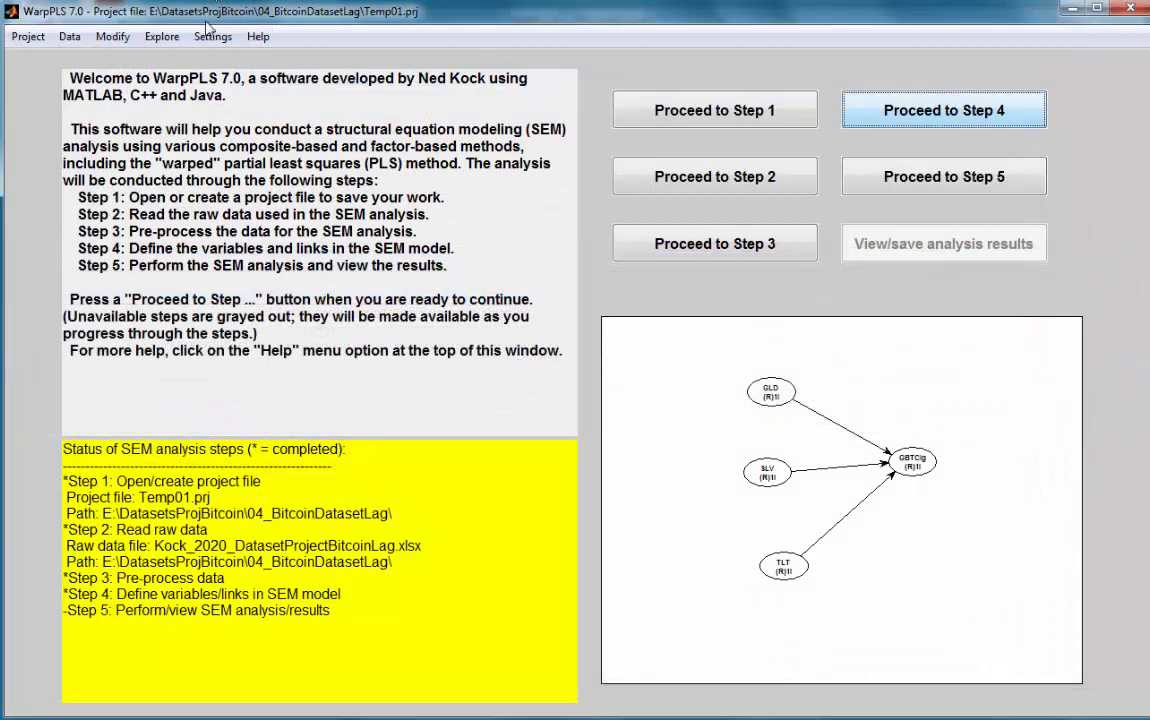
Review the general settings (Robust Path Analysis, Linear, Stable3) and save them unchanged.
click(212, 36)
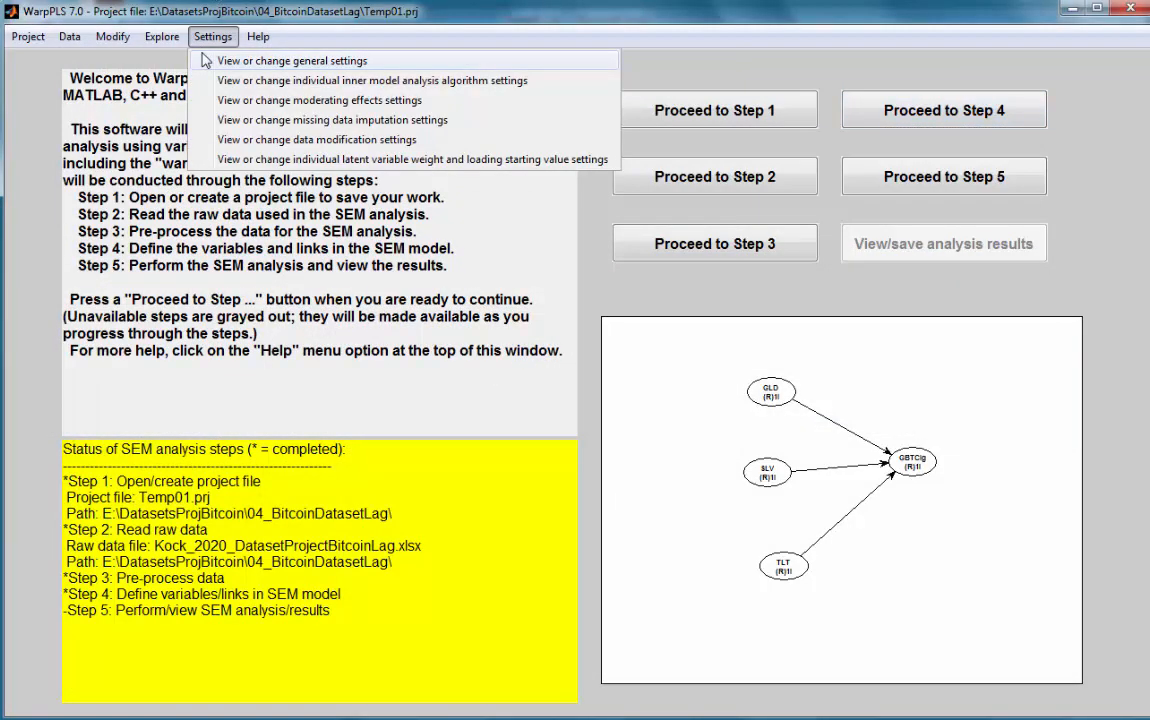
mouse_move(252, 68)
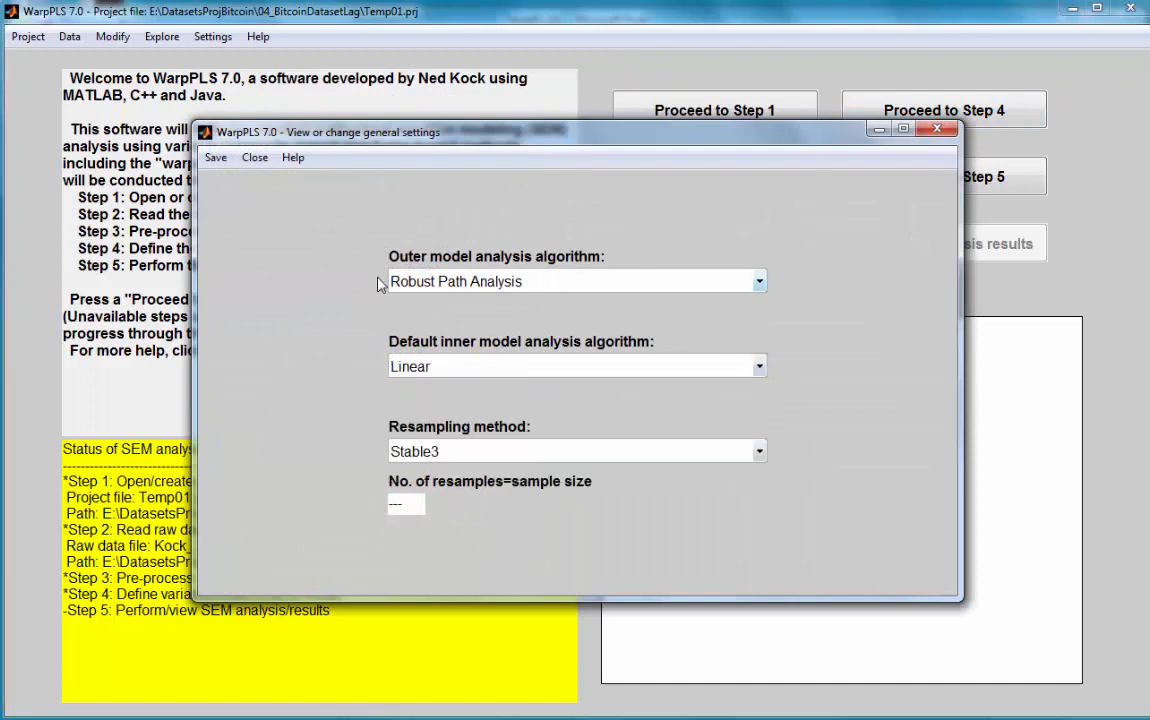
click(216, 156)
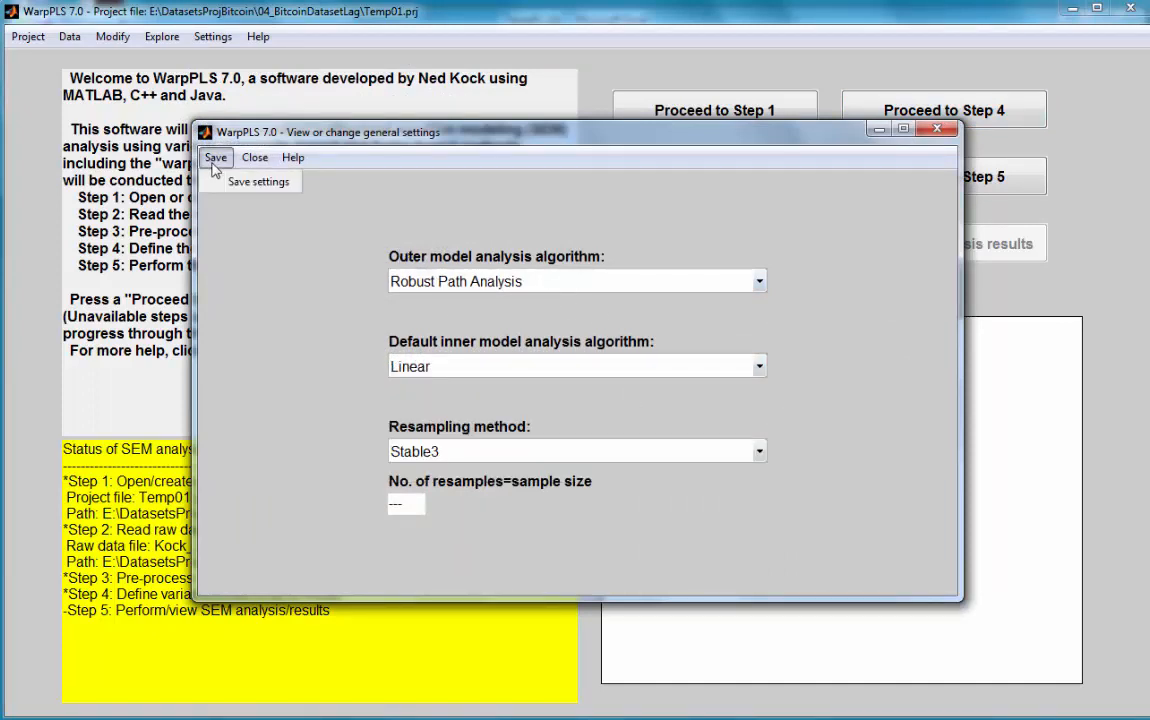
click(258, 180)
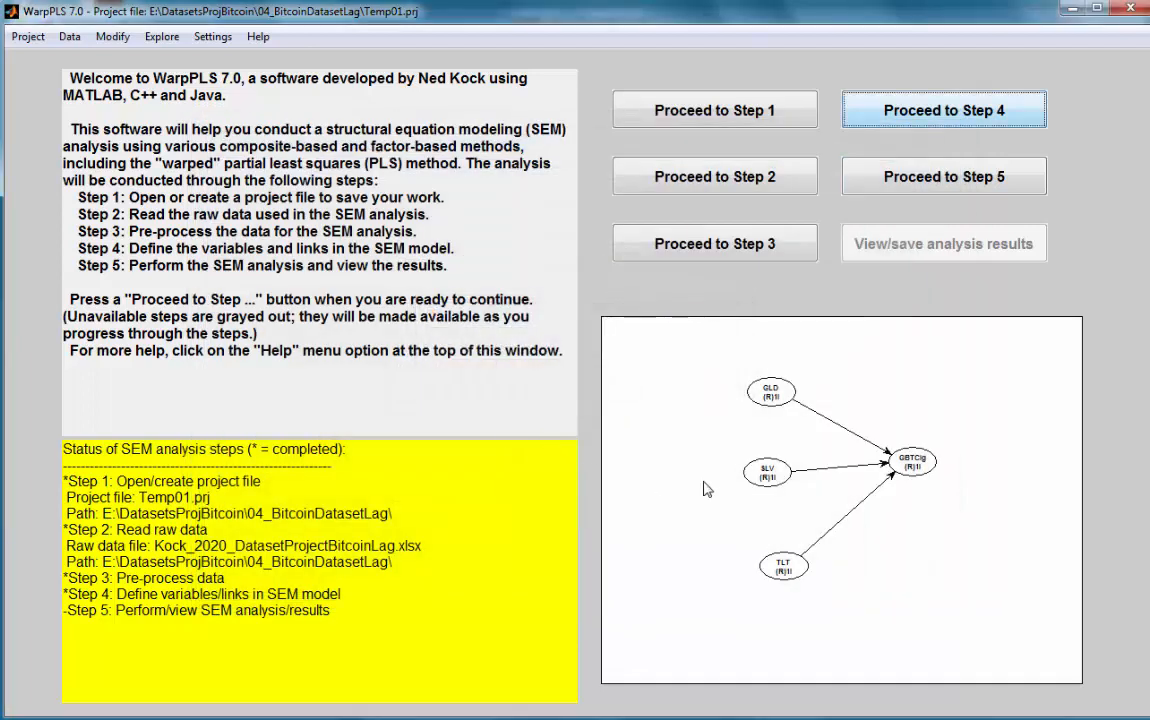
mouse_move(912, 550)
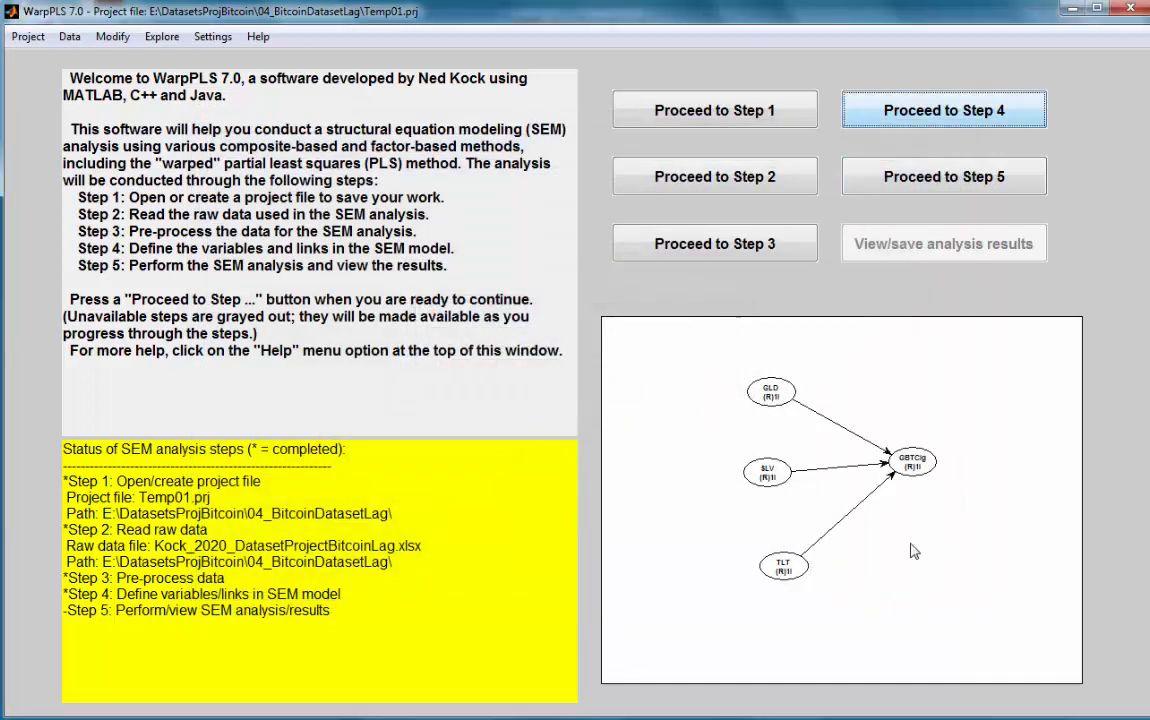
mouse_move(1018, 486)
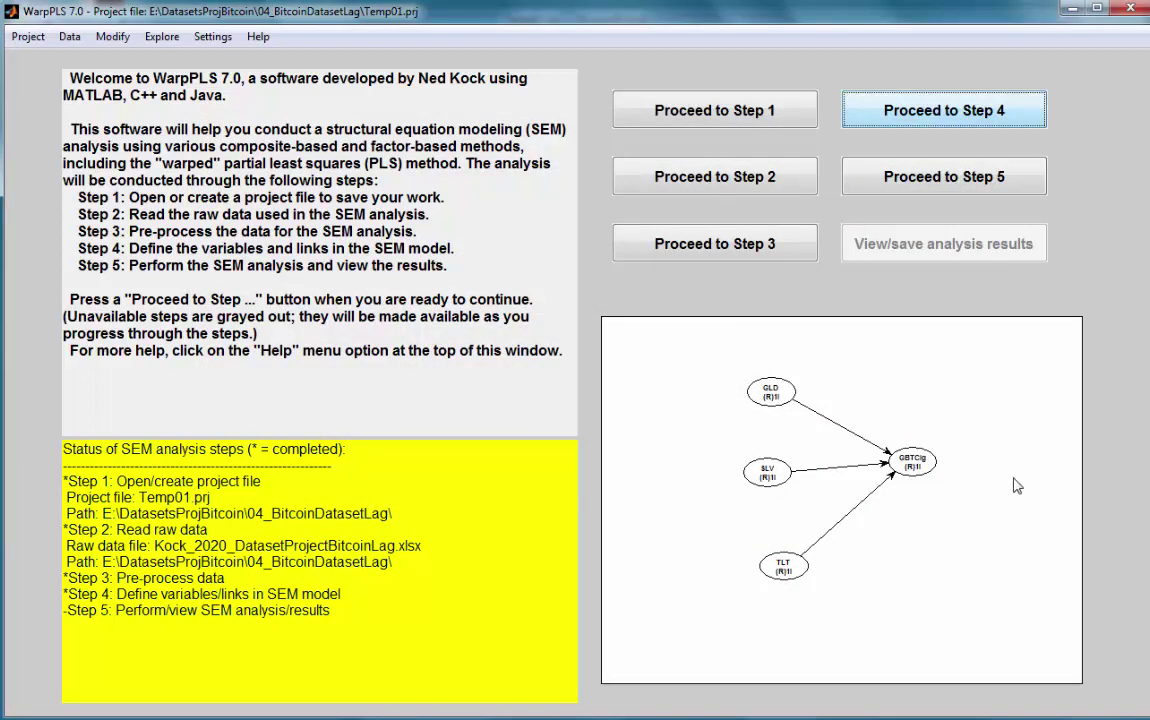
mouse_move(928, 496)
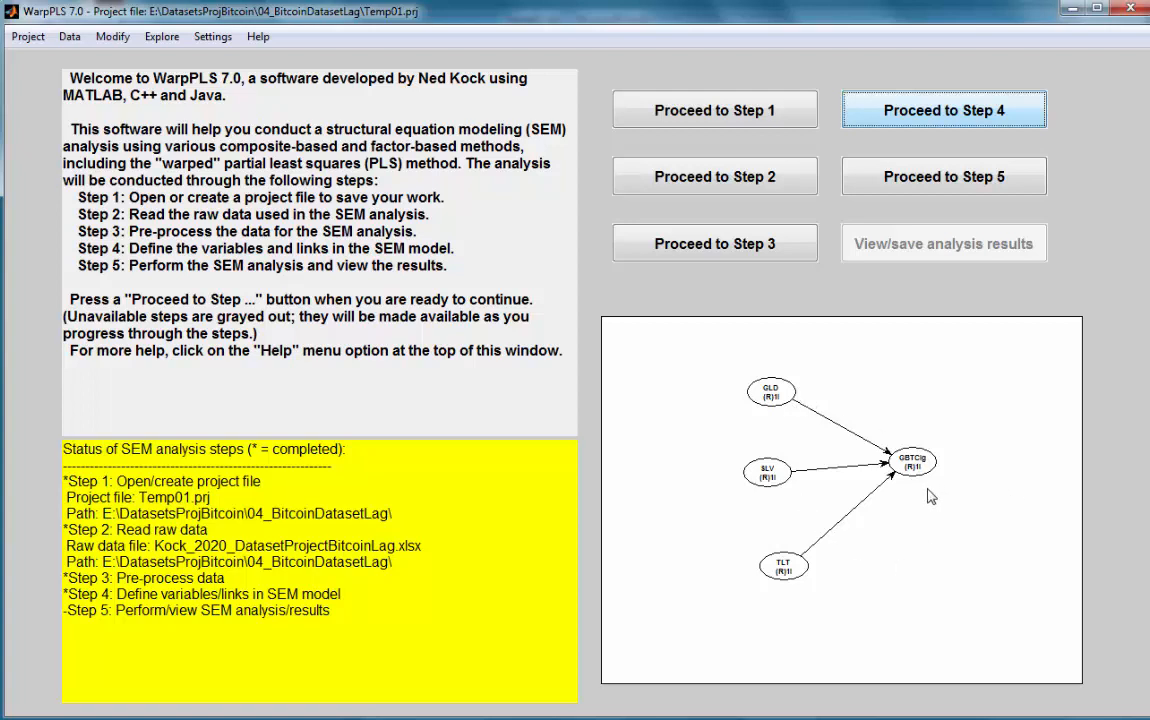
mouse_move(892, 478)
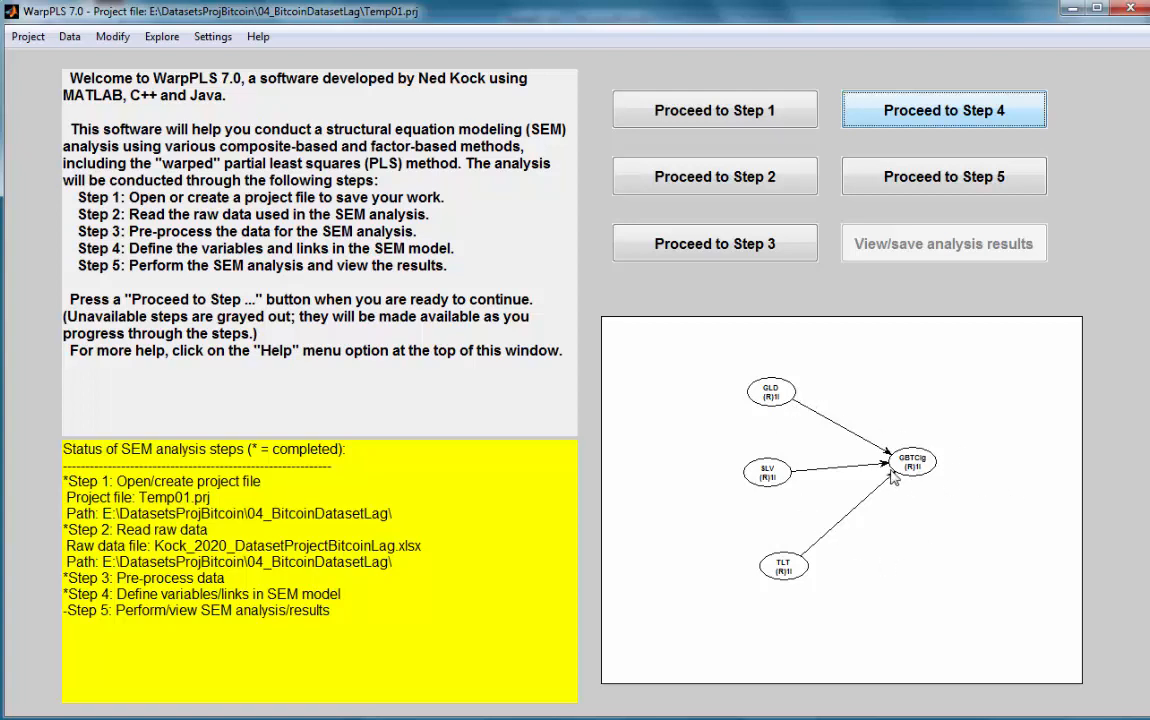
mouse_move(836, 476)
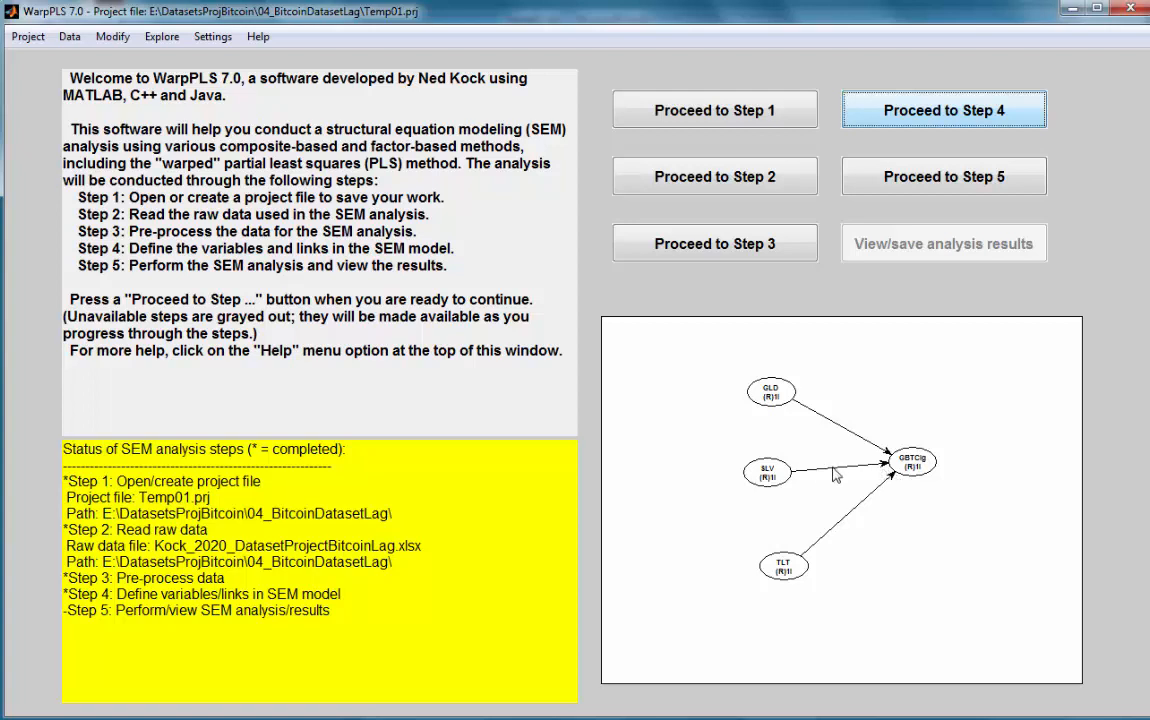
mouse_move(820, 336)
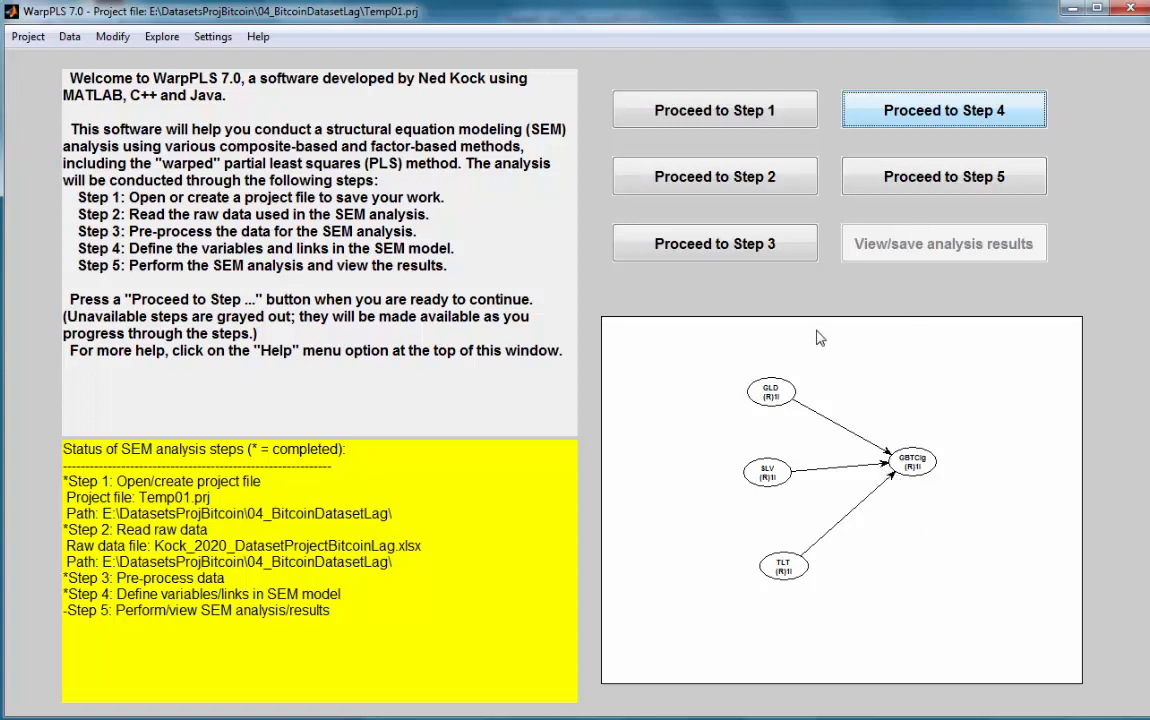
mouse_move(940, 524)
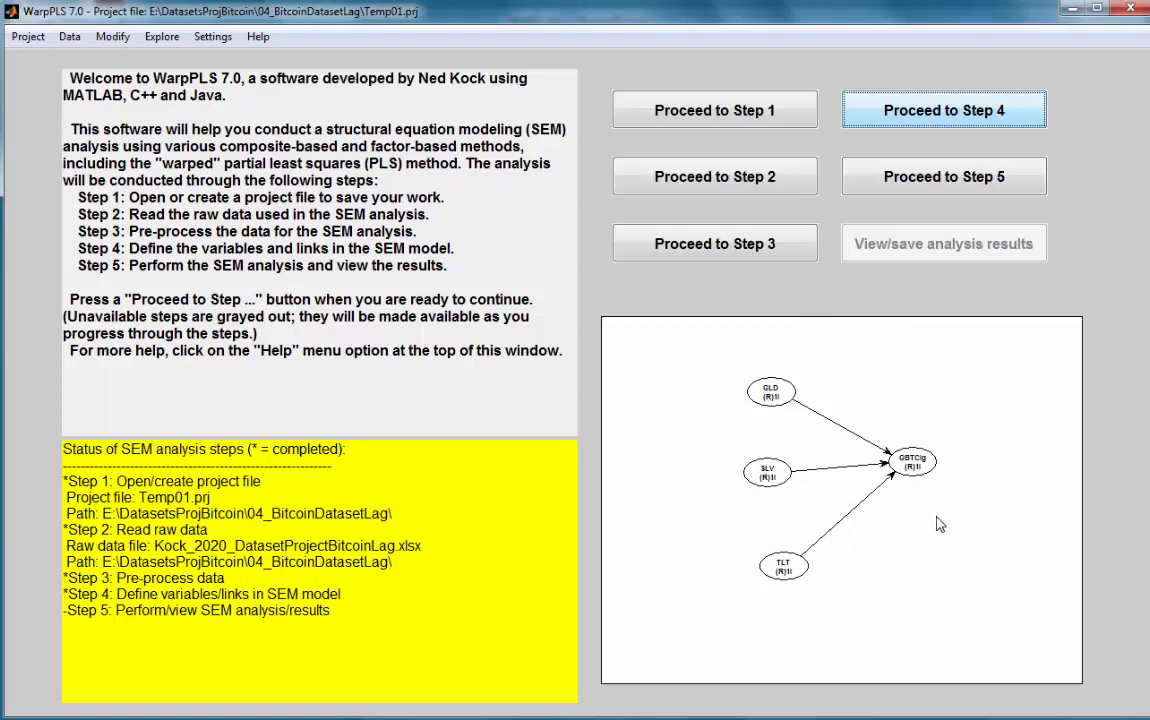
mouse_move(944, 176)
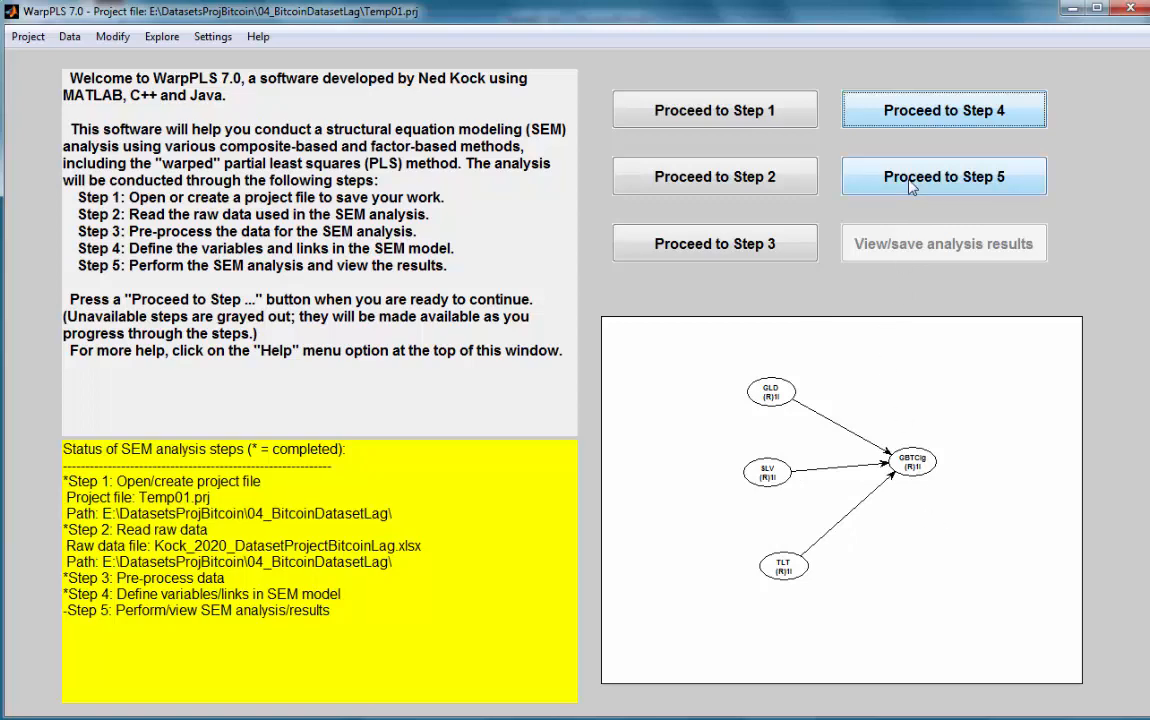
Run the step 5 analysis, note the 0.908 SLV–TLT correlation, and cancel saving the table.
click(942, 176)
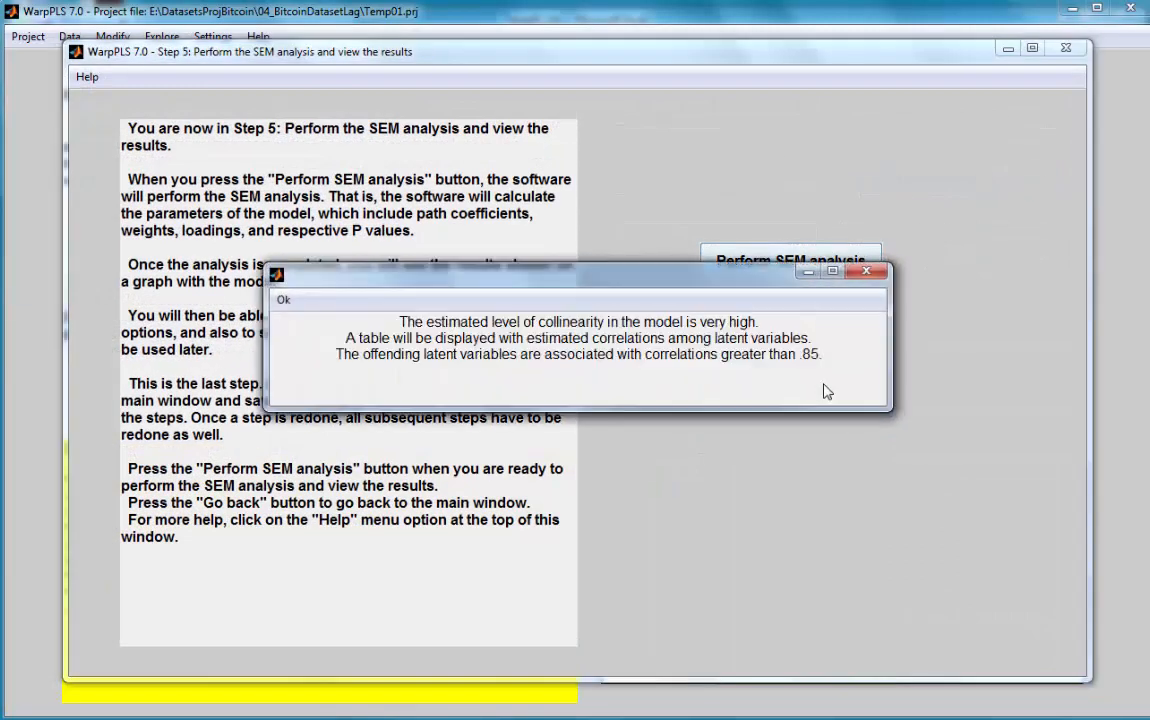
mouse_move(564, 320)
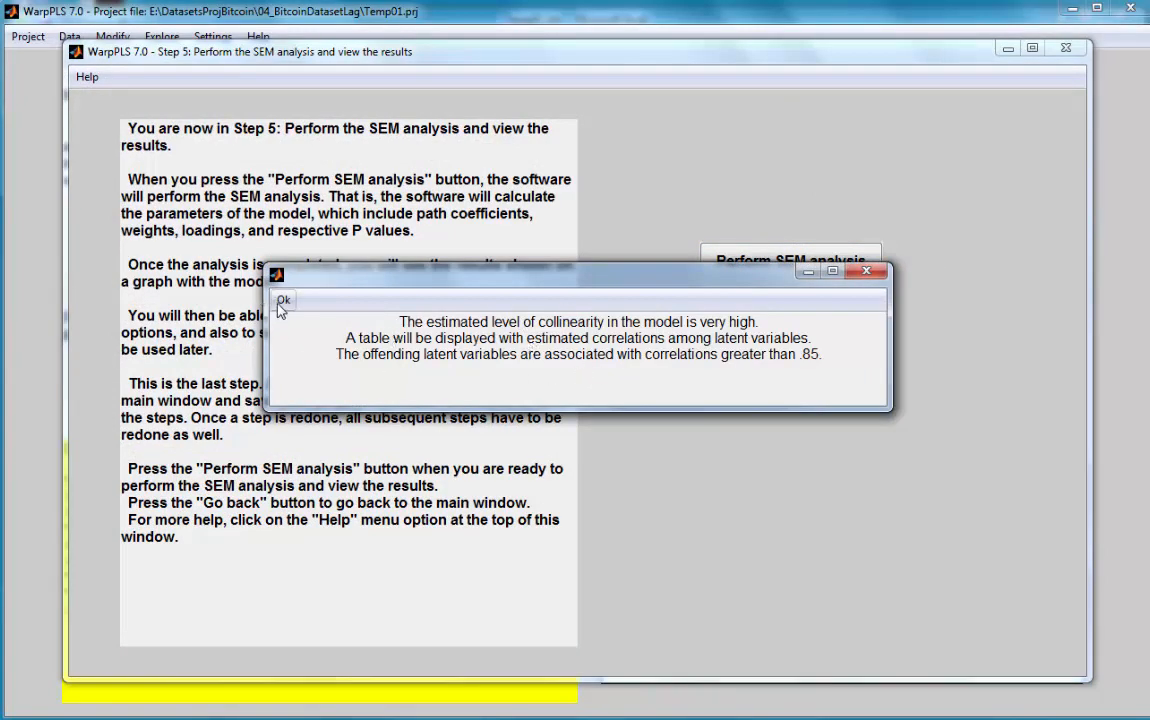
click(284, 300)
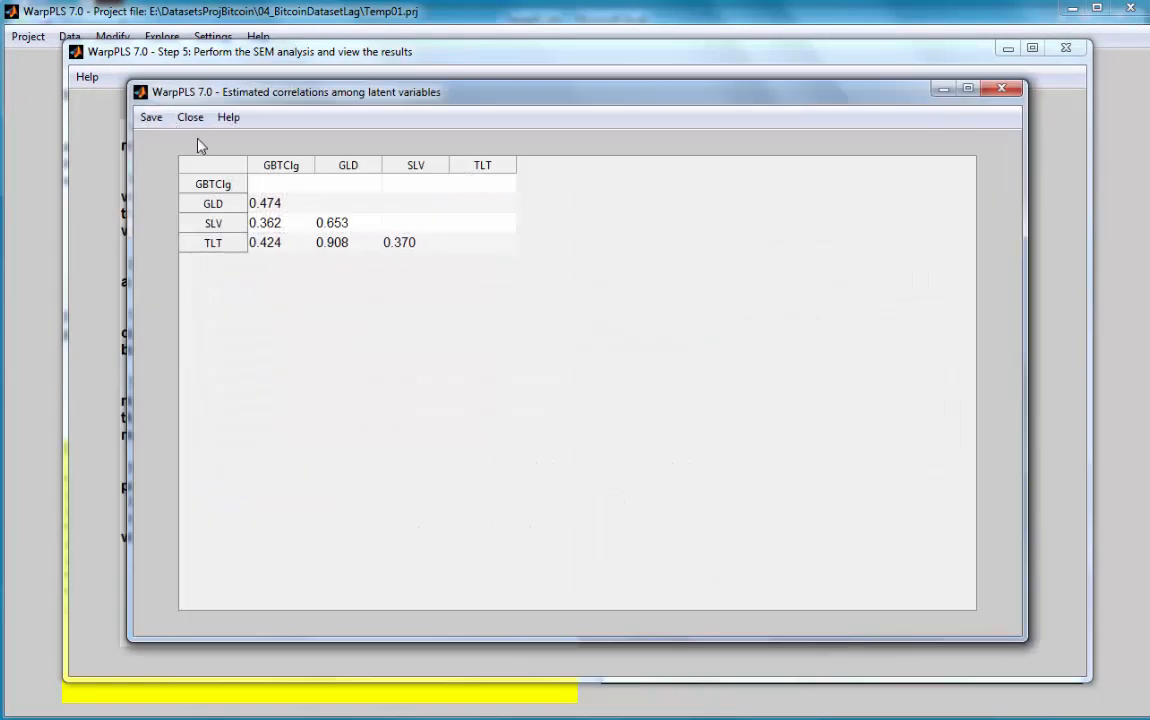
mouse_move(352, 220)
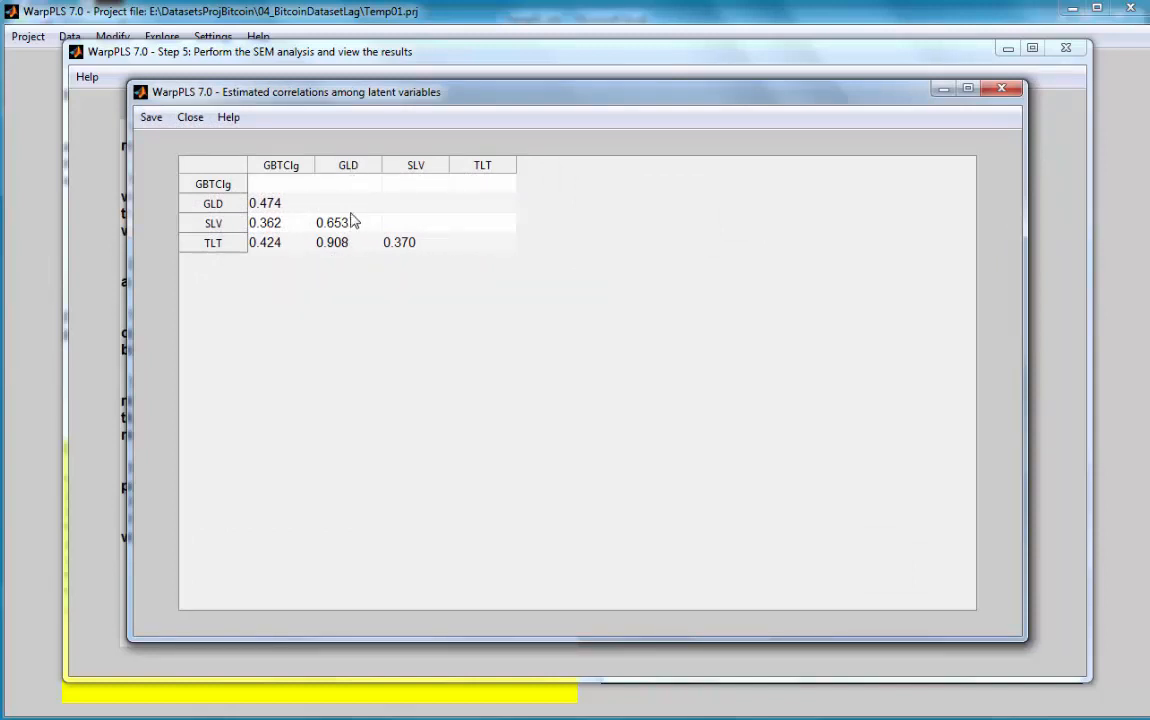
mouse_move(344, 252)
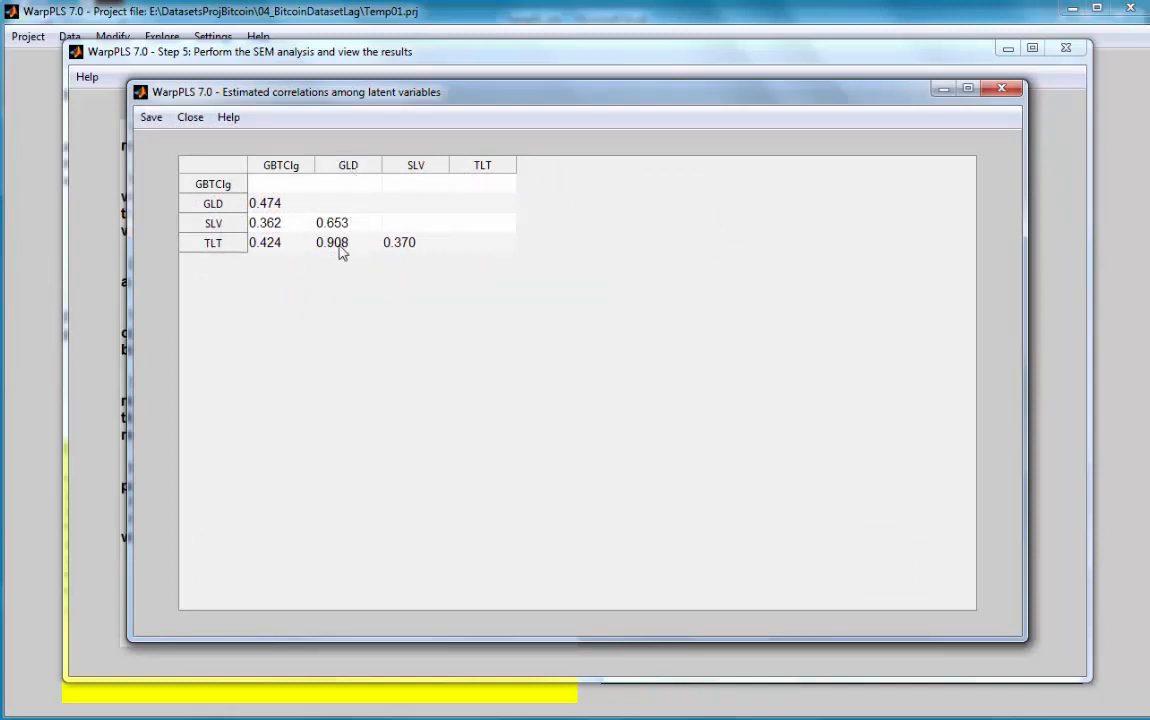
mouse_move(342, 168)
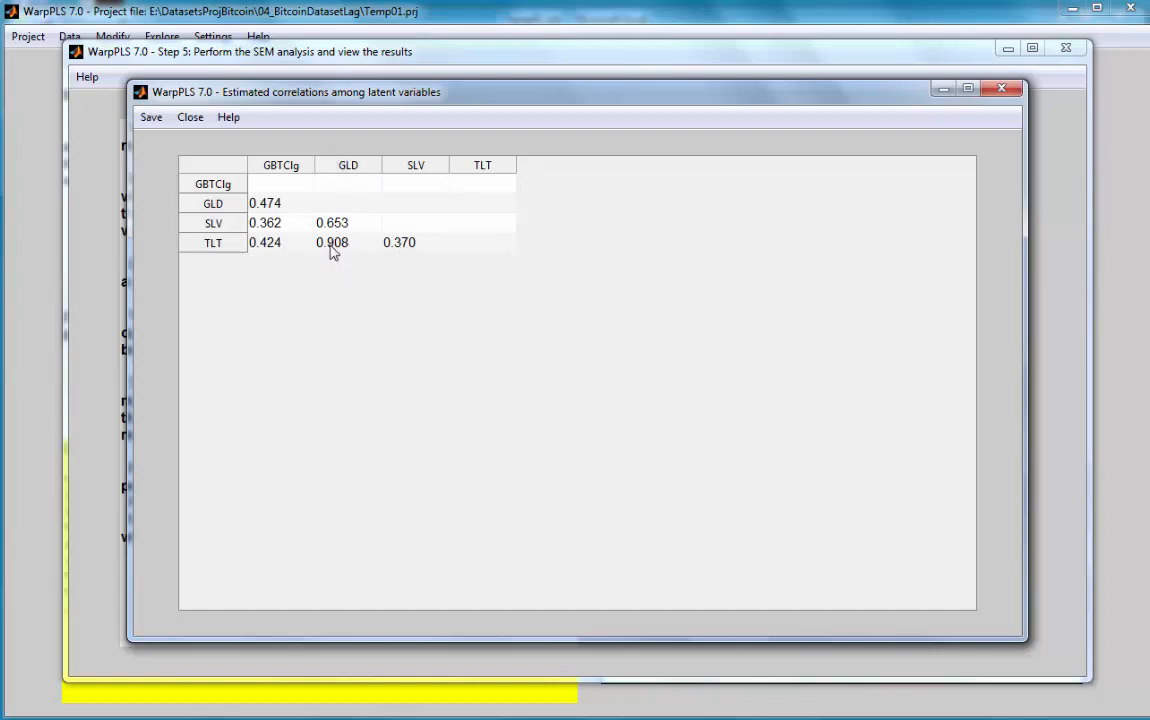
click(332, 242)
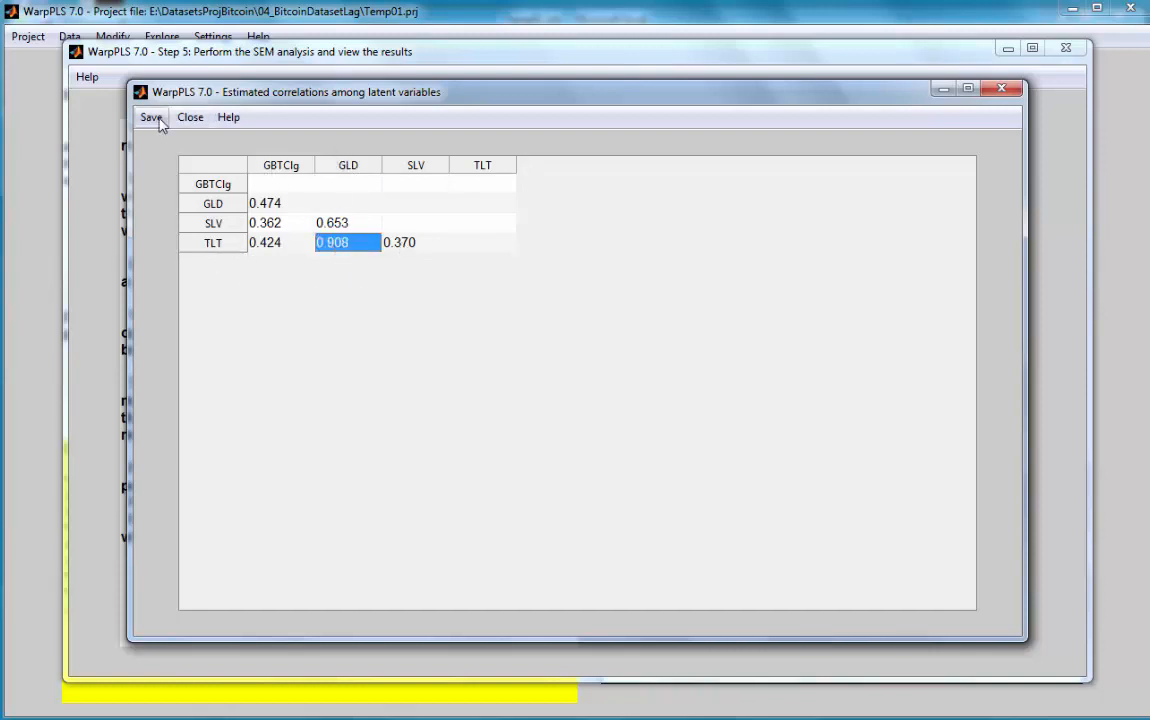
click(152, 116)
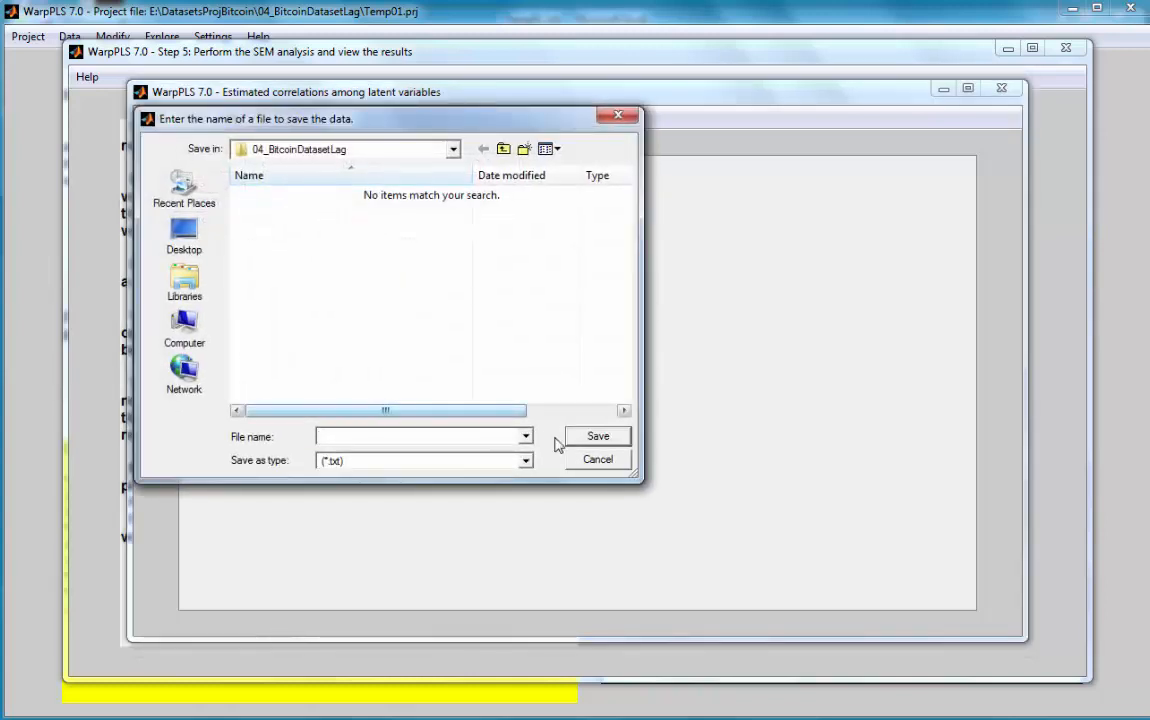
click(596, 436)
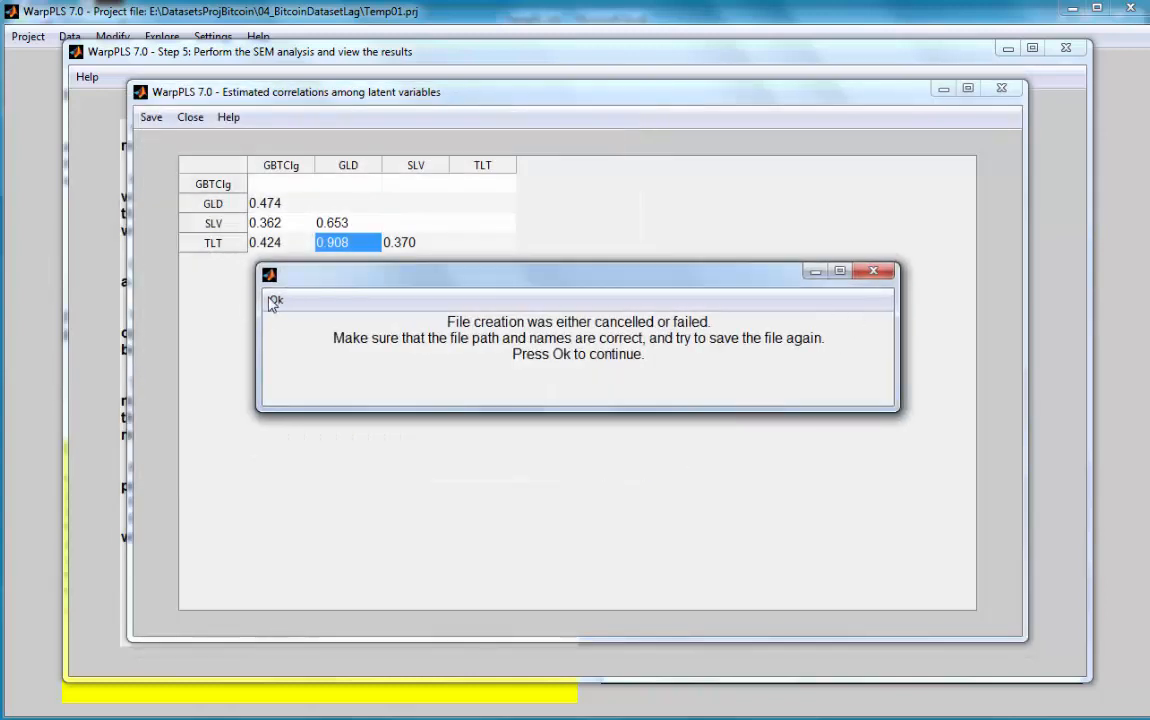
click(276, 300)
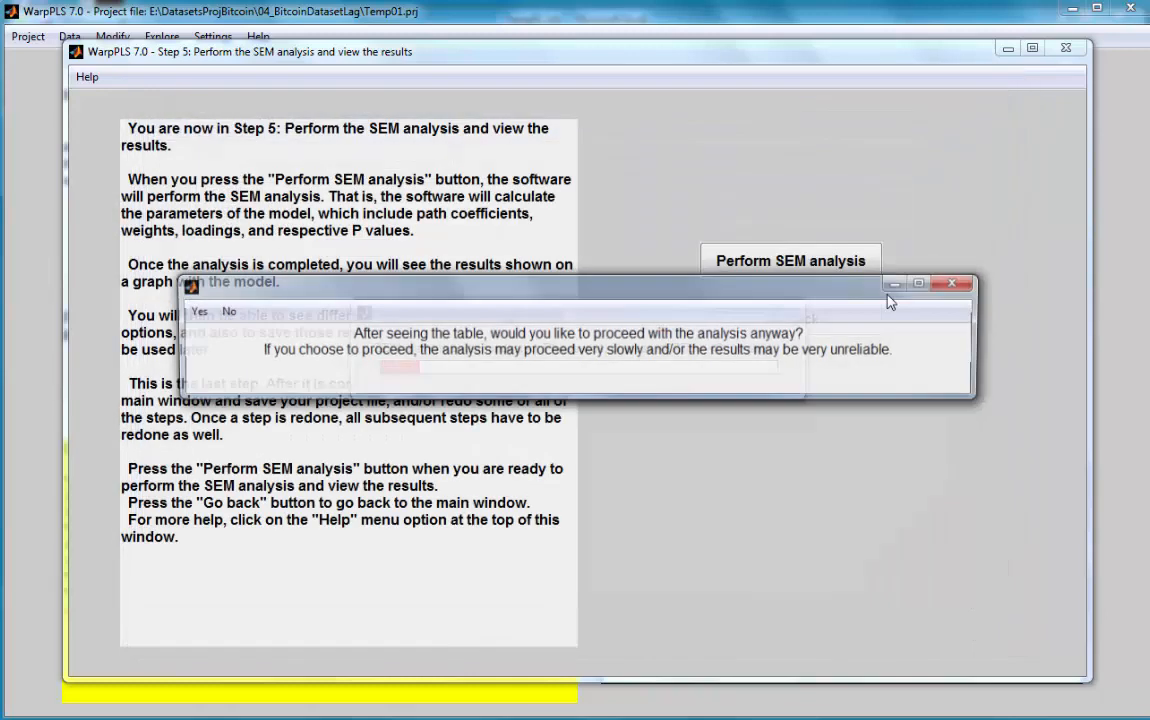
click(200, 312)
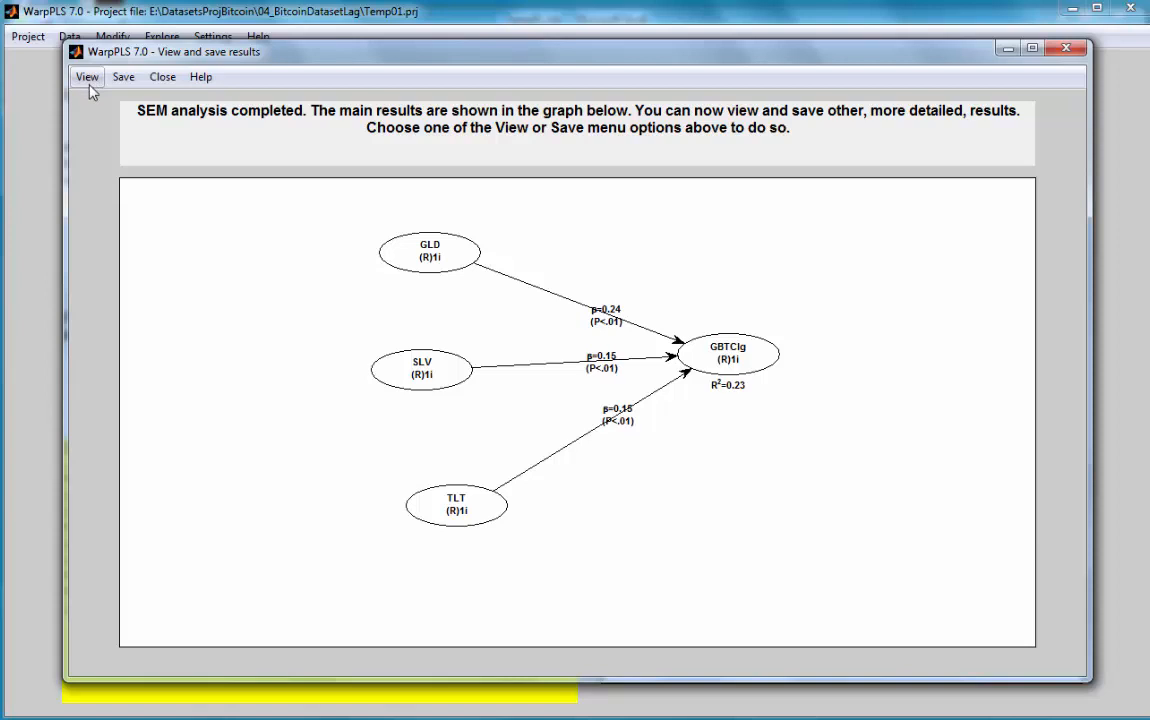
mouse_move(418, 246)
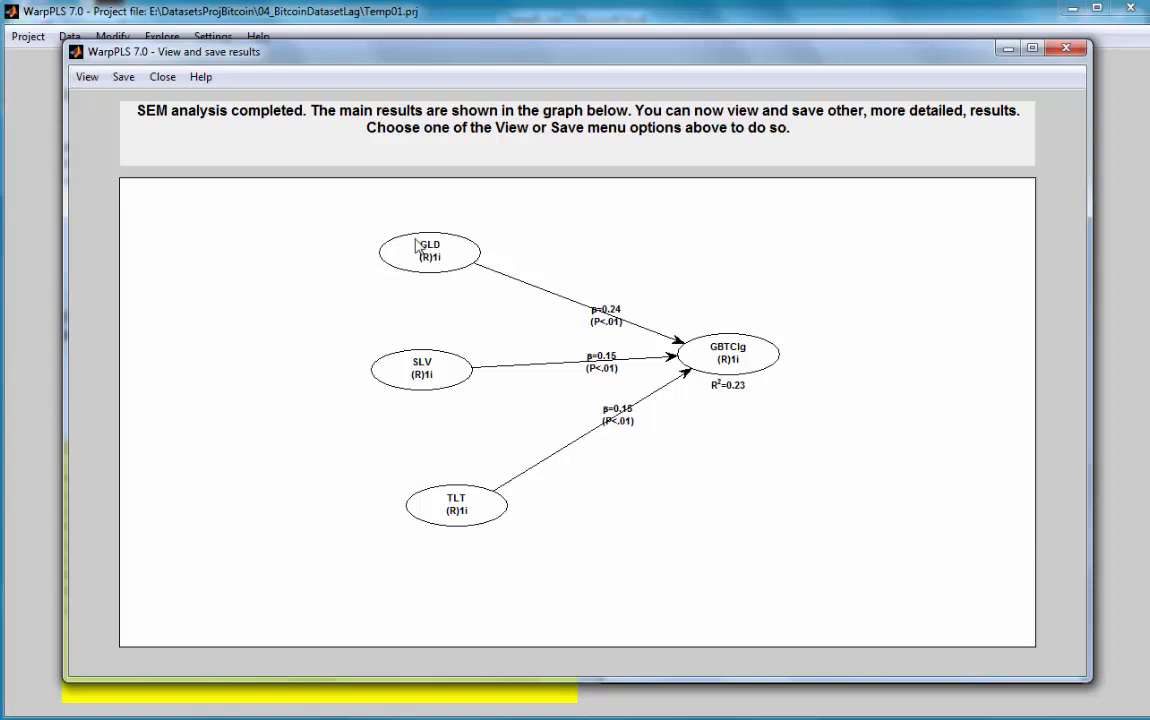
mouse_move(90, 68)
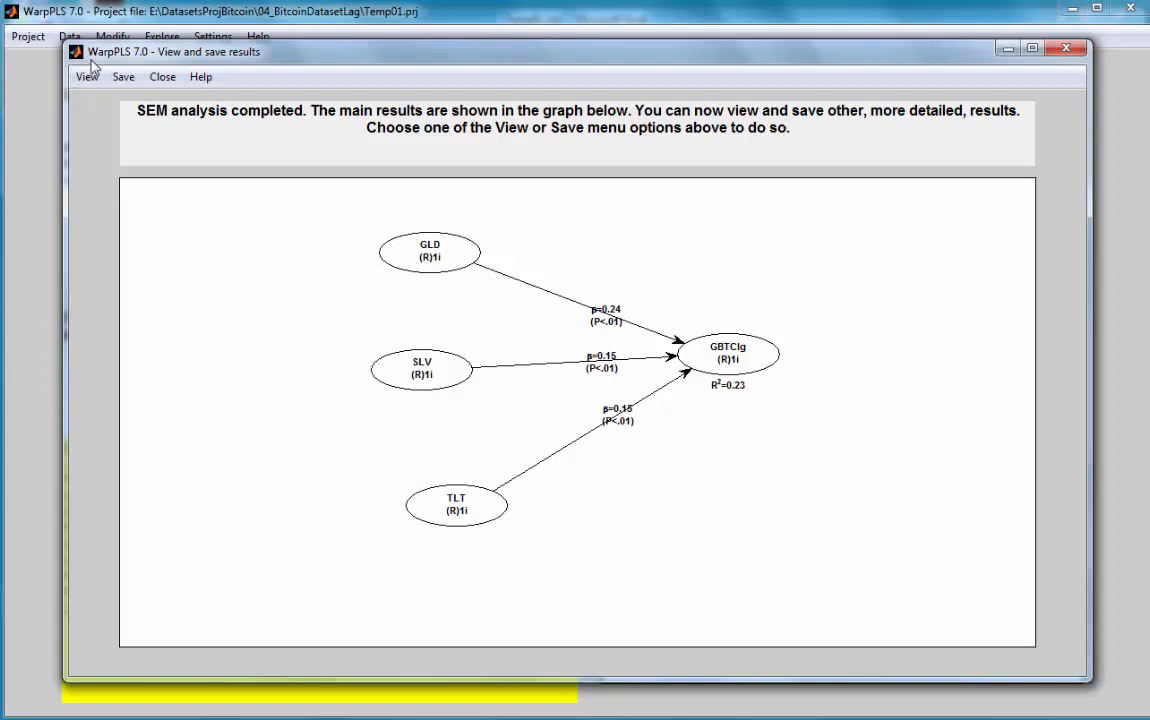
click(88, 76)
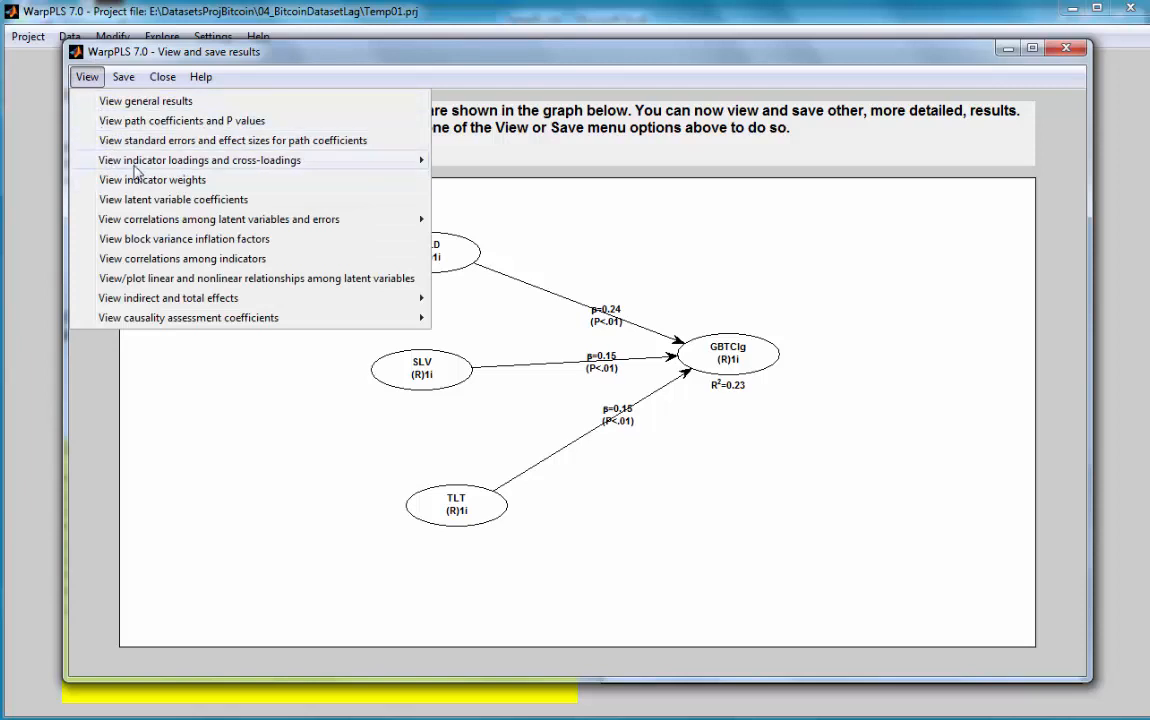
mouse_move(172, 200)
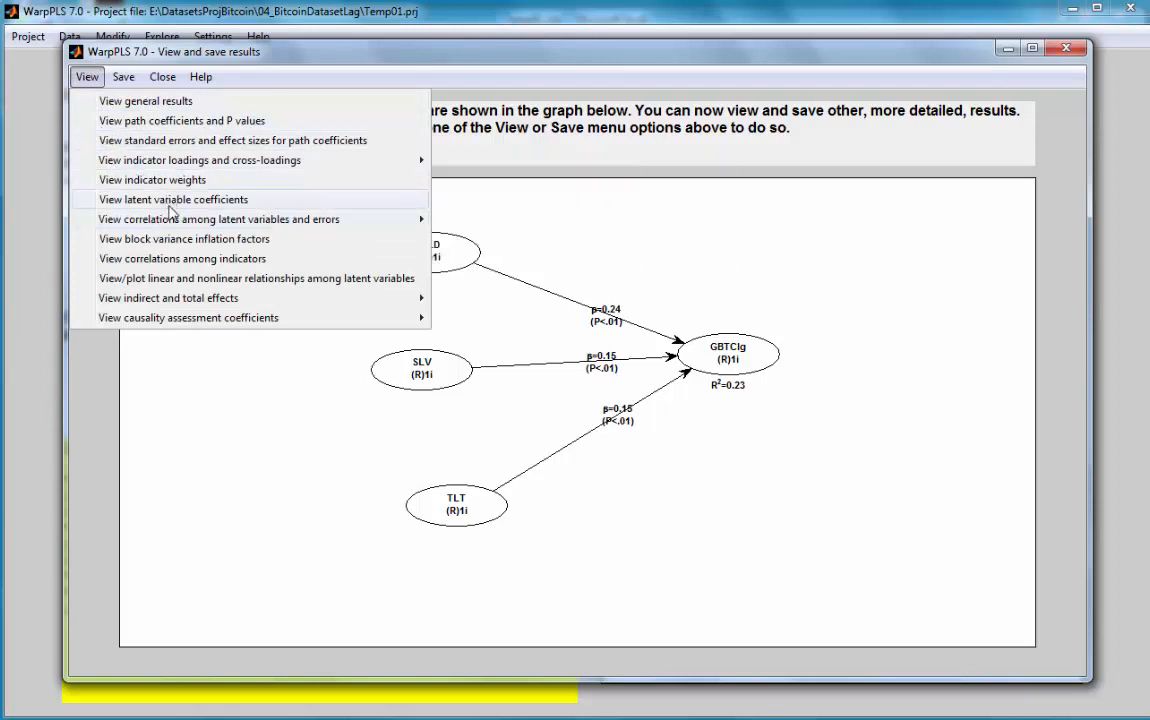
click(172, 200)
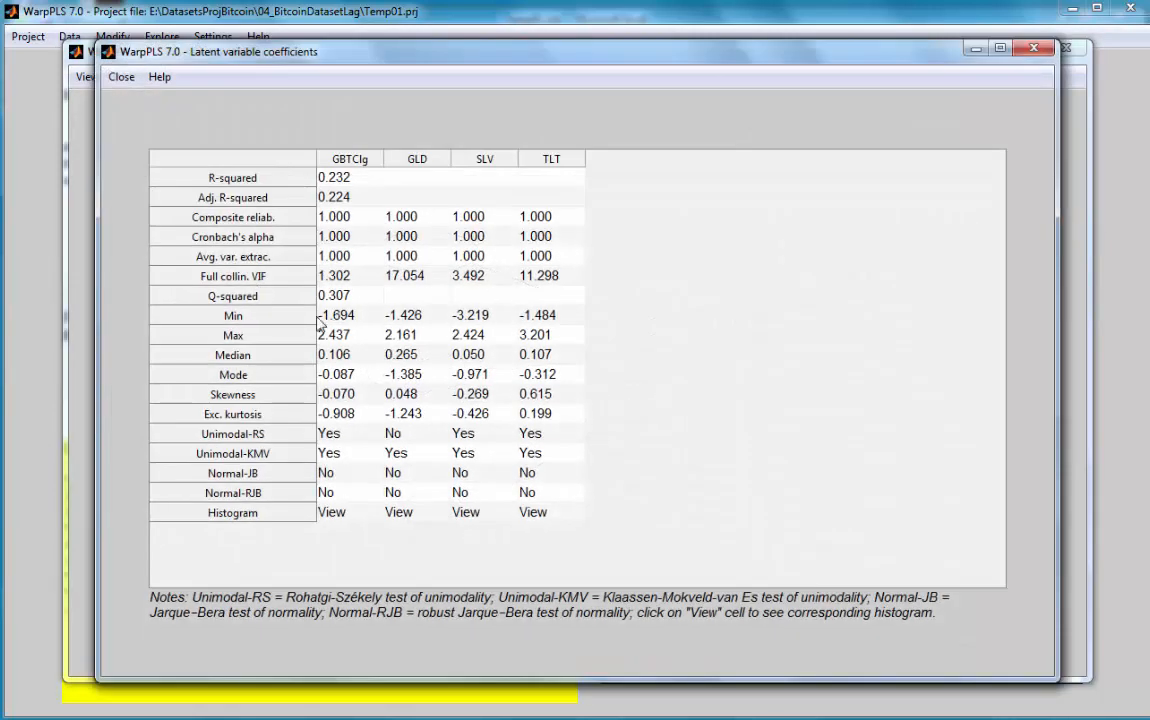
mouse_move(344, 284)
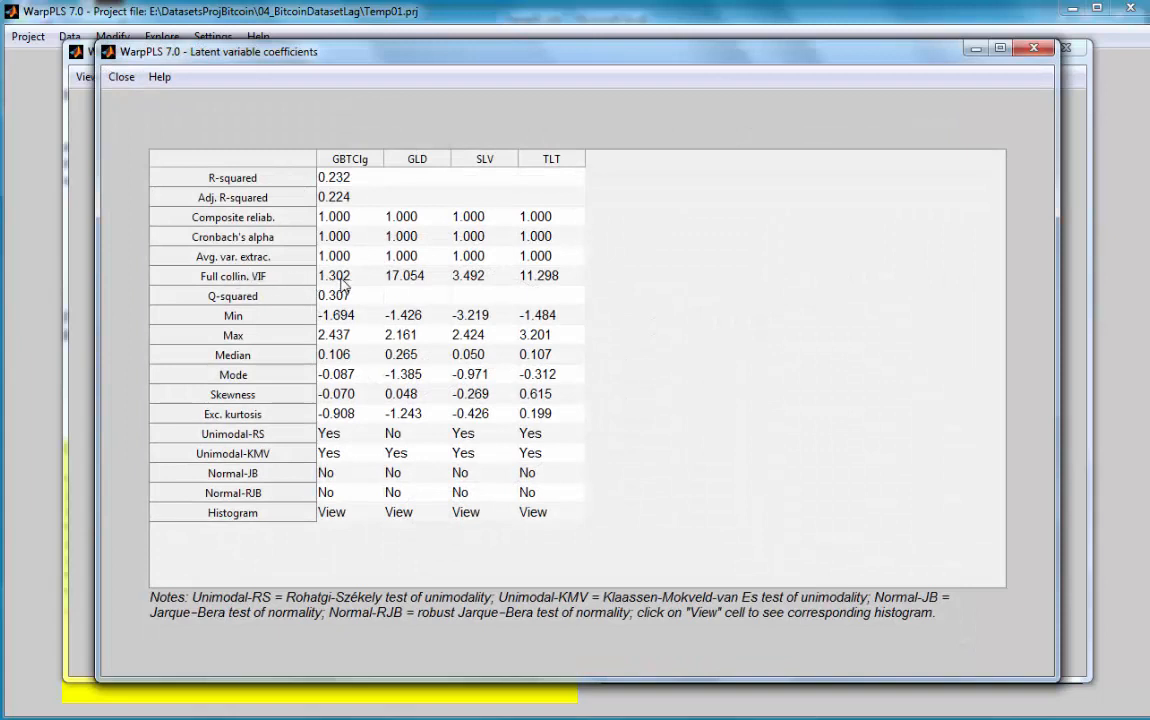
mouse_move(420, 284)
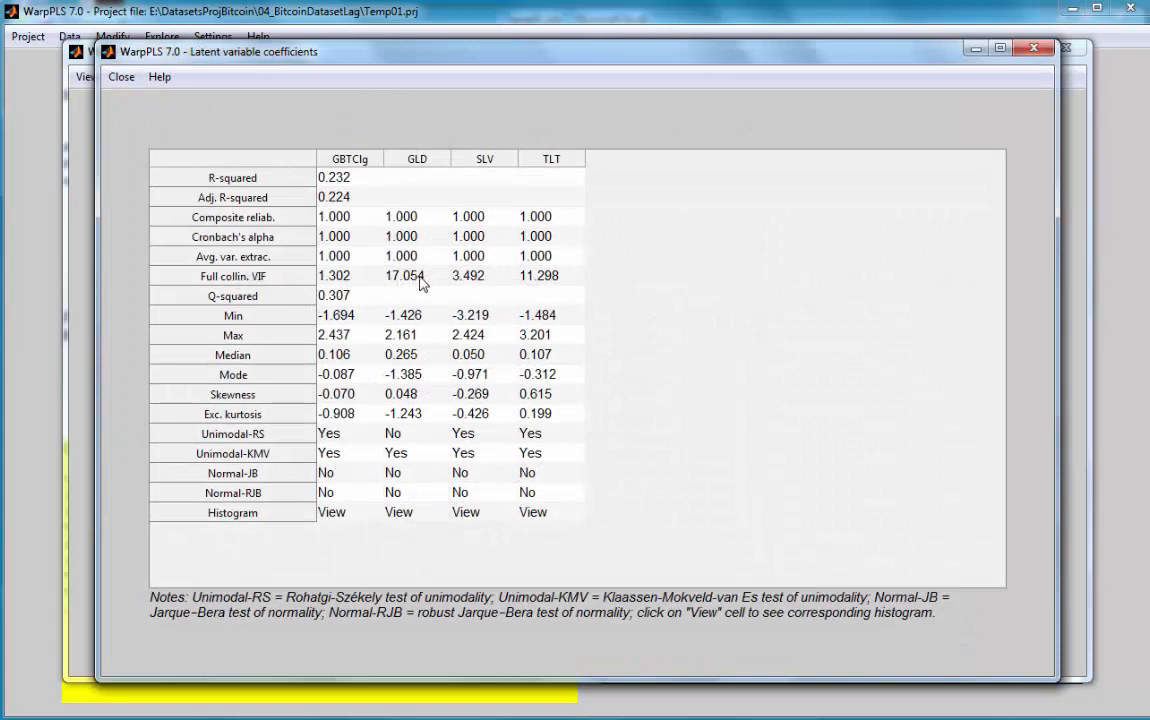
mouse_move(400, 282)
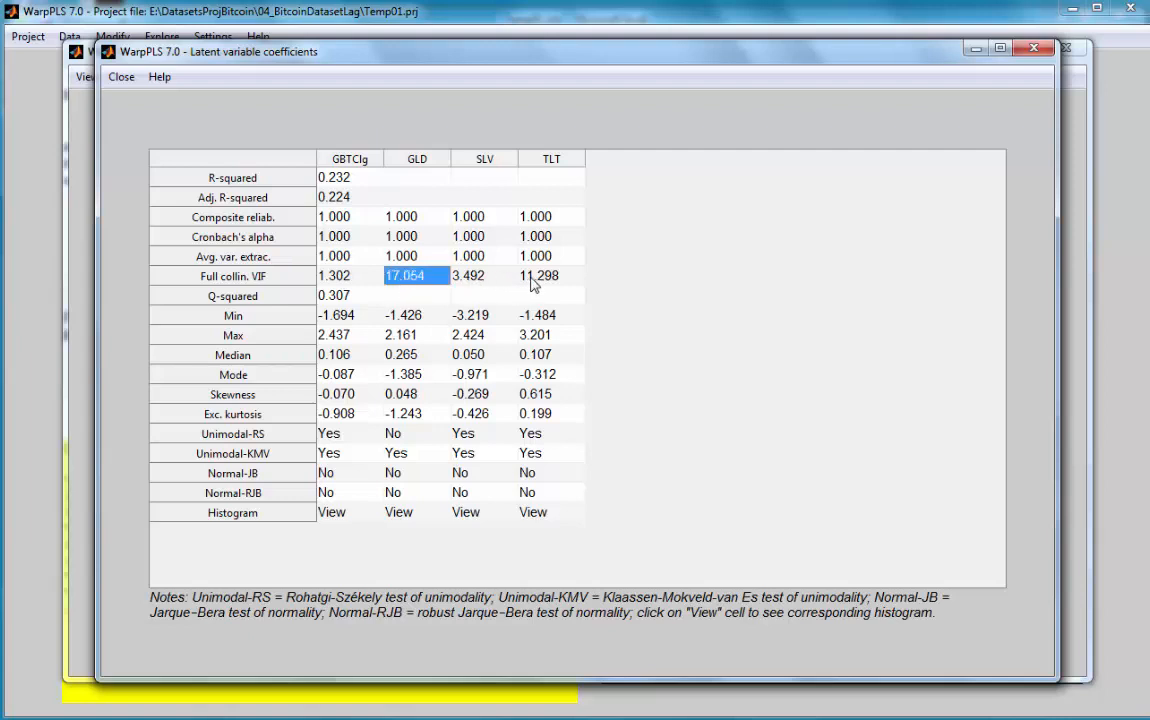
mouse_move(528, 284)
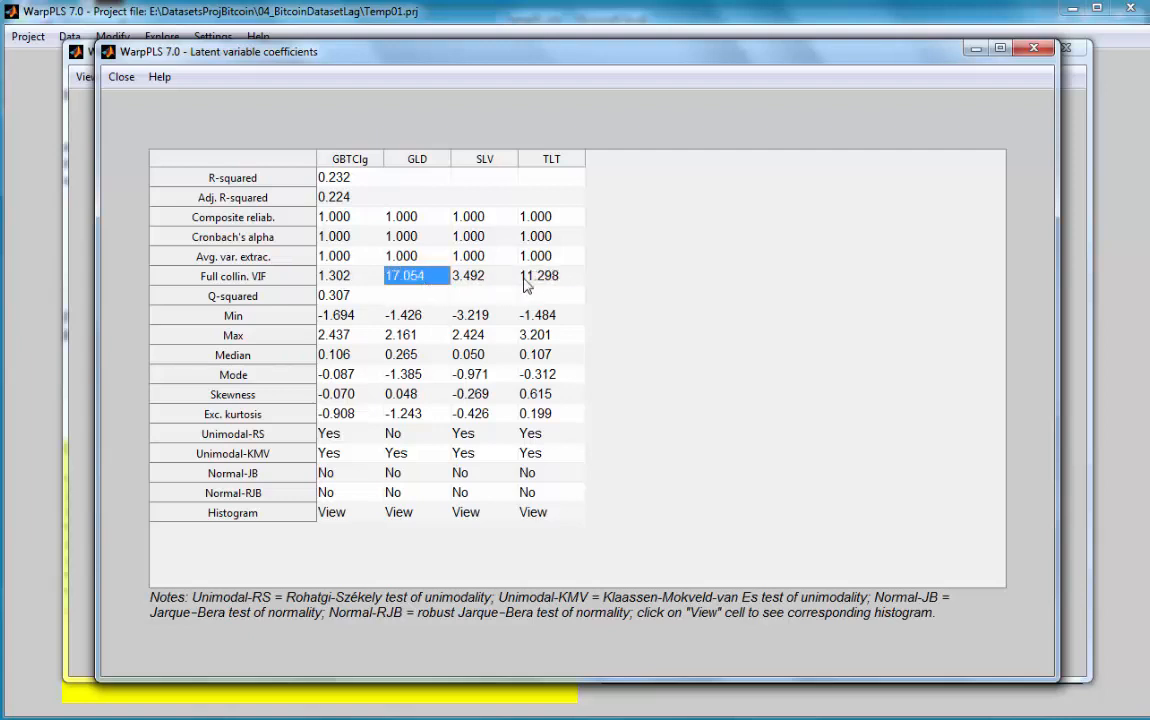
click(550, 276)
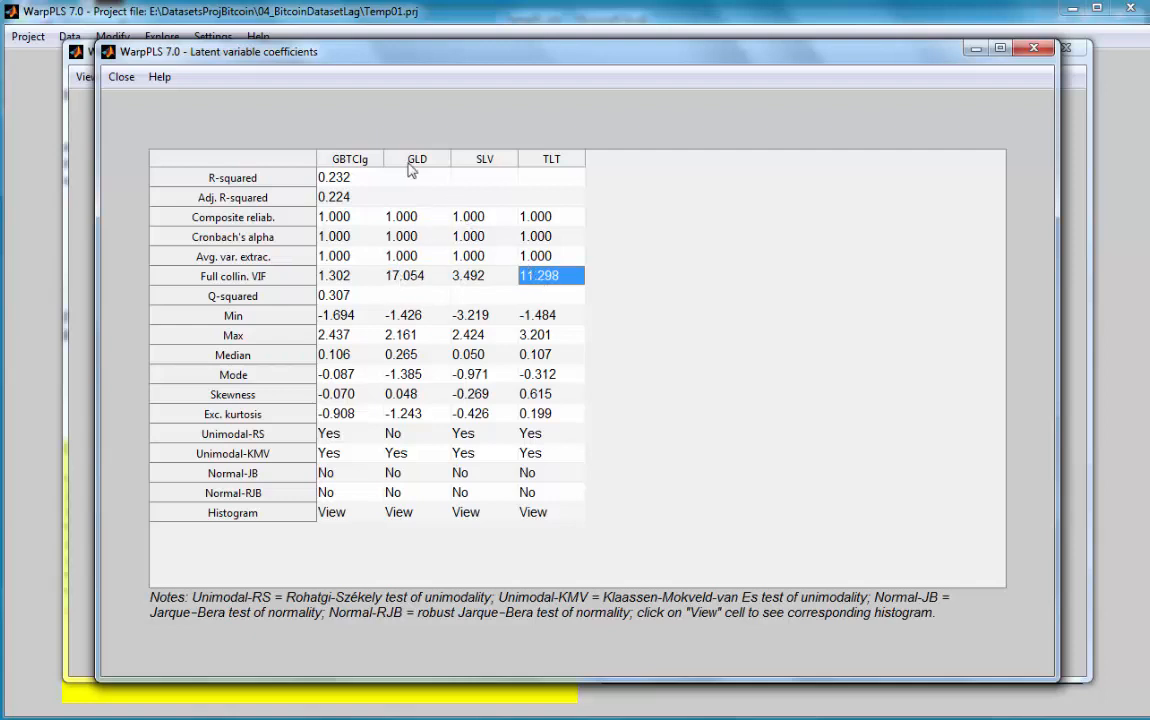
mouse_move(556, 168)
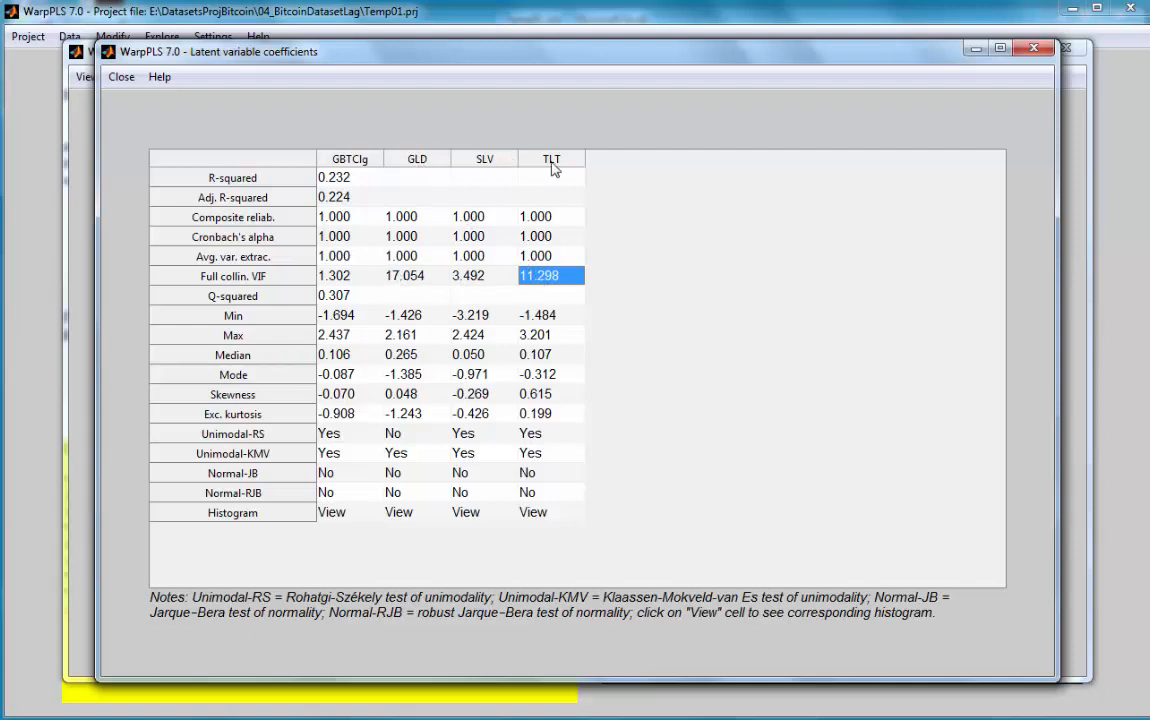
mouse_move(144, 104)
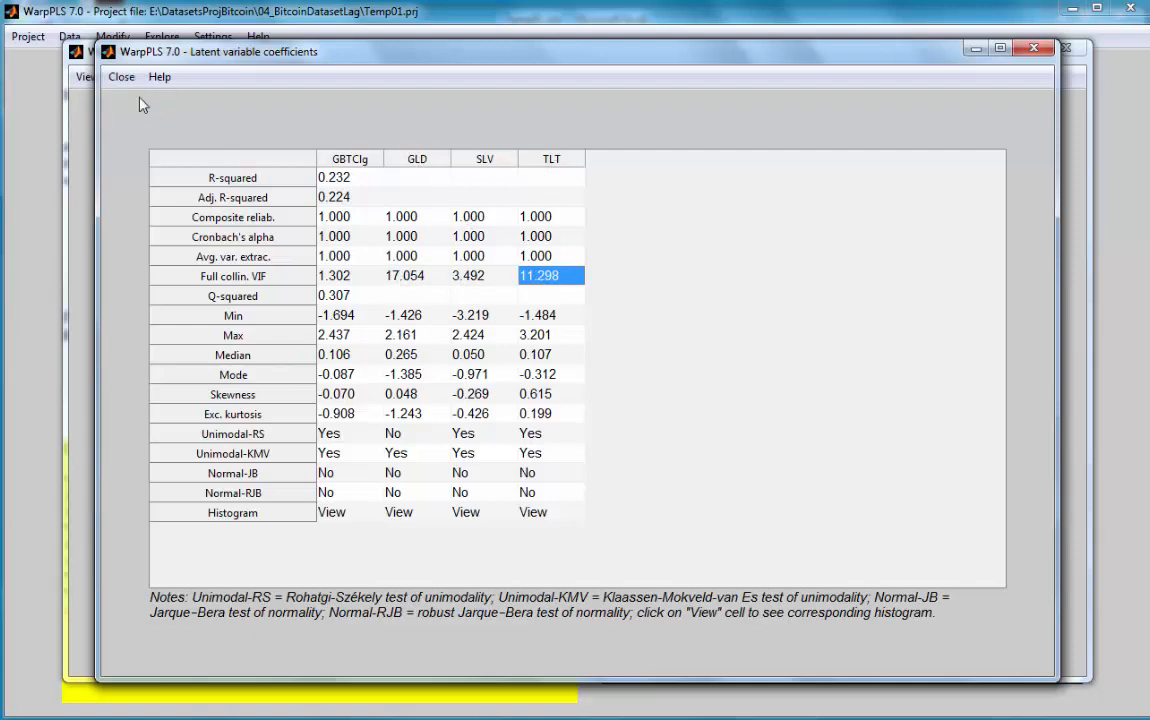
Close the latent variable coefficients table to return to the results graph.
click(120, 76)
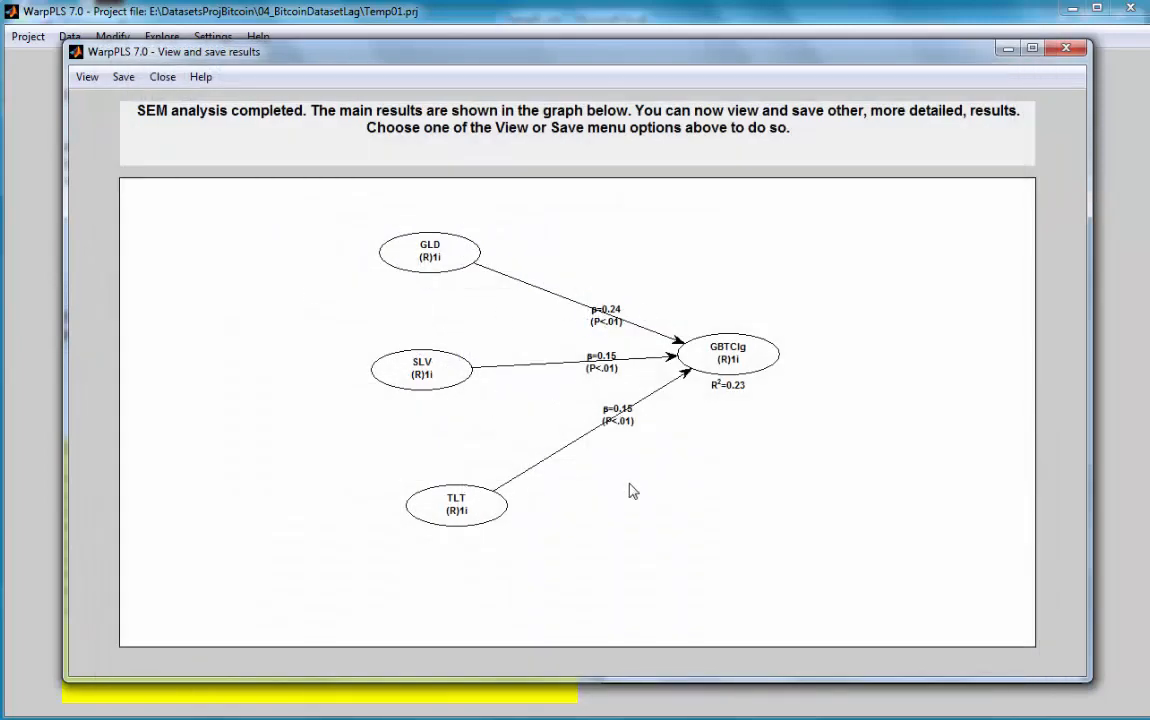
mouse_move(672, 438)
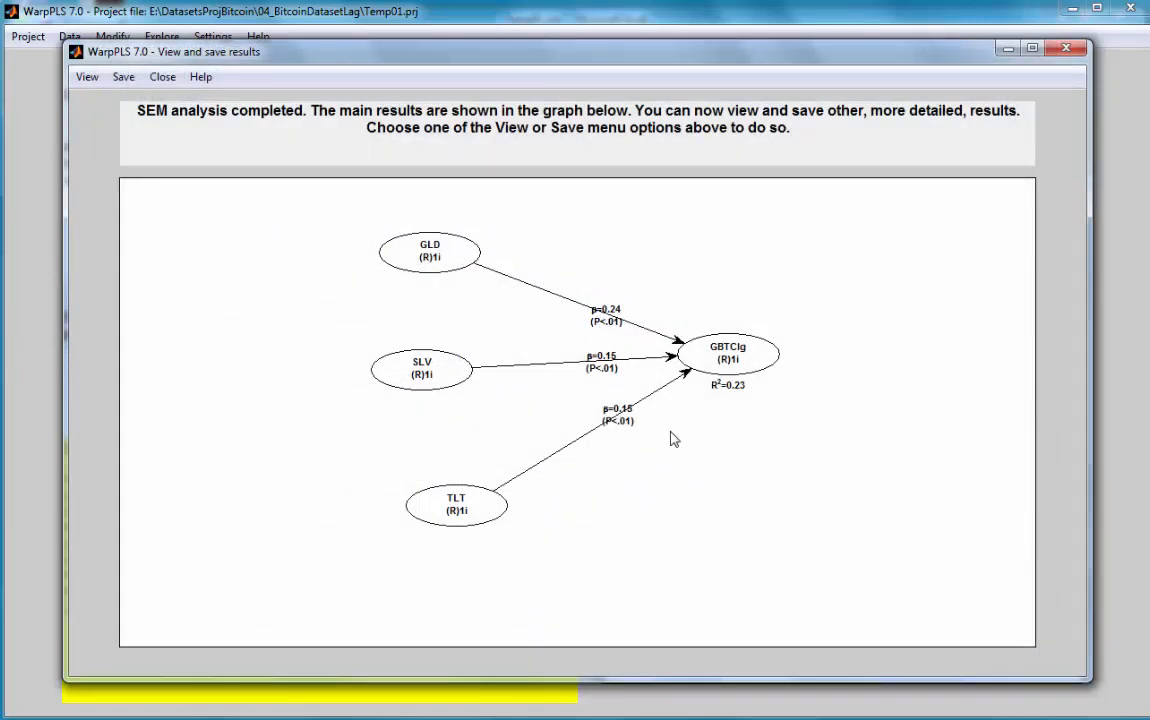
mouse_move(616, 516)
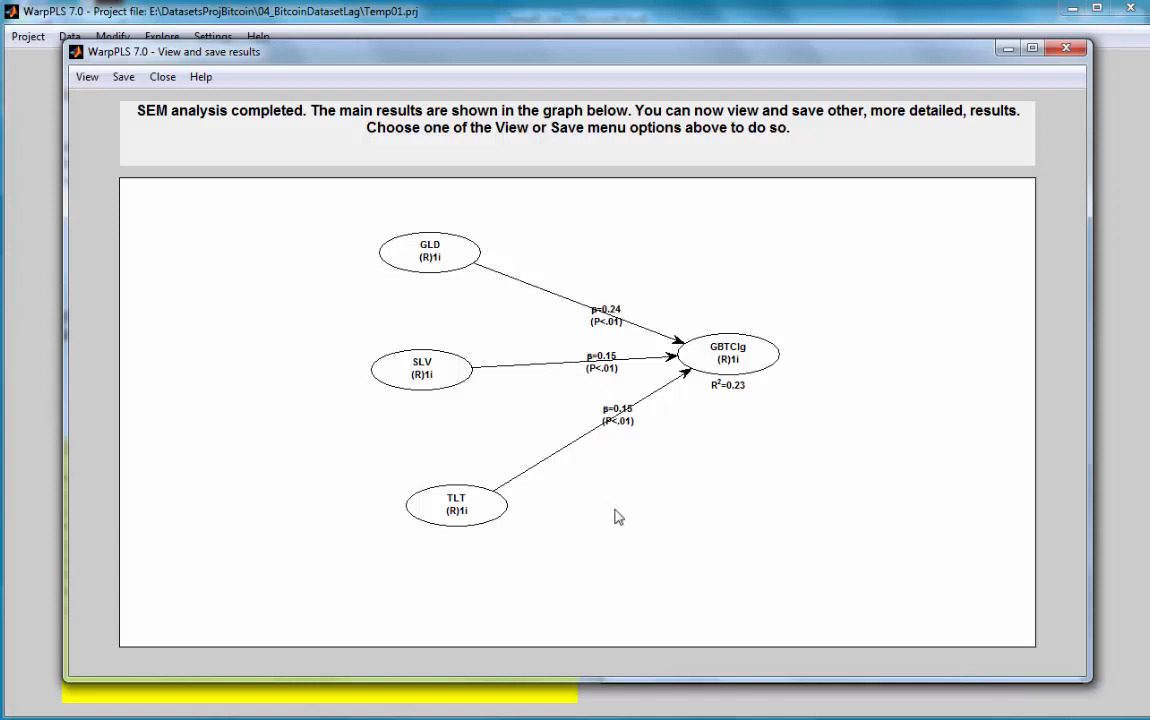
mouse_move(676, 318)
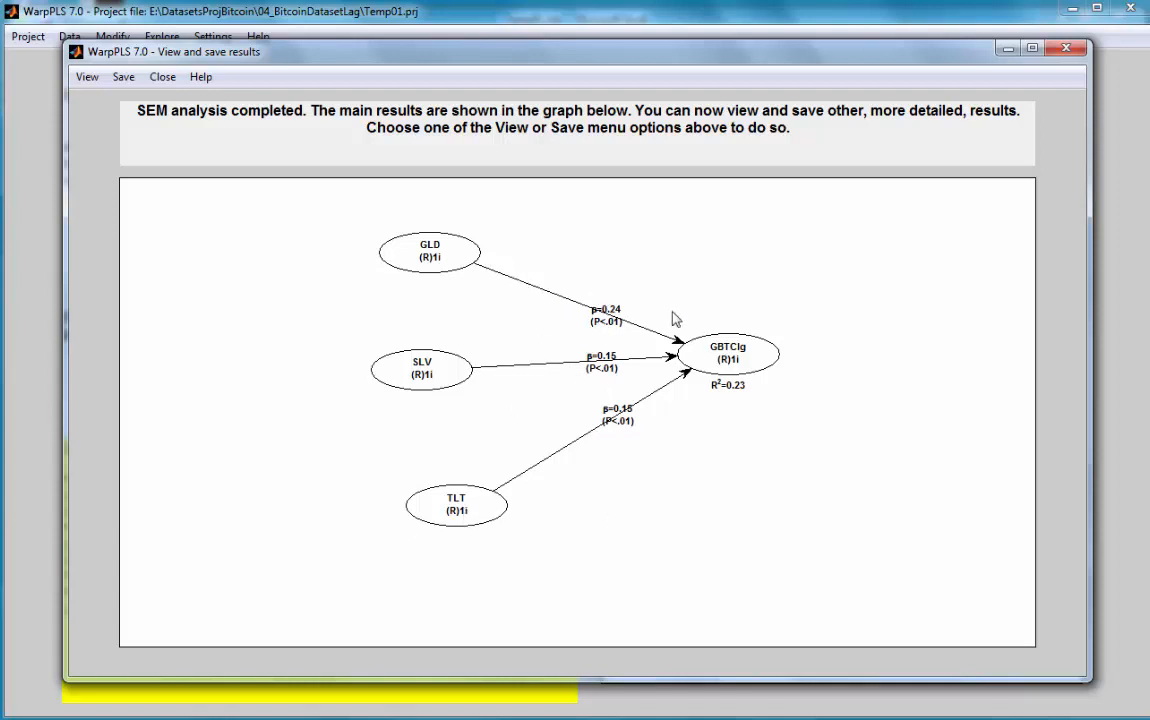
mouse_move(342, 266)
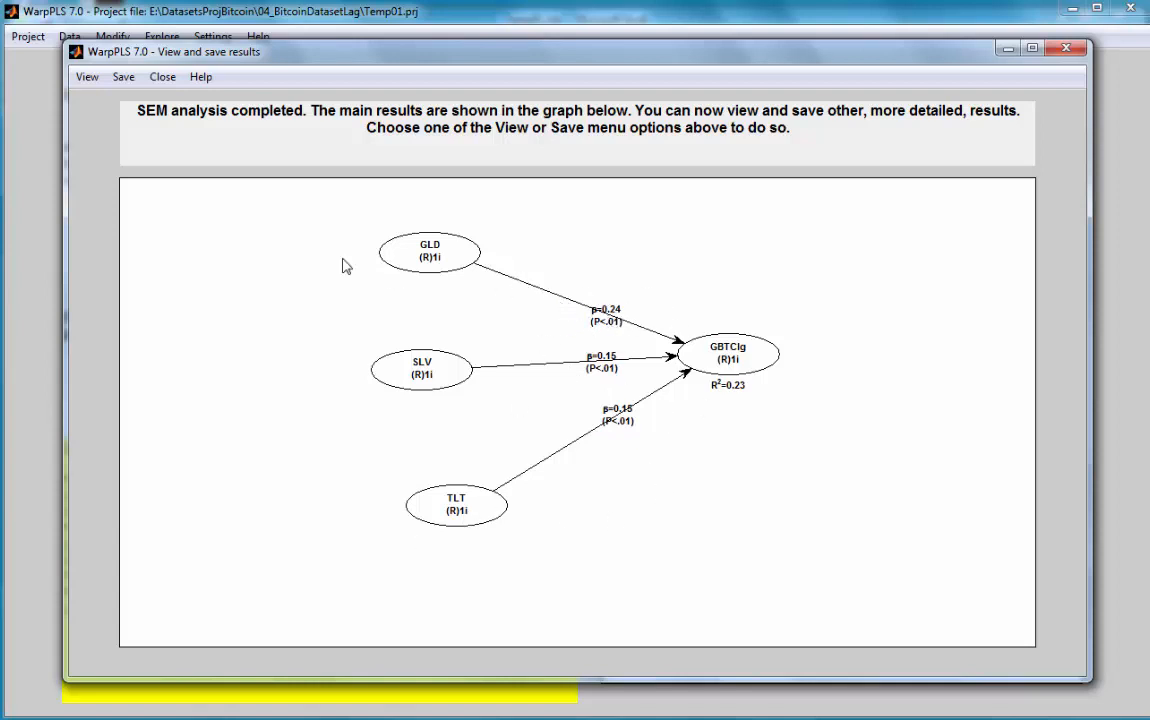
mouse_move(424, 528)
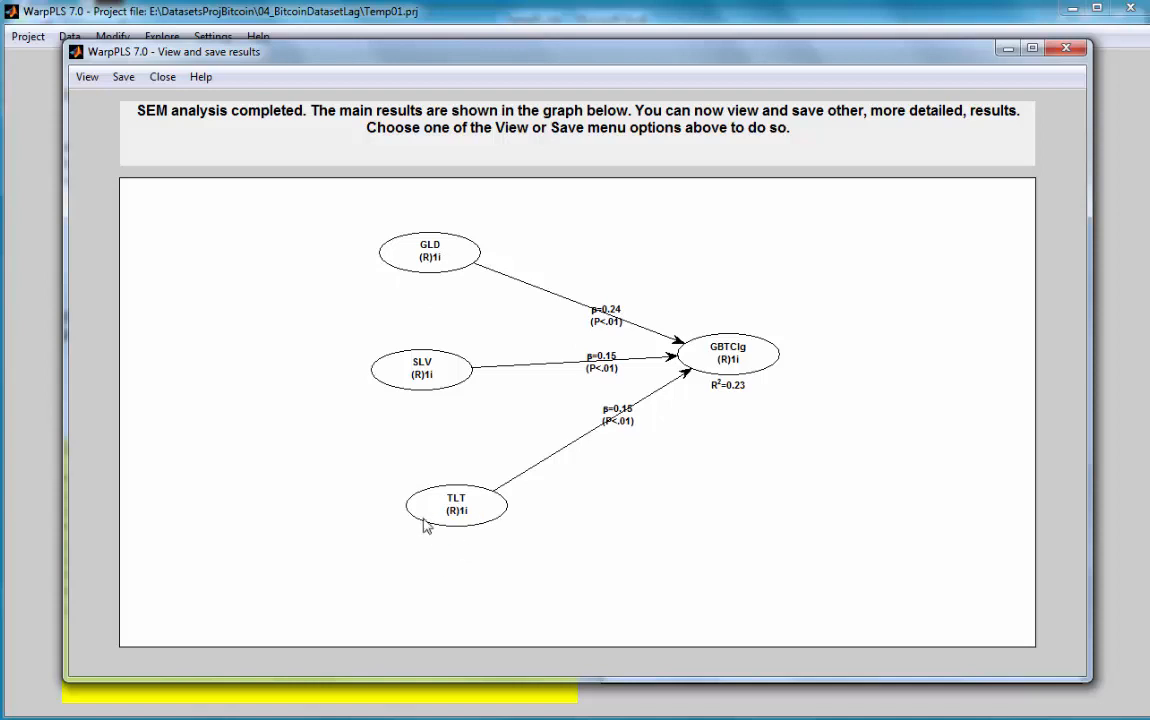
mouse_move(444, 304)
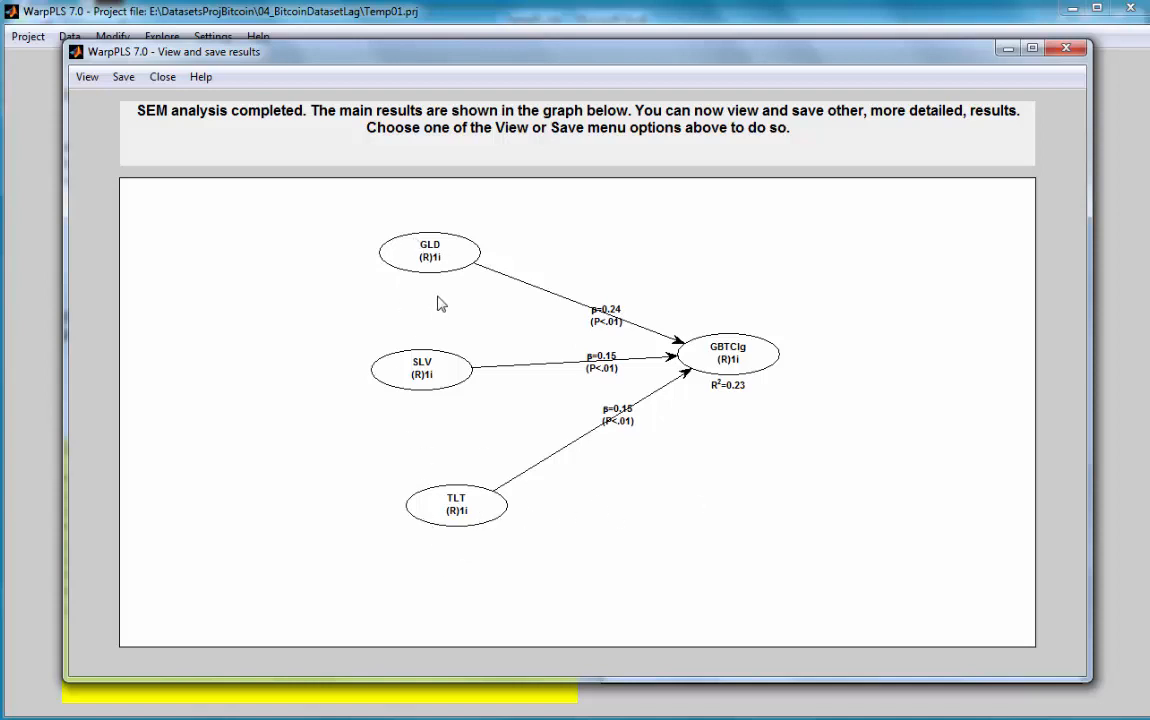
mouse_move(786, 448)
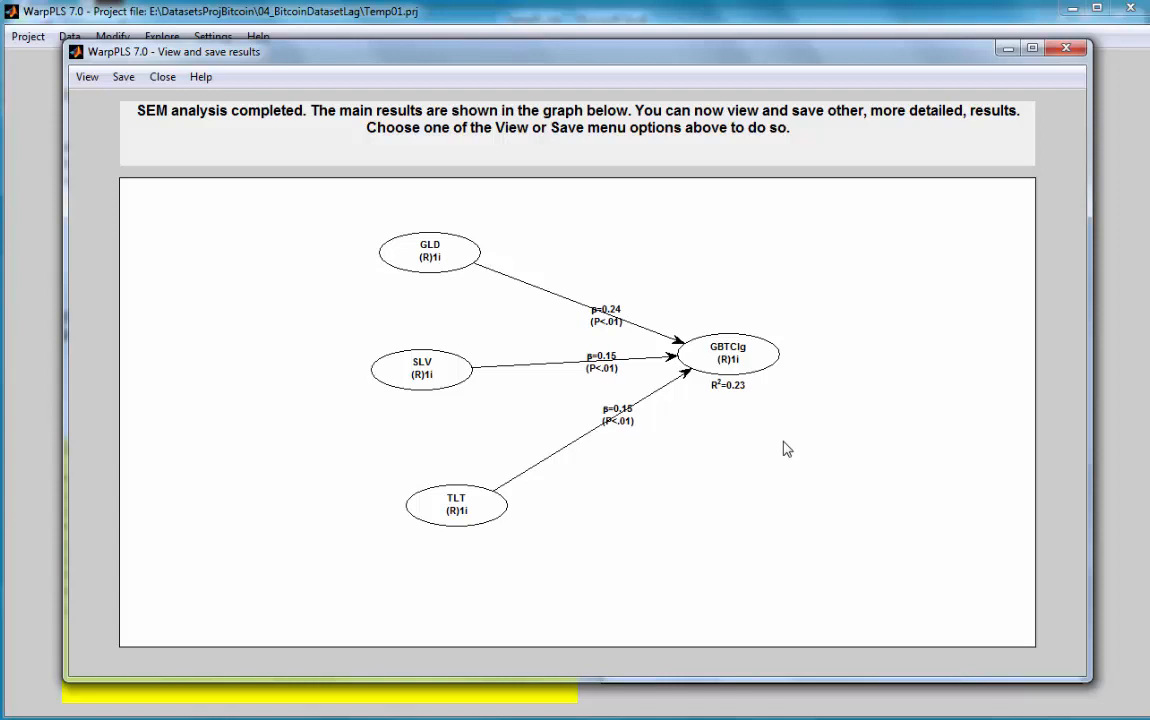
mouse_move(400, 276)
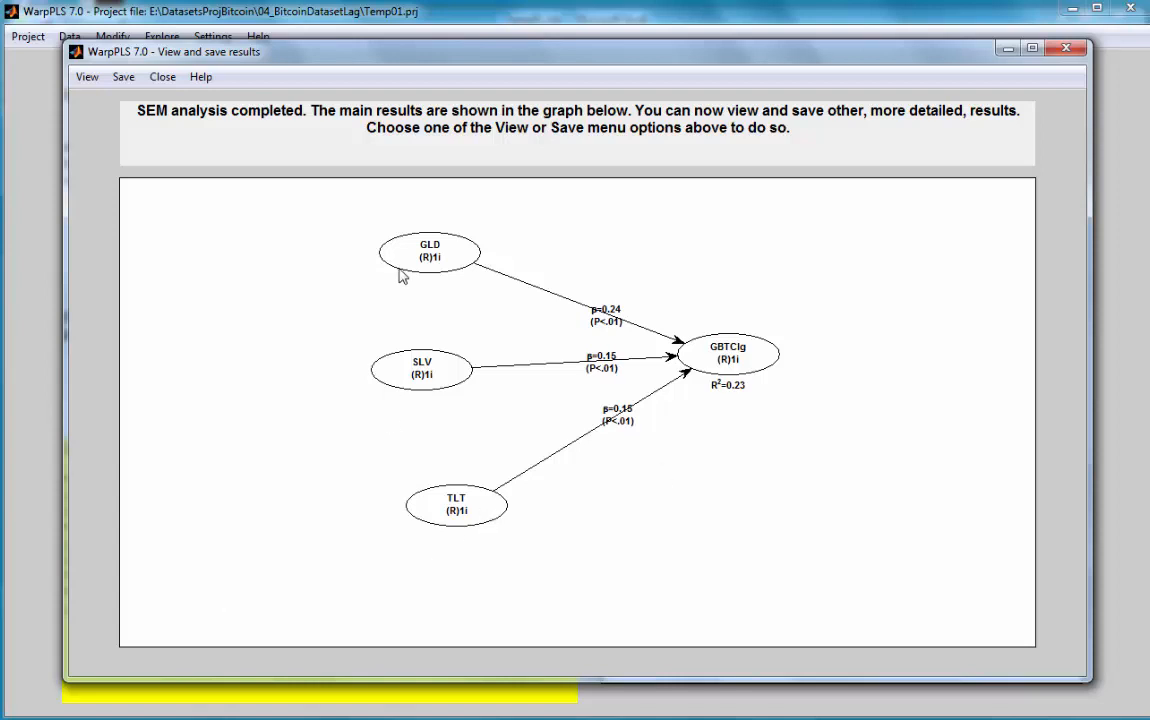
mouse_move(448, 490)
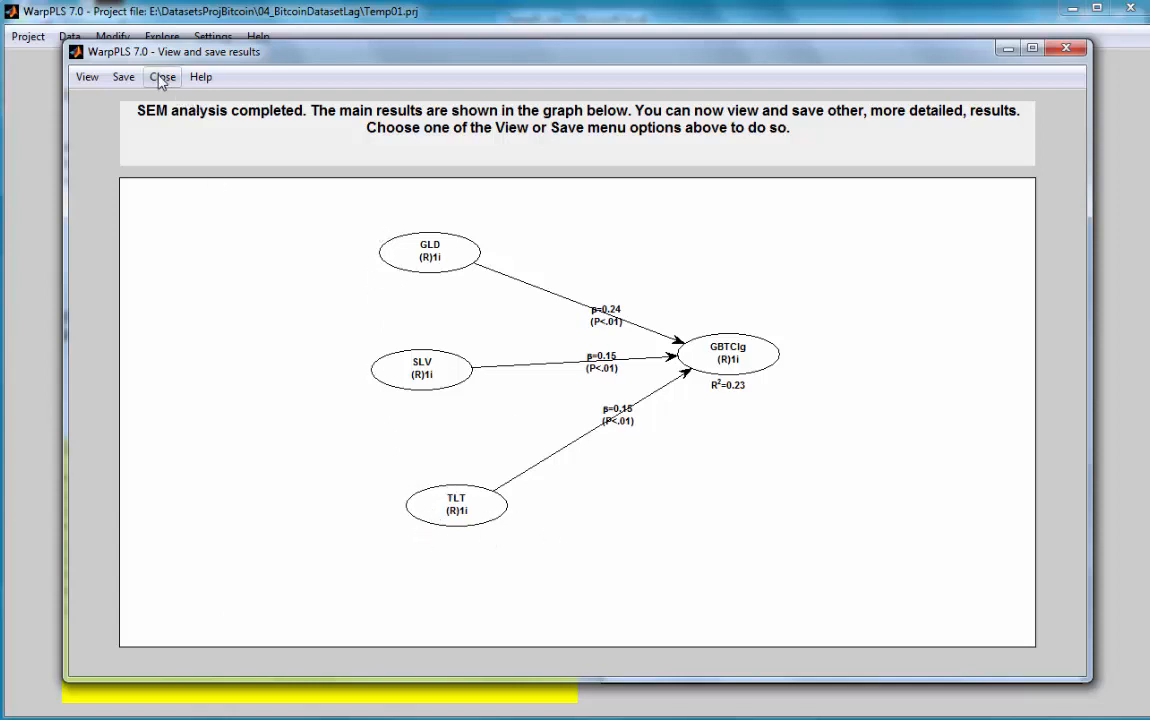
Delete latent variable TLT from the model, reposition SLV, and save the edited model.
click(162, 76)
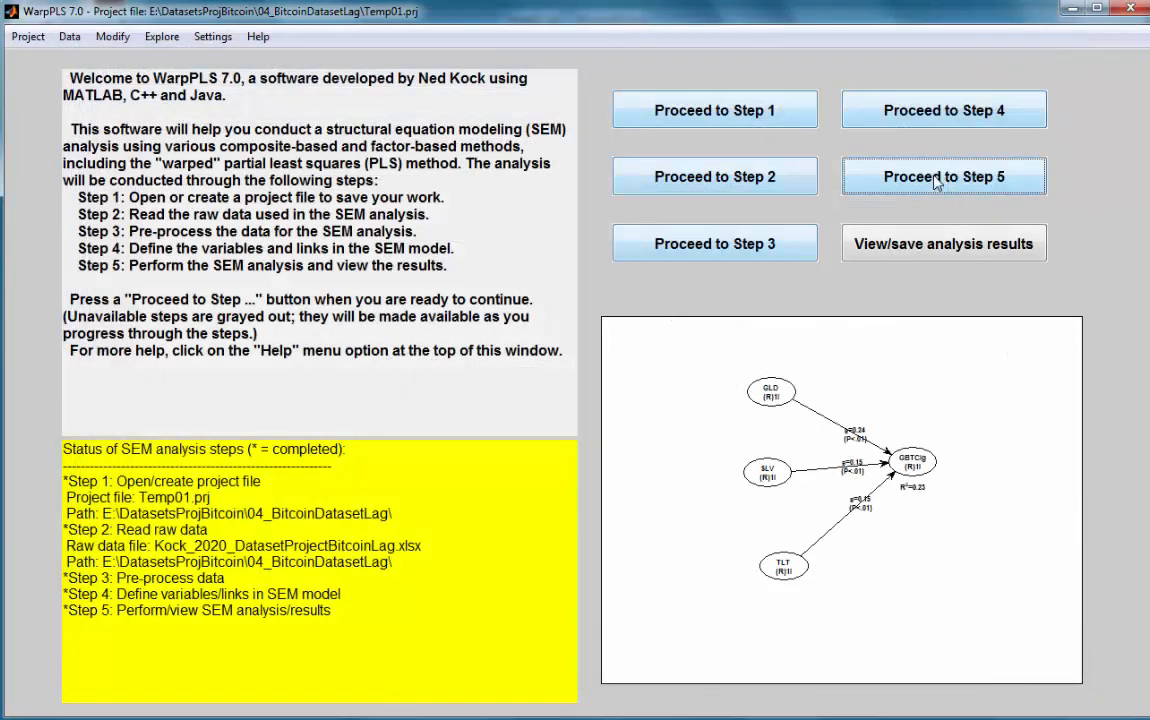
click(942, 110)
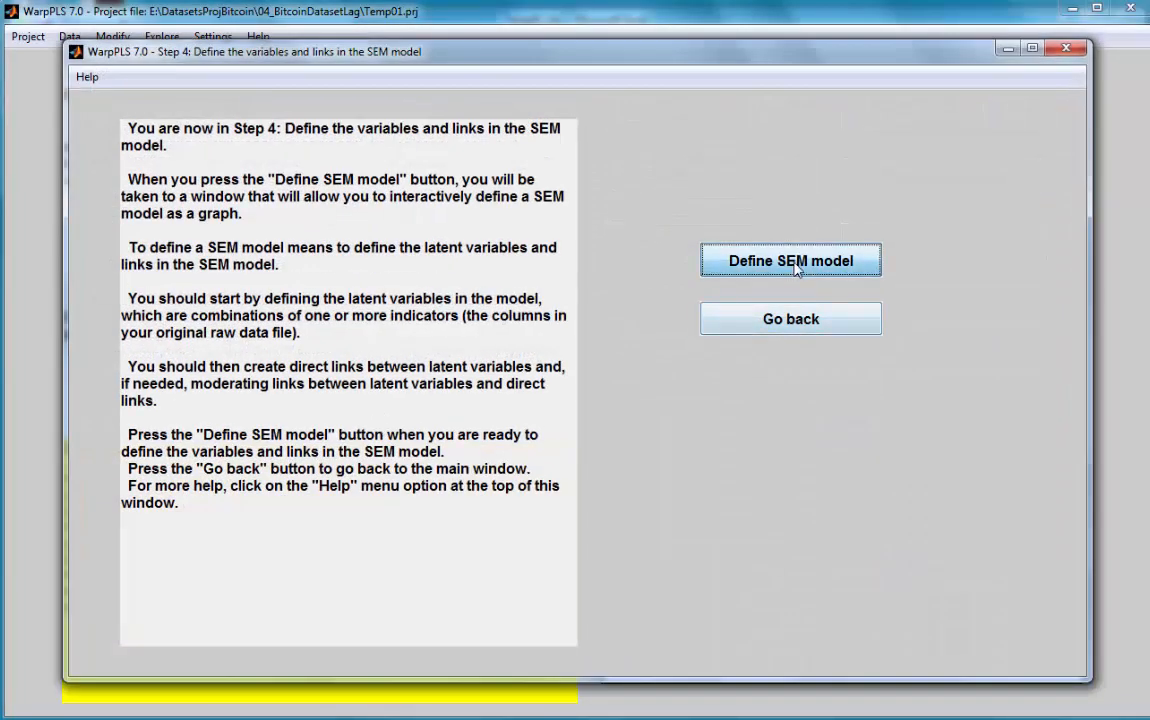
click(790, 260)
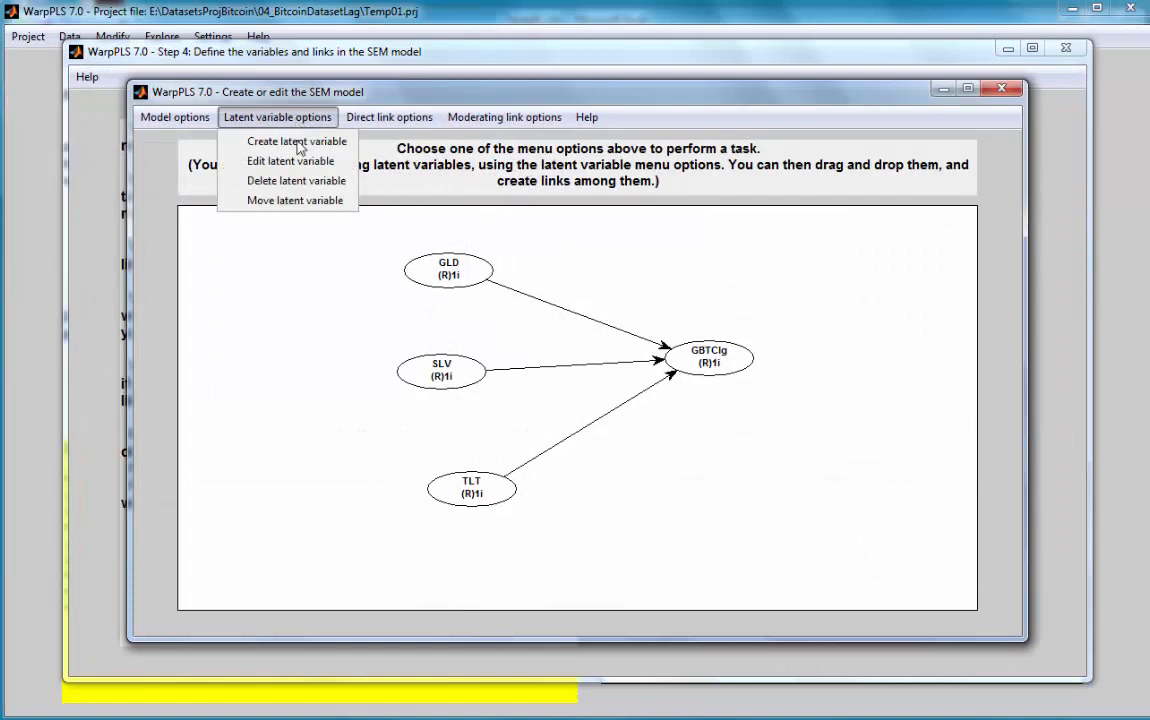
click(296, 180)
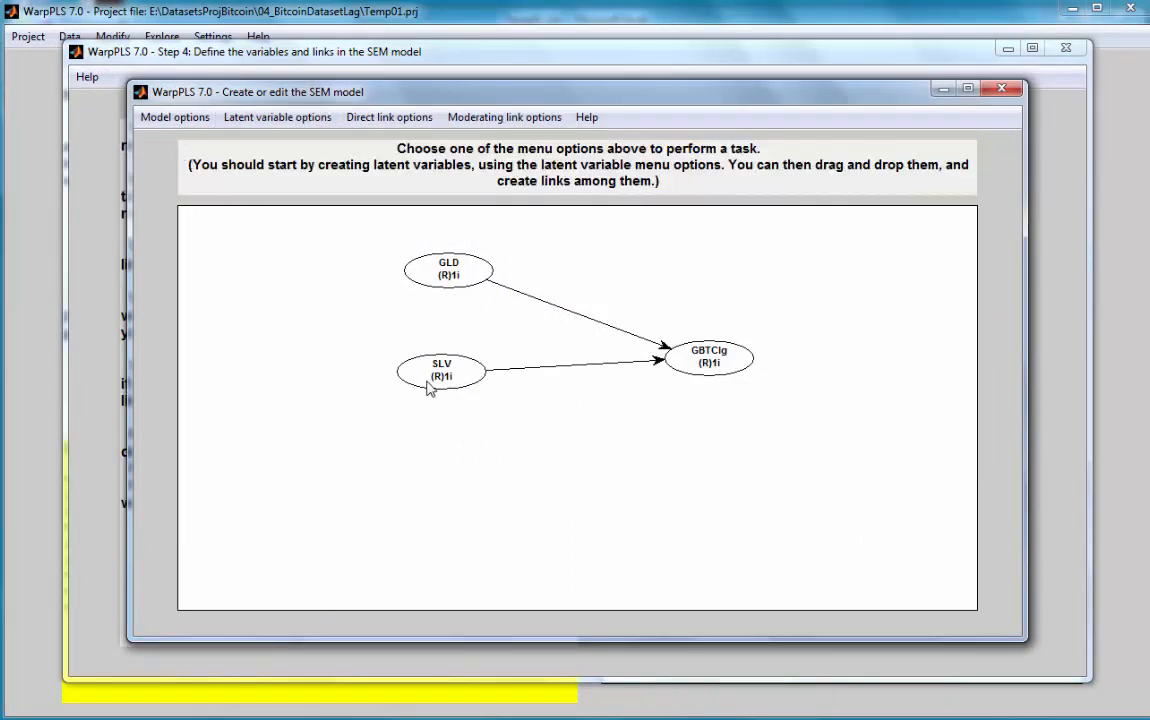
drag(440, 370, 456, 436)
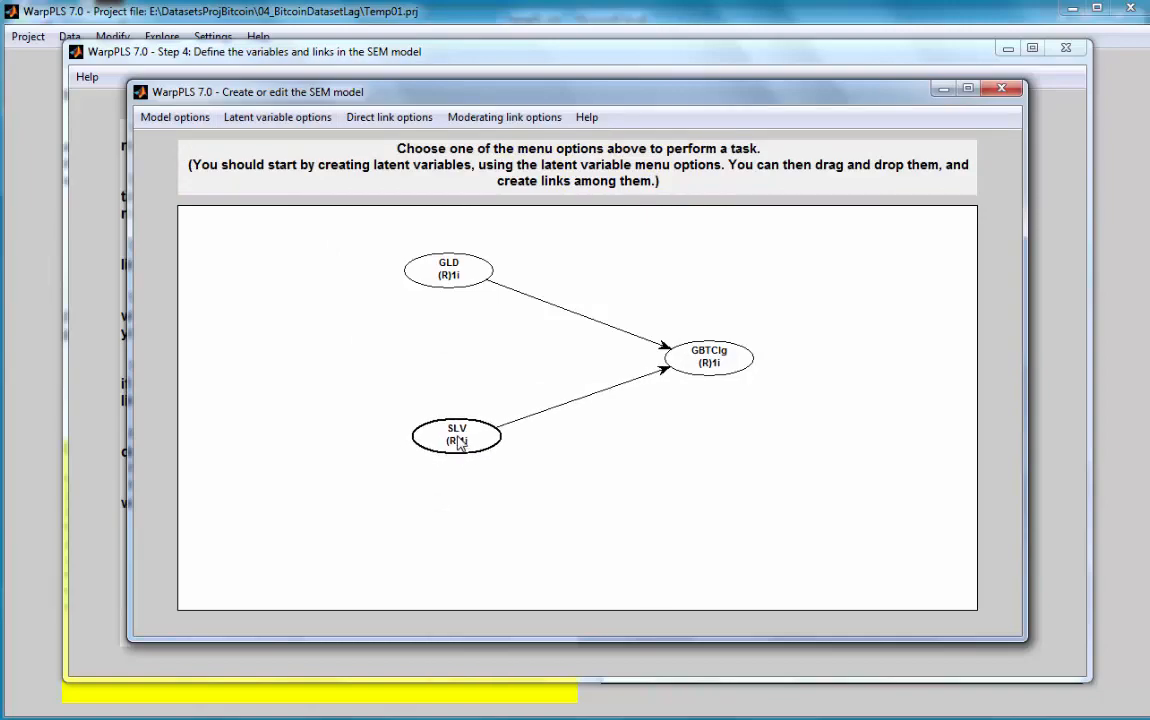
click(1000, 88)
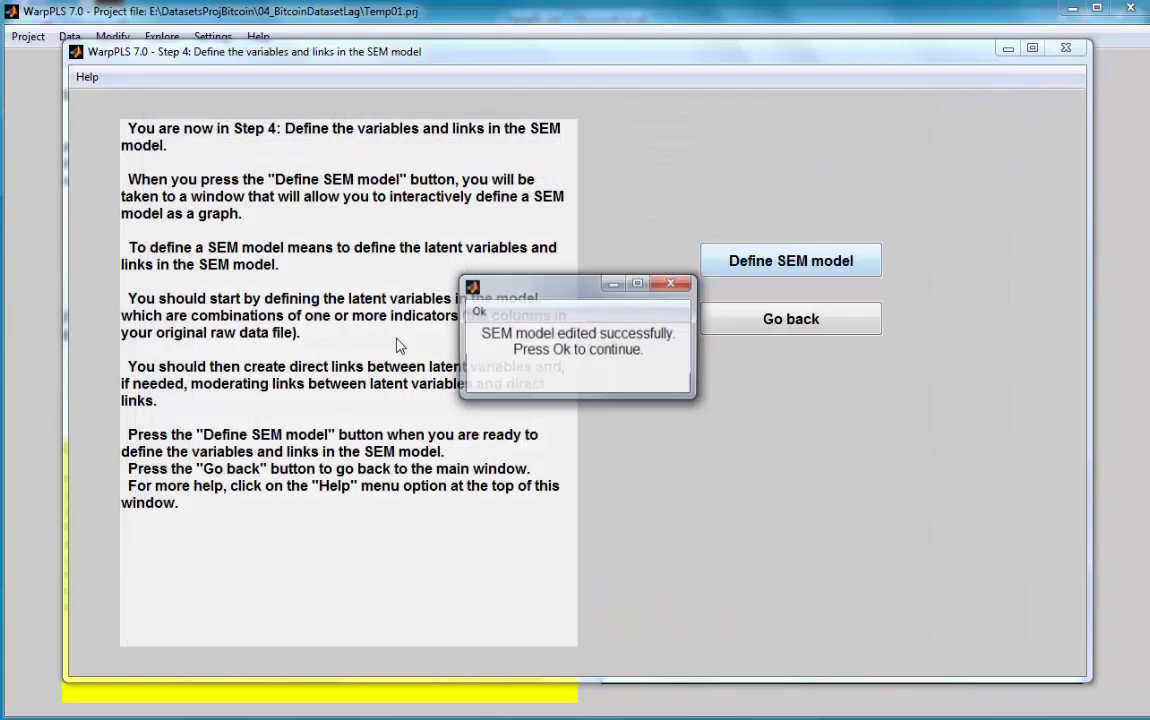
click(480, 312)
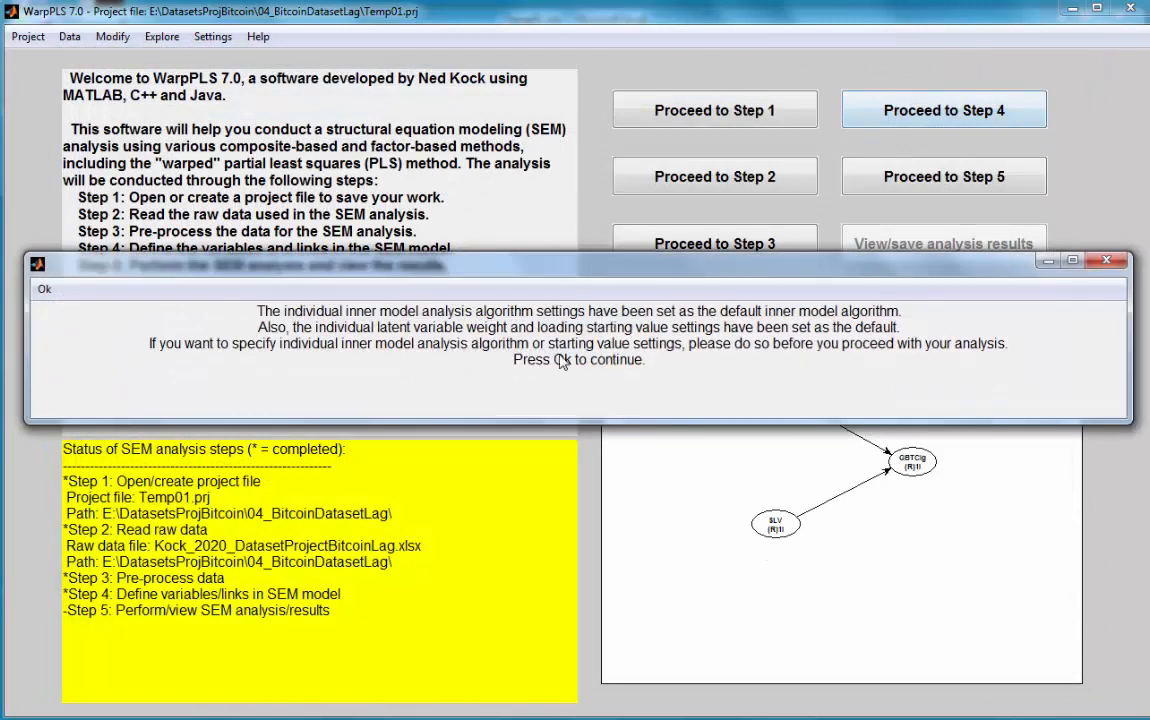
Acknowledge the settings notice so the reduced GLD/SLV model can be rerun.
click(44, 288)
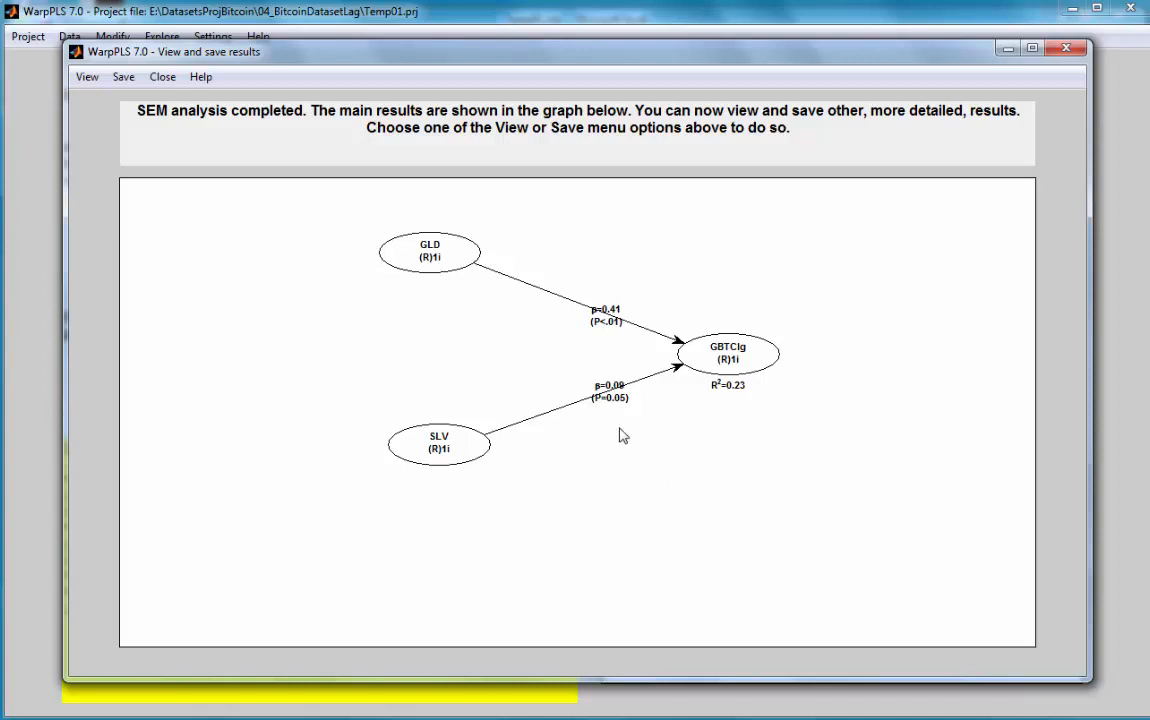
mouse_move(480, 272)
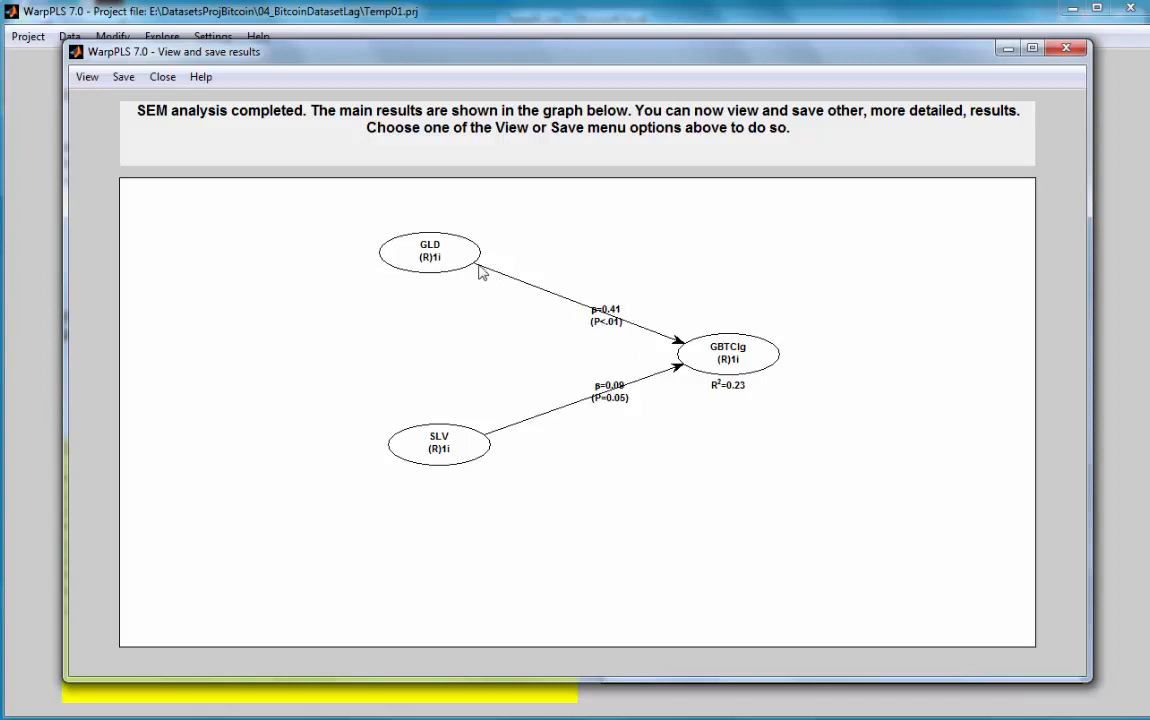
mouse_move(736, 380)
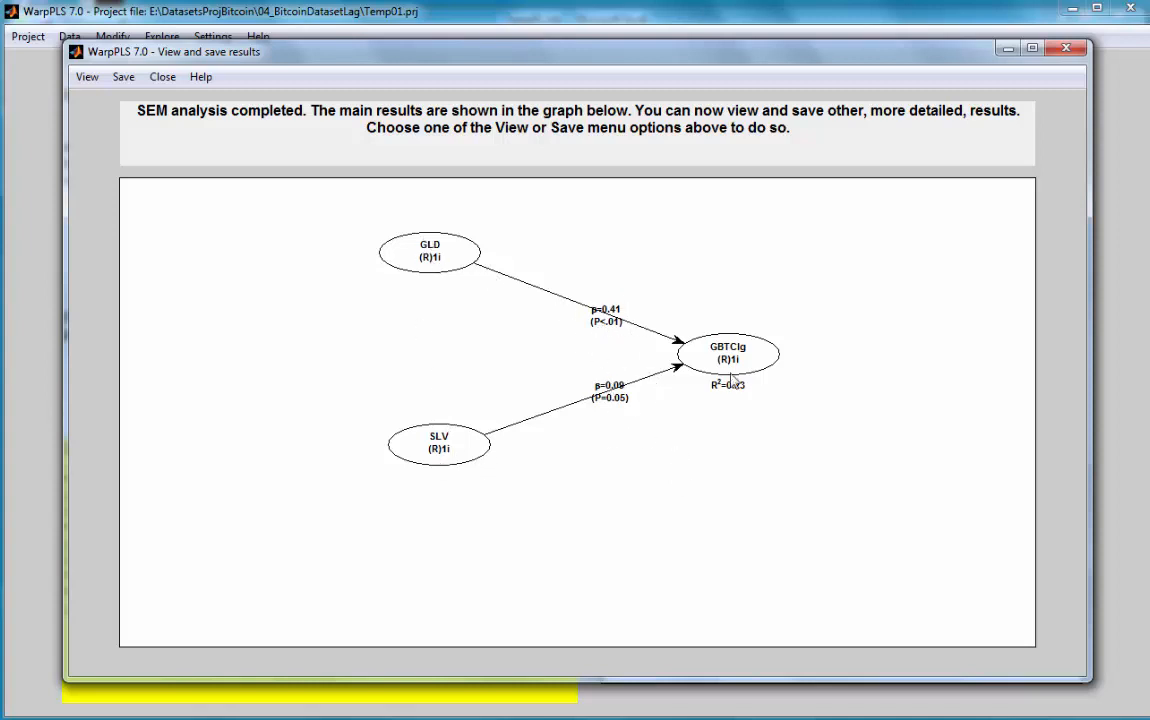
mouse_move(700, 444)
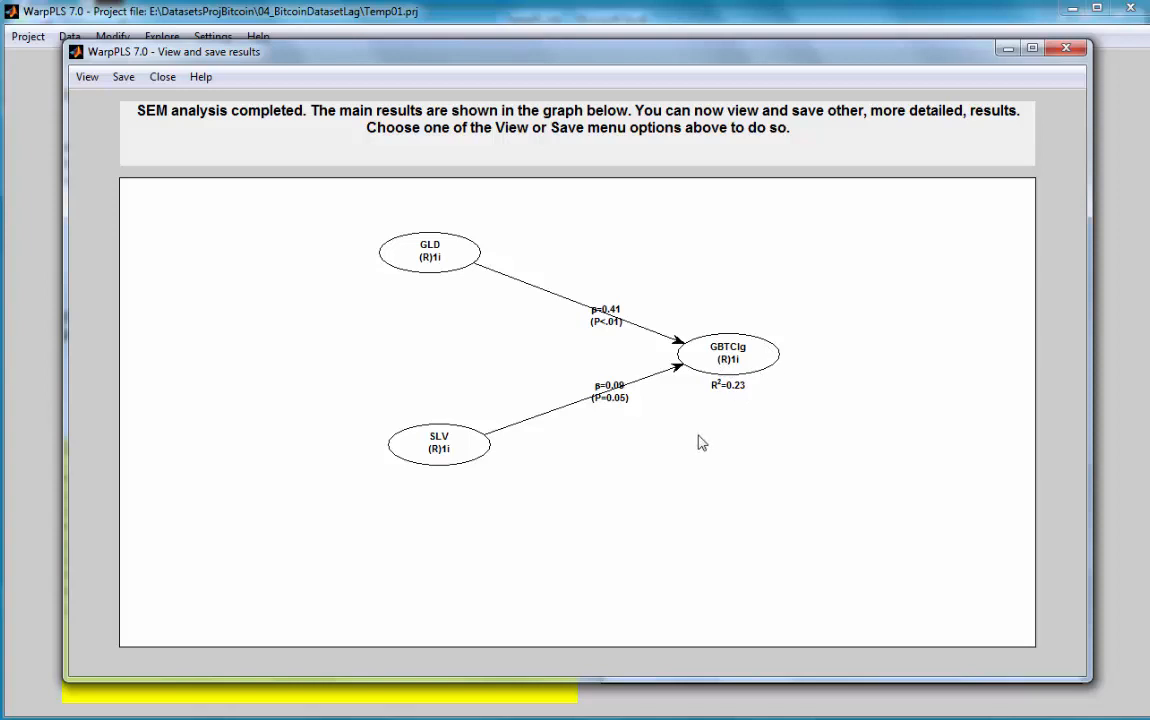
mouse_move(796, 388)
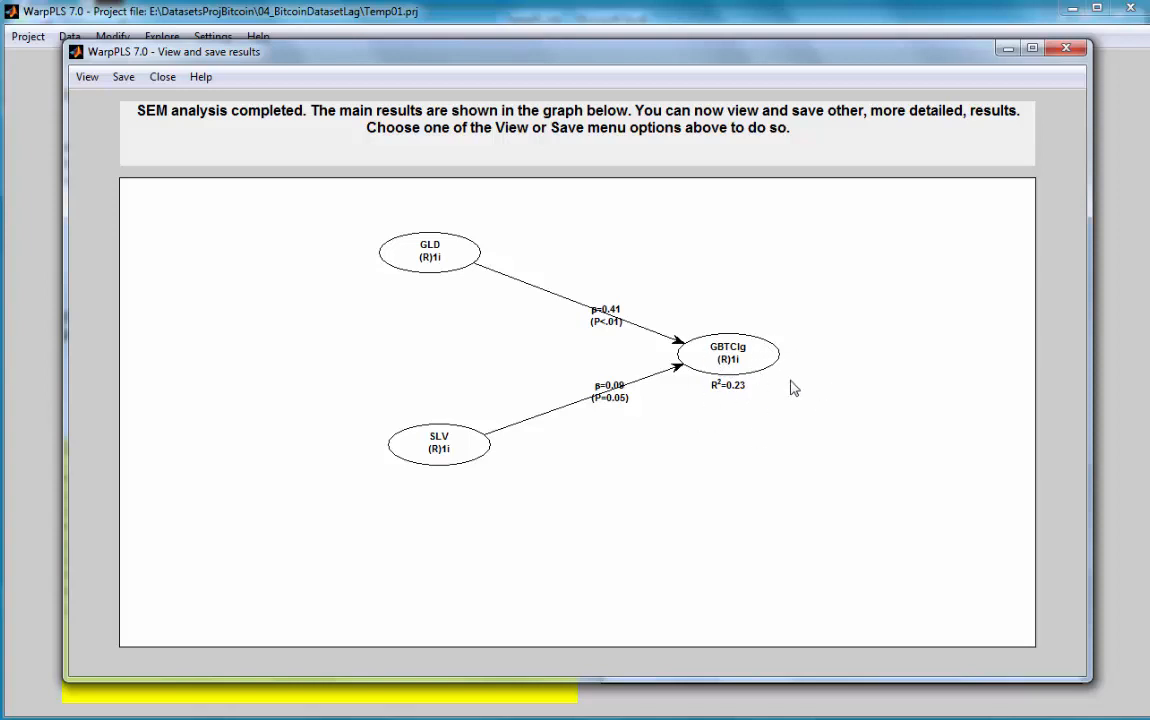
mouse_move(648, 324)
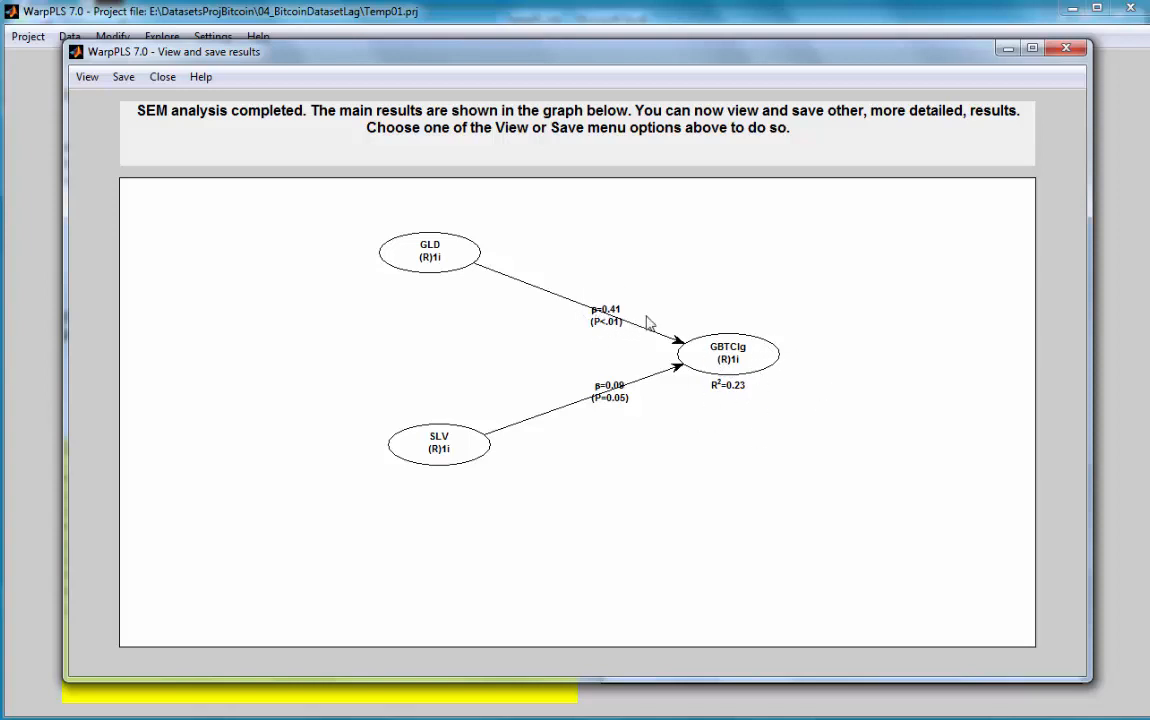
mouse_move(712, 352)
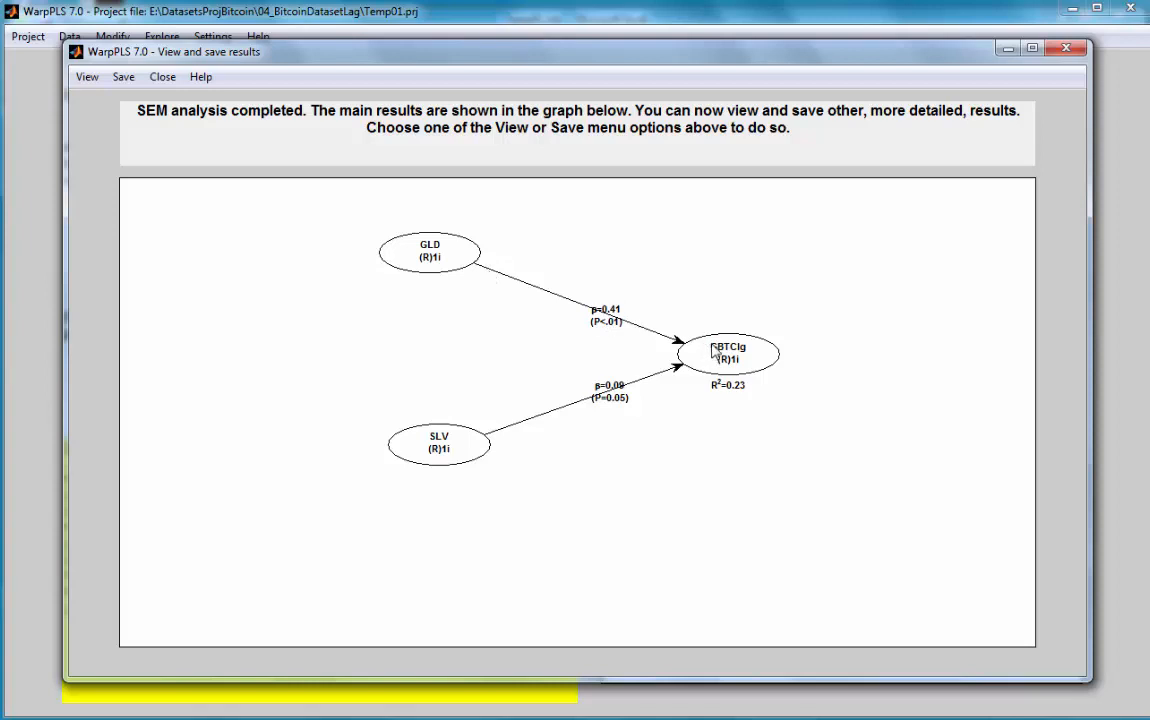
mouse_move(614, 320)
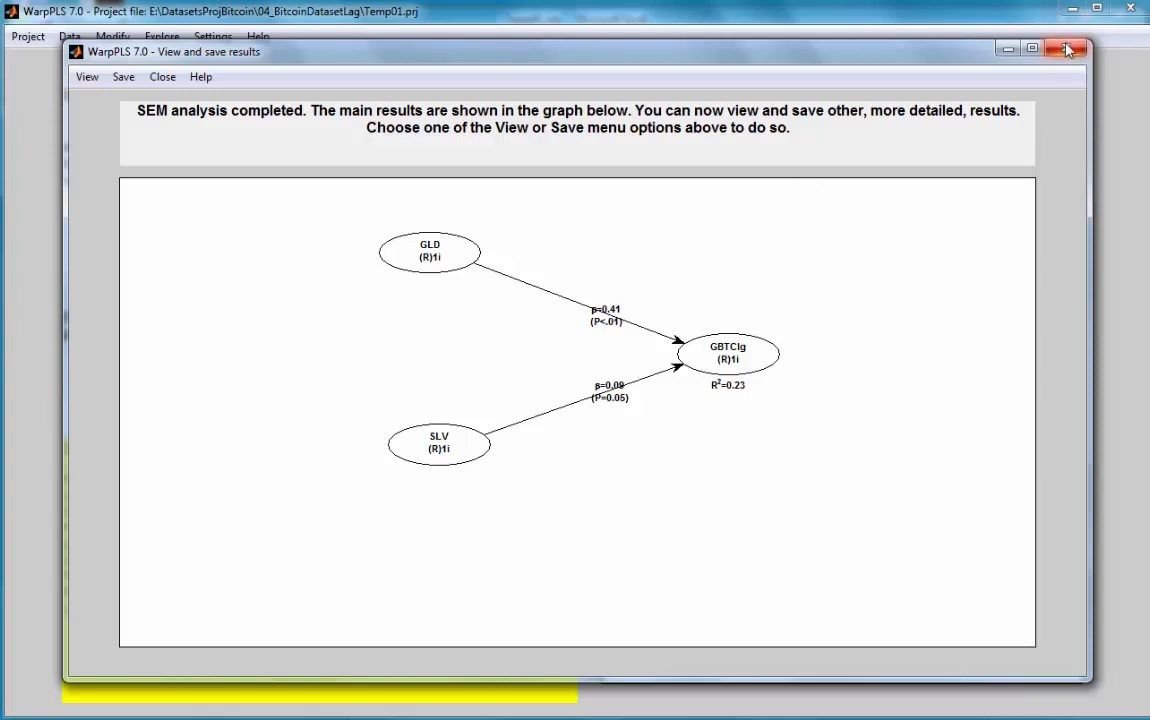
Set the default inner model analysis algorithm to Warp3 in general settings and save.
click(1064, 48)
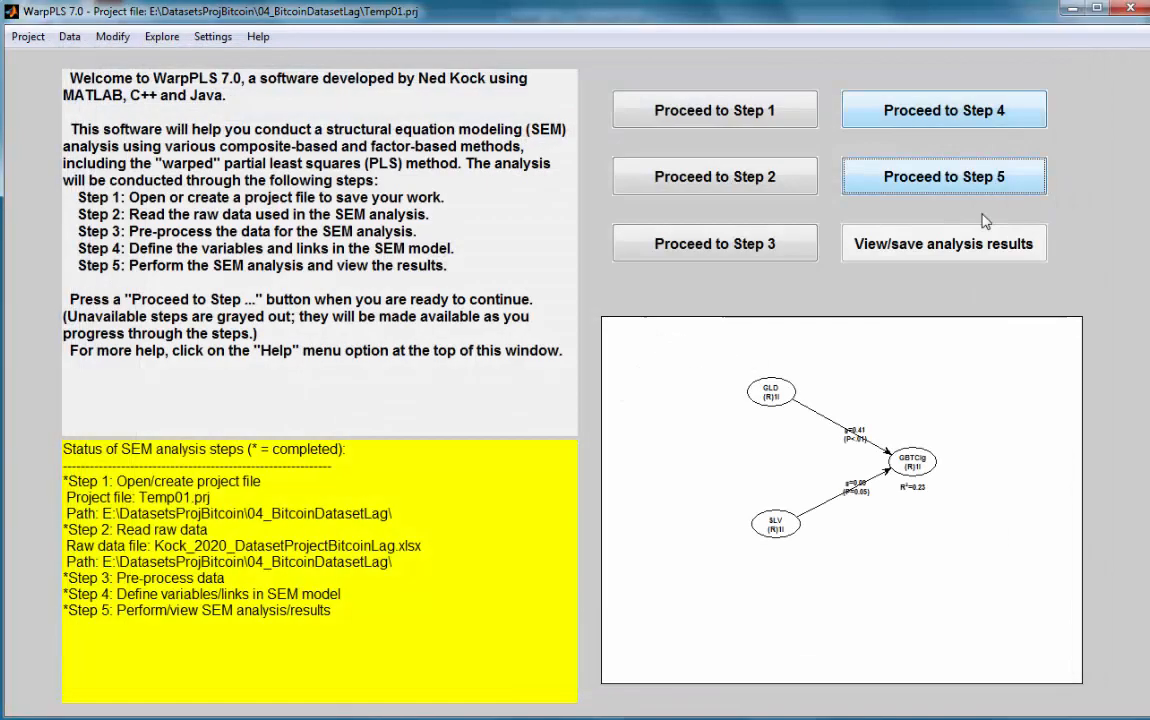
click(212, 36)
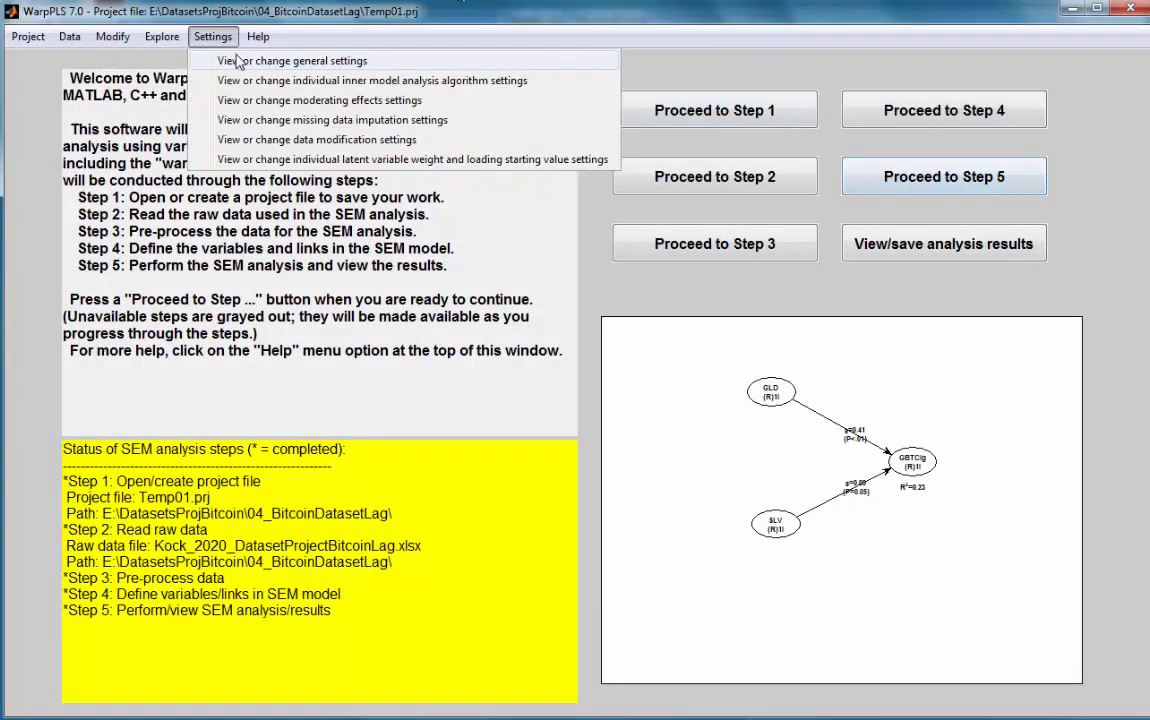
click(294, 60)
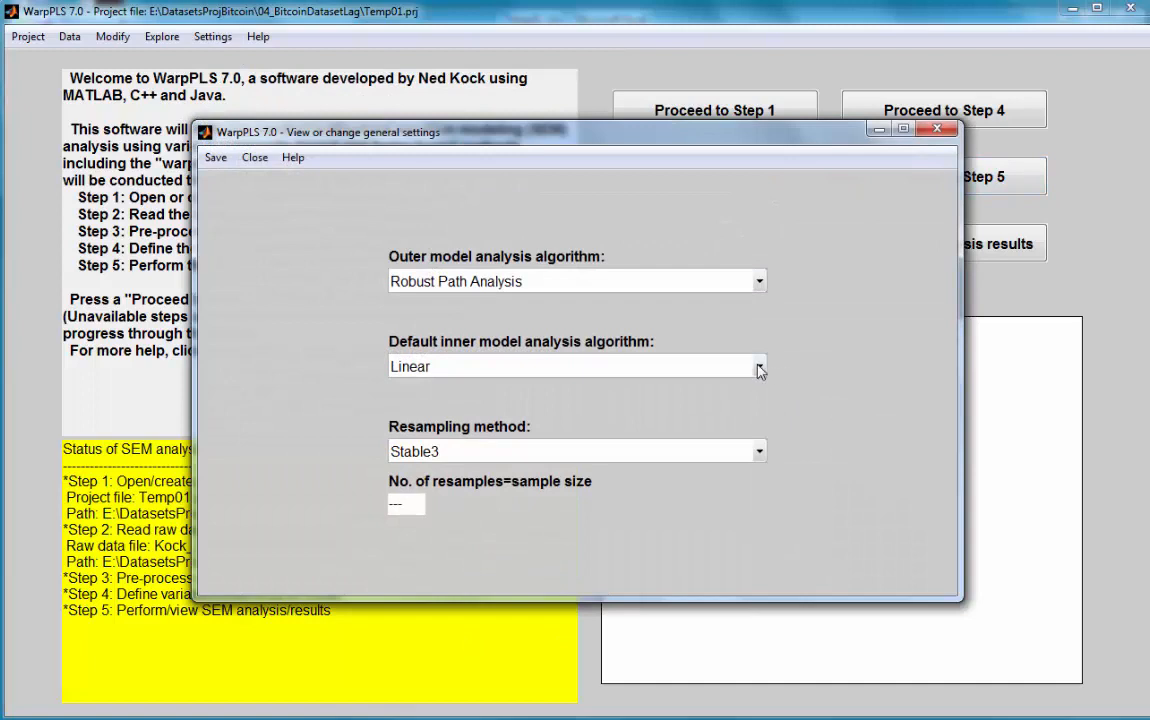
click(758, 366)
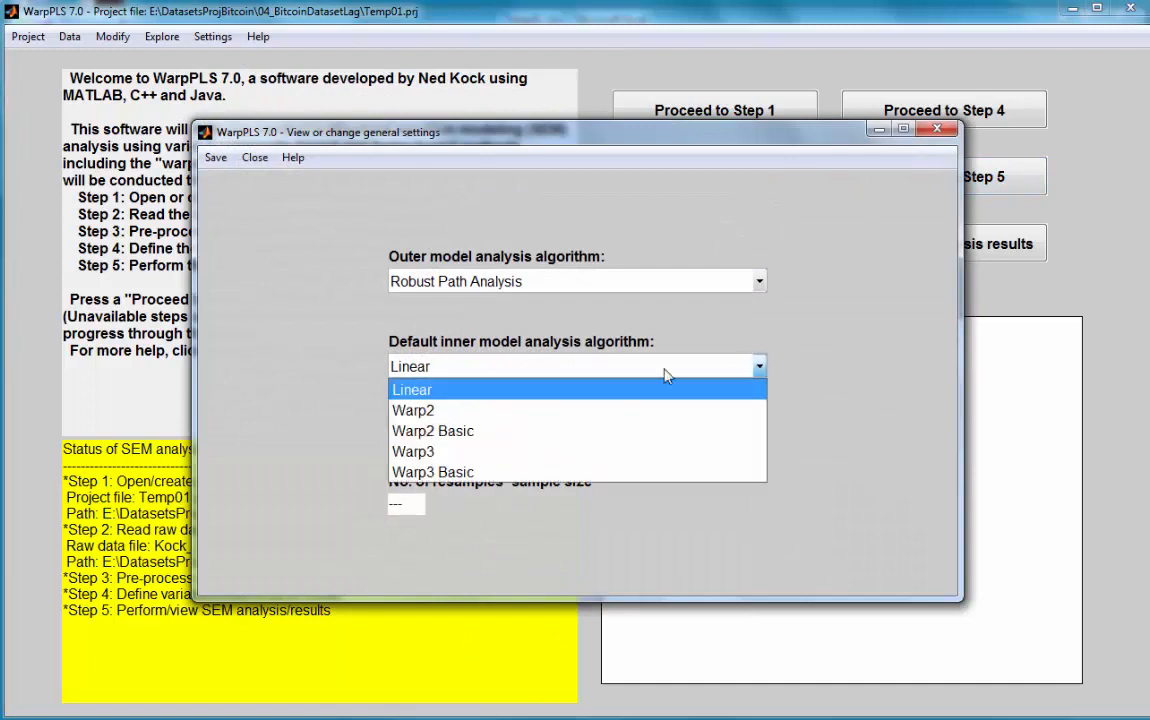
click(412, 452)
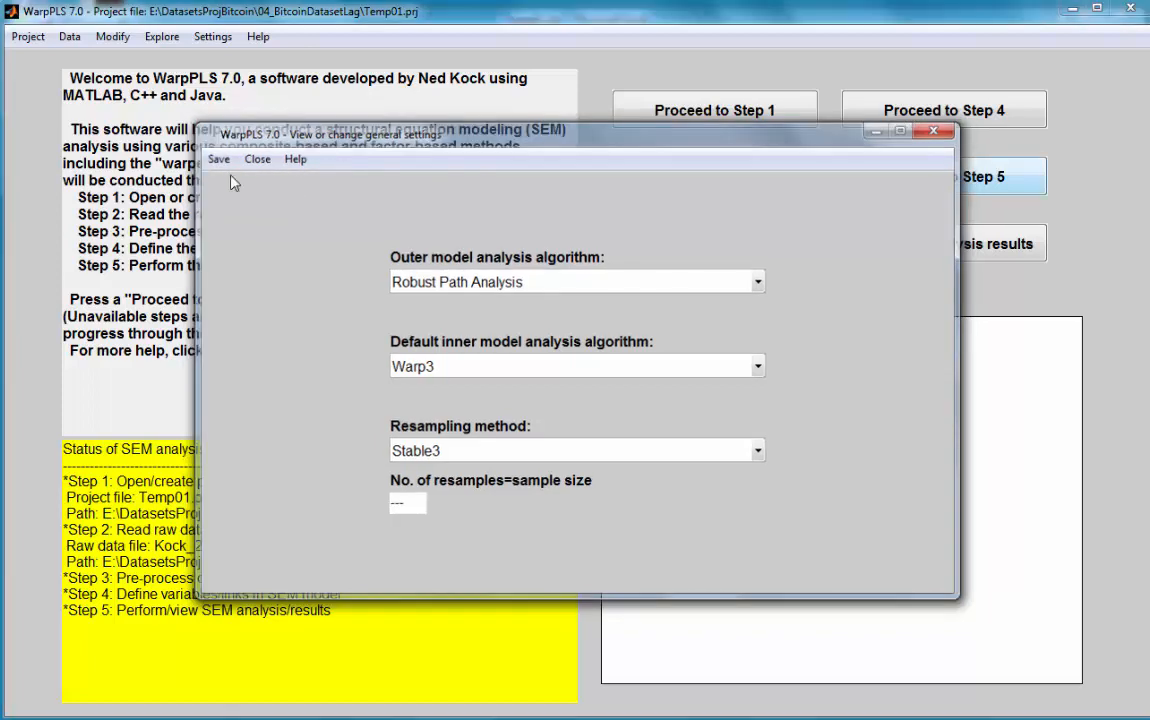
click(256, 160)
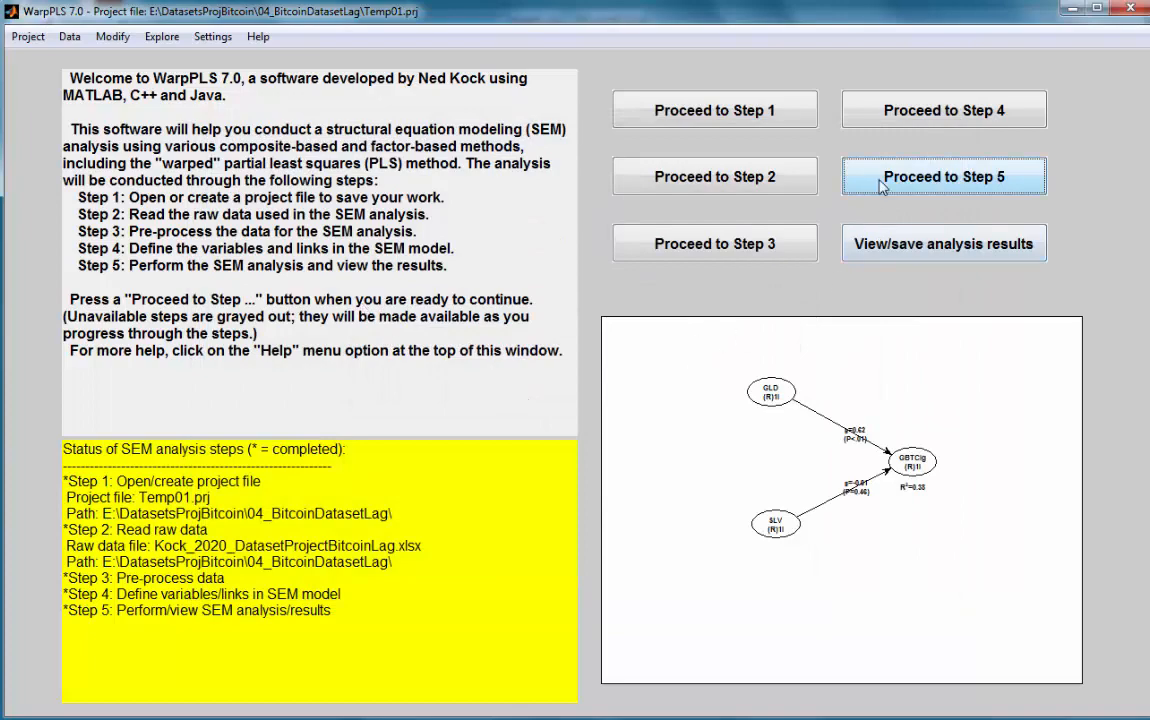
Proceed to Step 5 to produce the results graph with GLD and SLV paths into GBTClg, R²=0.38.
click(942, 176)
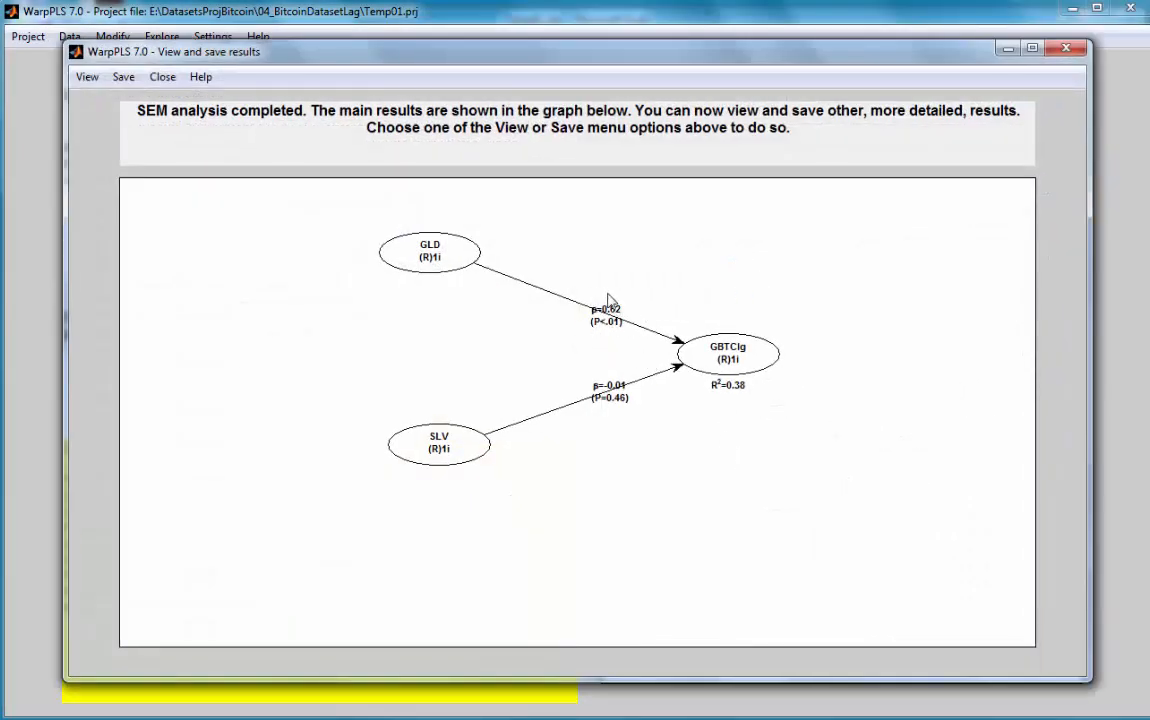
mouse_move(752, 396)
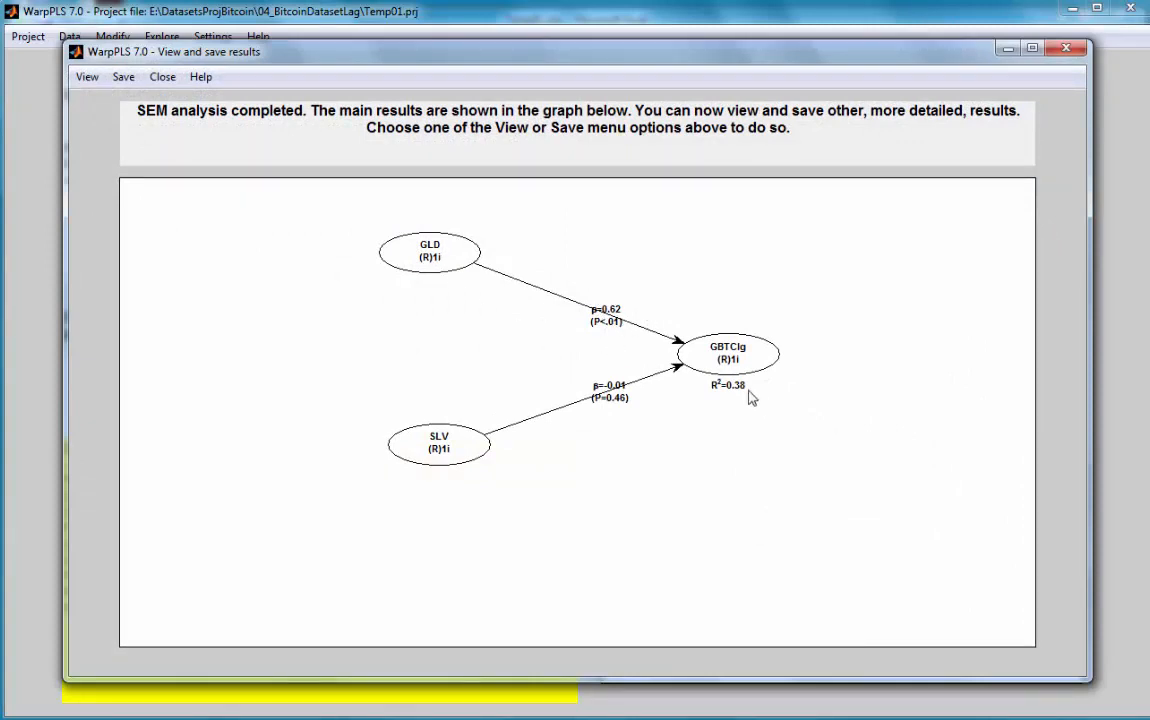
mouse_move(456, 264)
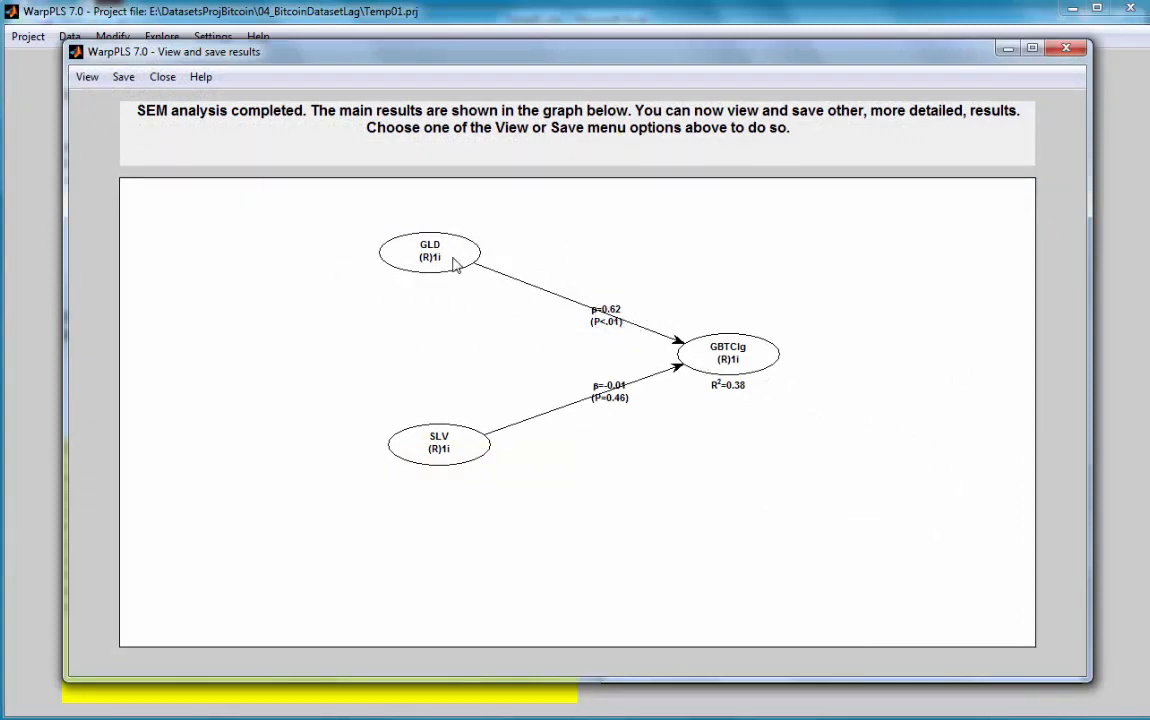
mouse_move(432, 262)
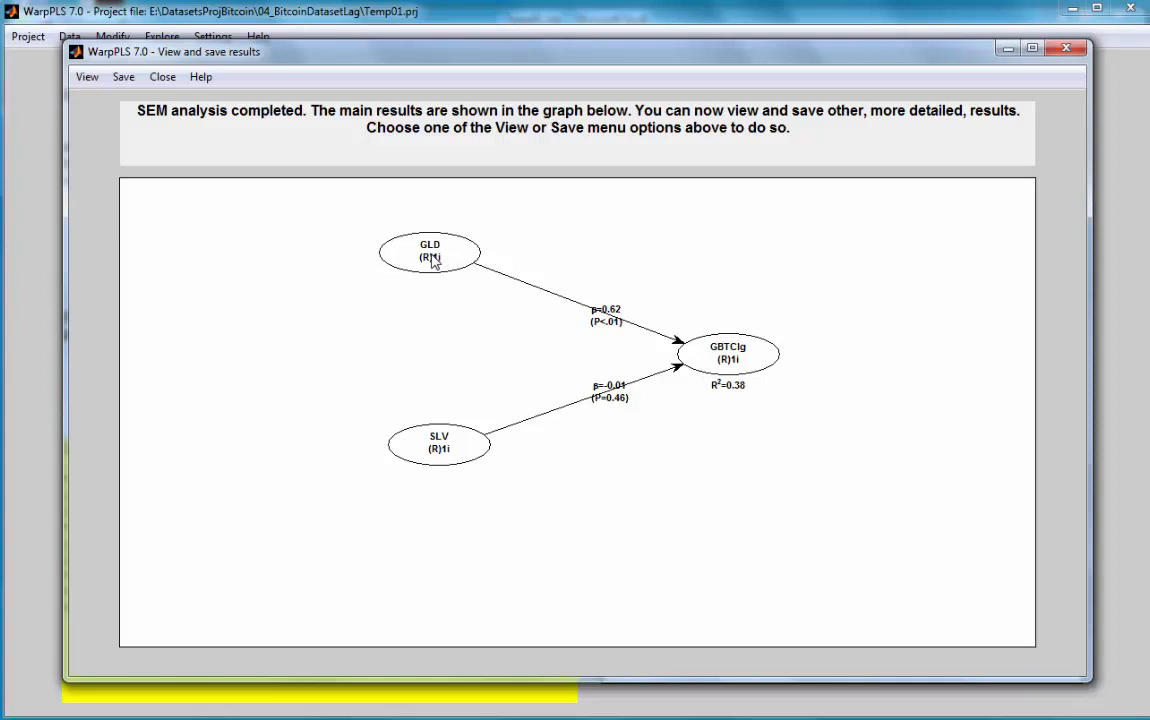
mouse_move(644, 320)
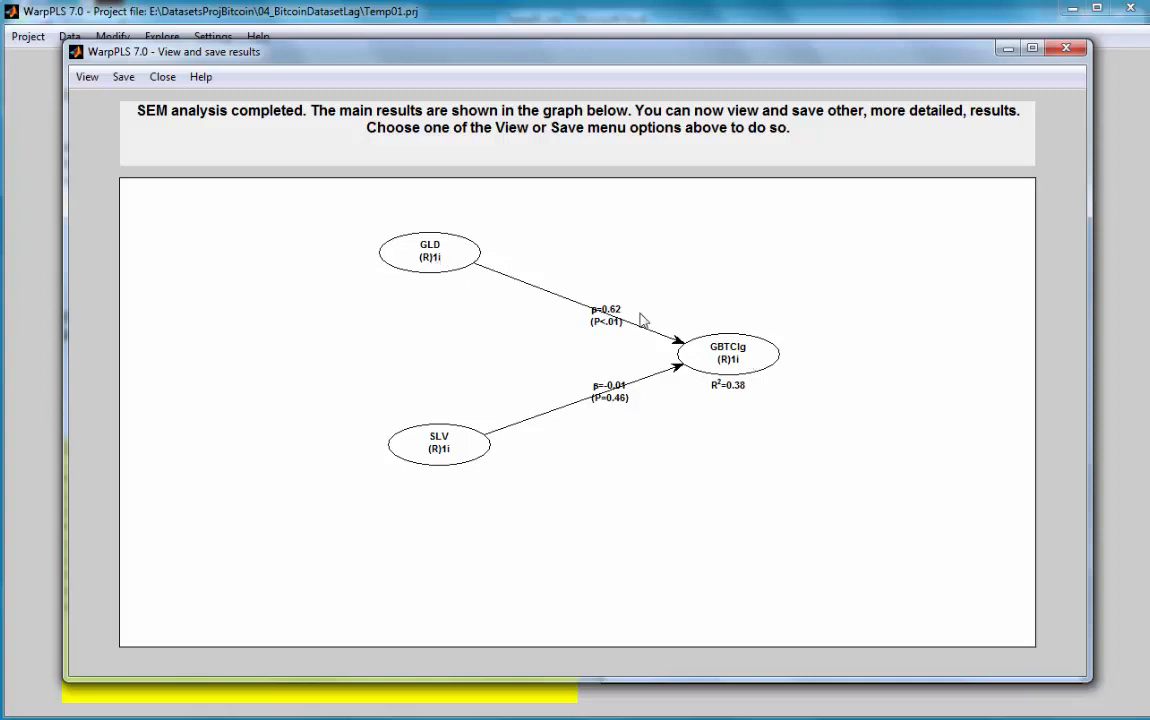
mouse_move(636, 318)
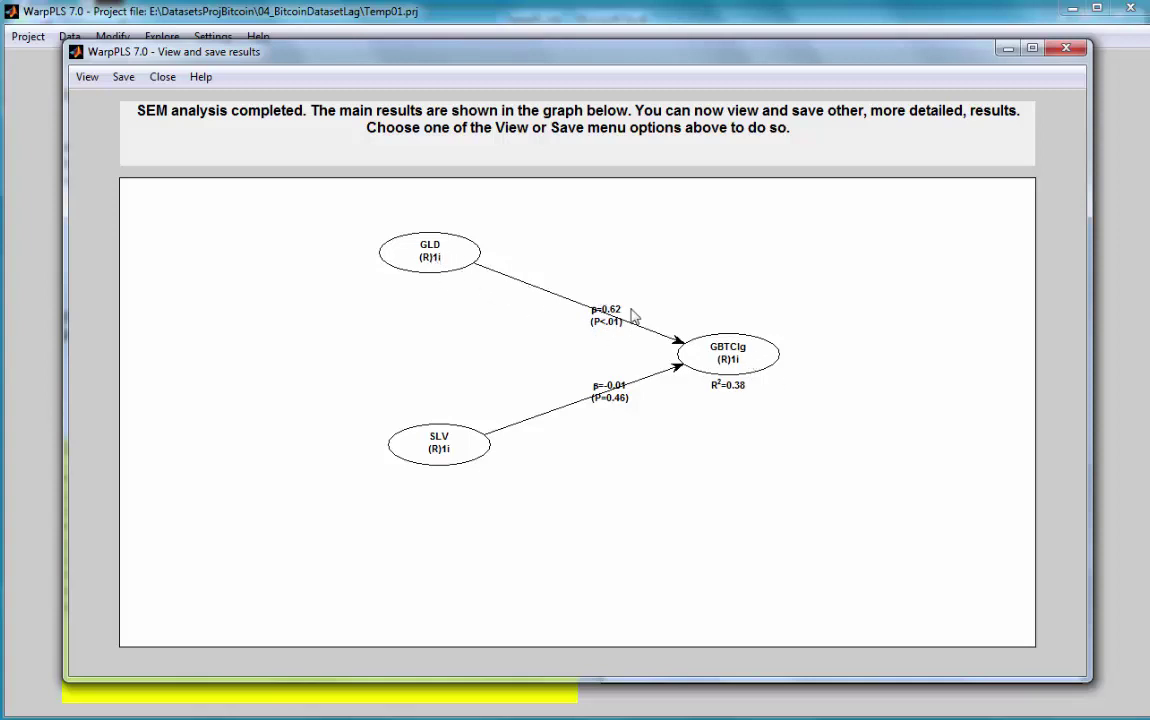
mouse_move(472, 478)
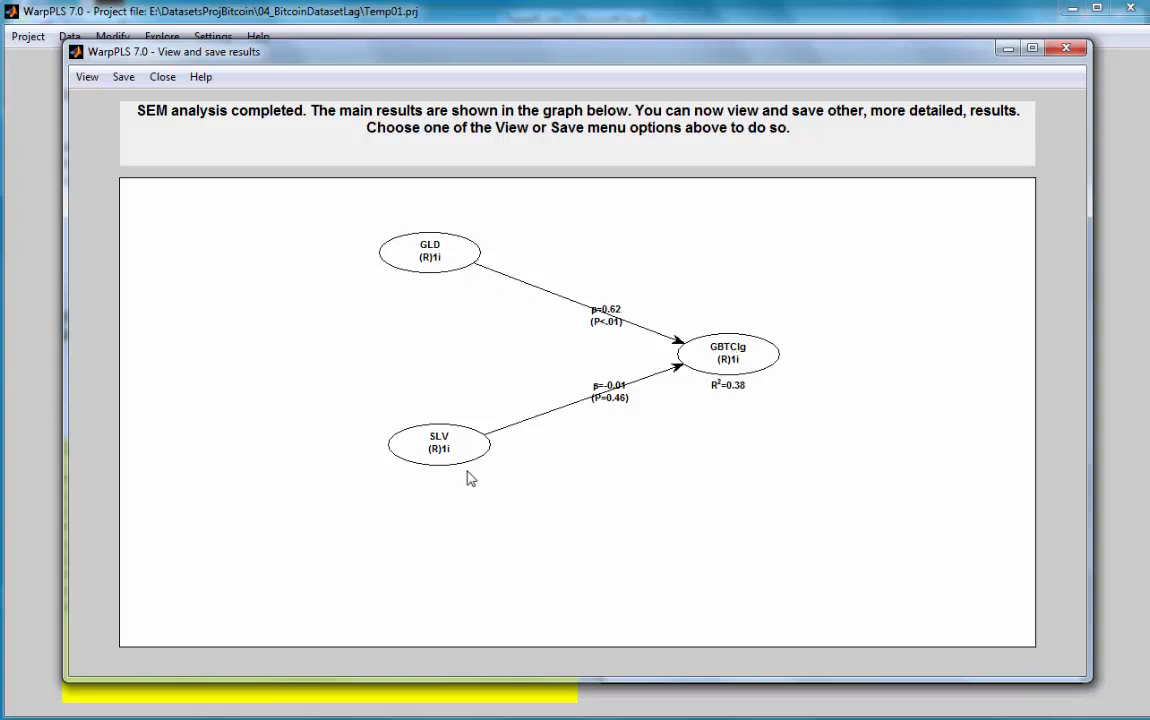
mouse_move(562, 364)
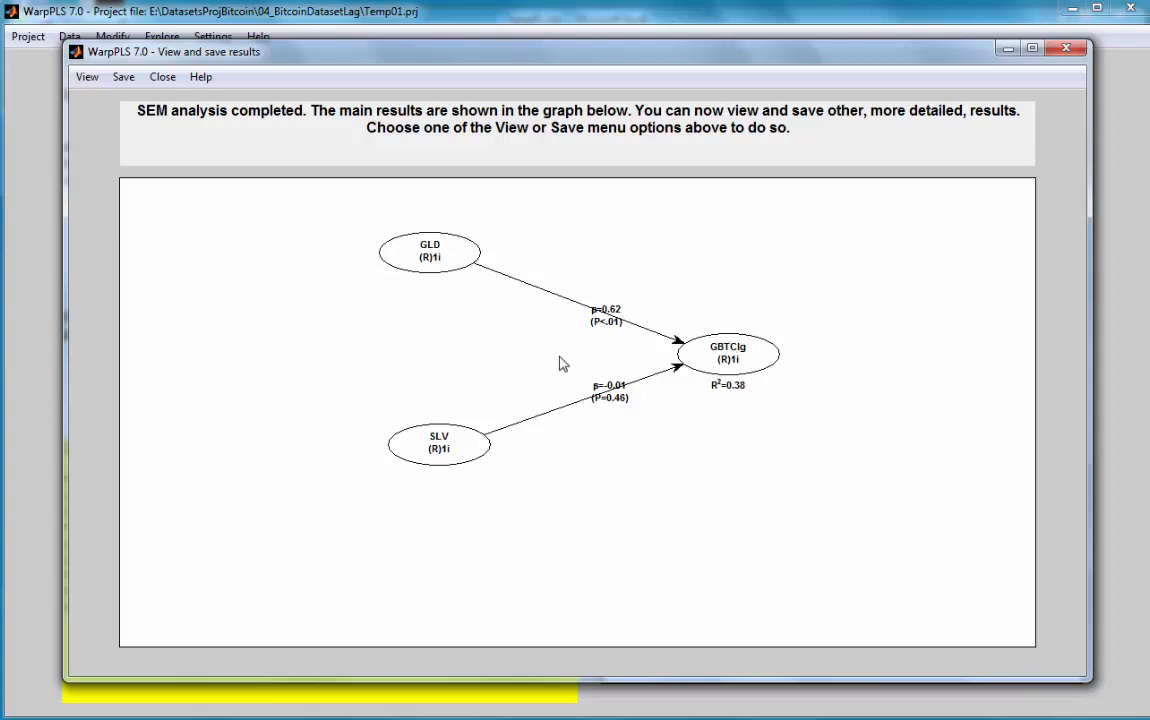
mouse_move(484, 464)
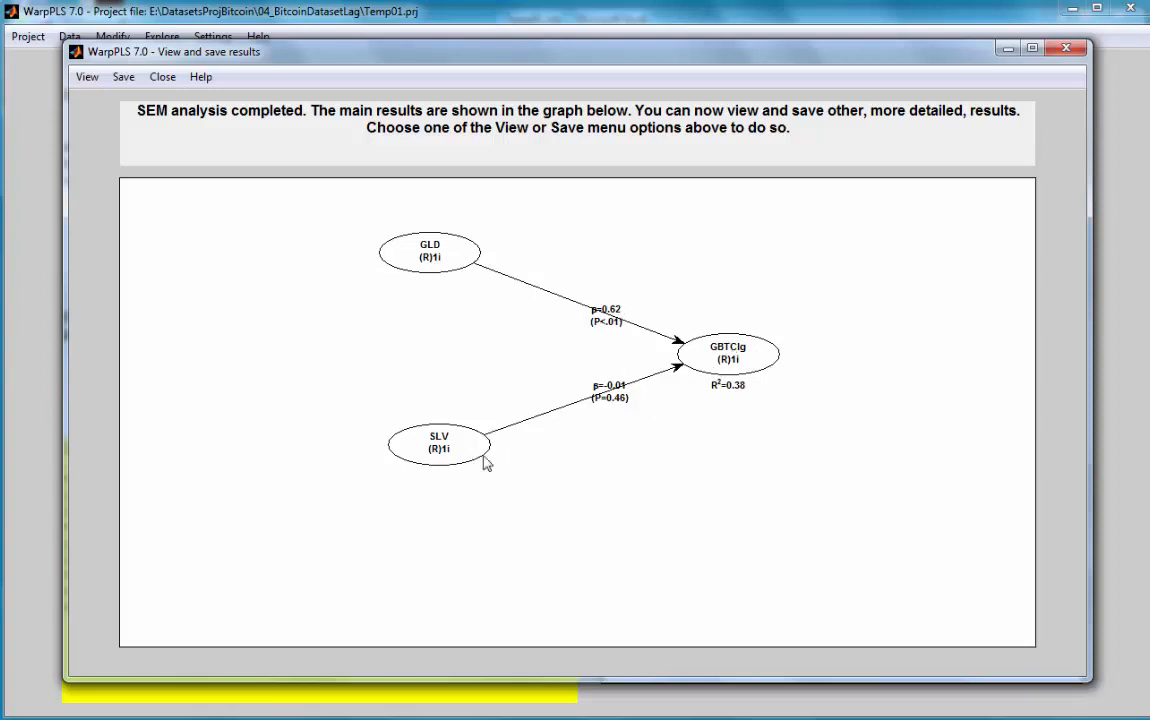
mouse_move(646, 404)
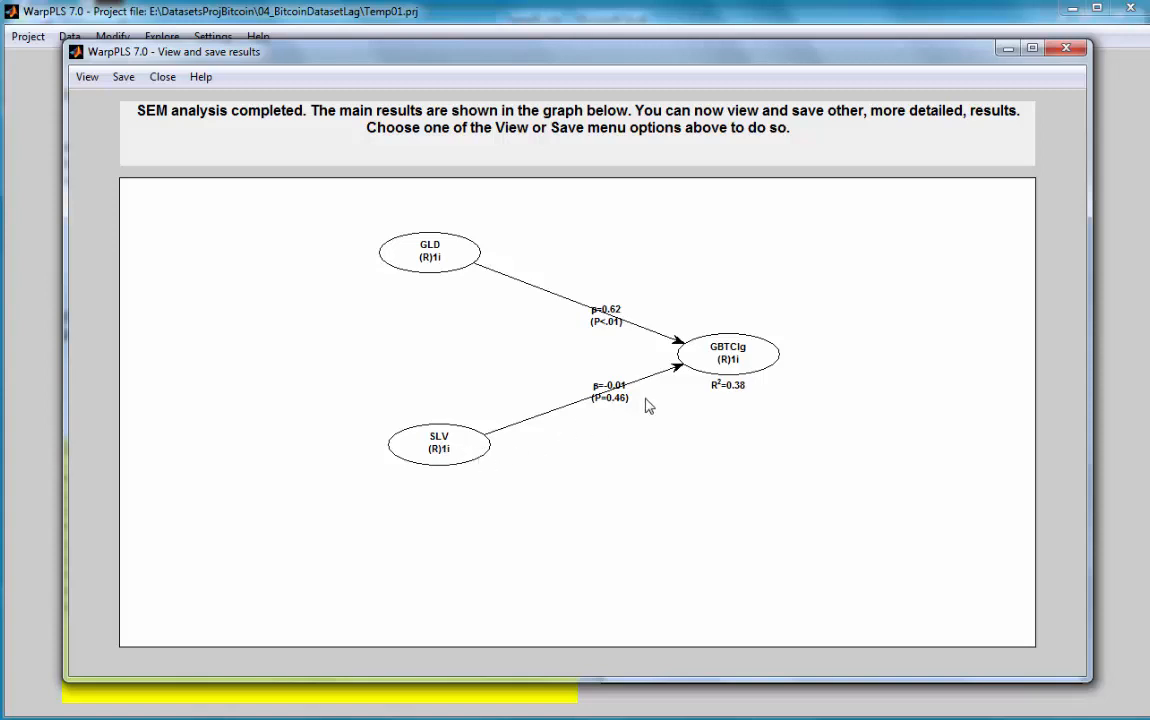
mouse_move(864, 346)
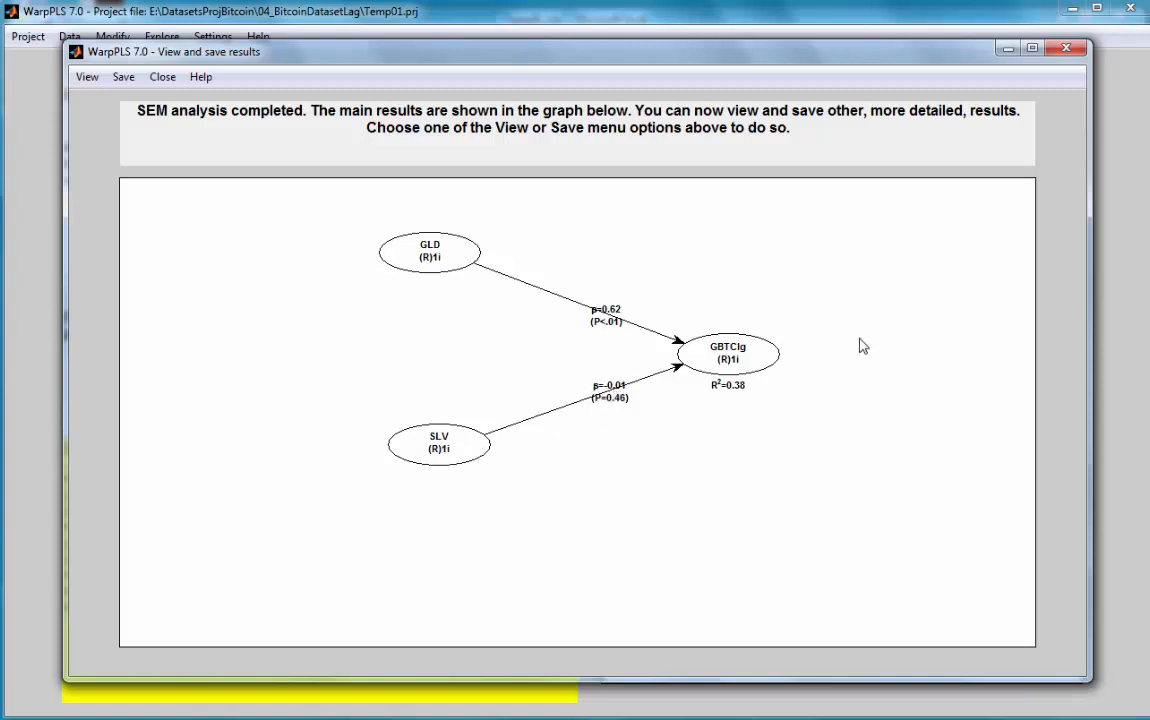
mouse_move(752, 396)
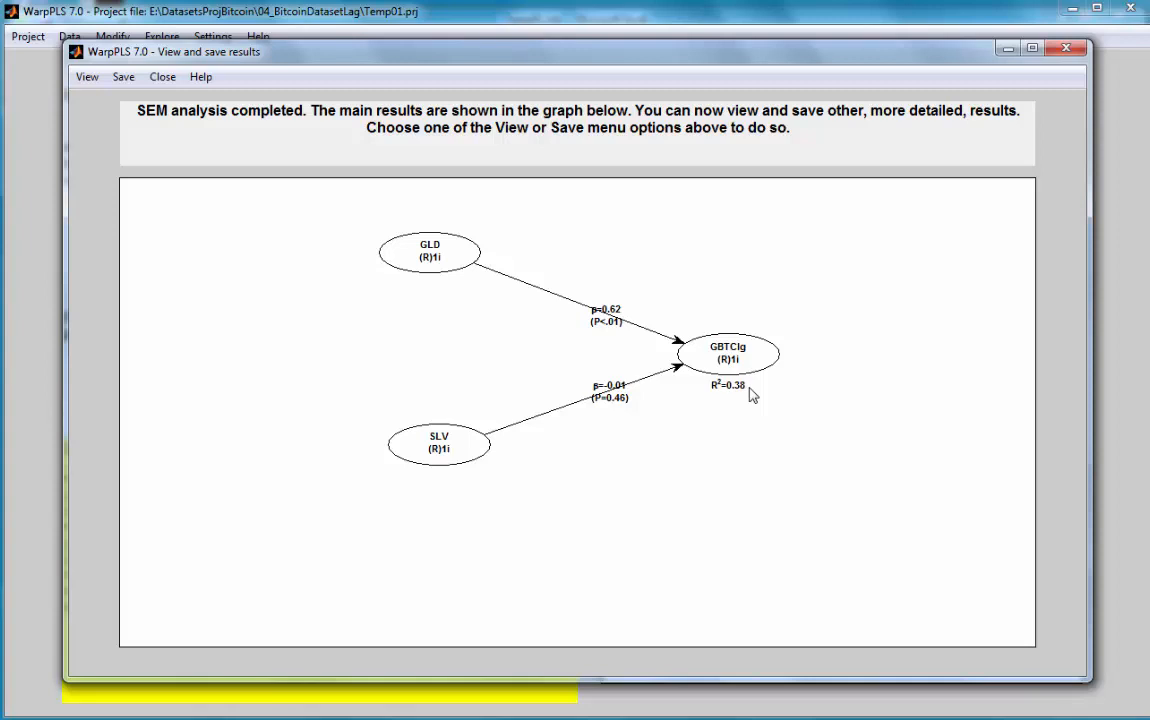
mouse_move(402, 320)
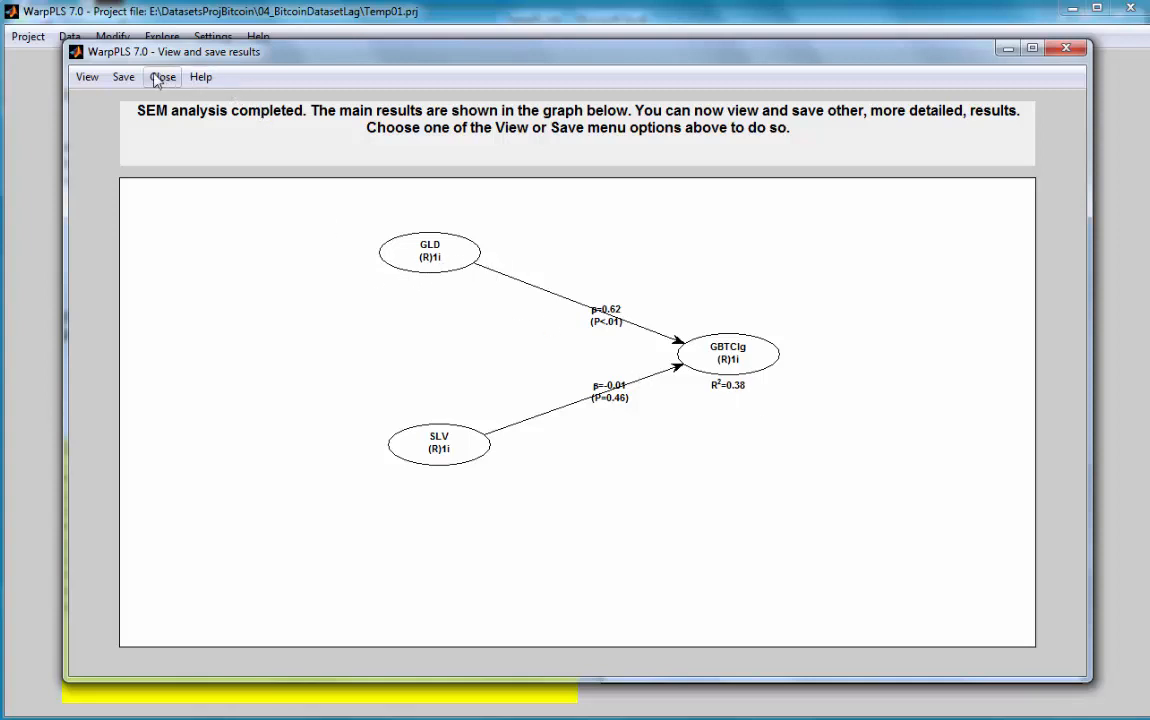
Plot the best-fitting inverted-U curve for the warped GBTClg–GLD relationship on standardized scales.
click(88, 76)
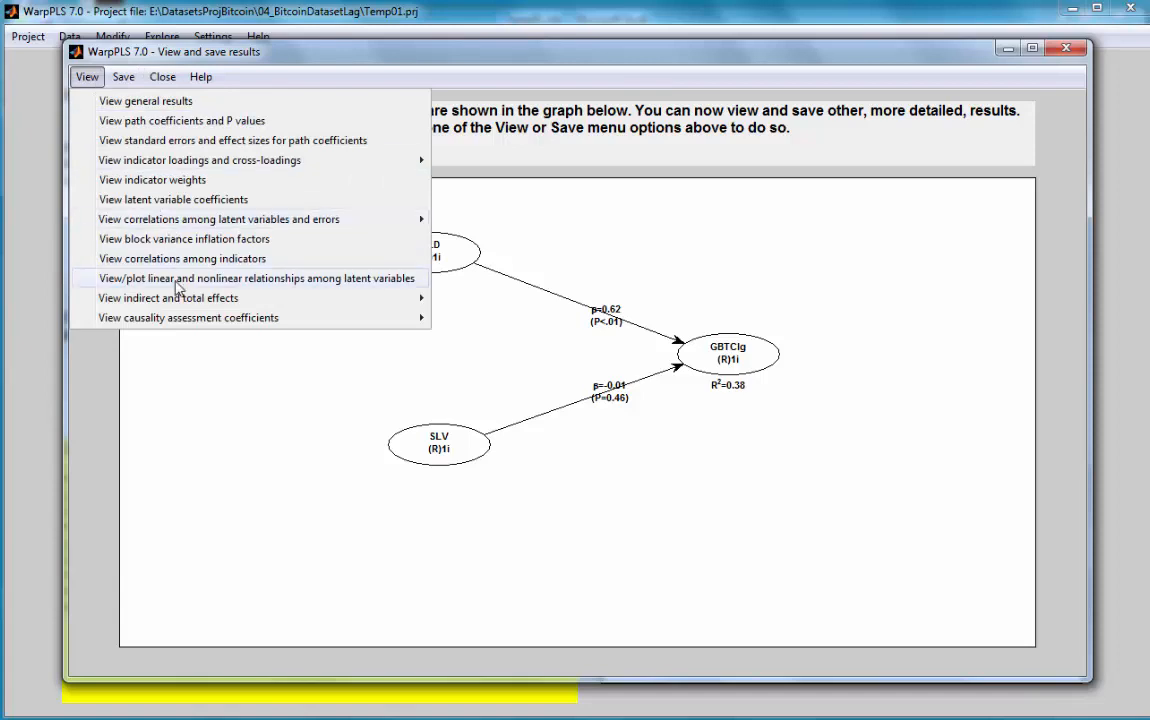
click(256, 278)
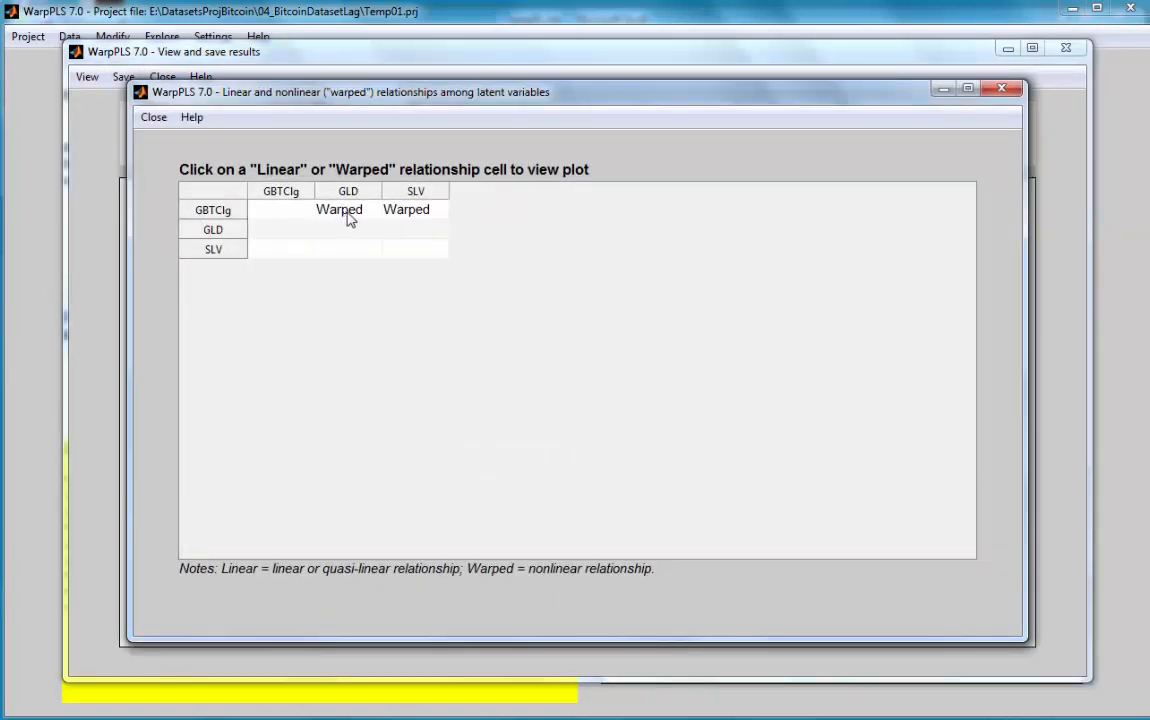
click(338, 210)
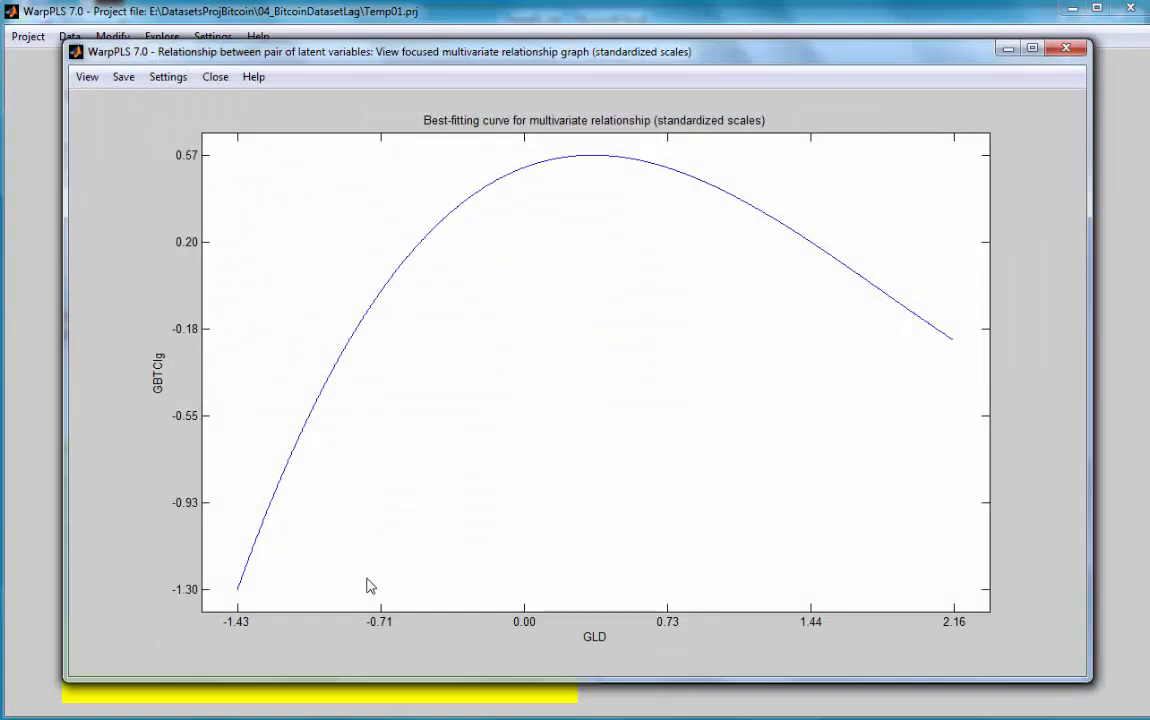
mouse_move(456, 180)
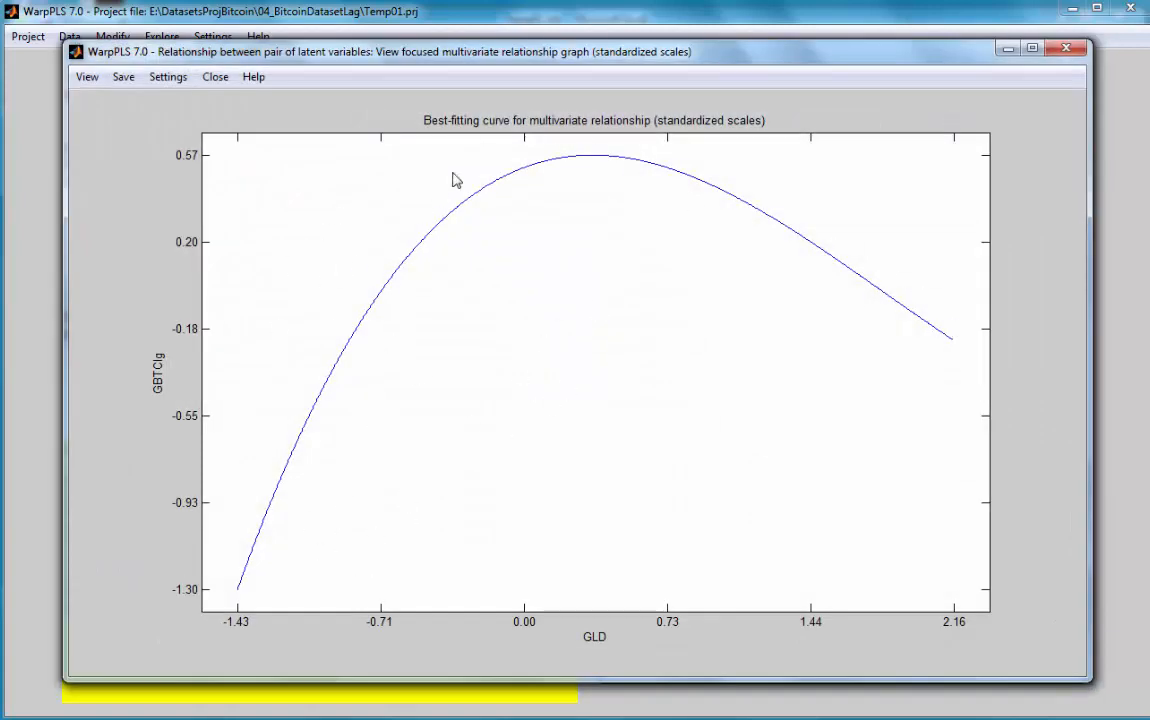
mouse_move(488, 188)
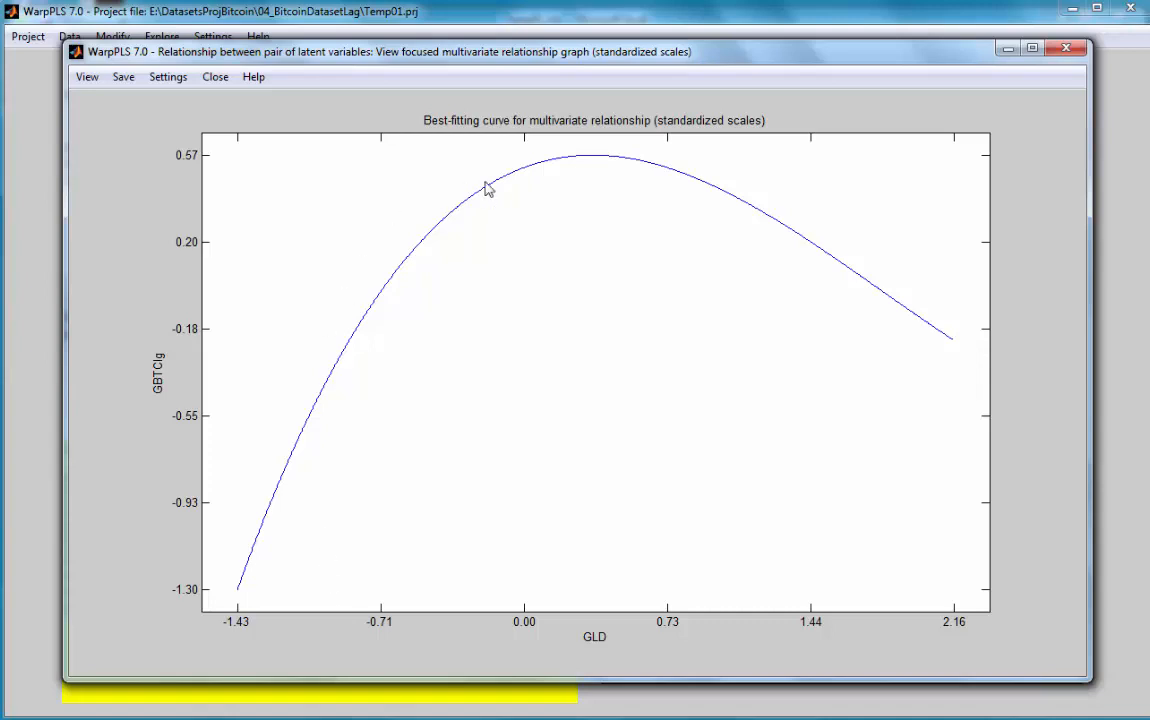
mouse_move(218, 208)
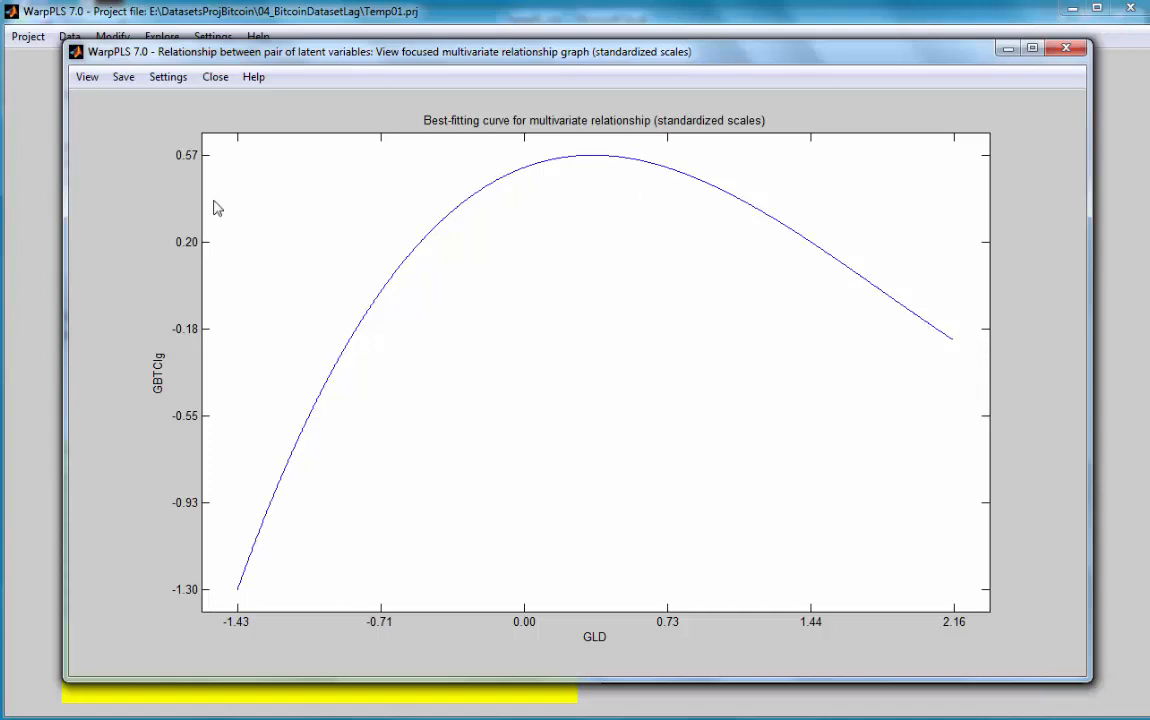
mouse_move(96, 108)
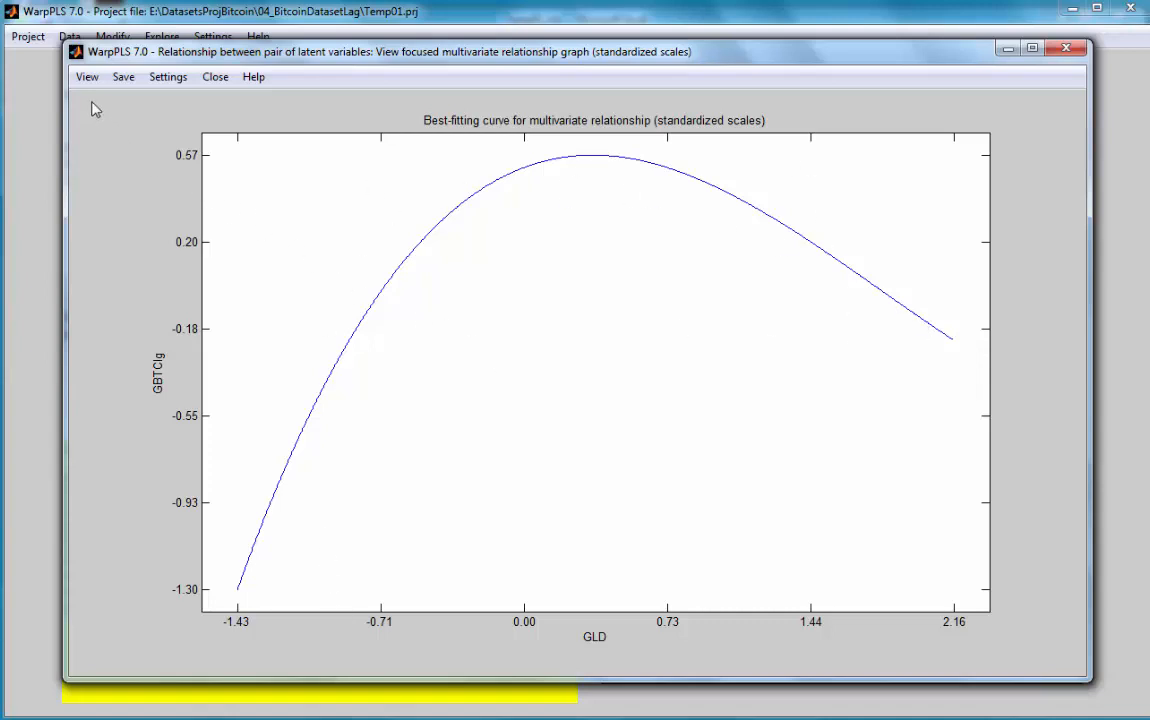
Show the focused multivariate GBTClg–GLD graph with segment betas on unstandardized scales.
click(88, 76)
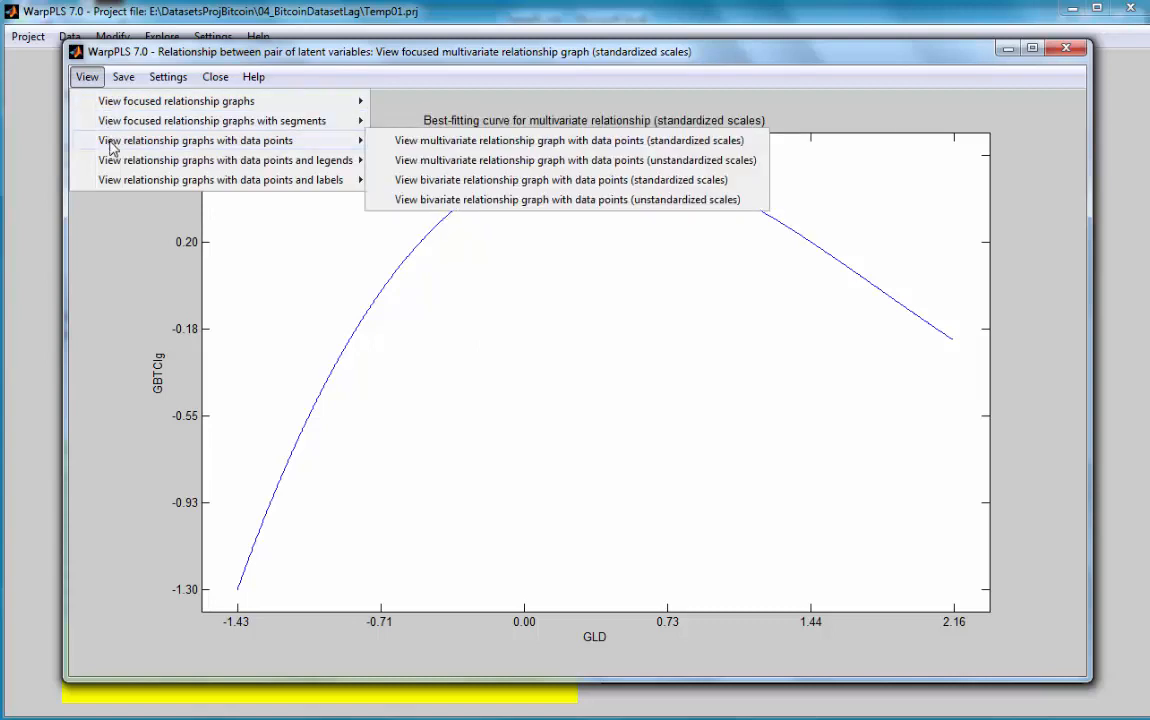
mouse_move(118, 120)
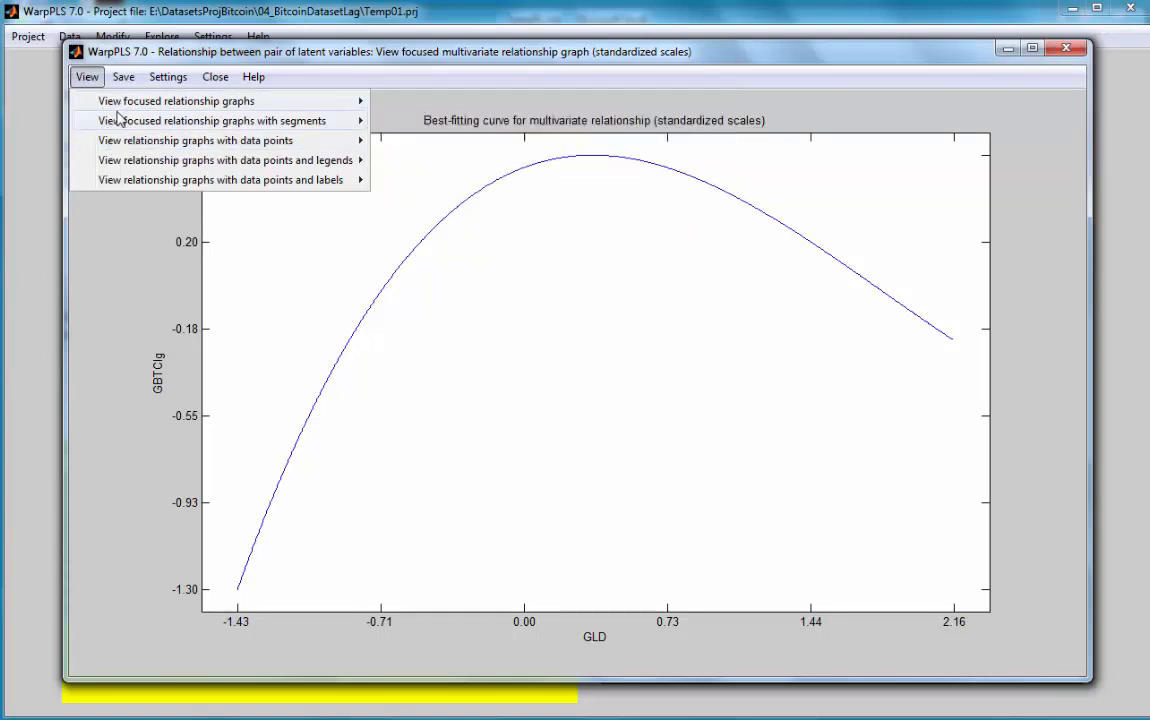
mouse_move(212, 120)
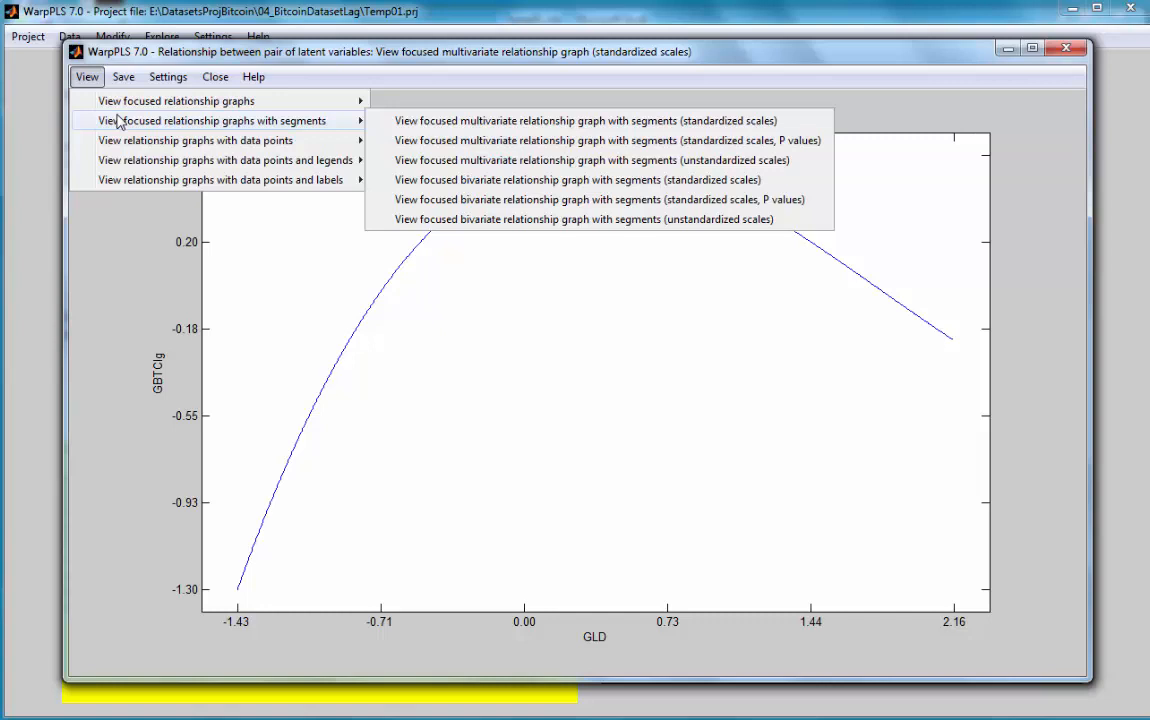
mouse_move(270, 128)
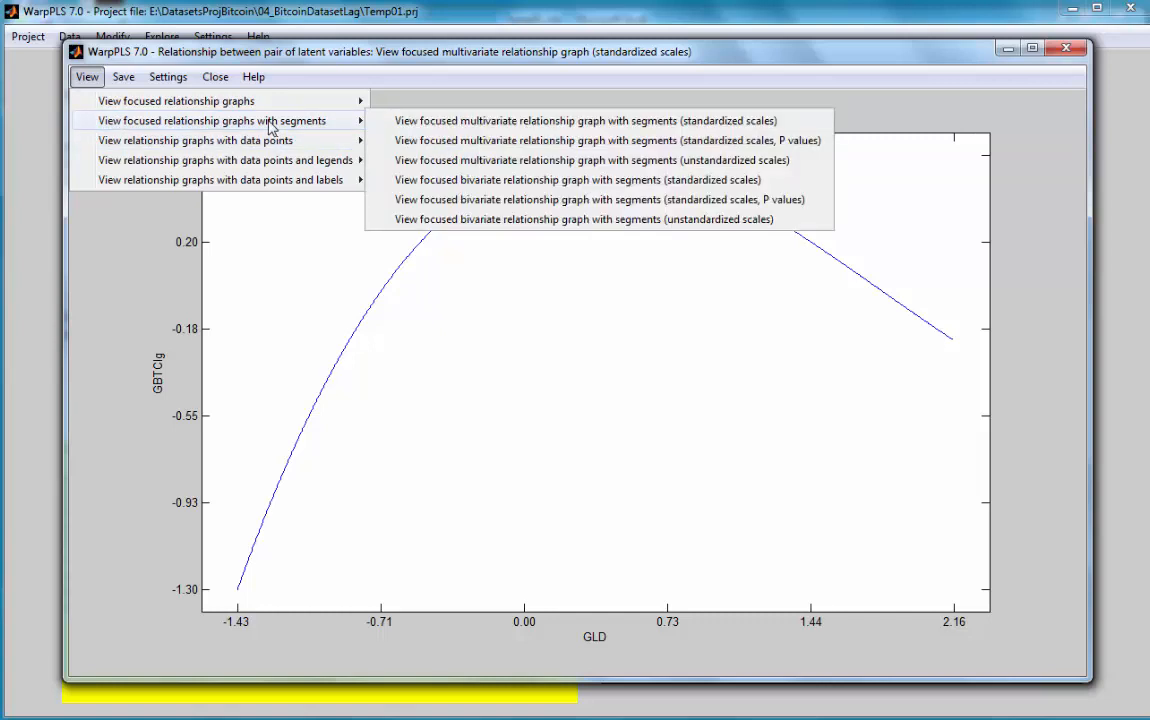
click(586, 120)
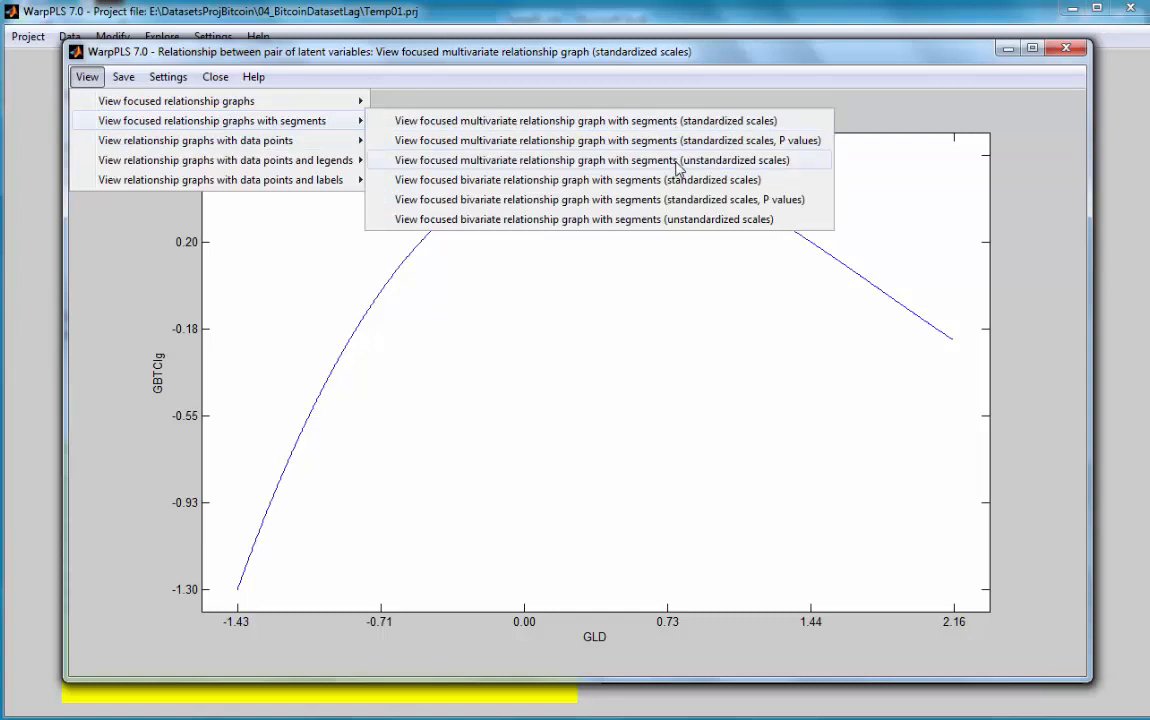
click(592, 160)
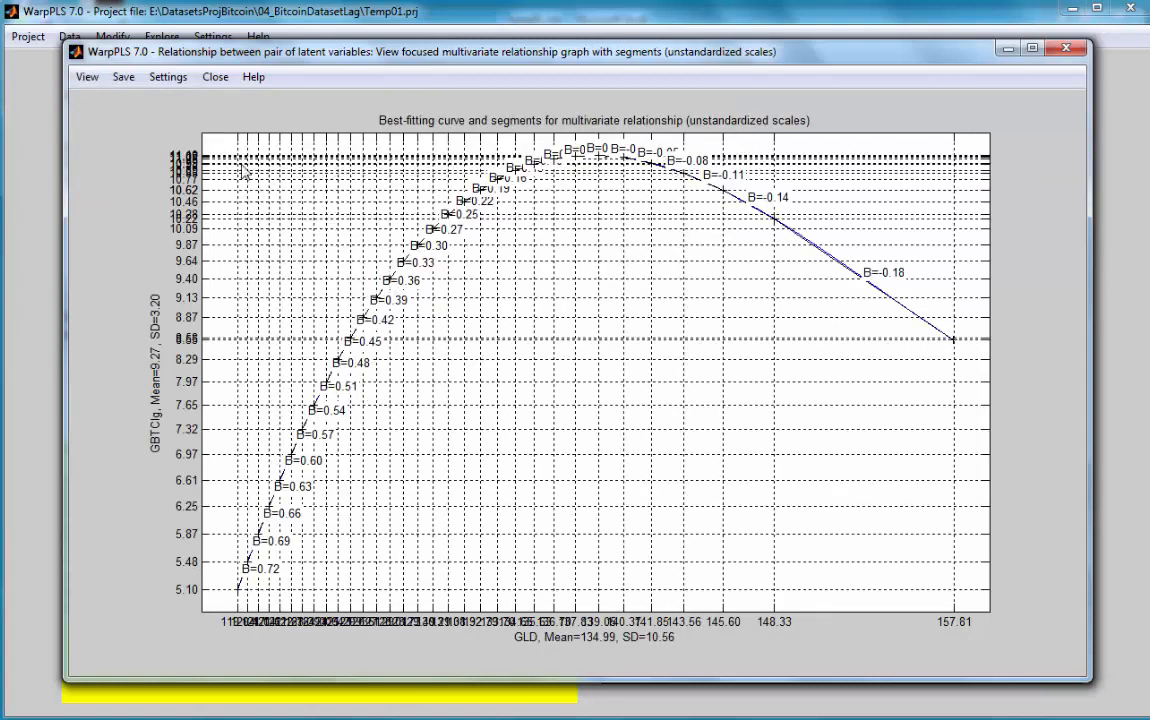
Set the absolute effect segmentation delta to 0.5 and redraw the curve with coarser segment betas.
click(168, 76)
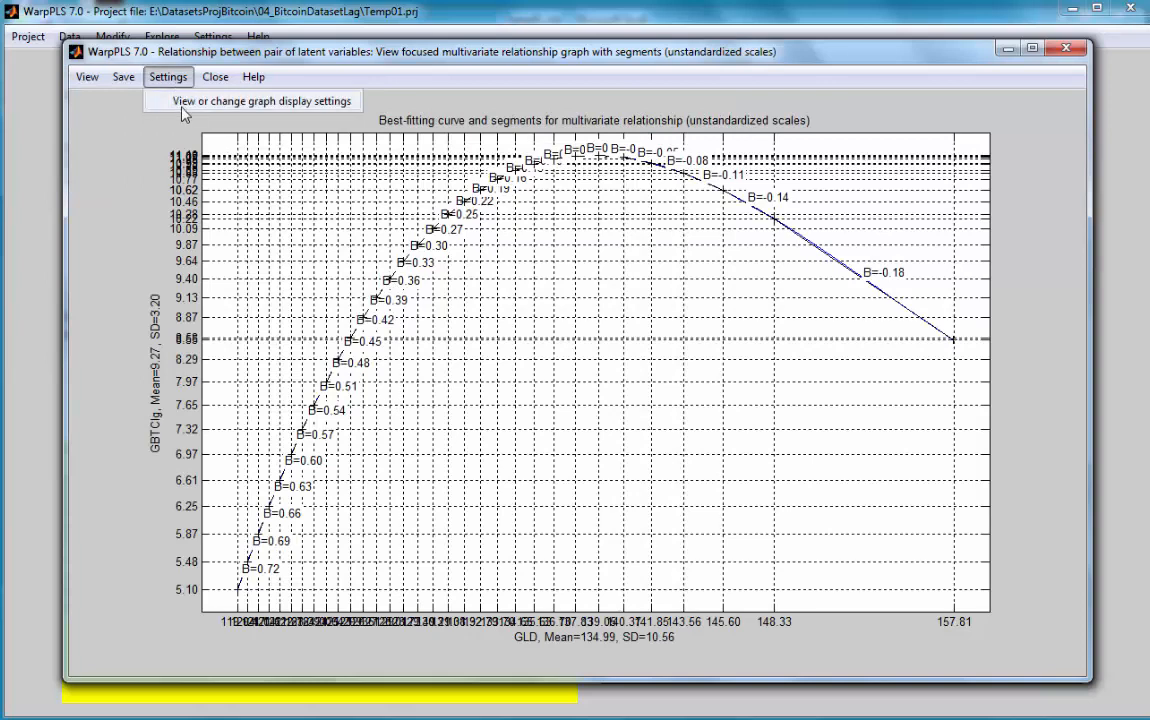
click(252, 100)
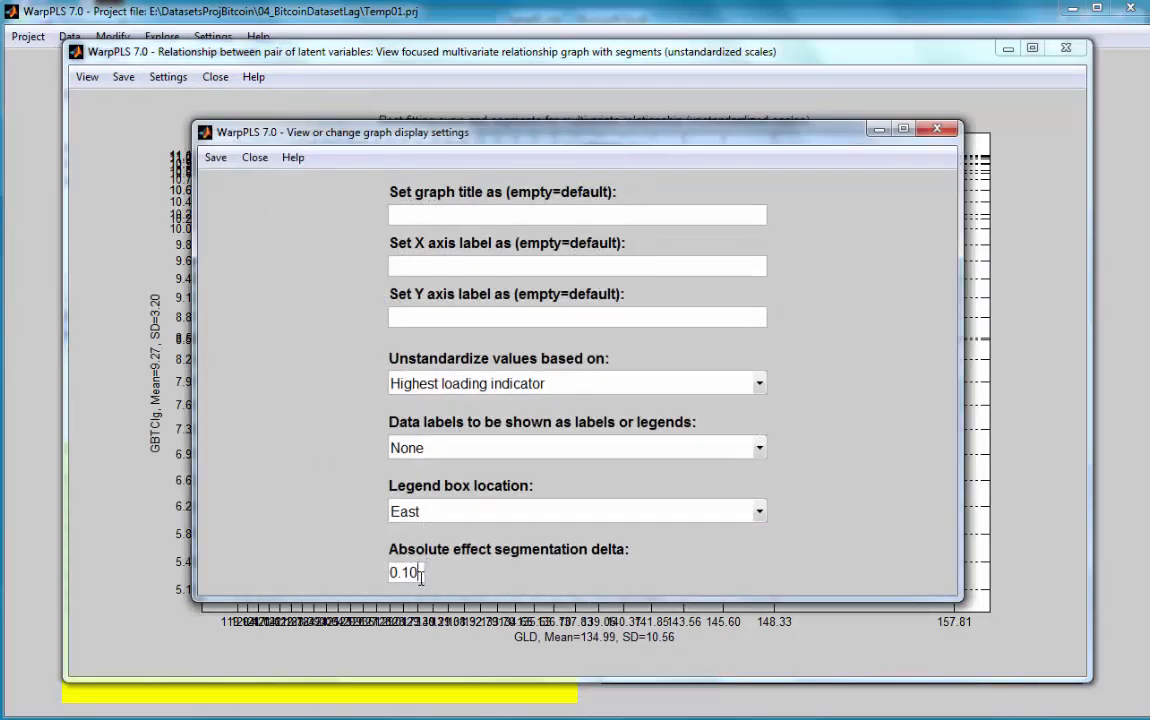
text(0.5)
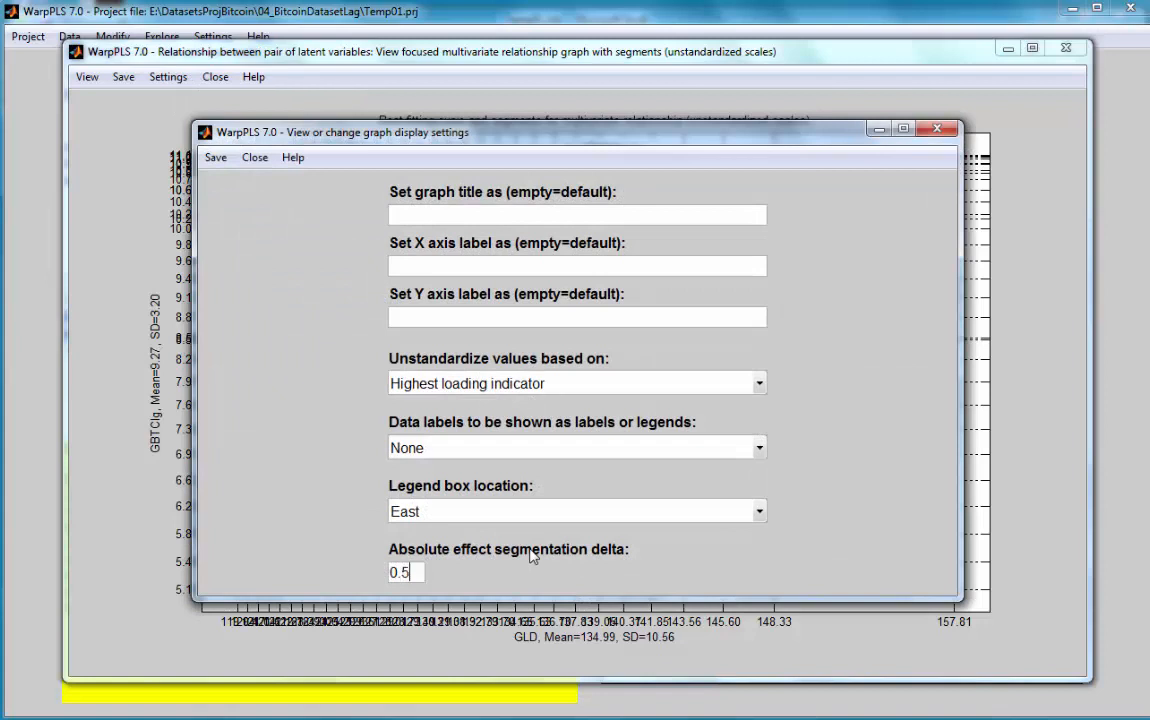
mouse_move(528, 580)
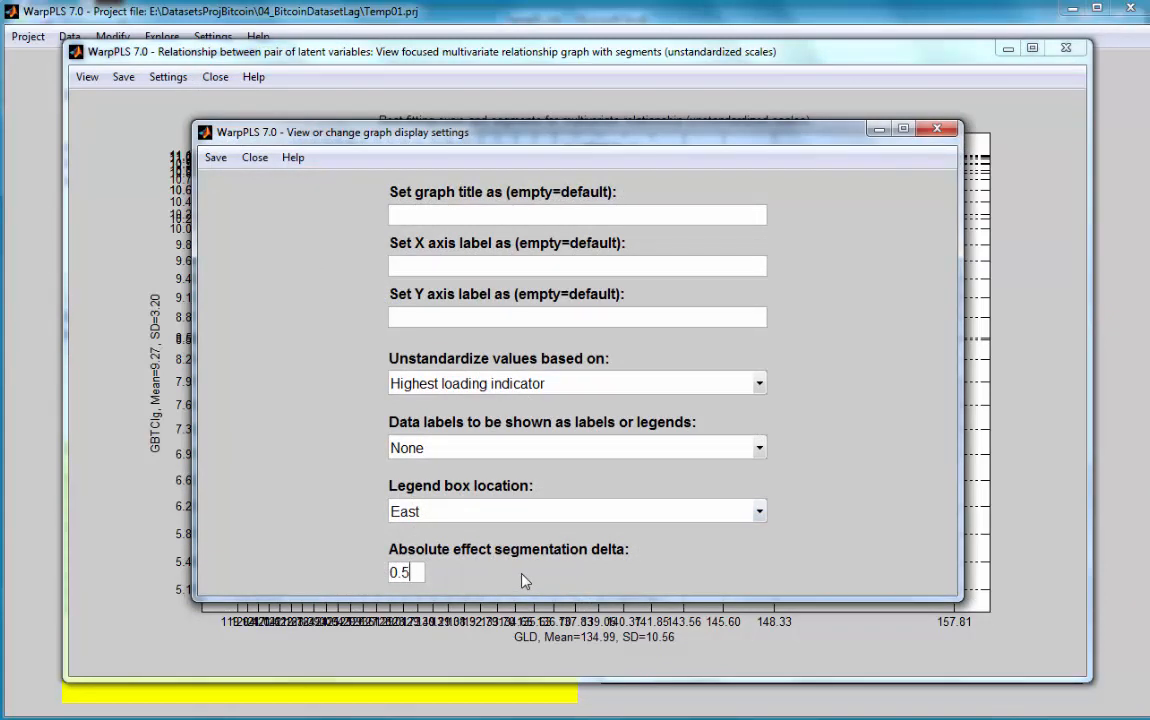
mouse_move(400, 512)
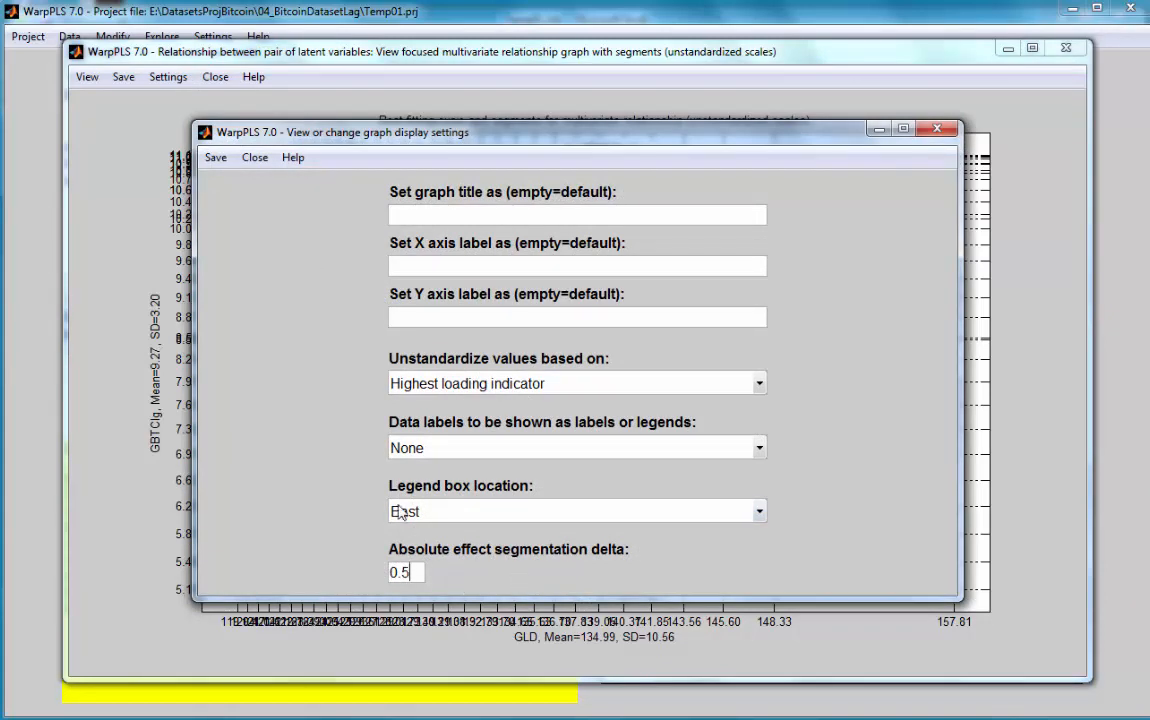
mouse_move(460, 590)
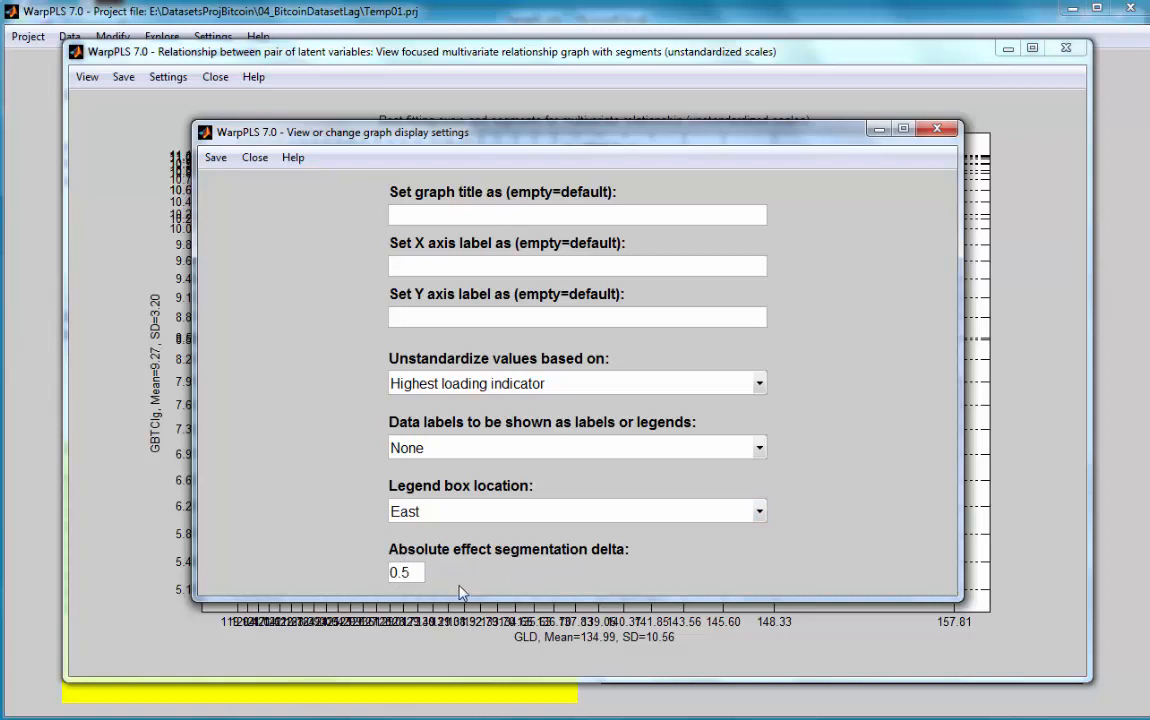
click(216, 156)
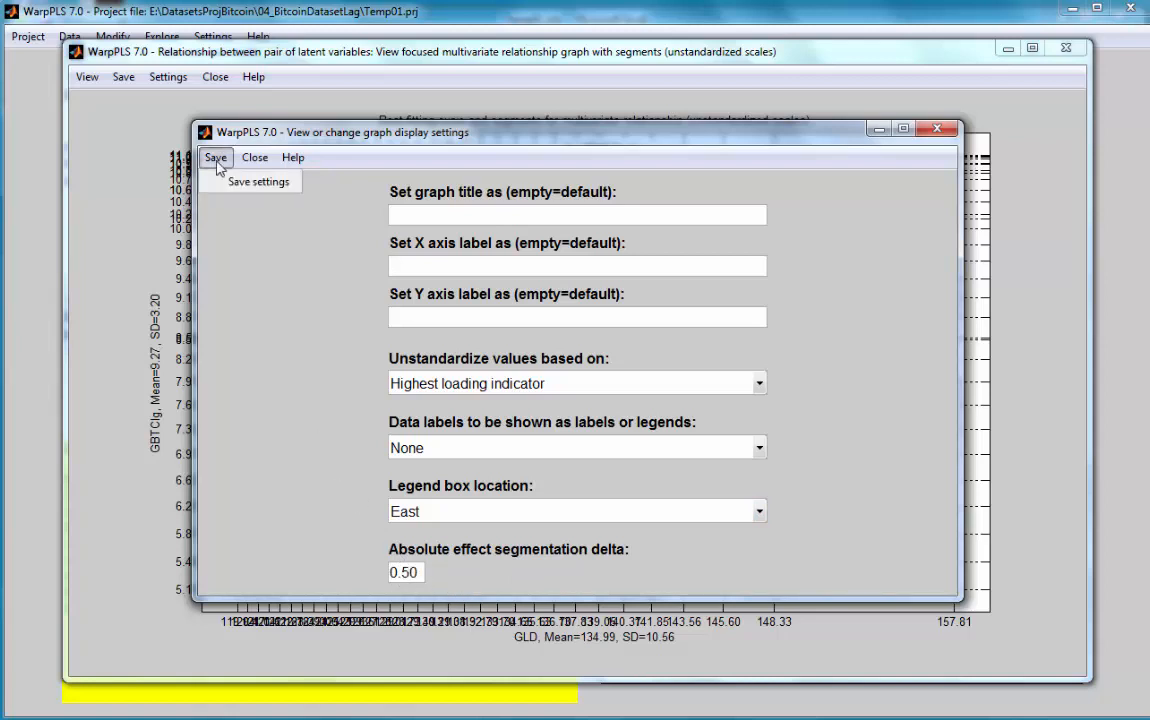
mouse_move(232, 188)
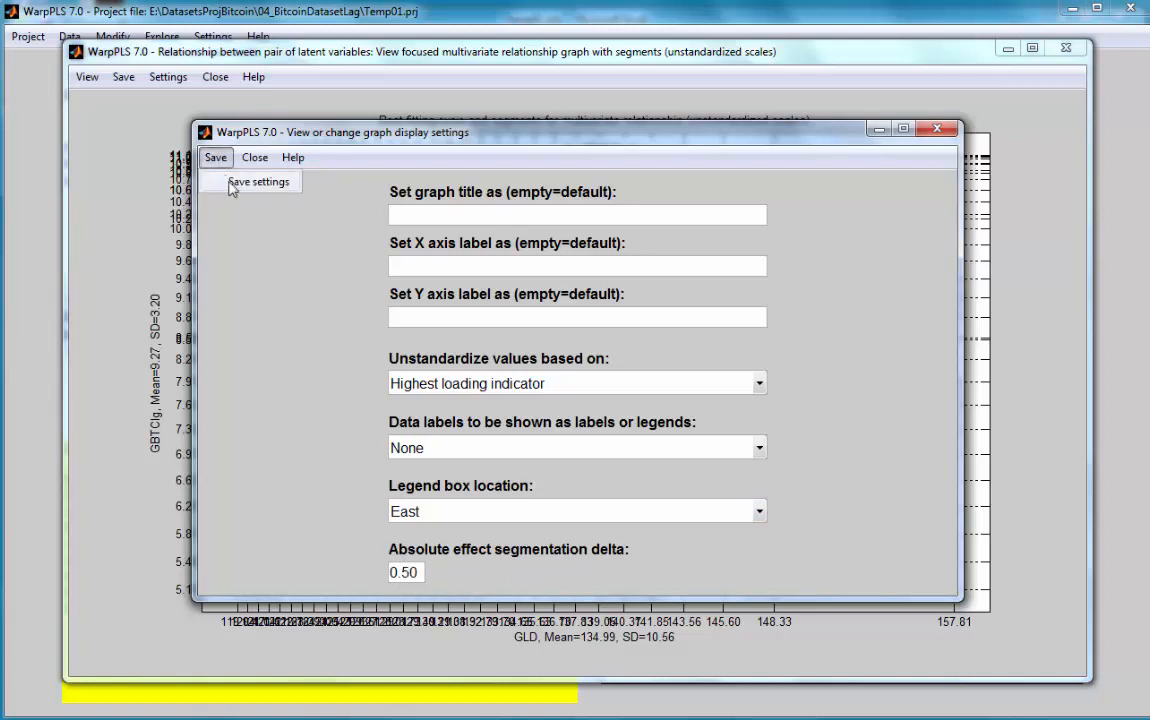
click(258, 180)
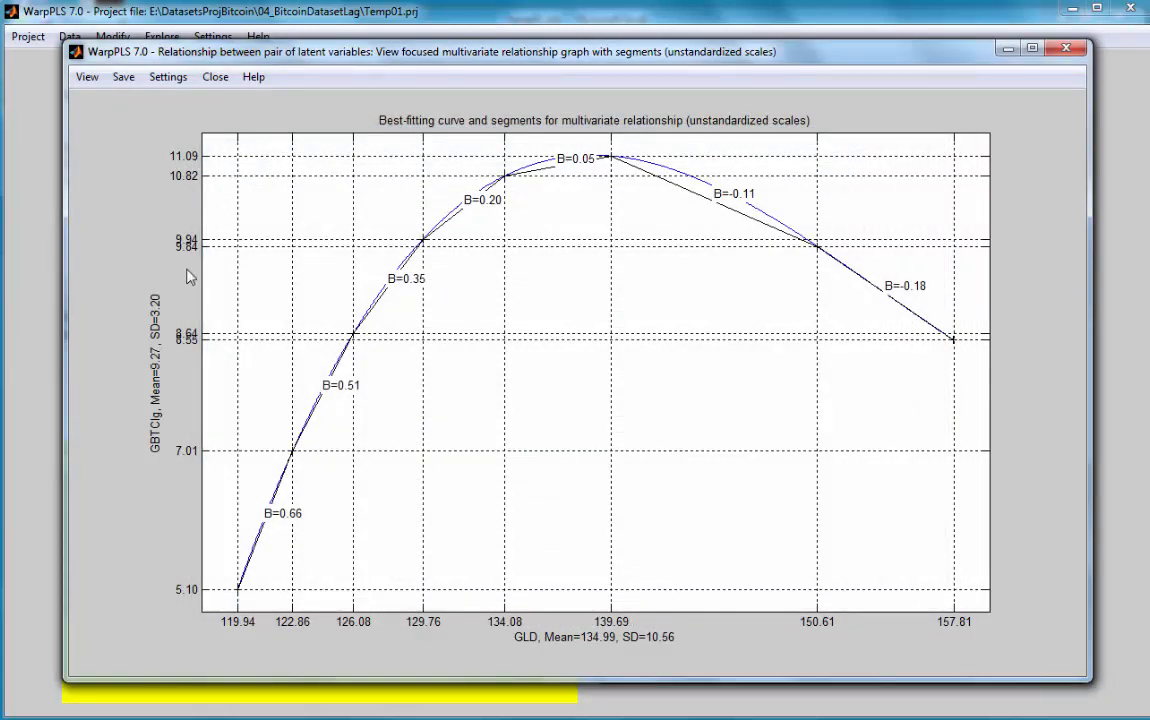
mouse_move(260, 384)
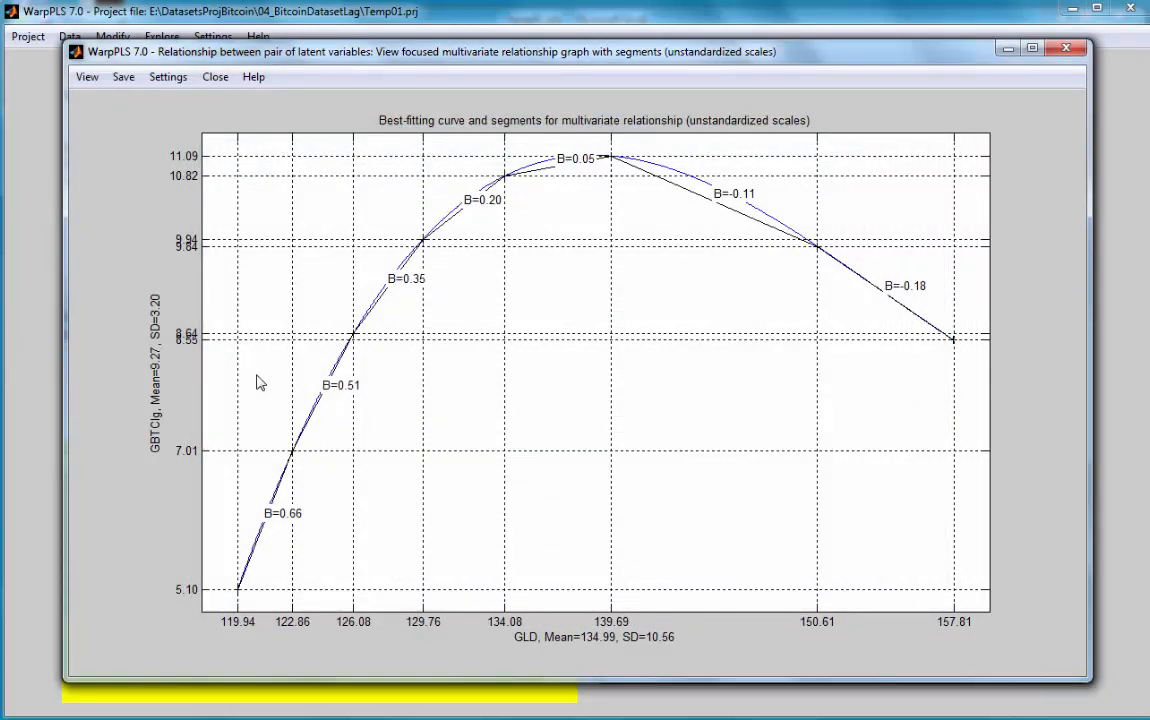
mouse_move(288, 440)
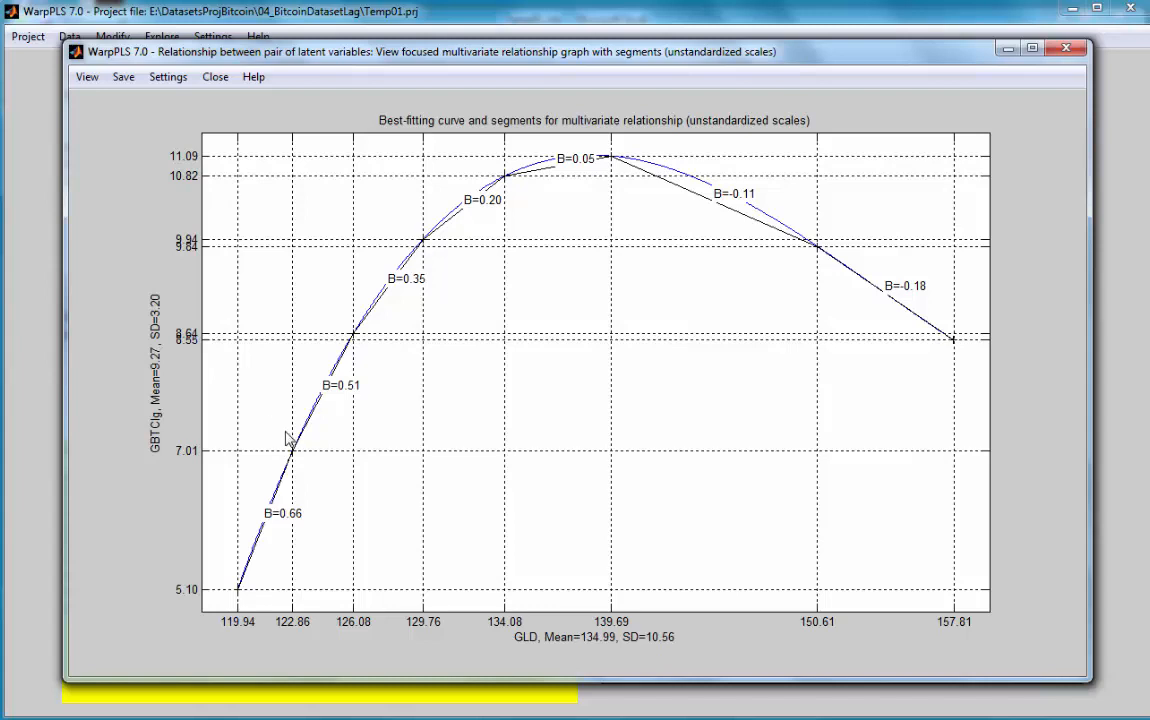
mouse_move(524, 644)
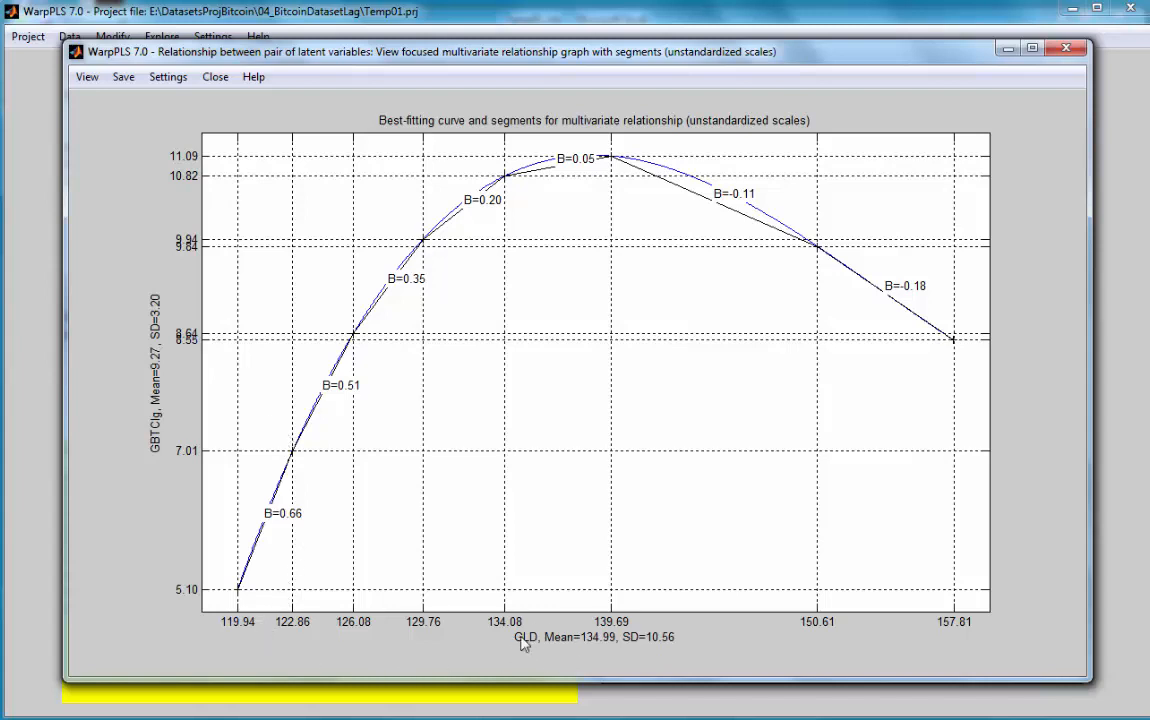
mouse_move(528, 644)
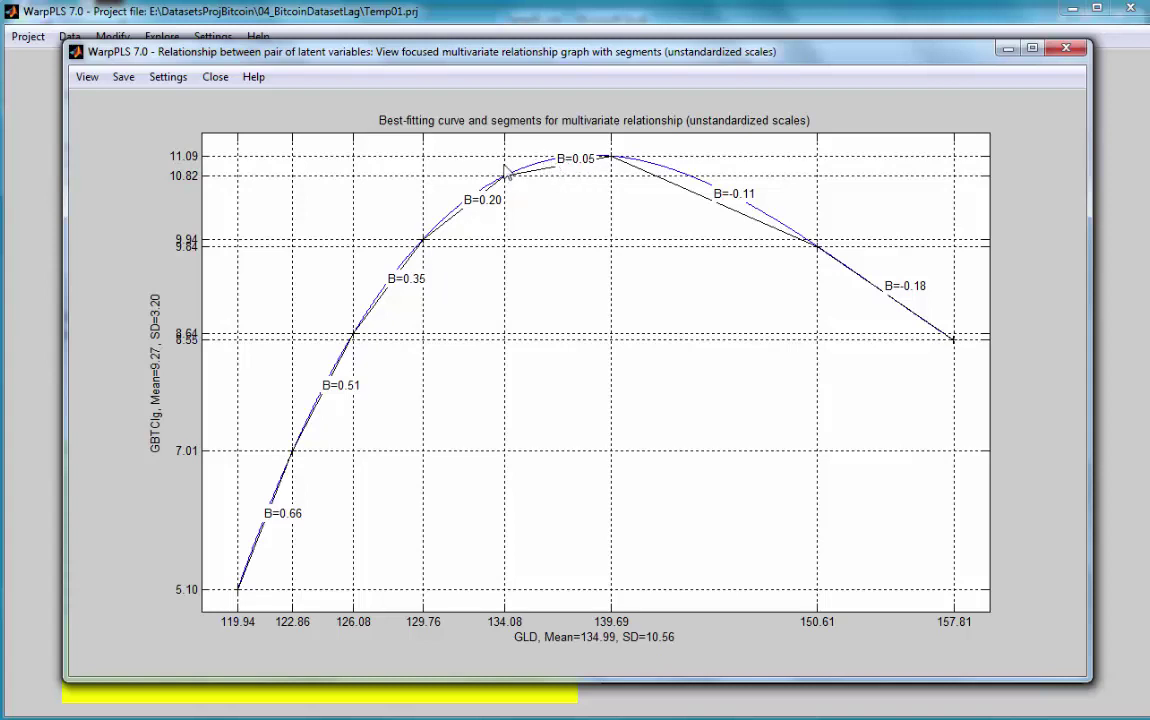
mouse_move(348, 424)
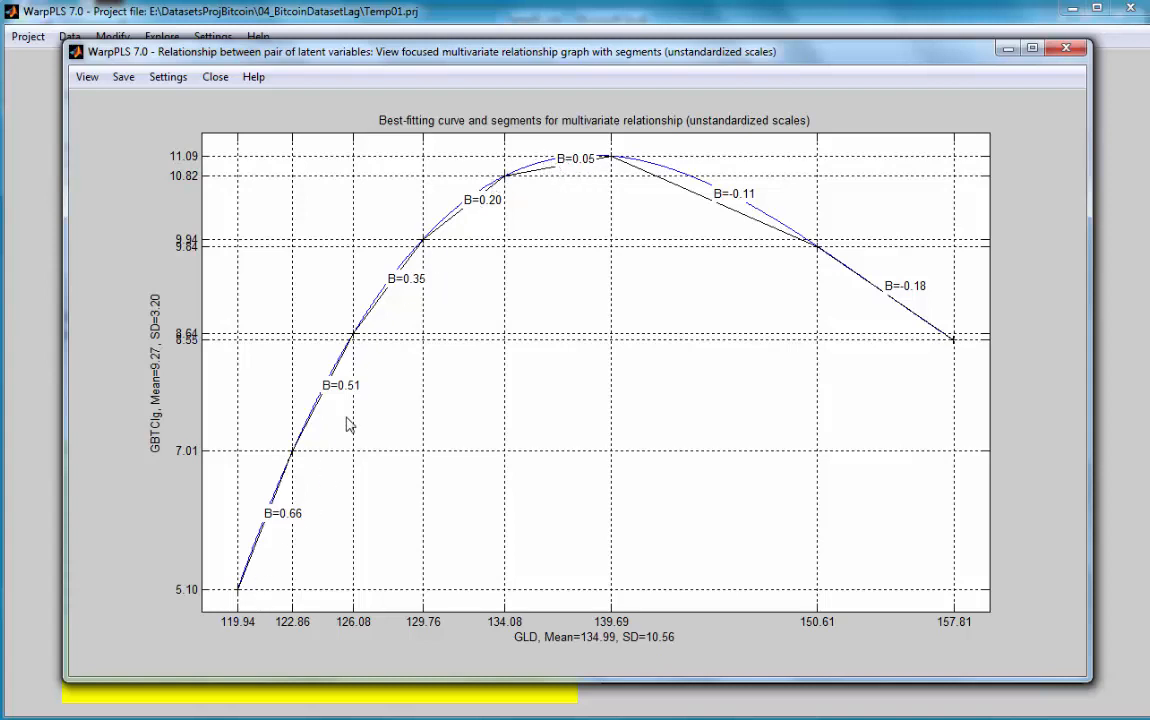
mouse_move(384, 340)
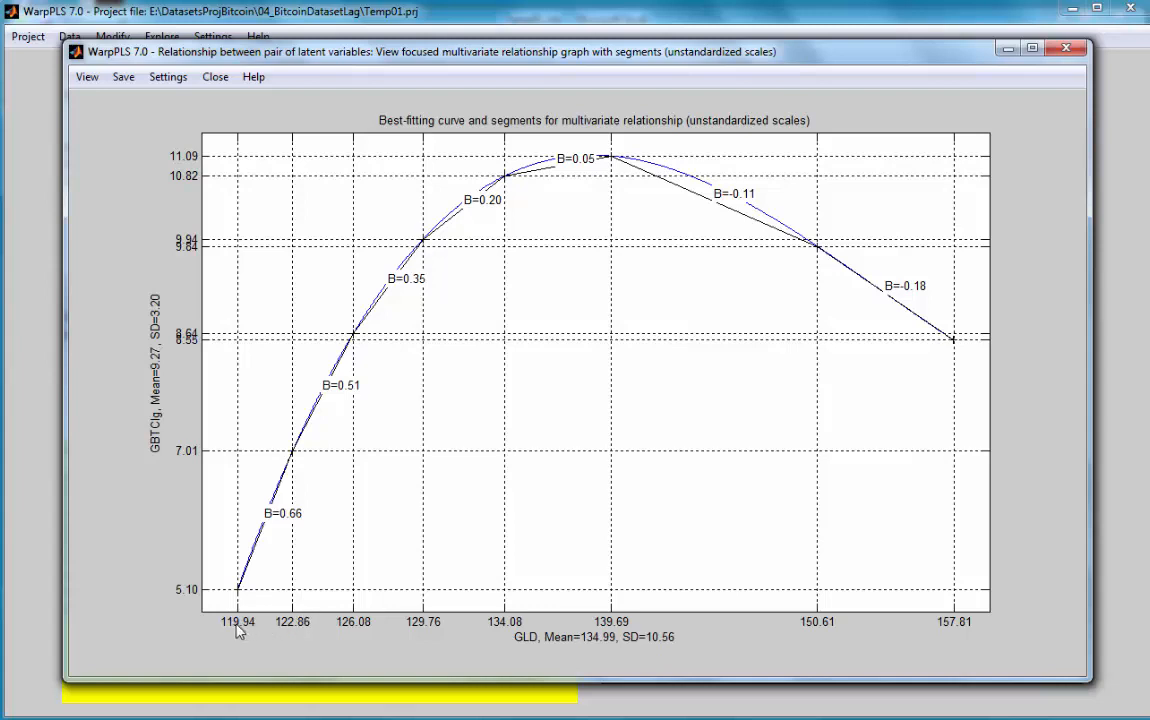
mouse_move(512, 632)
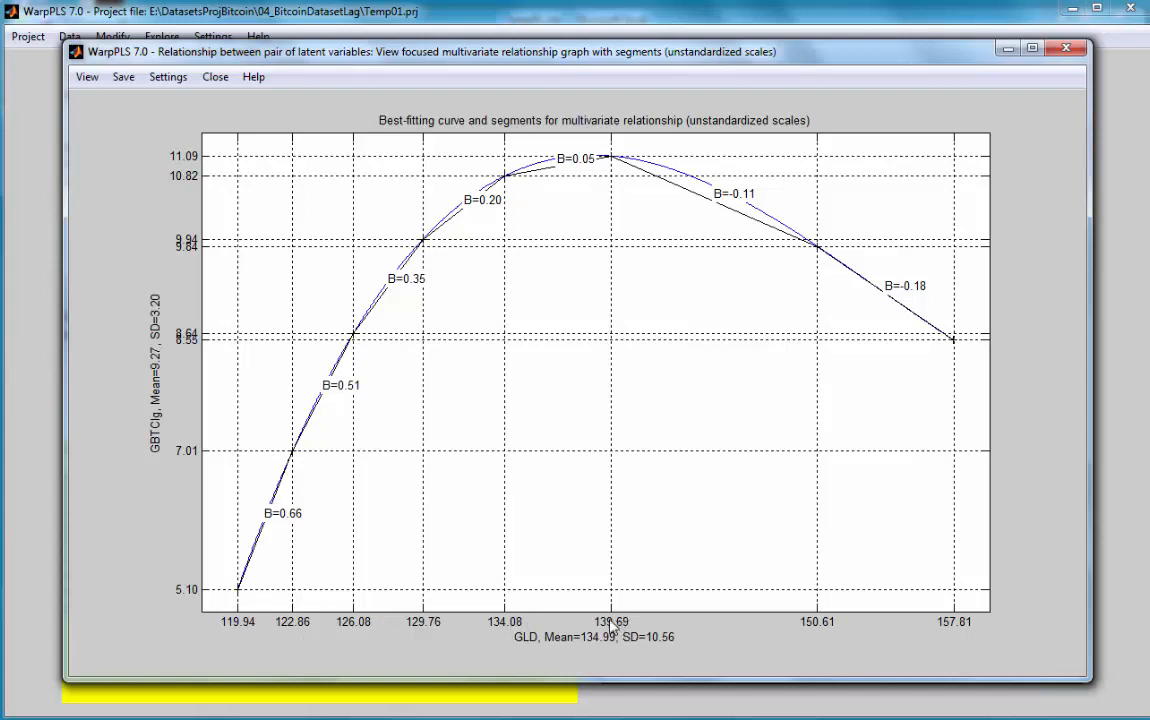
mouse_move(596, 622)
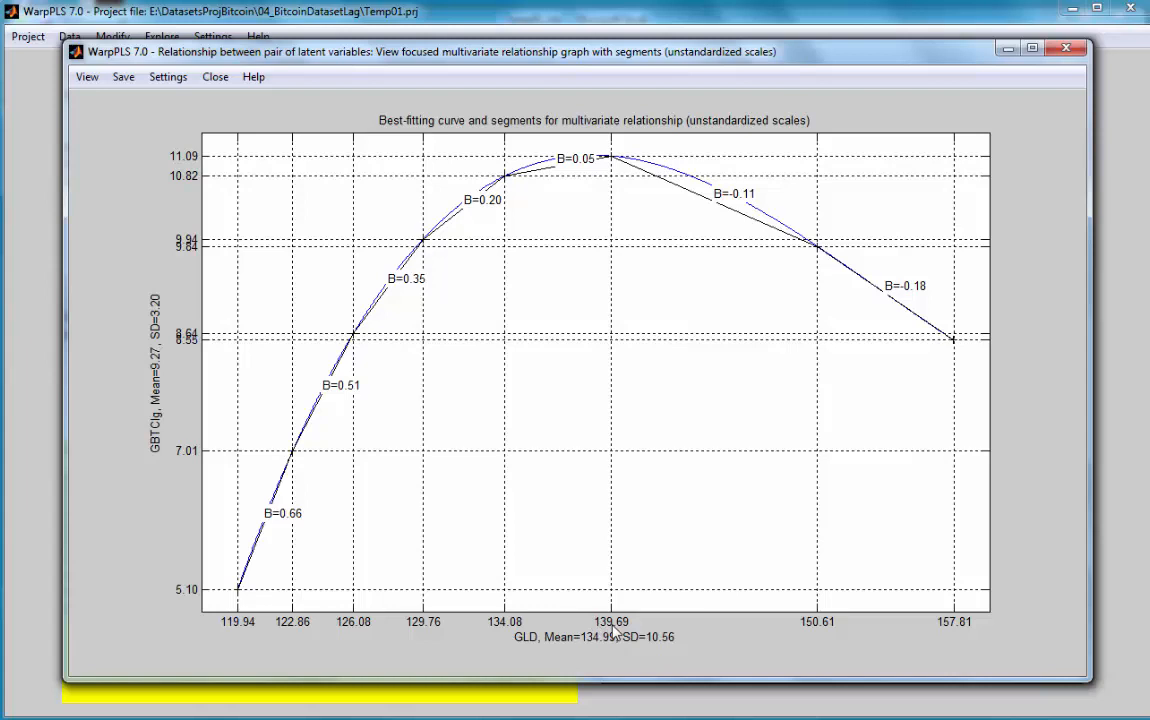
mouse_move(748, 576)
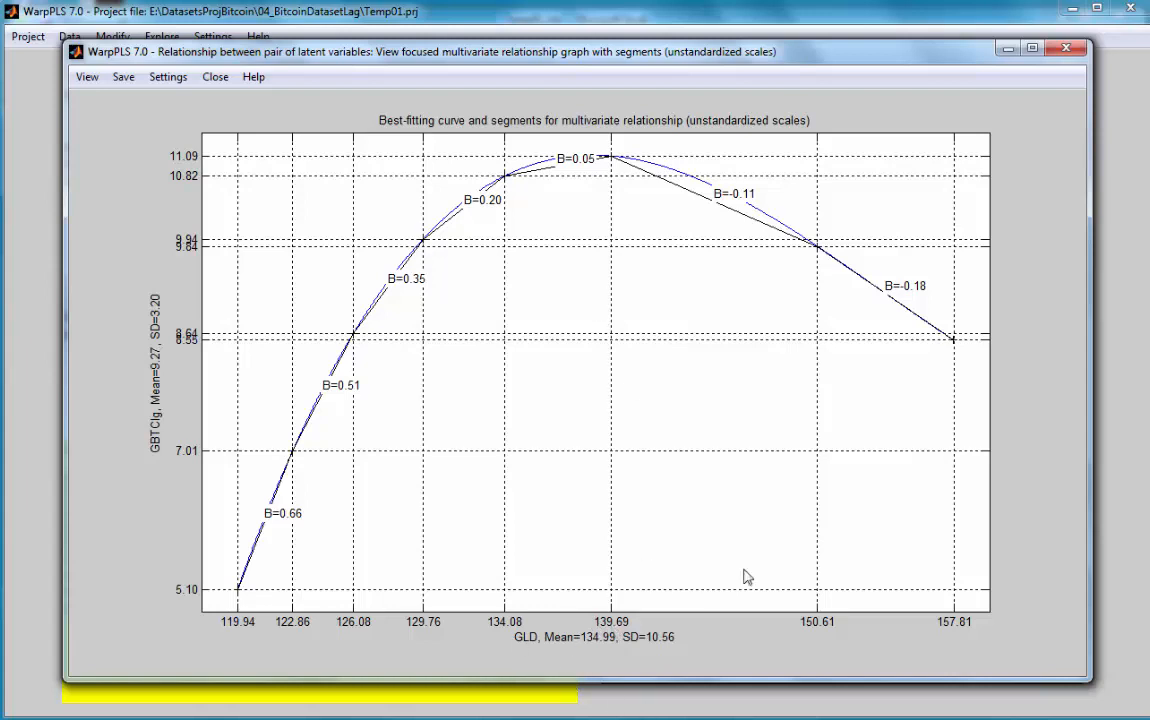
mouse_move(912, 328)
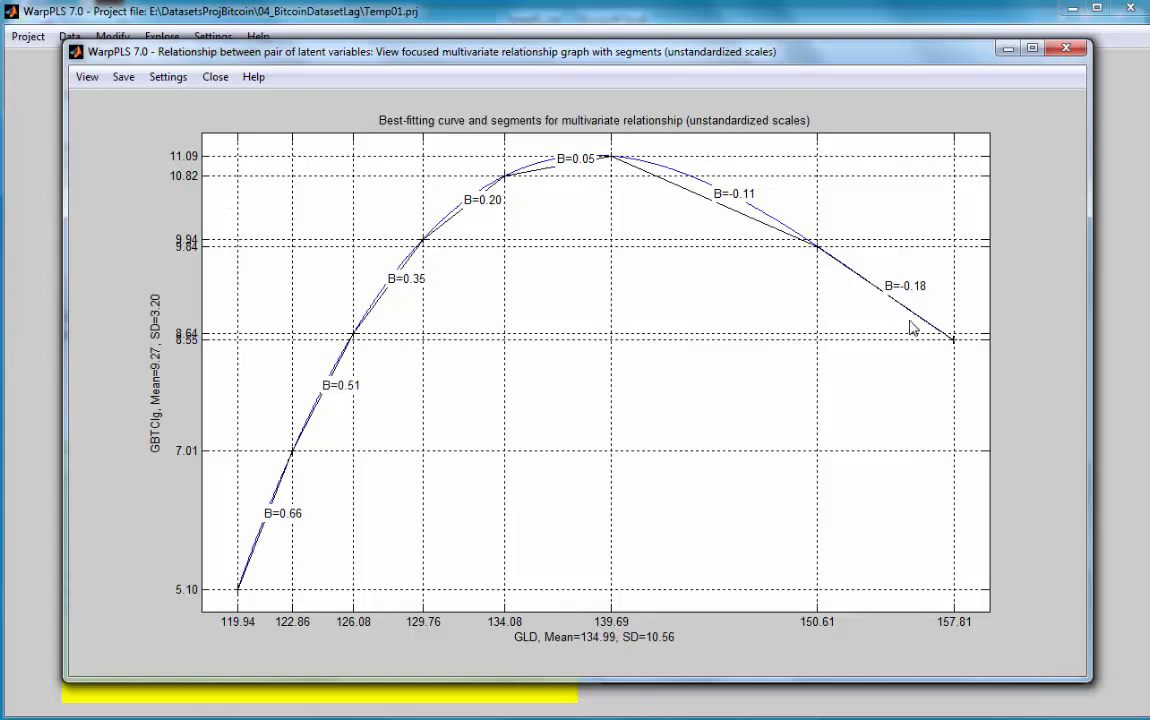
mouse_move(940, 336)
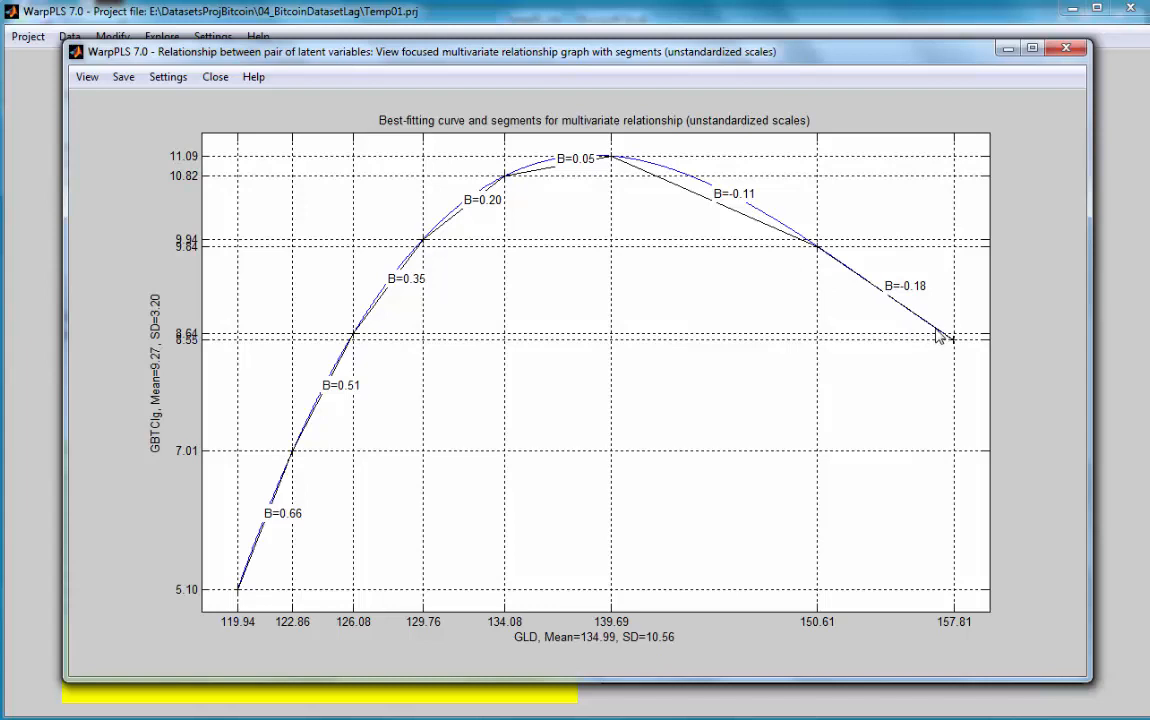
mouse_move(710, 584)
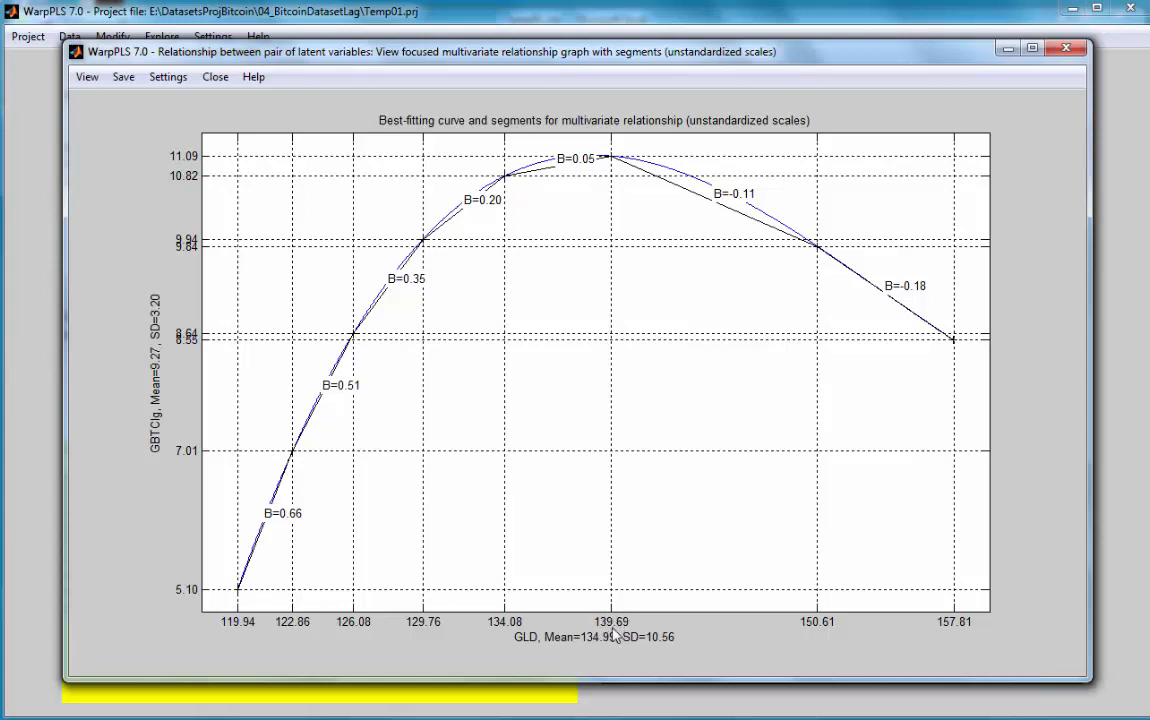
mouse_move(616, 192)
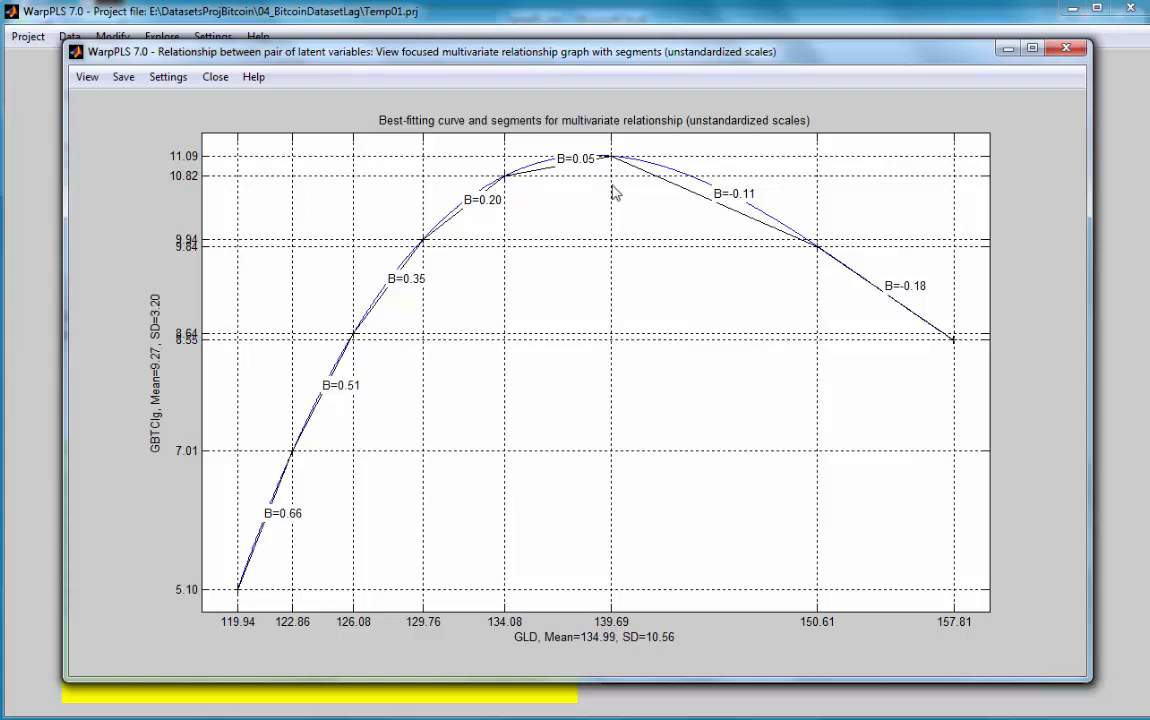
mouse_move(930, 472)
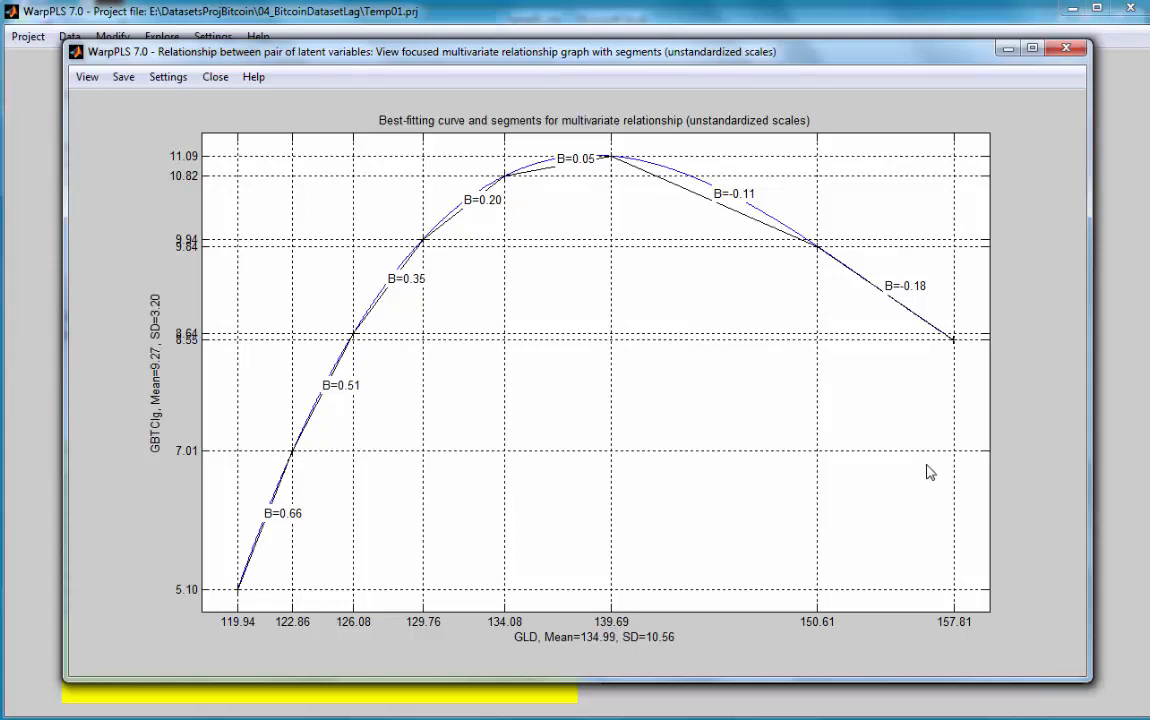
mouse_move(664, 156)
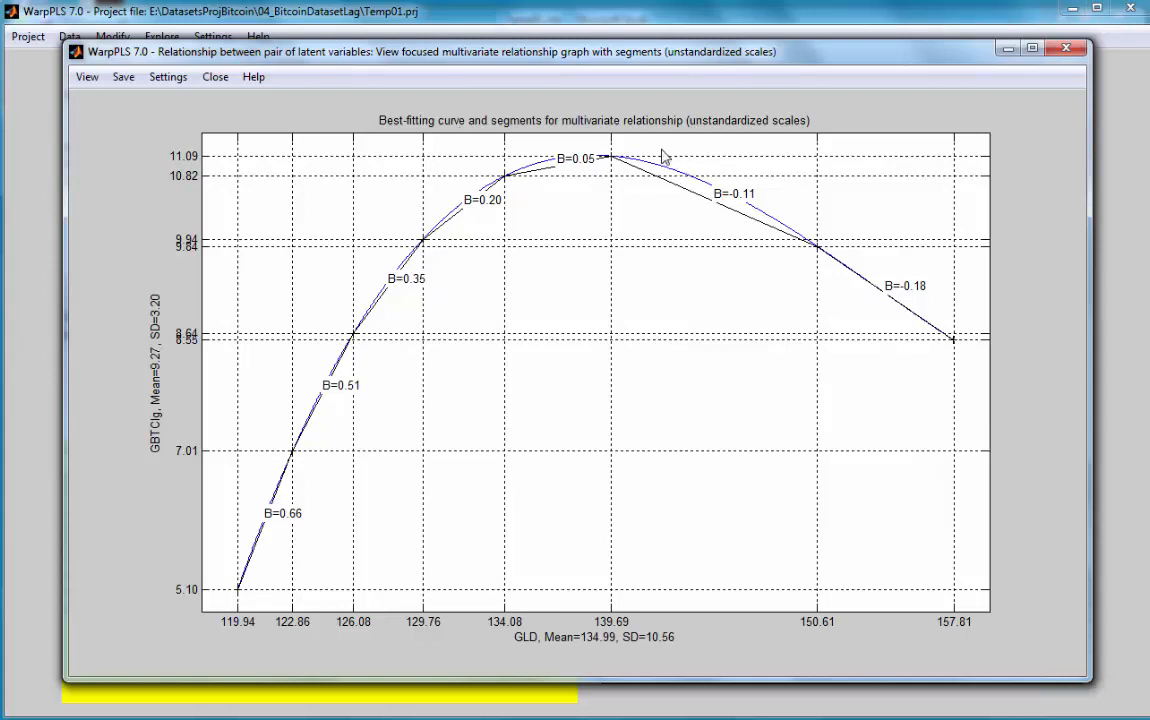
mouse_move(260, 588)
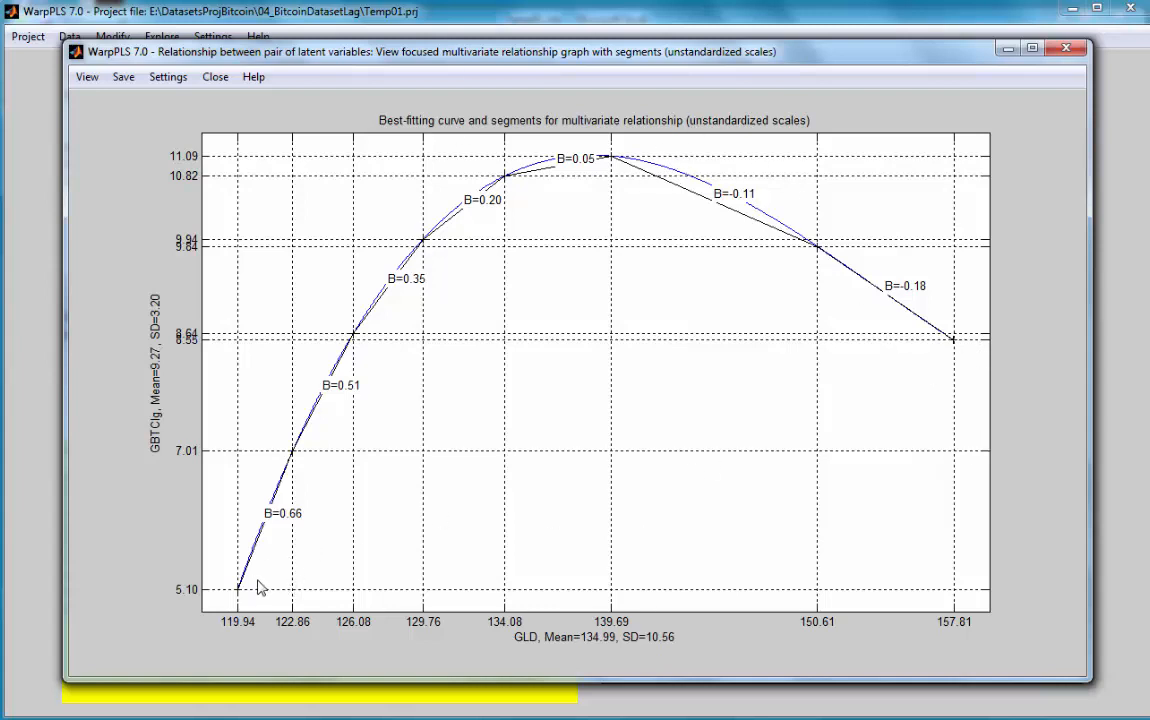
mouse_move(400, 250)
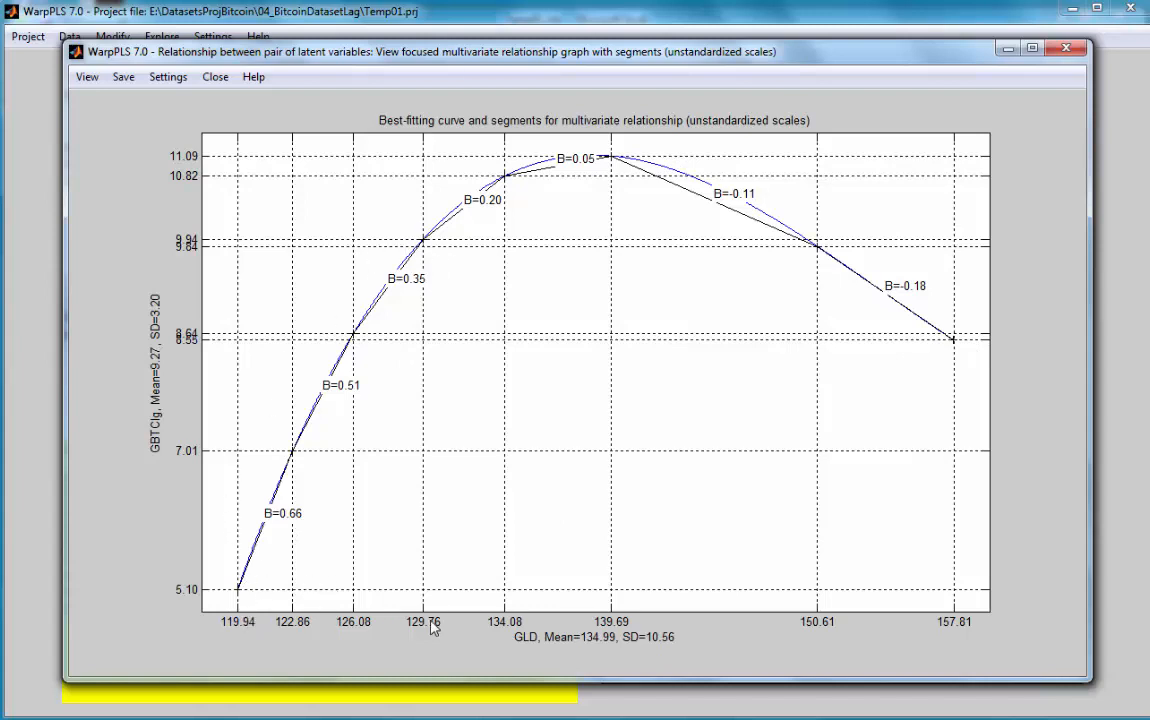
mouse_move(240, 616)
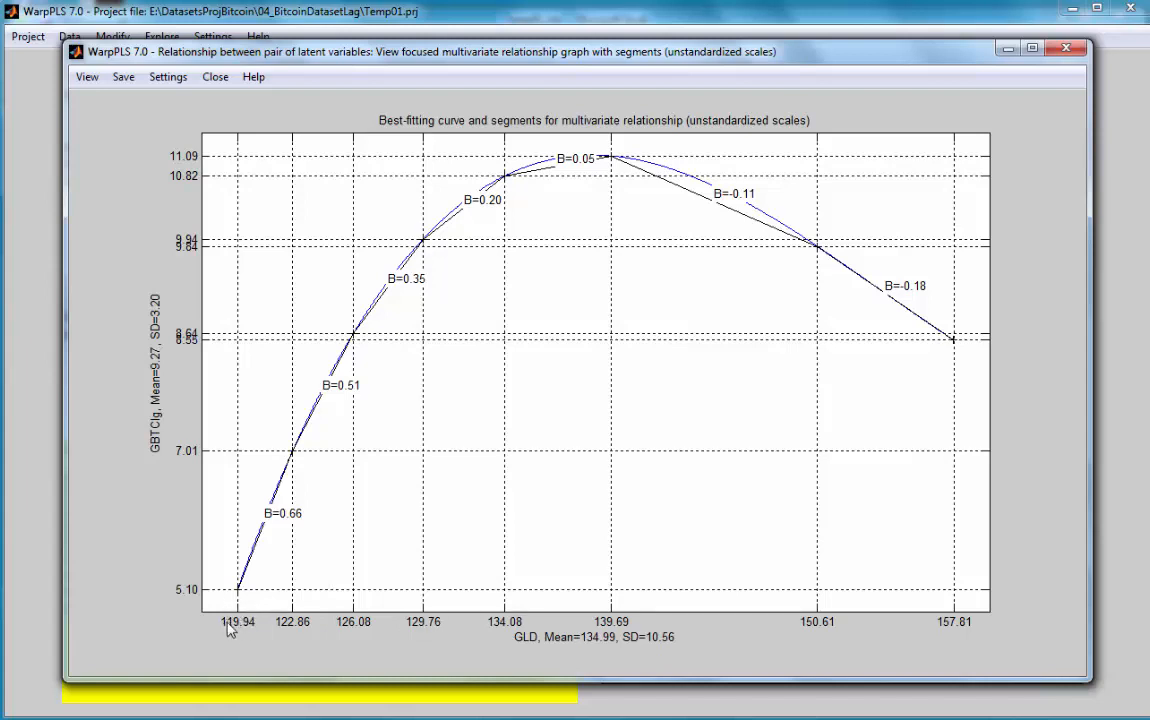
mouse_move(480, 636)
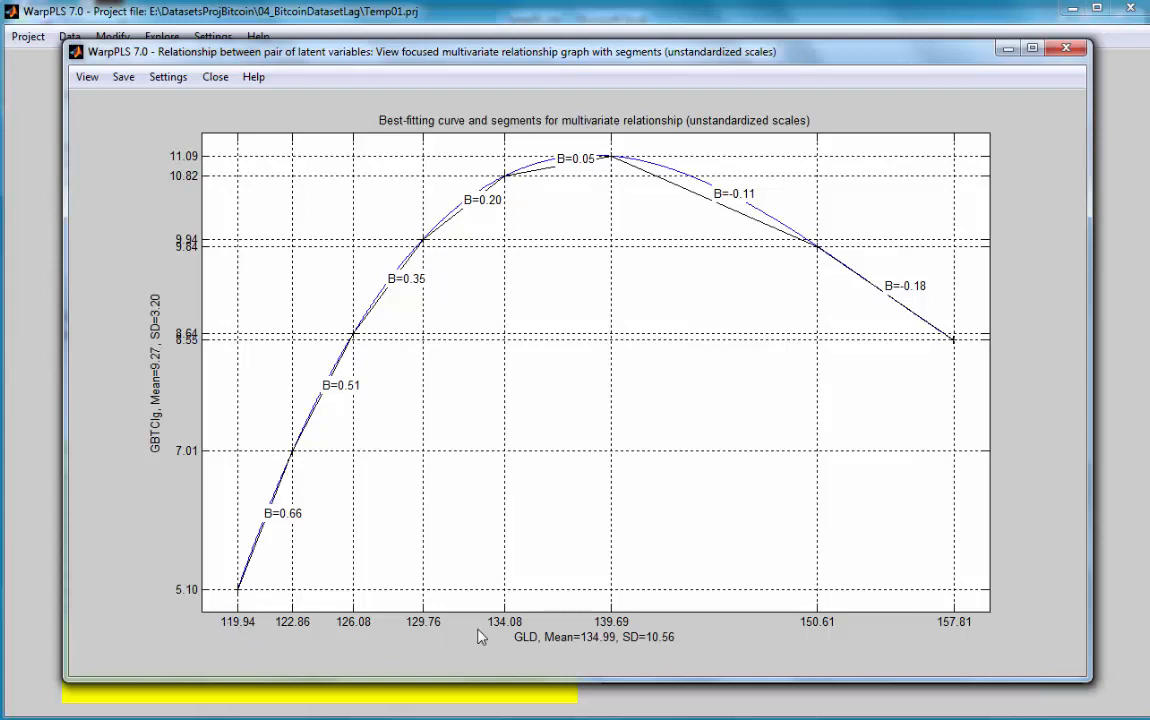
mouse_move(530, 624)
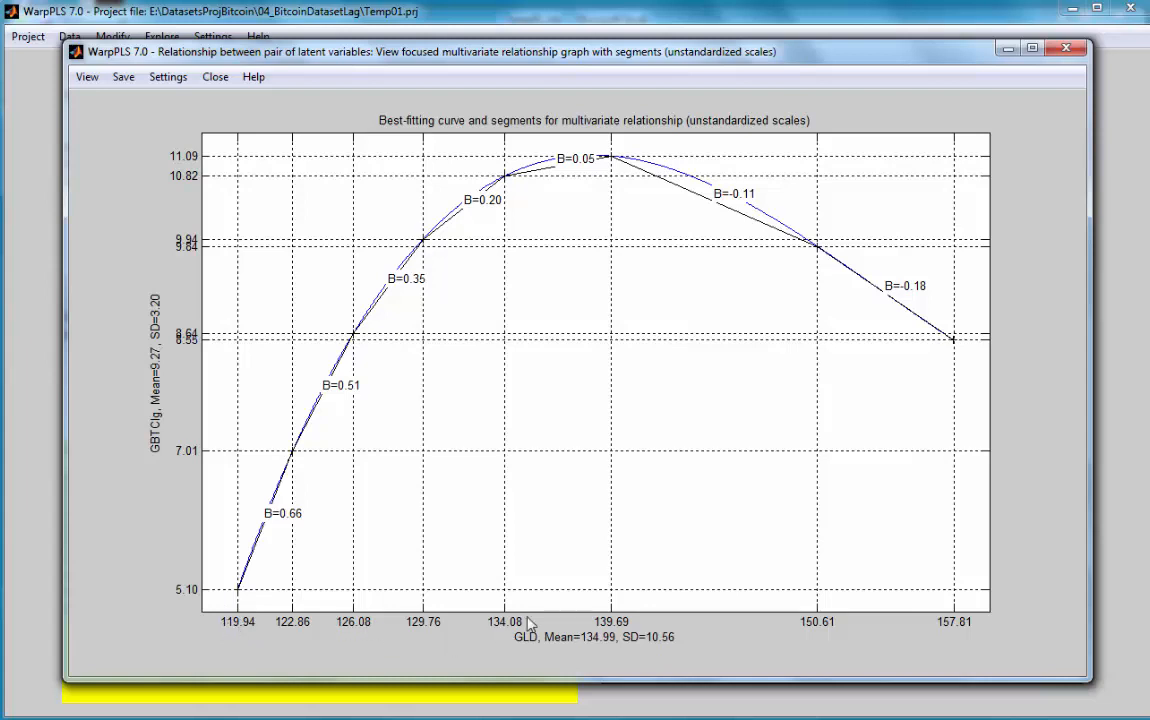
mouse_move(448, 652)
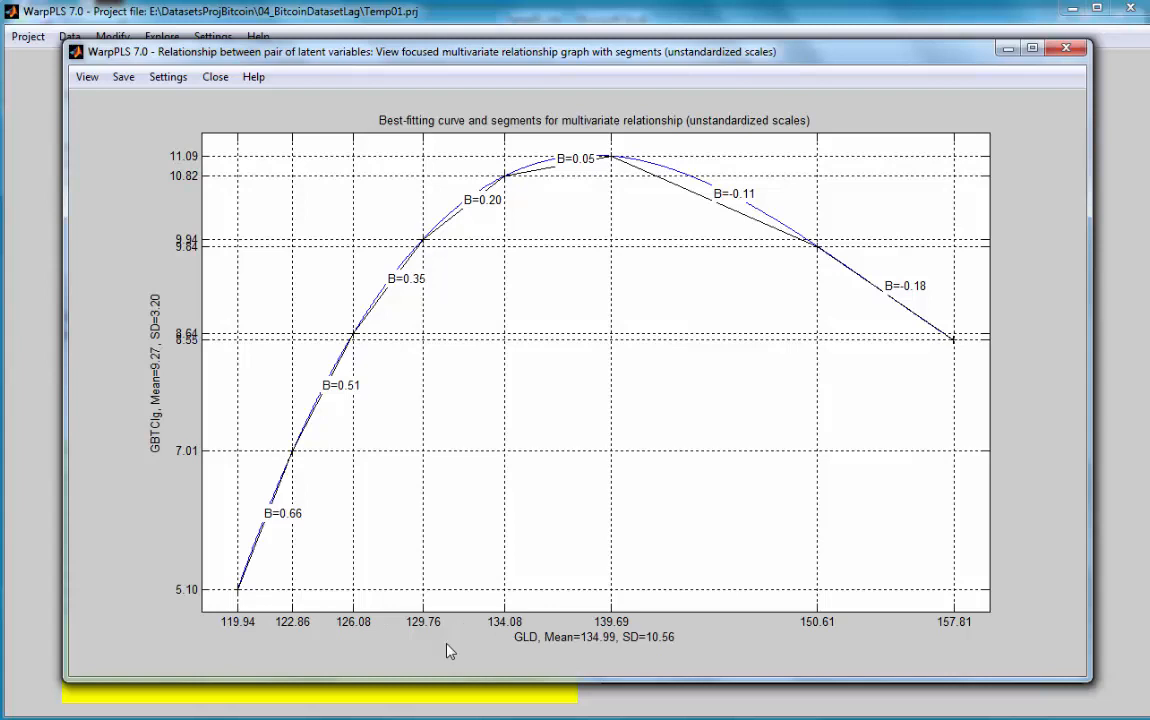